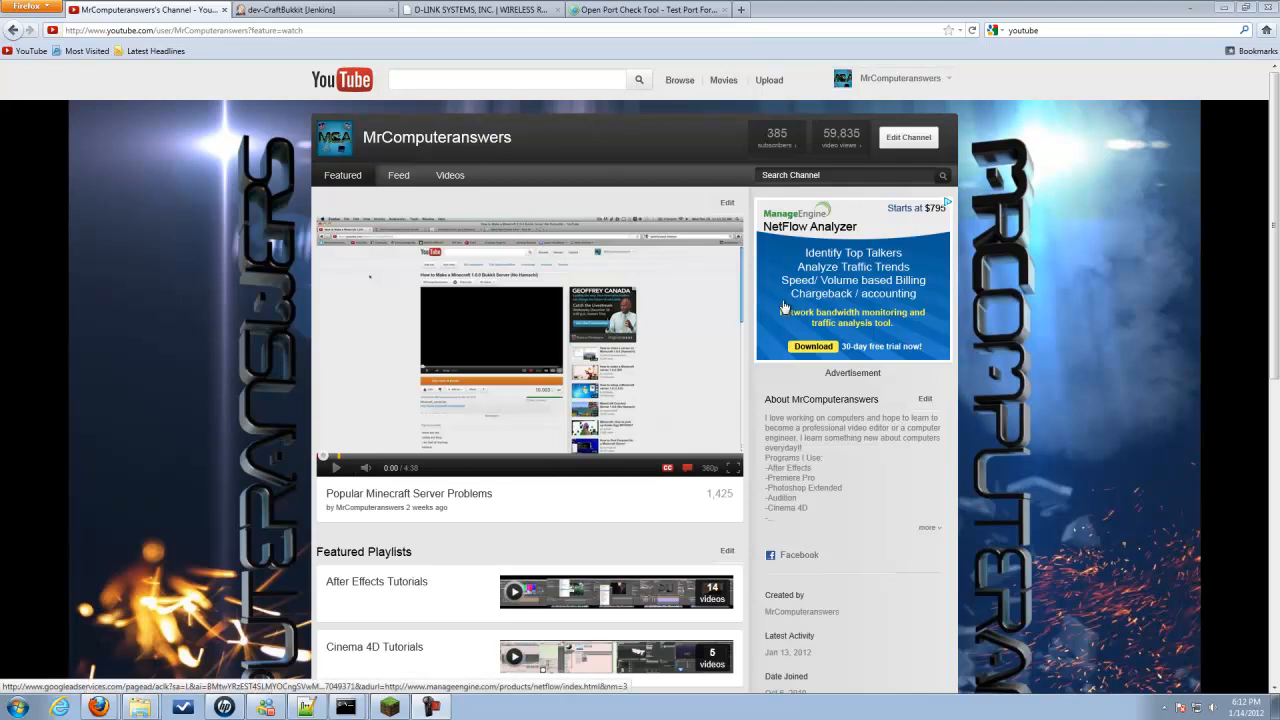
mouse_move(770, 322)
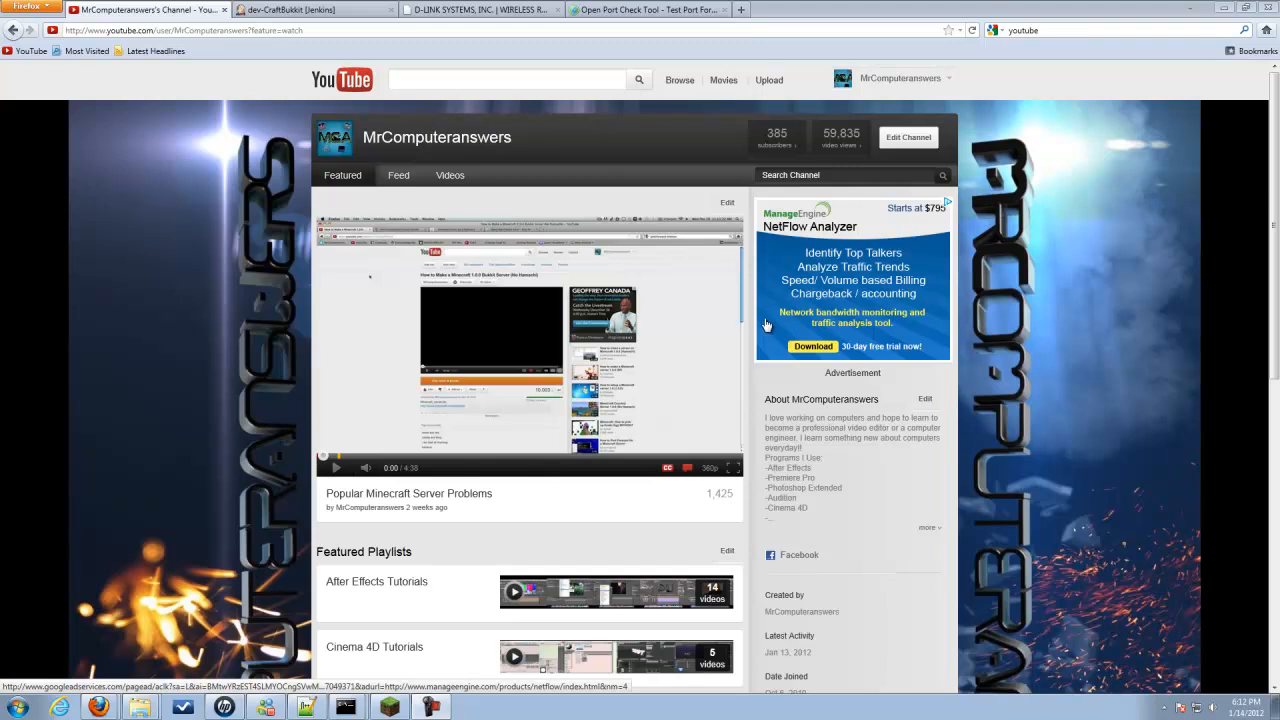
mouse_move(872, 312)
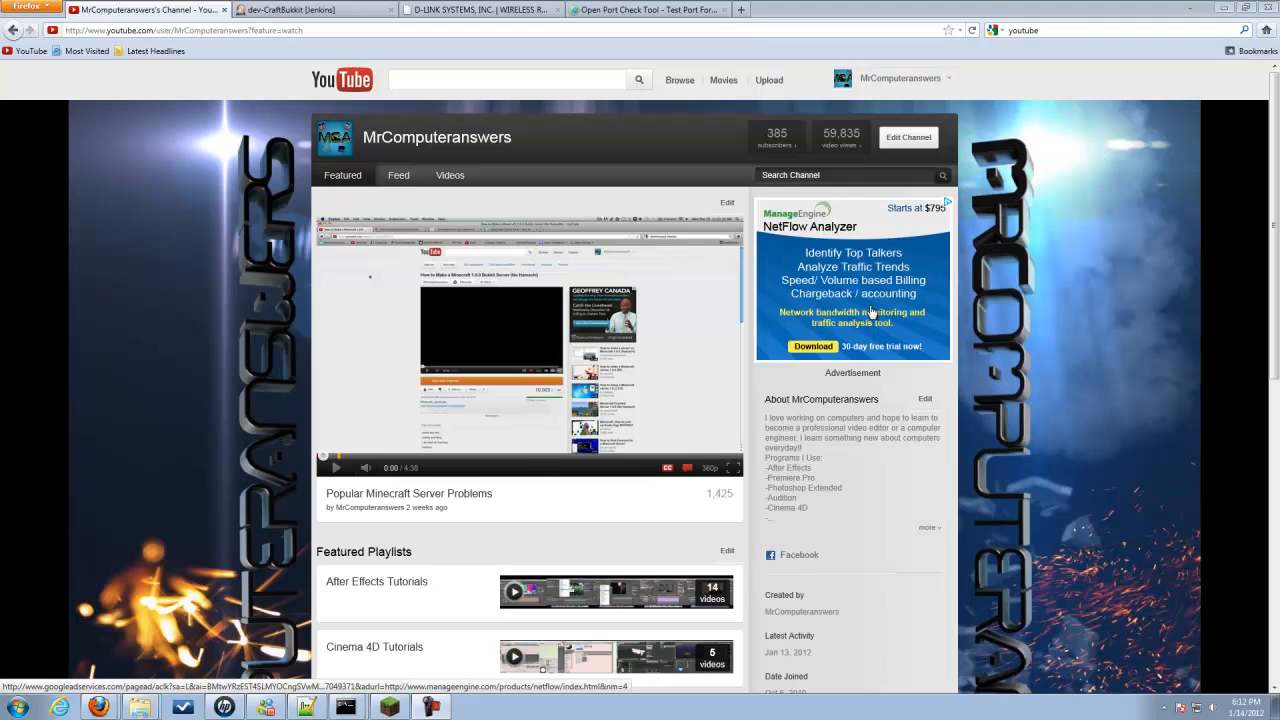
mouse_move(1040, 362)
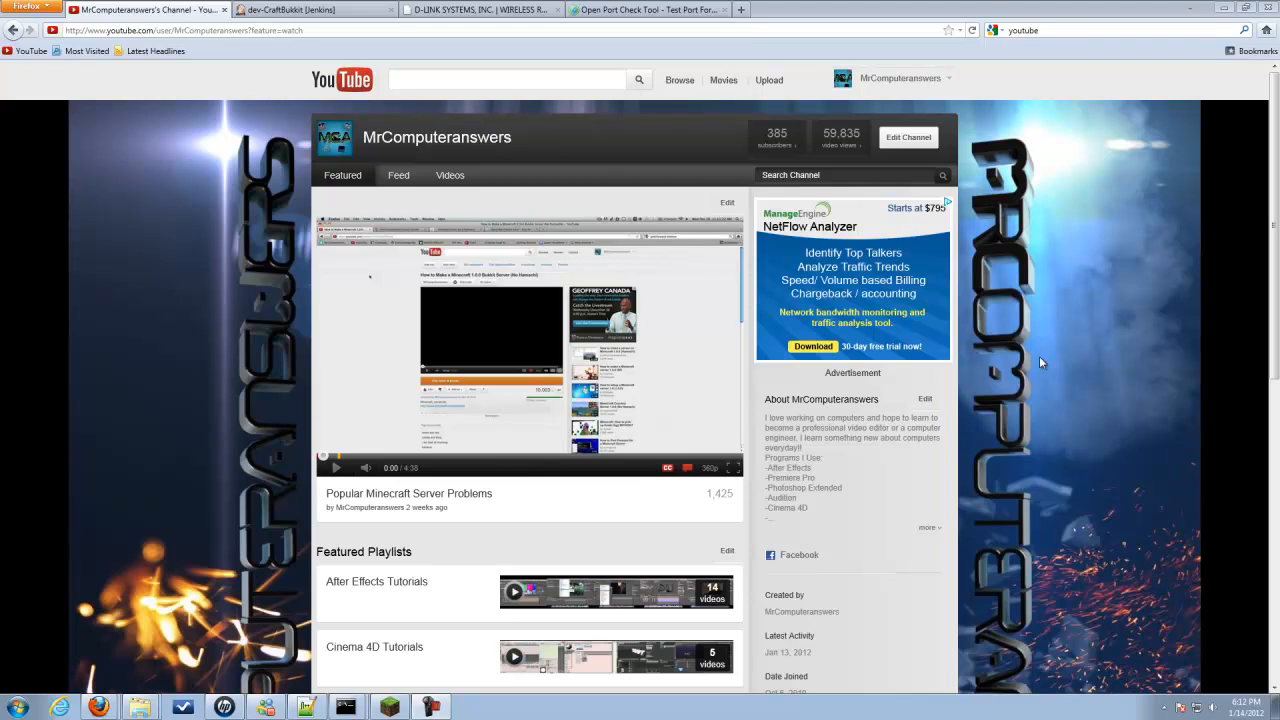
mouse_move(1116, 228)
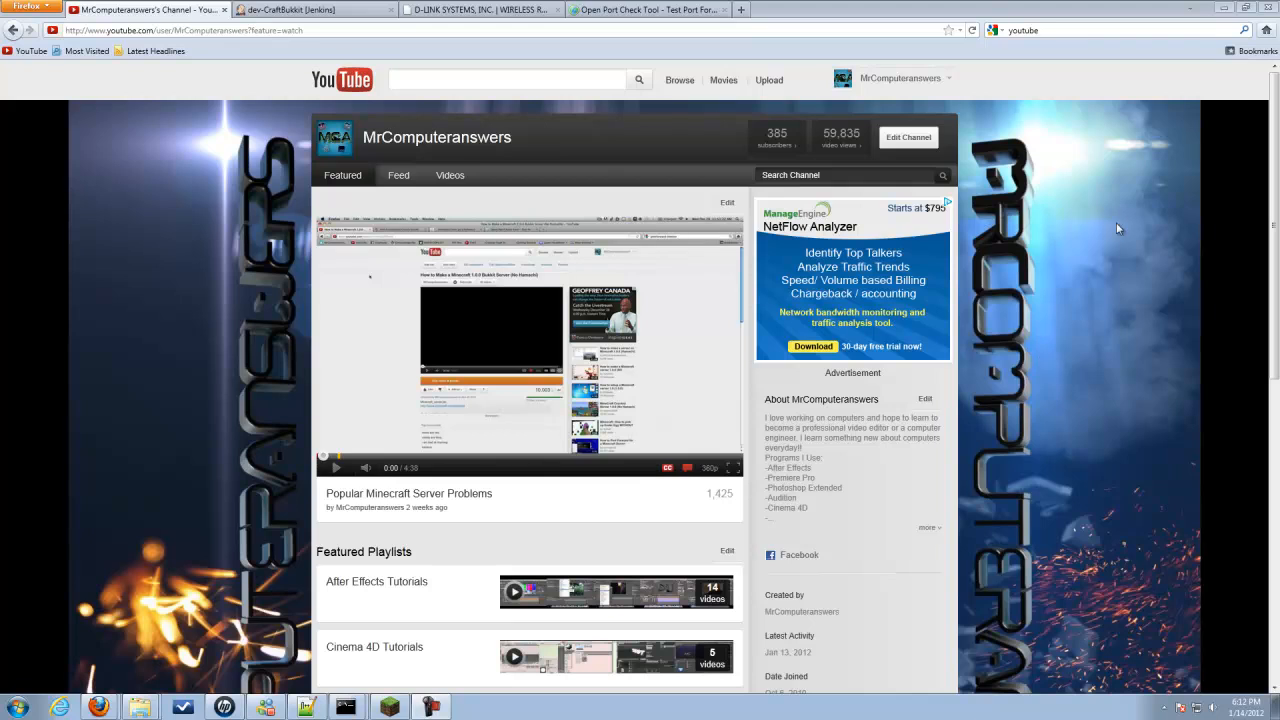
mouse_move(1060, 164)
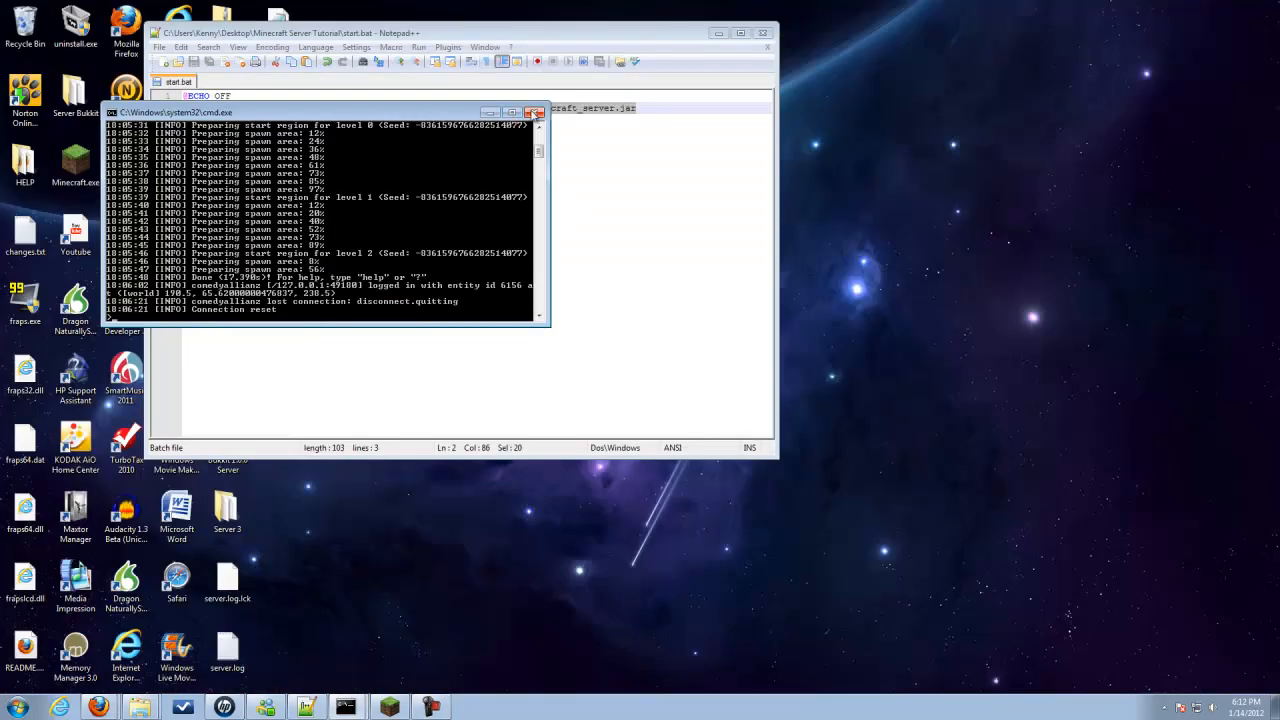
Create a desktop folder named Minecraft_server TUT and view its contents.
click(536, 112)
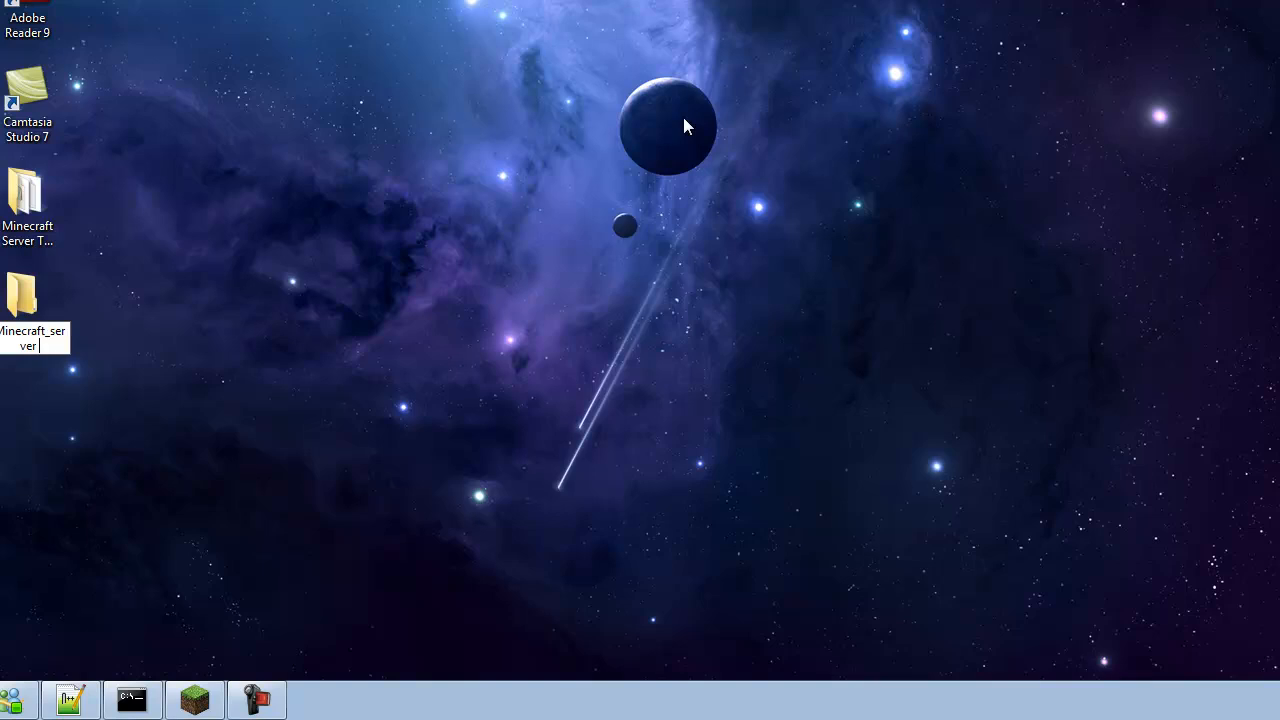
text(TUT)
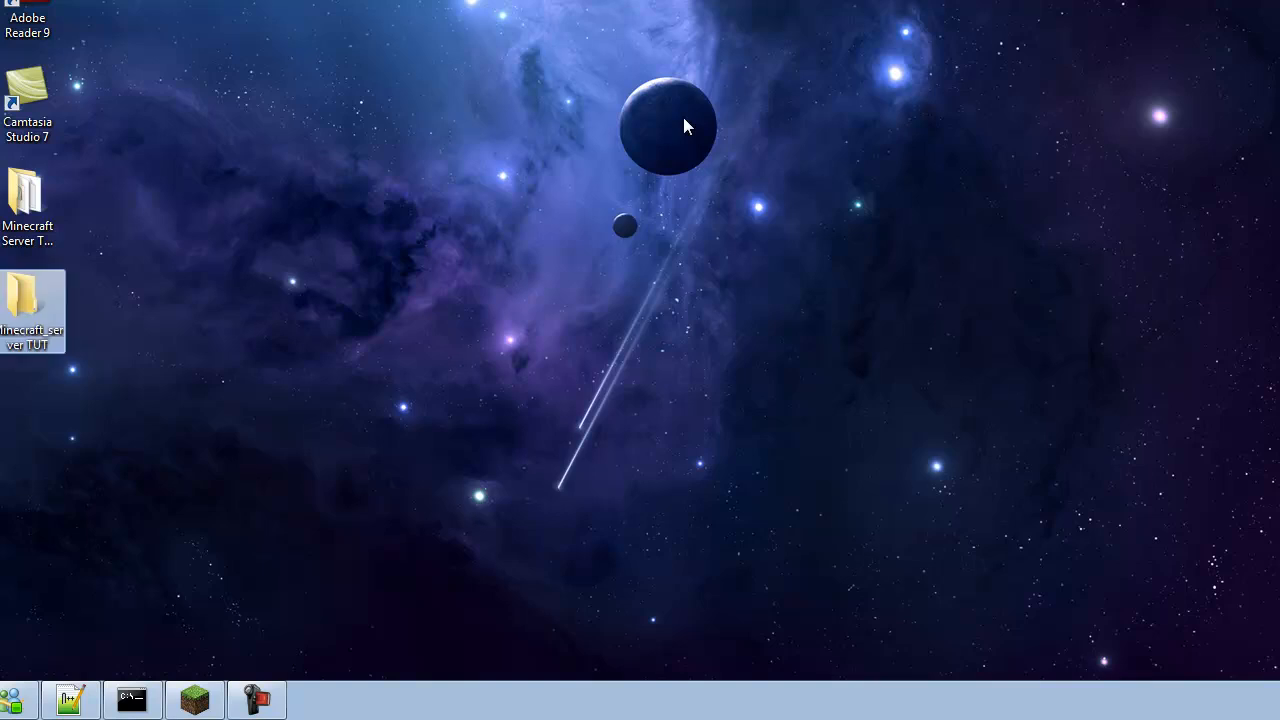
double_click(32, 310)
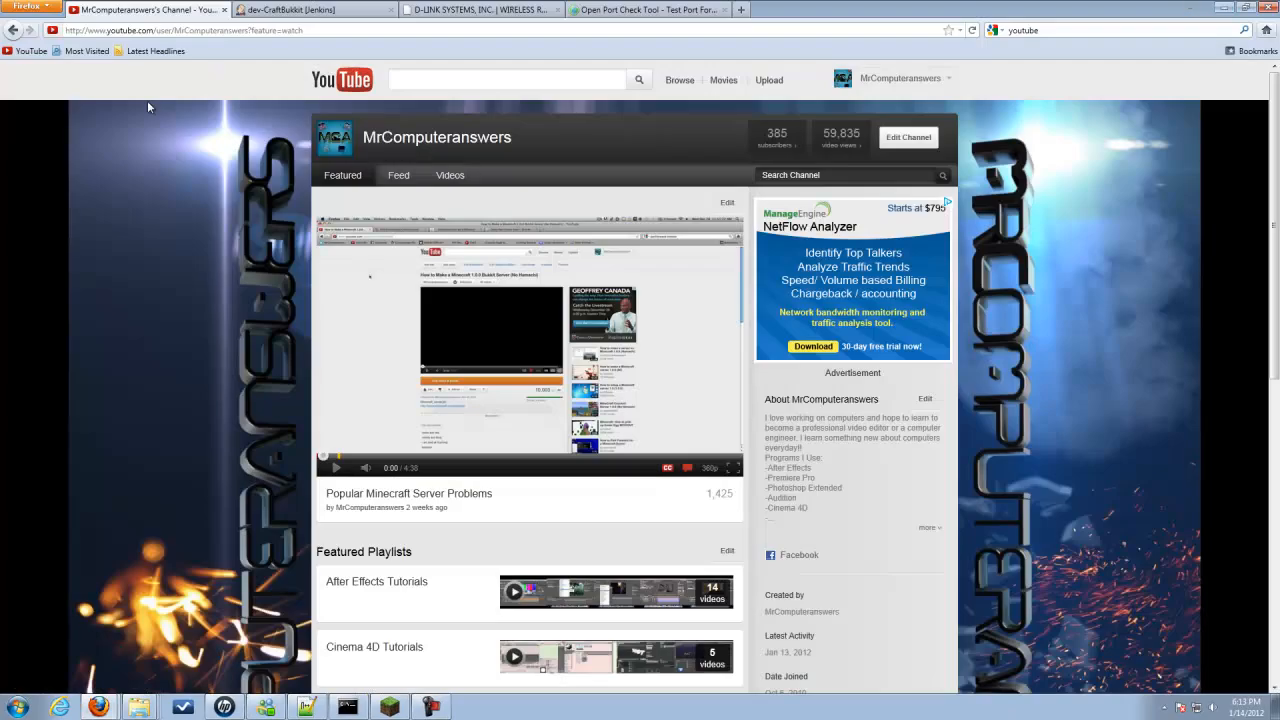
Download craftbukkit-1.1-R1-SNAPSHOT.jar from the dev-CraftBukkit Jenkins build page.
click(290, 8)
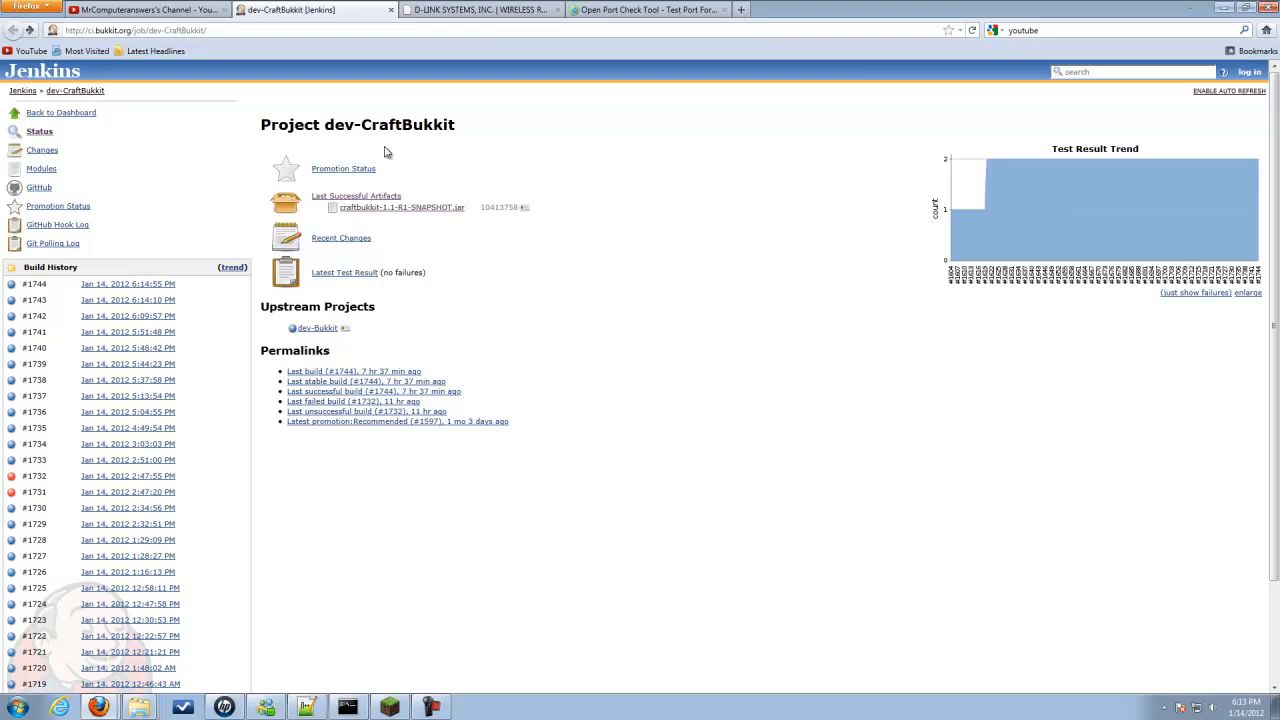
mouse_move(436, 206)
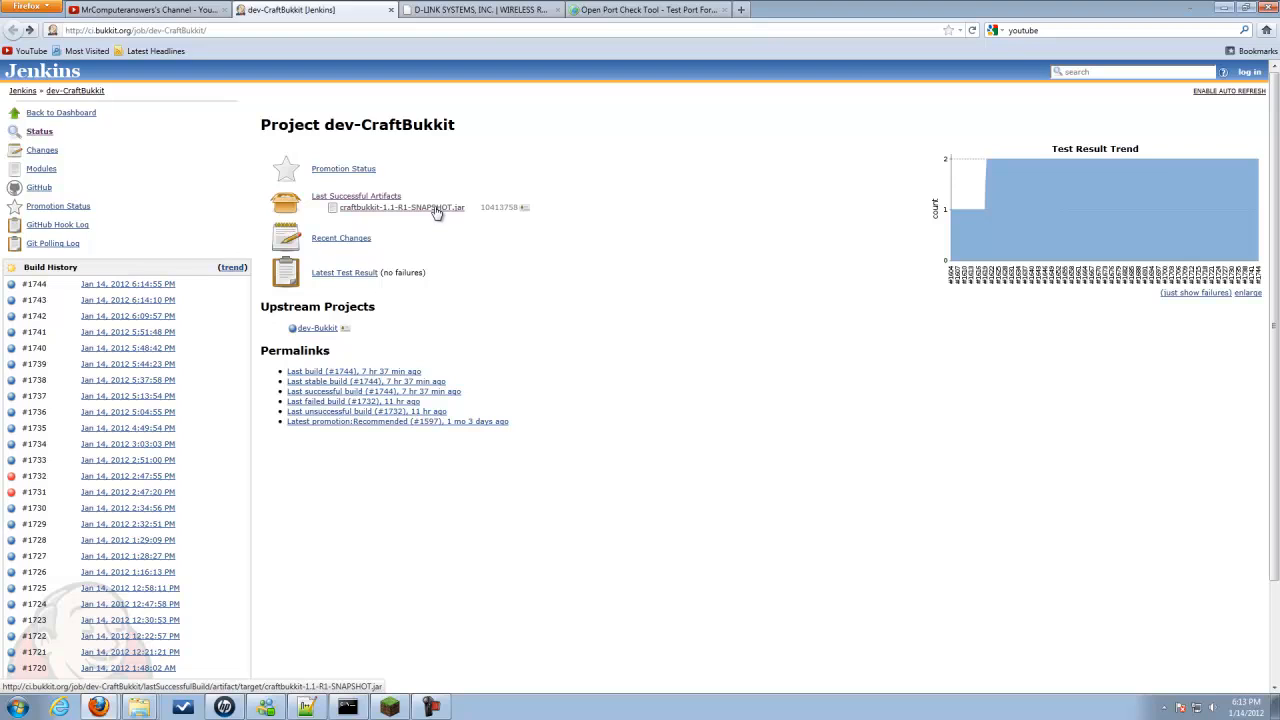
mouse_move(424, 194)
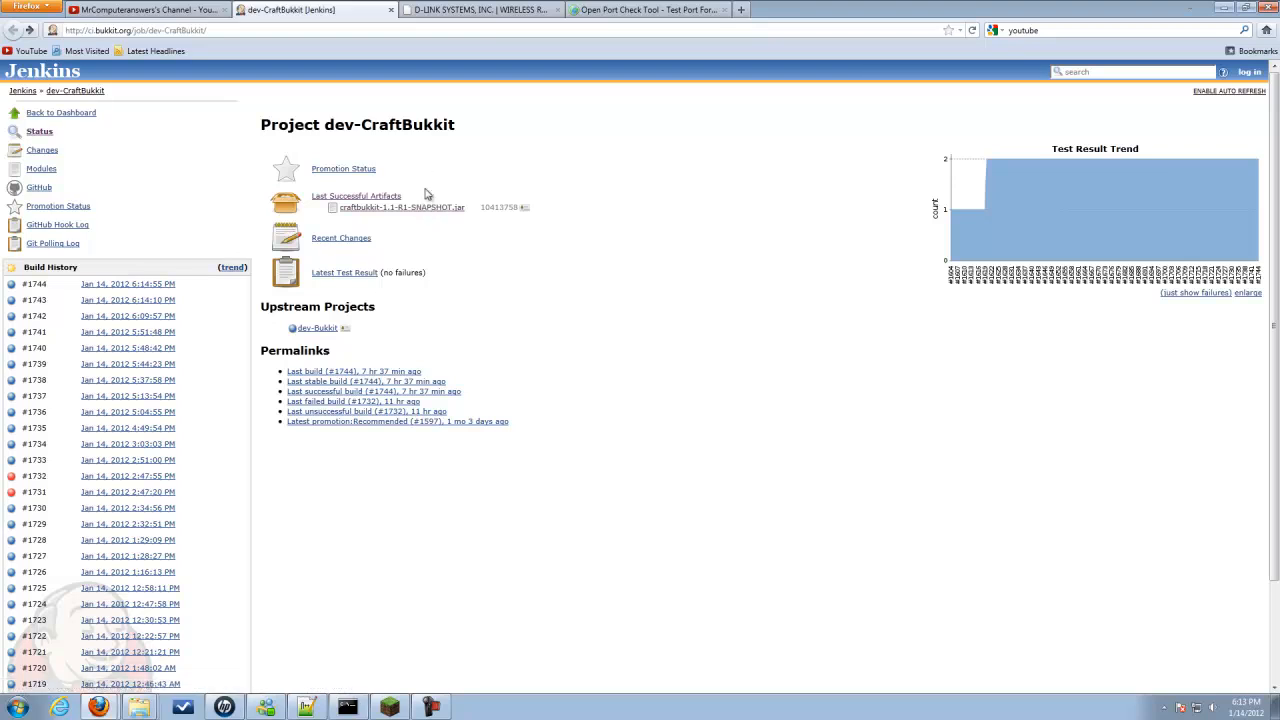
mouse_move(428, 204)
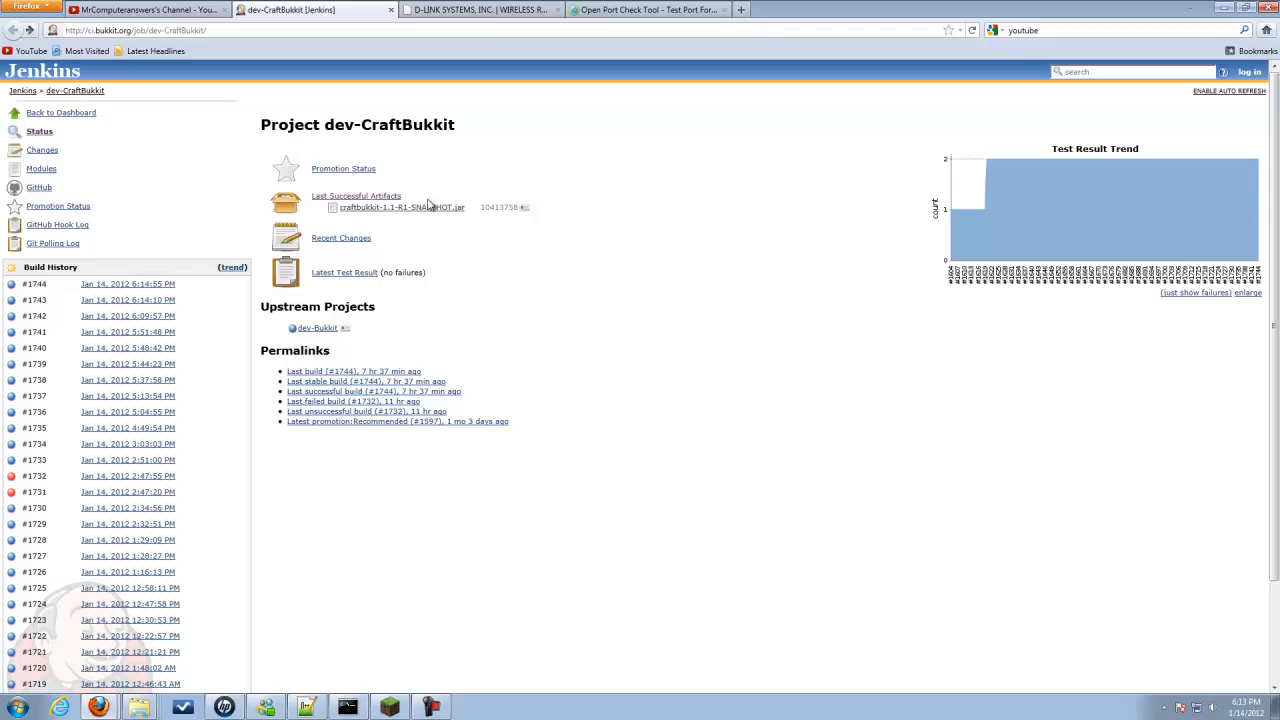
mouse_move(438, 210)
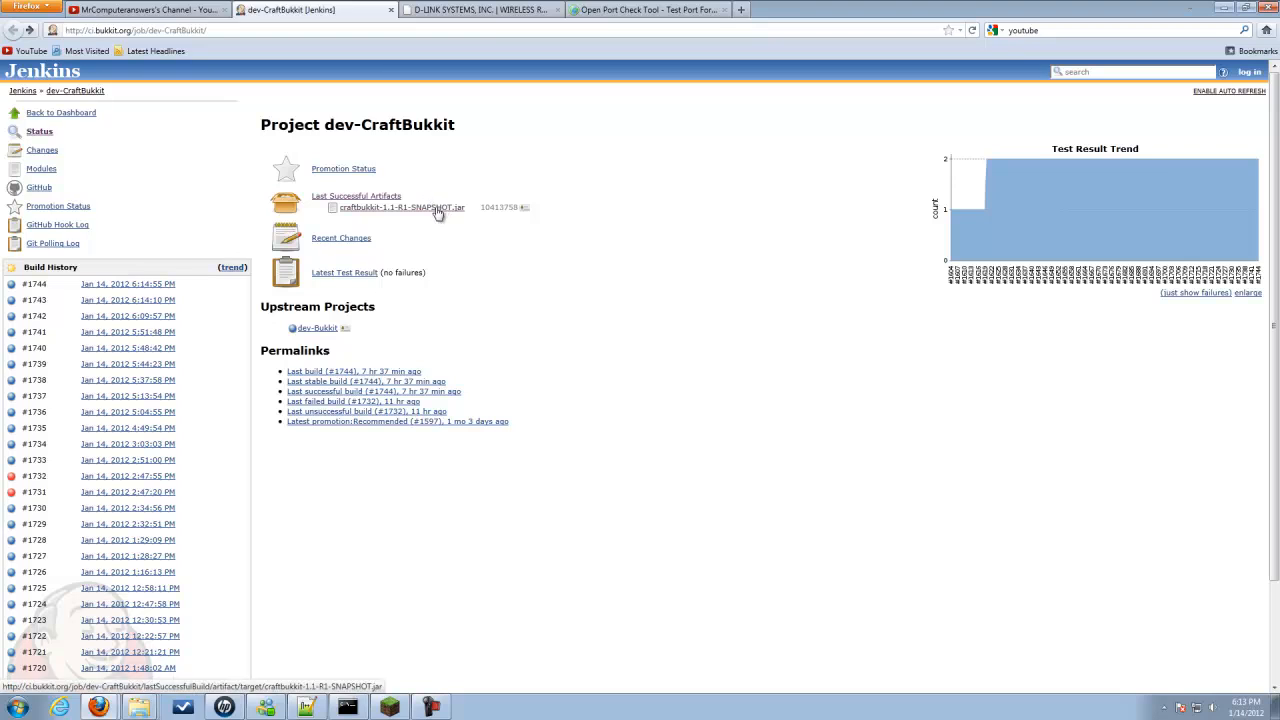
click(400, 206)
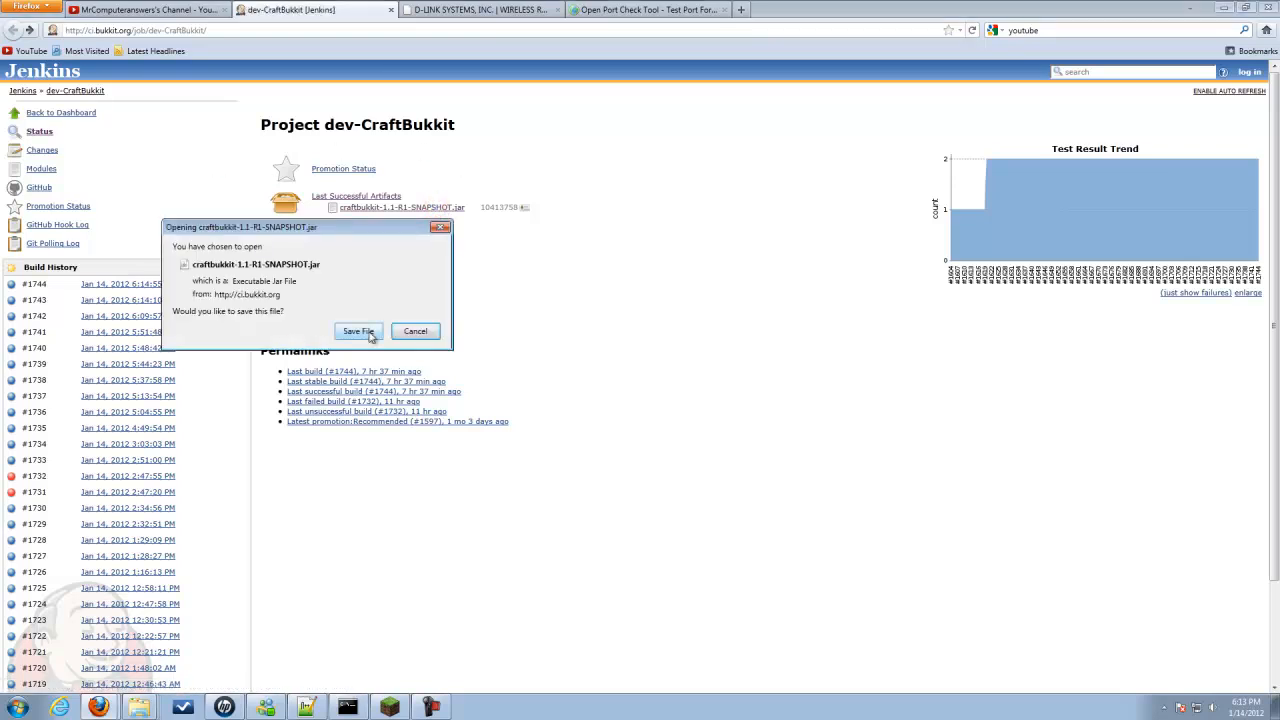
click(356, 332)
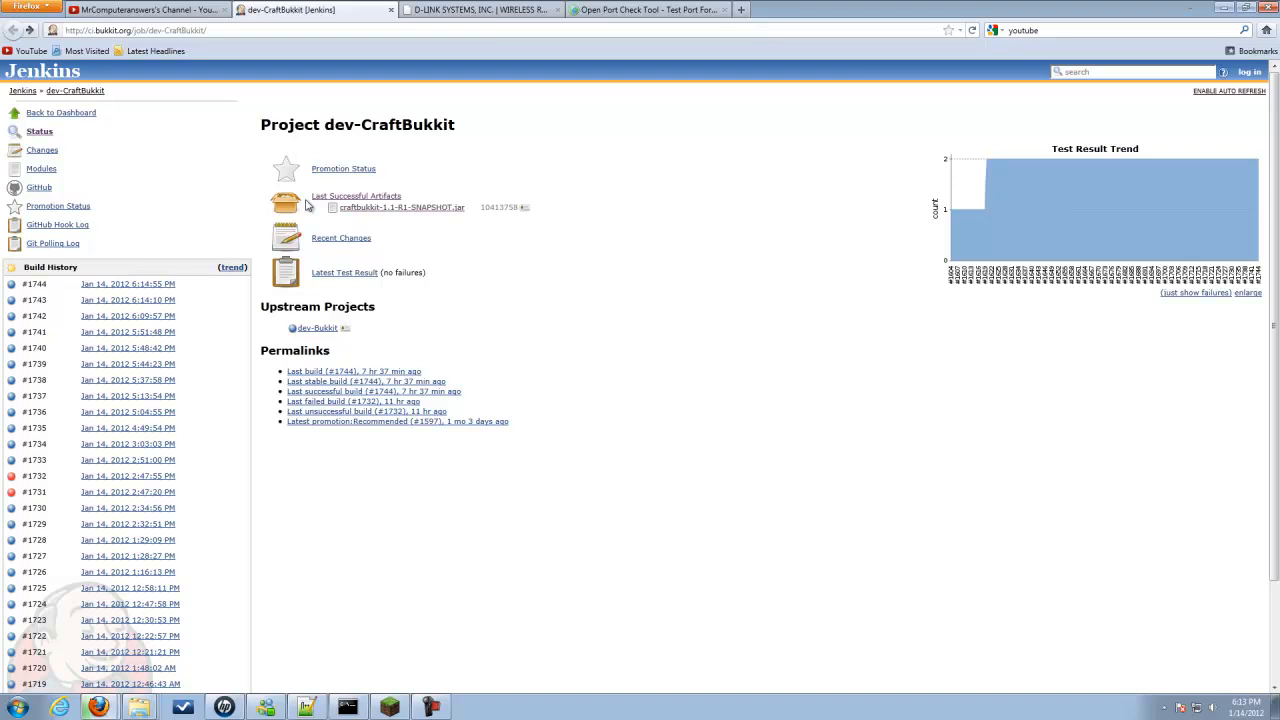
mouse_move(274, 184)
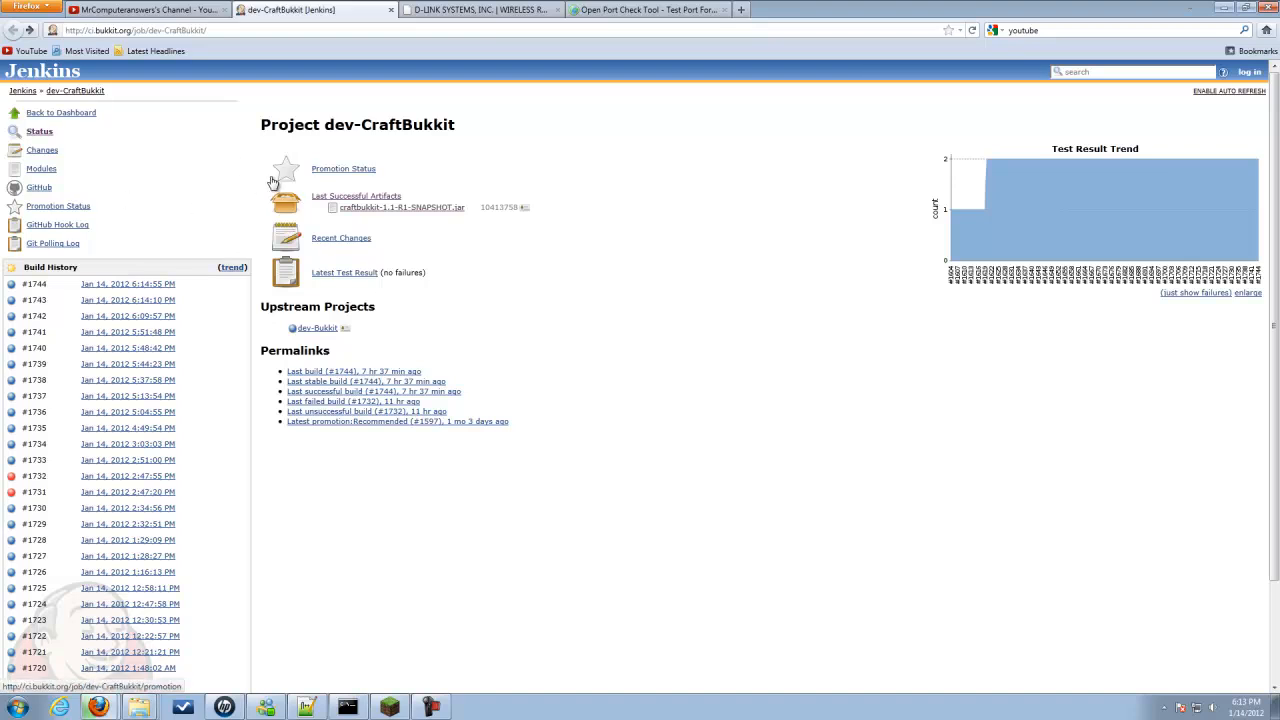
mouse_move(320, 228)
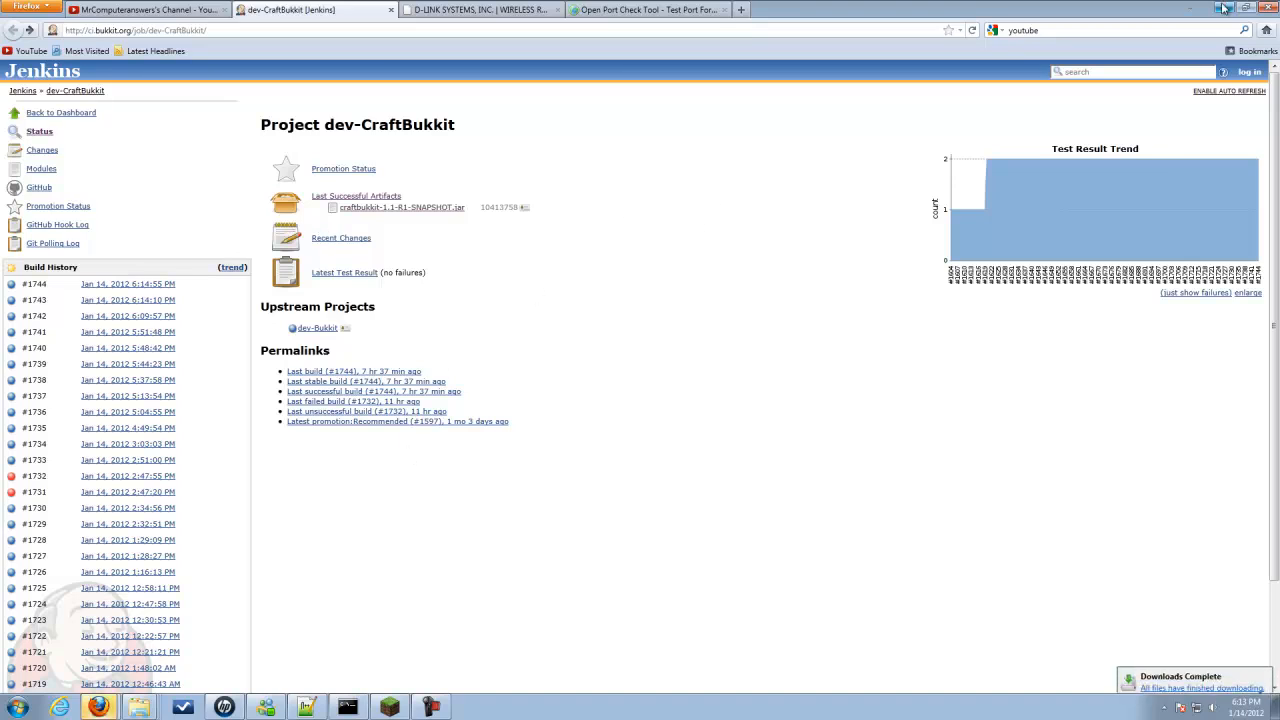
Move the downloaded CraftBukkit jar from Downloads into the Minecraft_server TUT folder.
click(1224, 8)
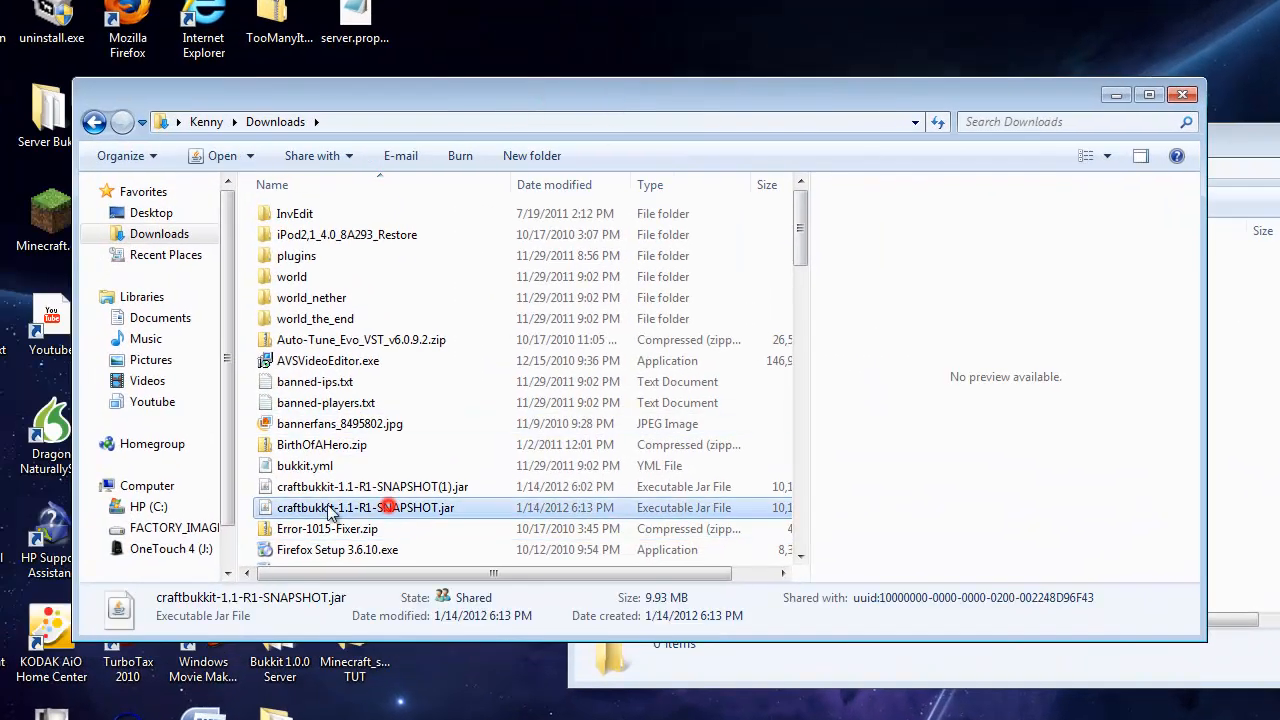
mouse_move(404, 524)
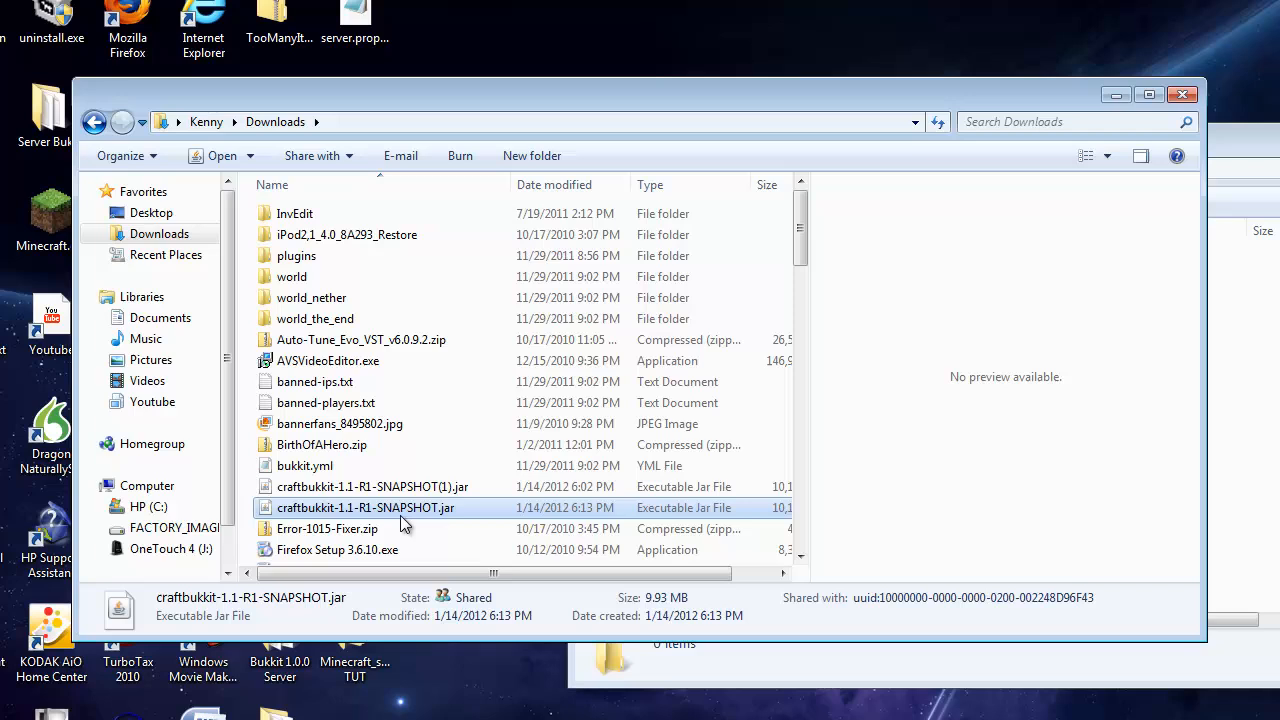
mouse_move(344, 516)
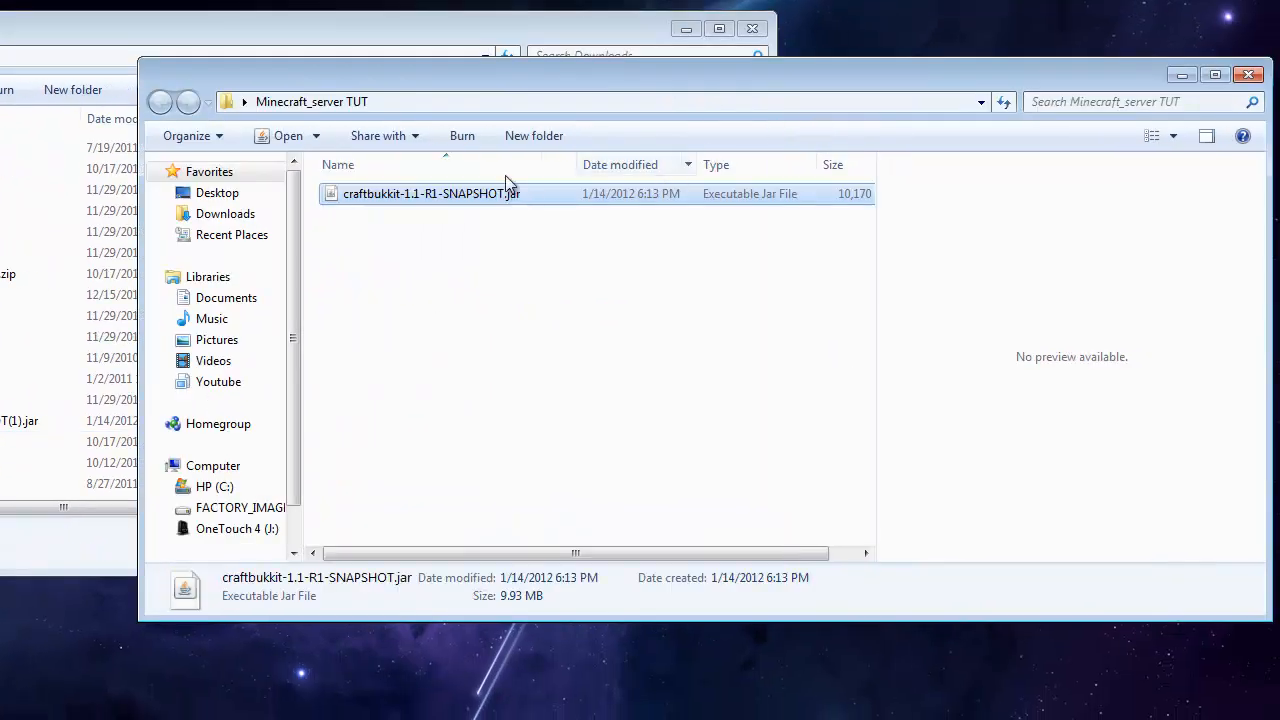
click(312, 100)
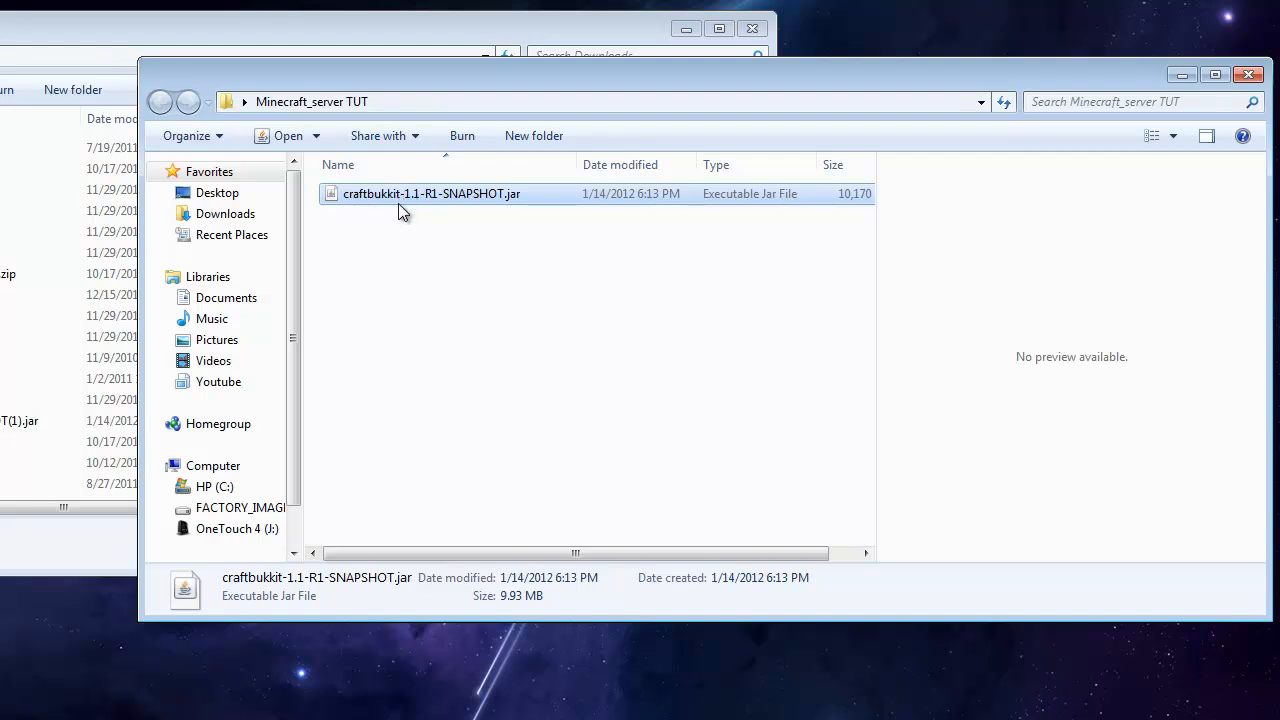
mouse_move(404, 268)
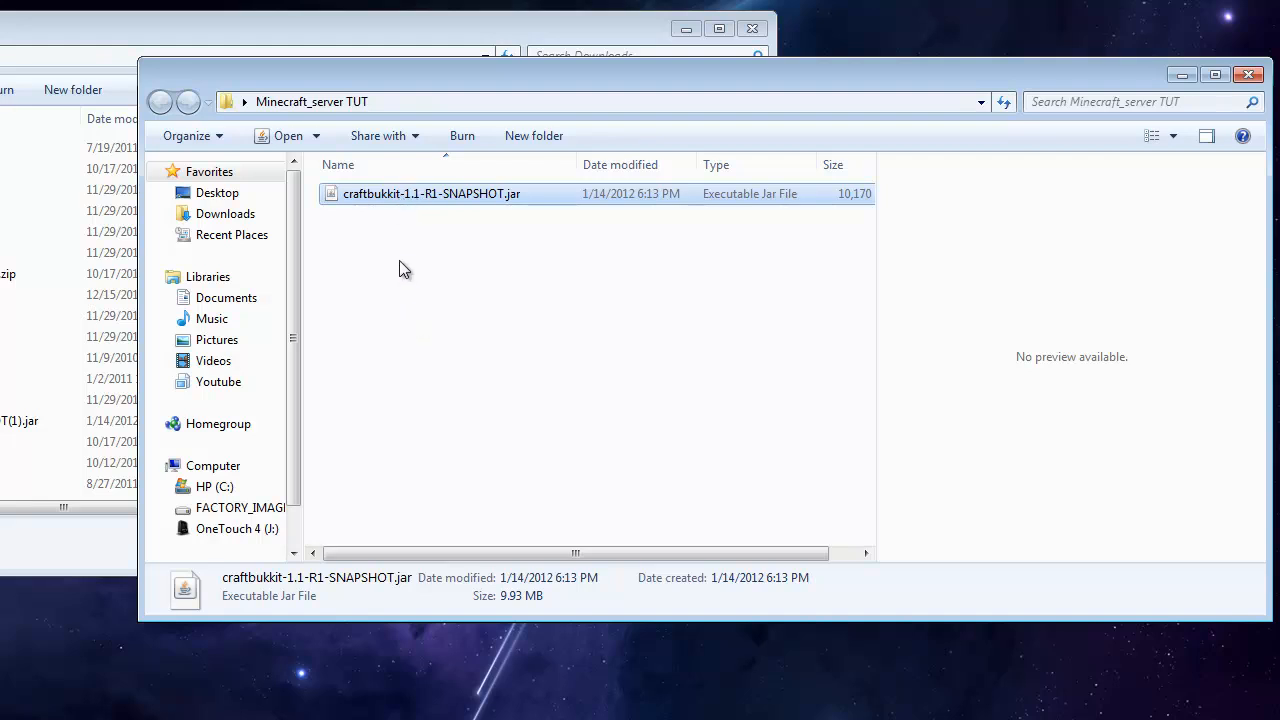
mouse_move(388, 268)
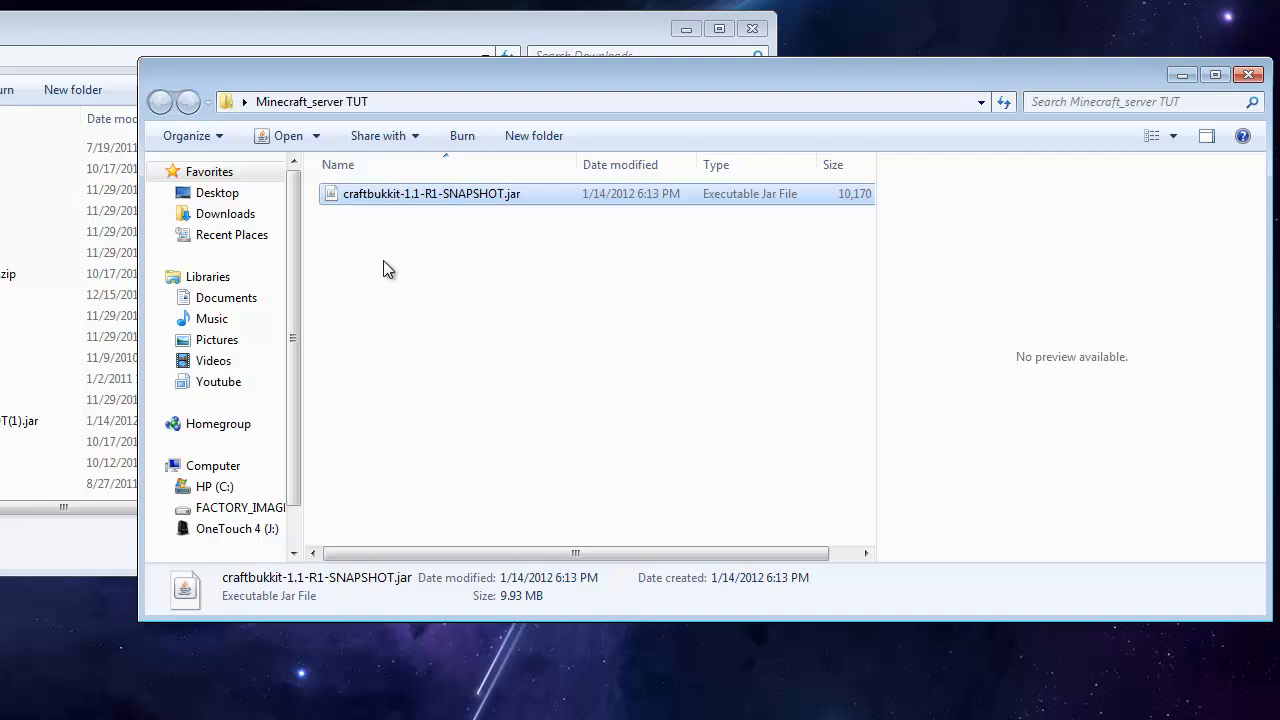
mouse_move(408, 264)
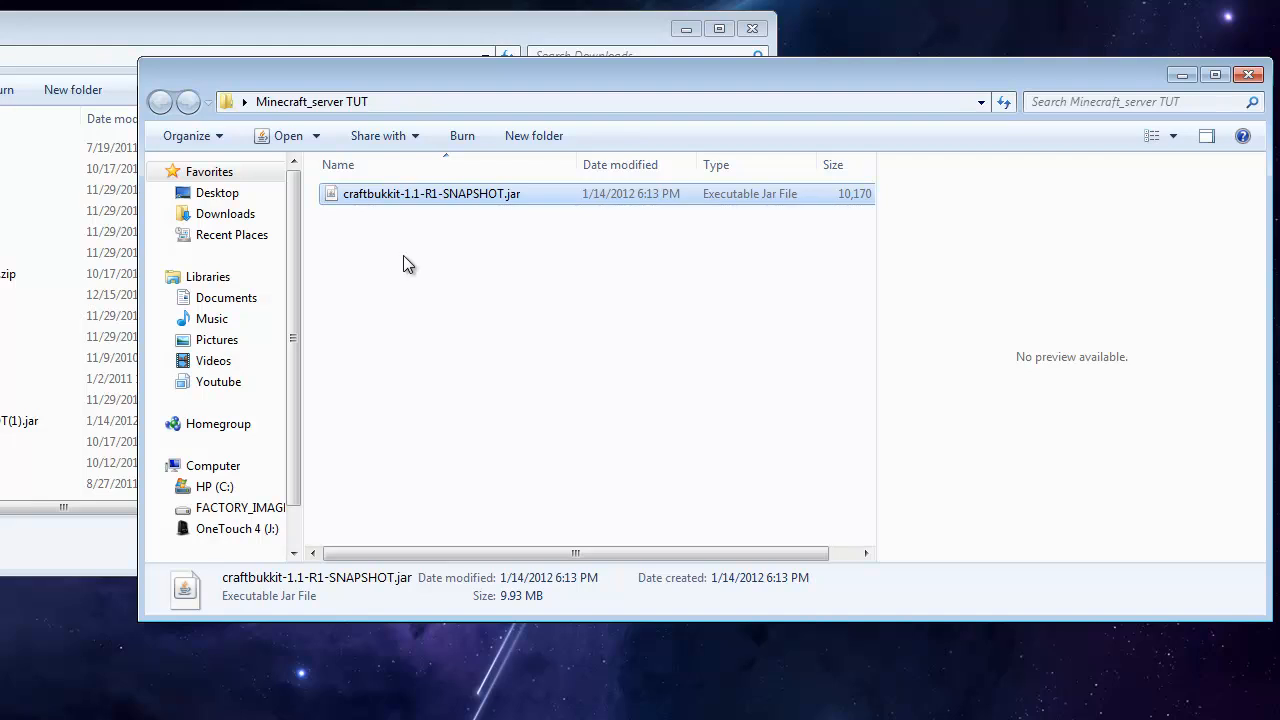
mouse_move(398, 272)
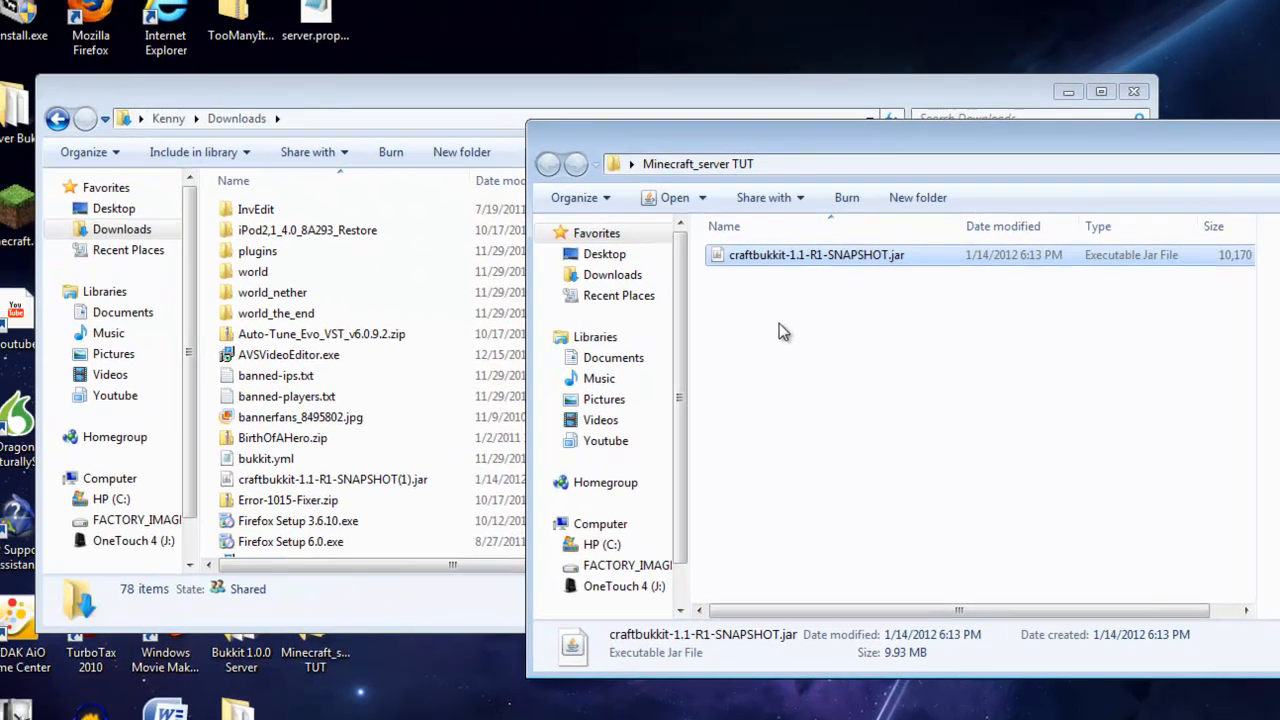
mouse_move(708, 494)
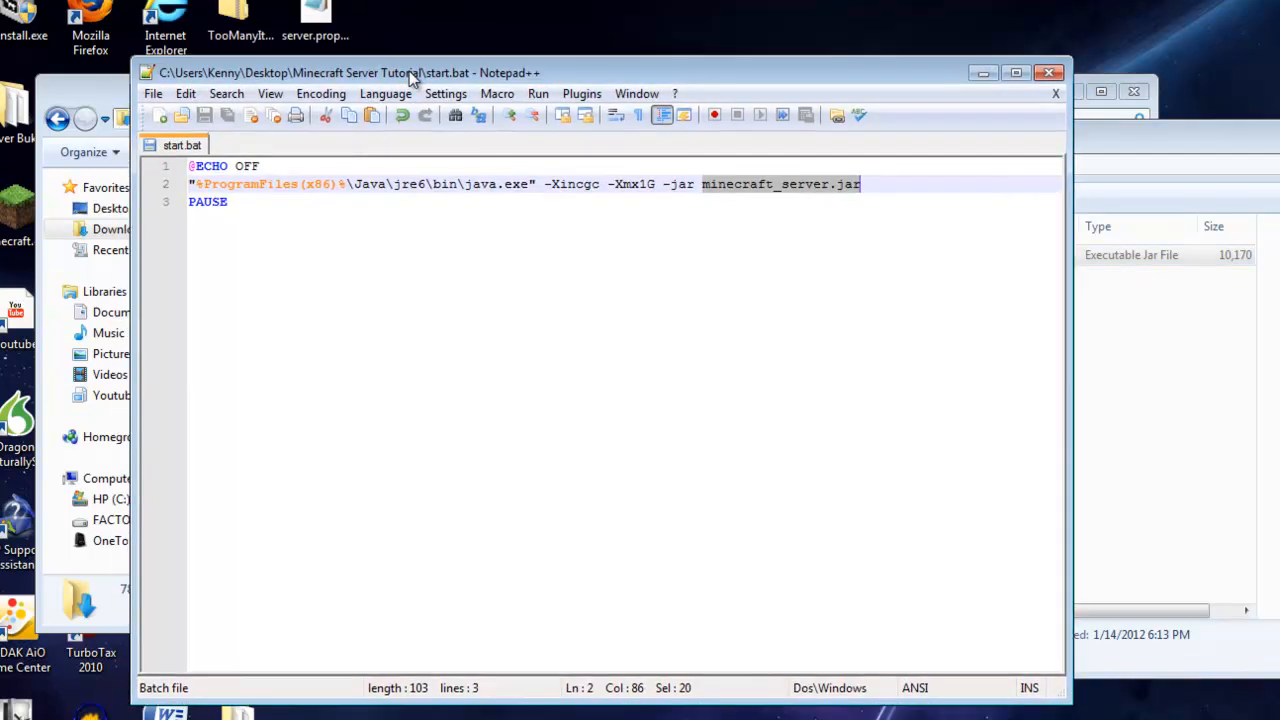
Write the start.bat launch script running java.exe -Xmx1G on minecraft_server.jar with PAUSE.
click(230, 202)
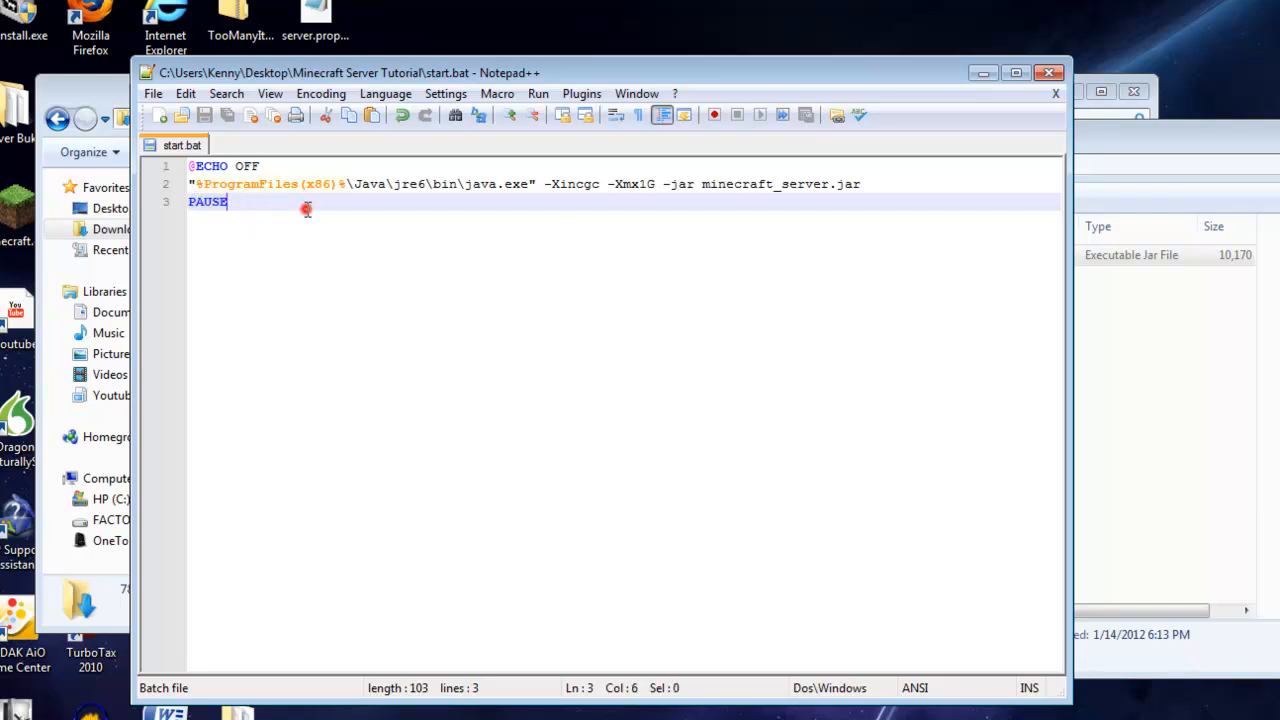
mouse_move(544, 192)
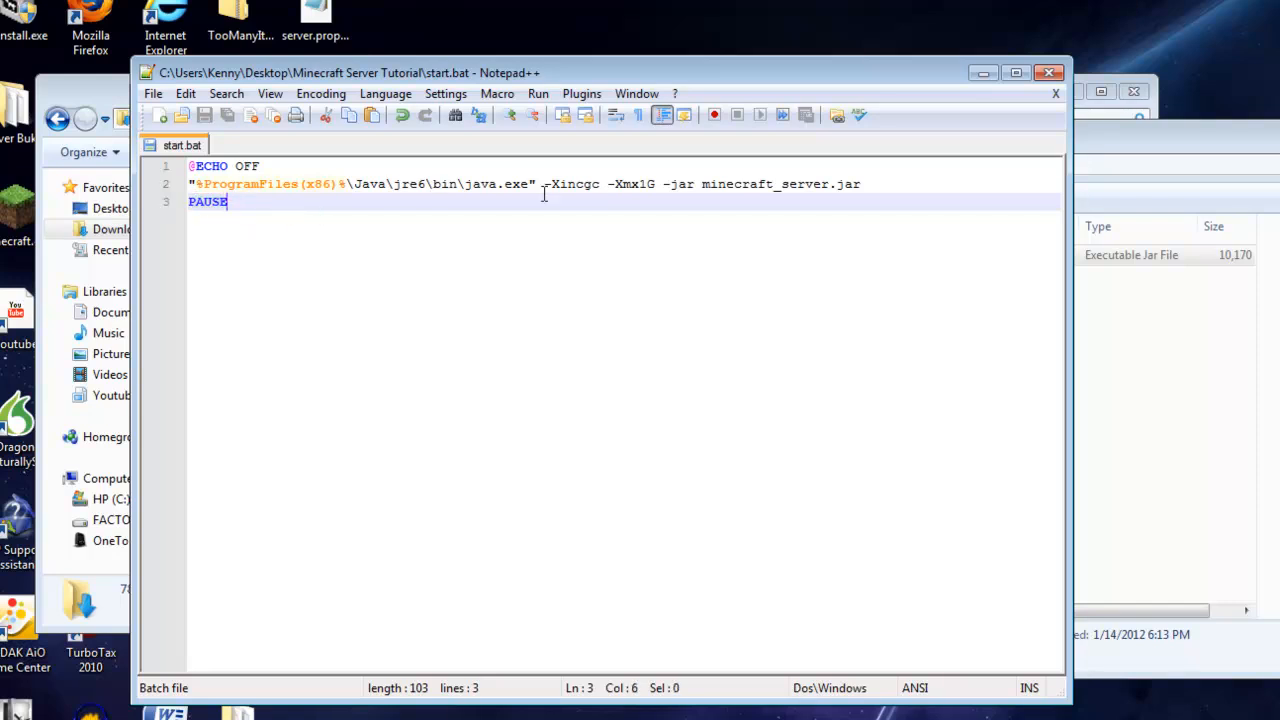
mouse_move(526, 178)
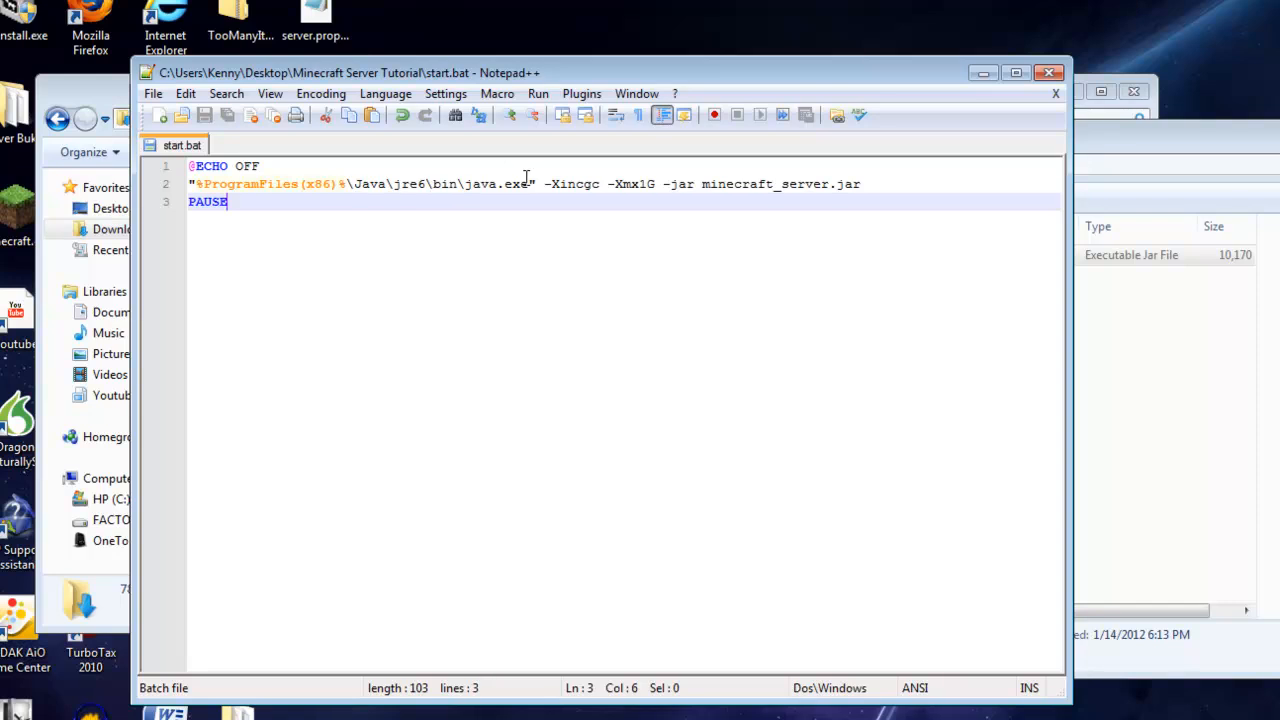
mouse_move(516, 236)
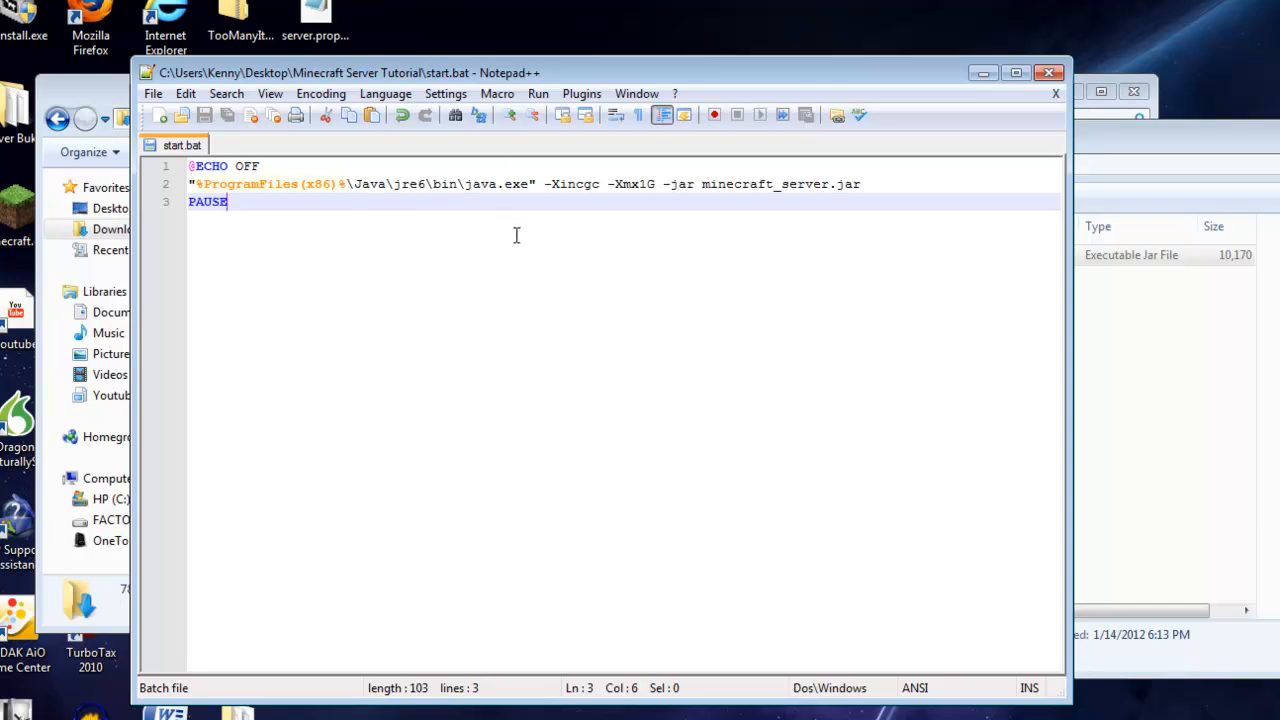
mouse_move(532, 148)
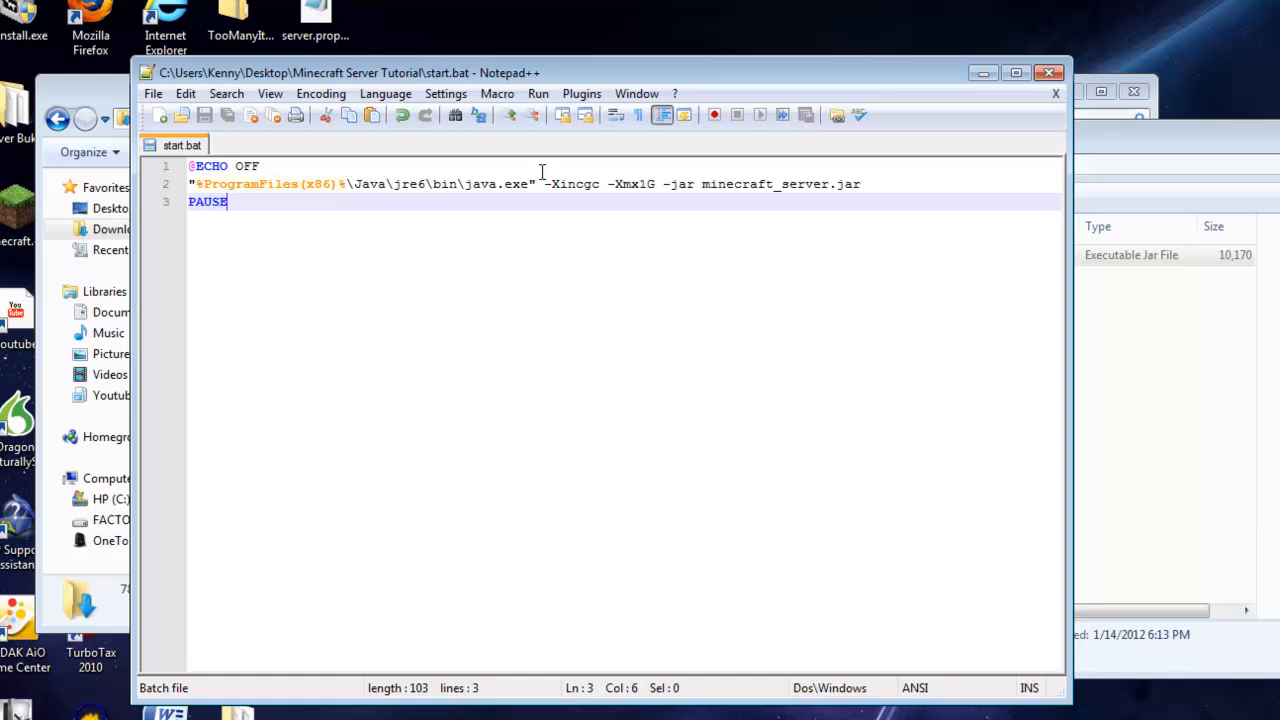
mouse_move(830, 76)
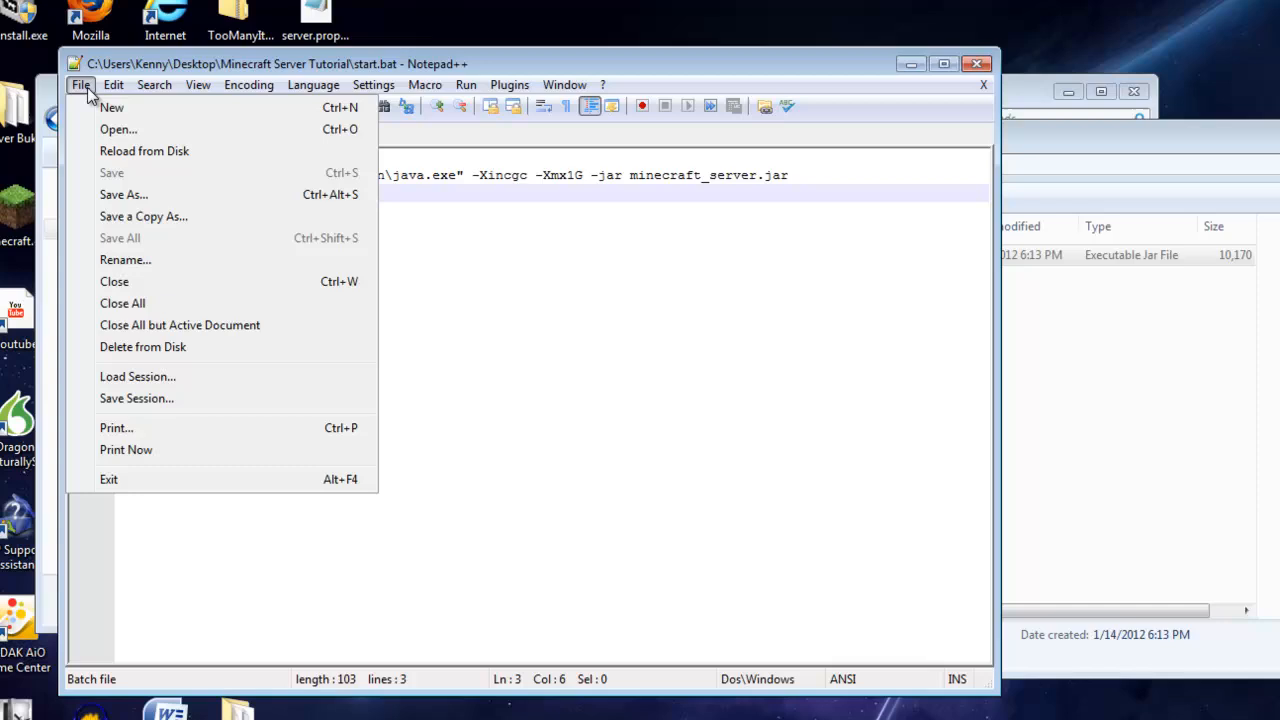
mouse_move(144, 216)
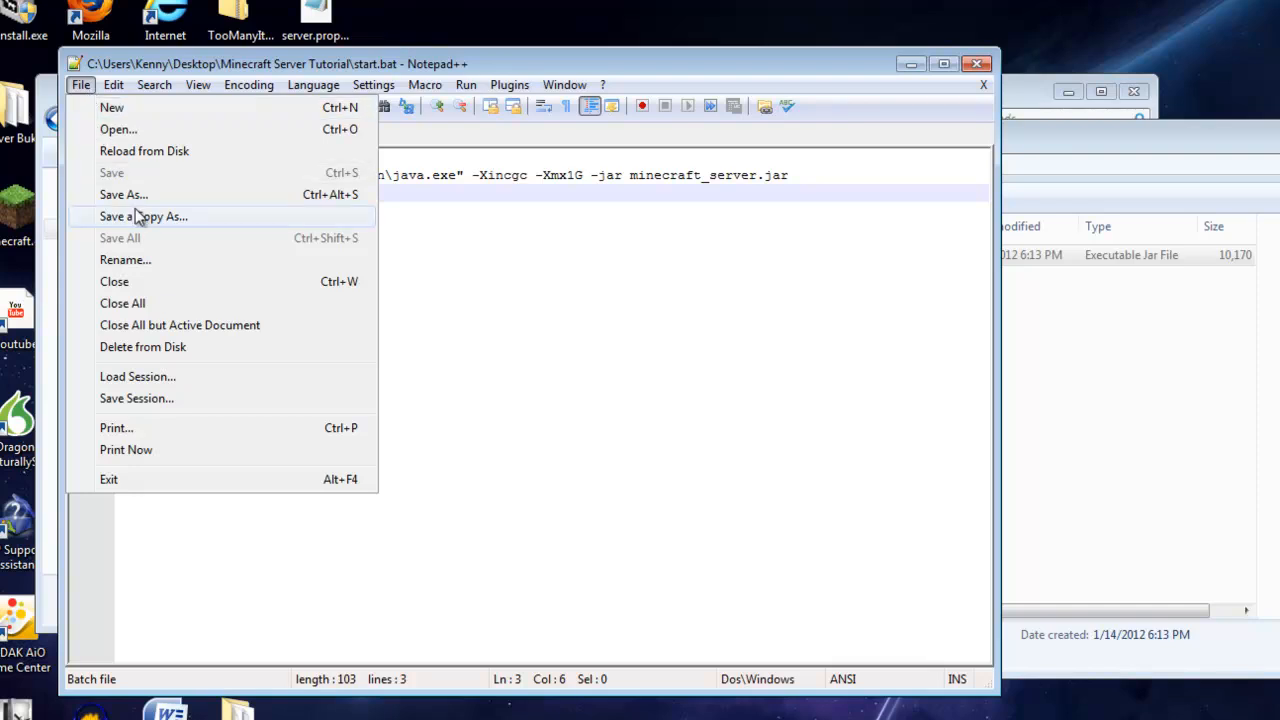
mouse_move(124, 194)
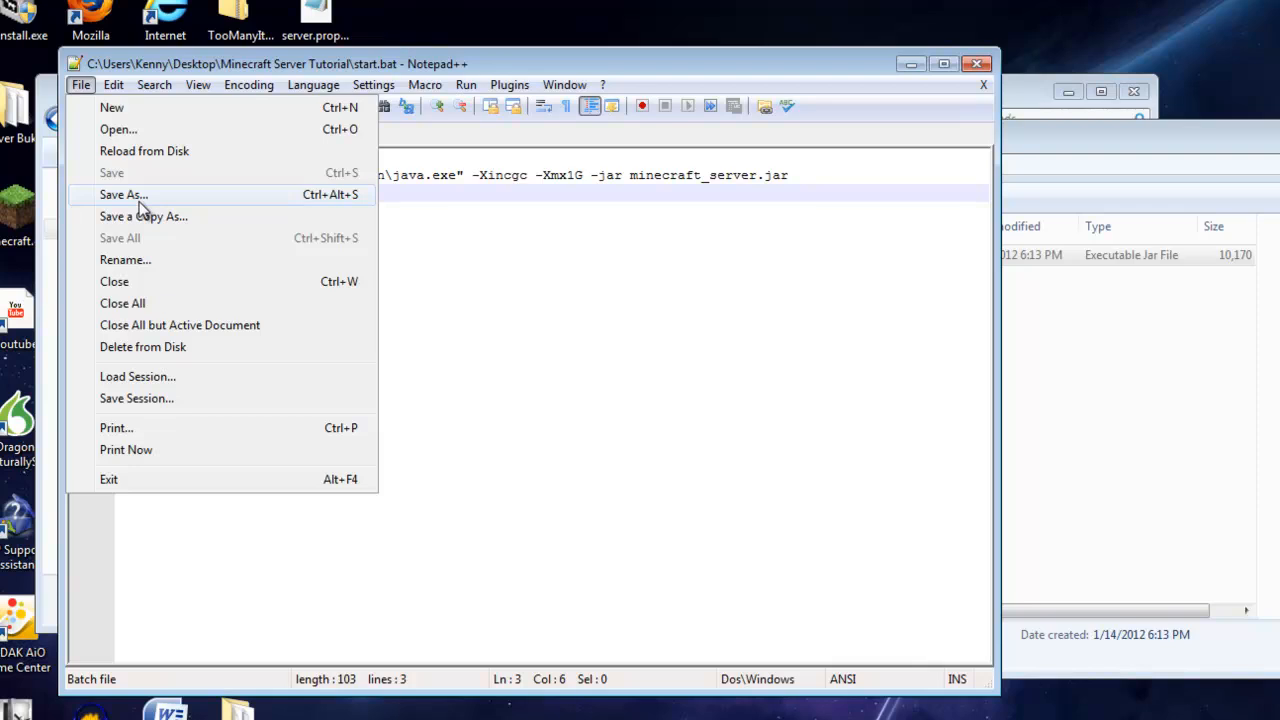
Save the script as start.bat (All types) into Desktop > Minecraft_server TUT.
click(124, 194)
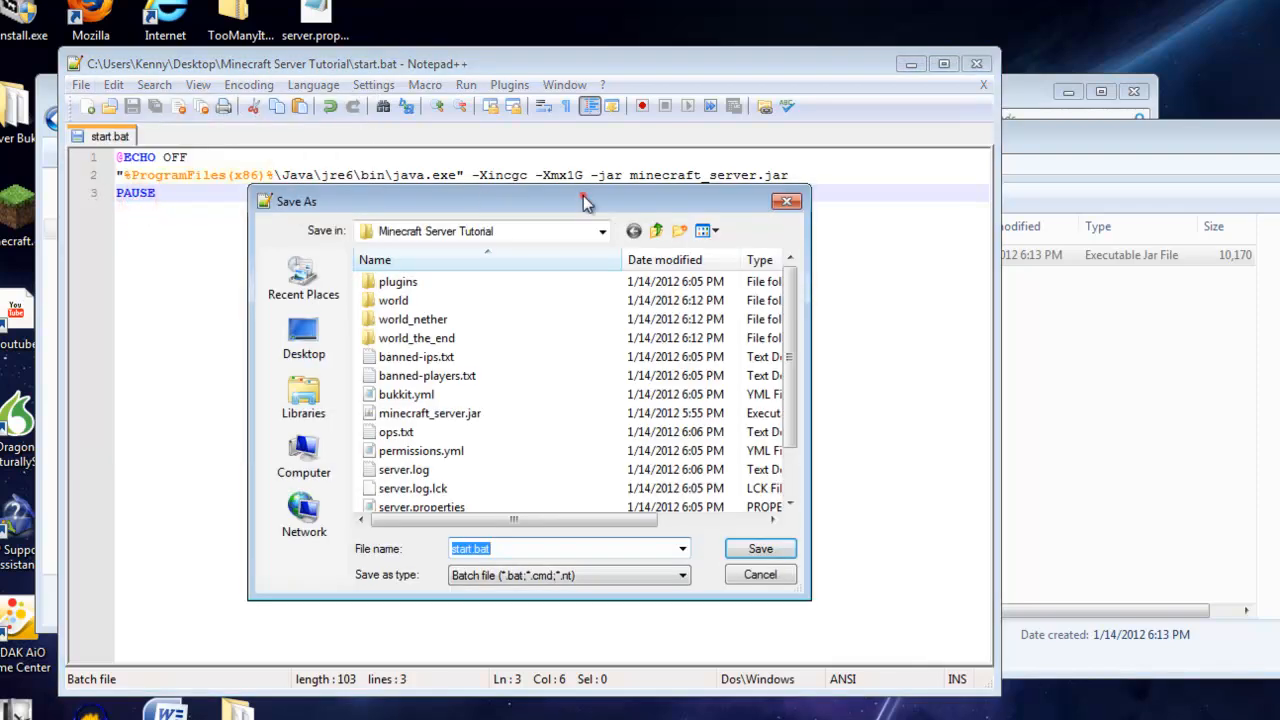
click(304, 370)
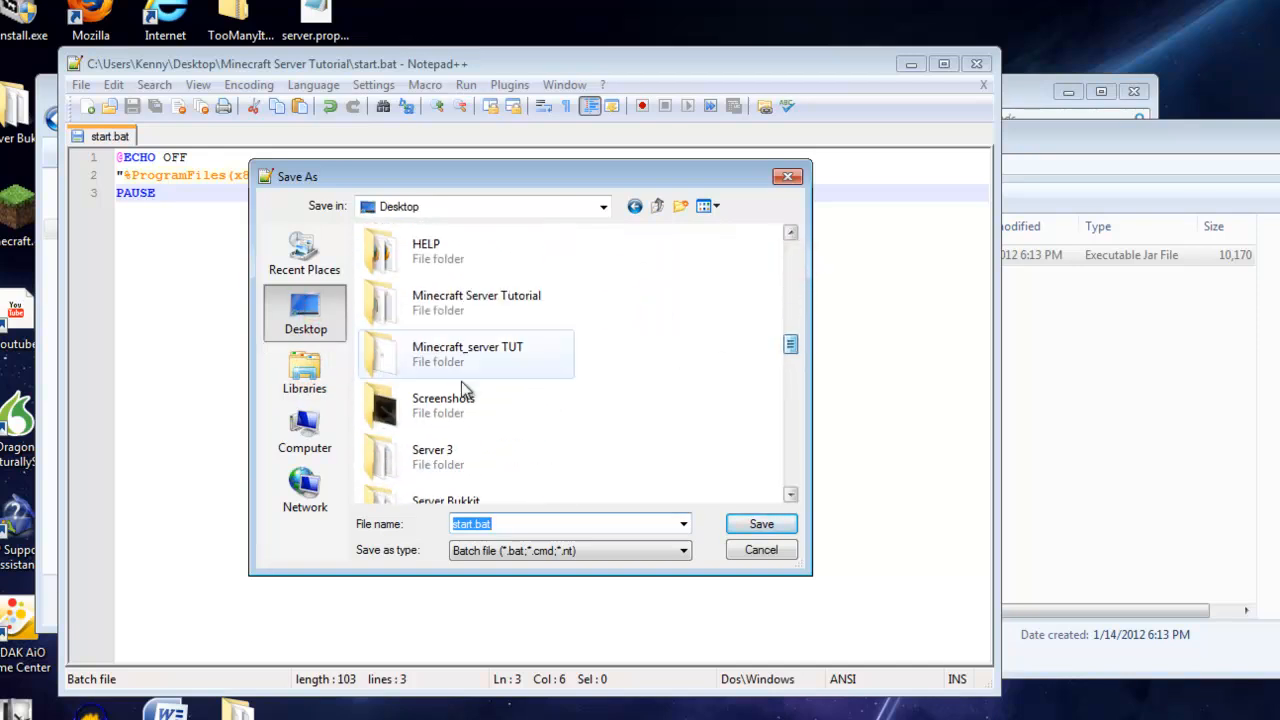
double_click(468, 354)
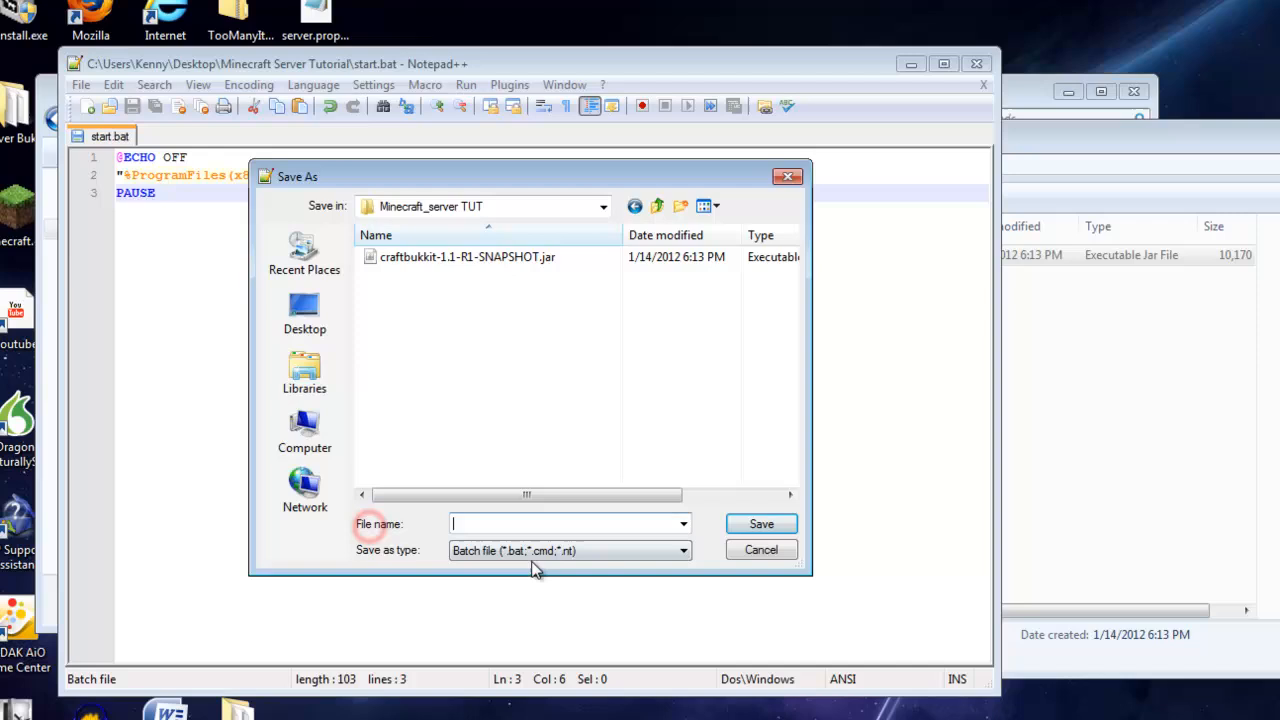
click(684, 550)
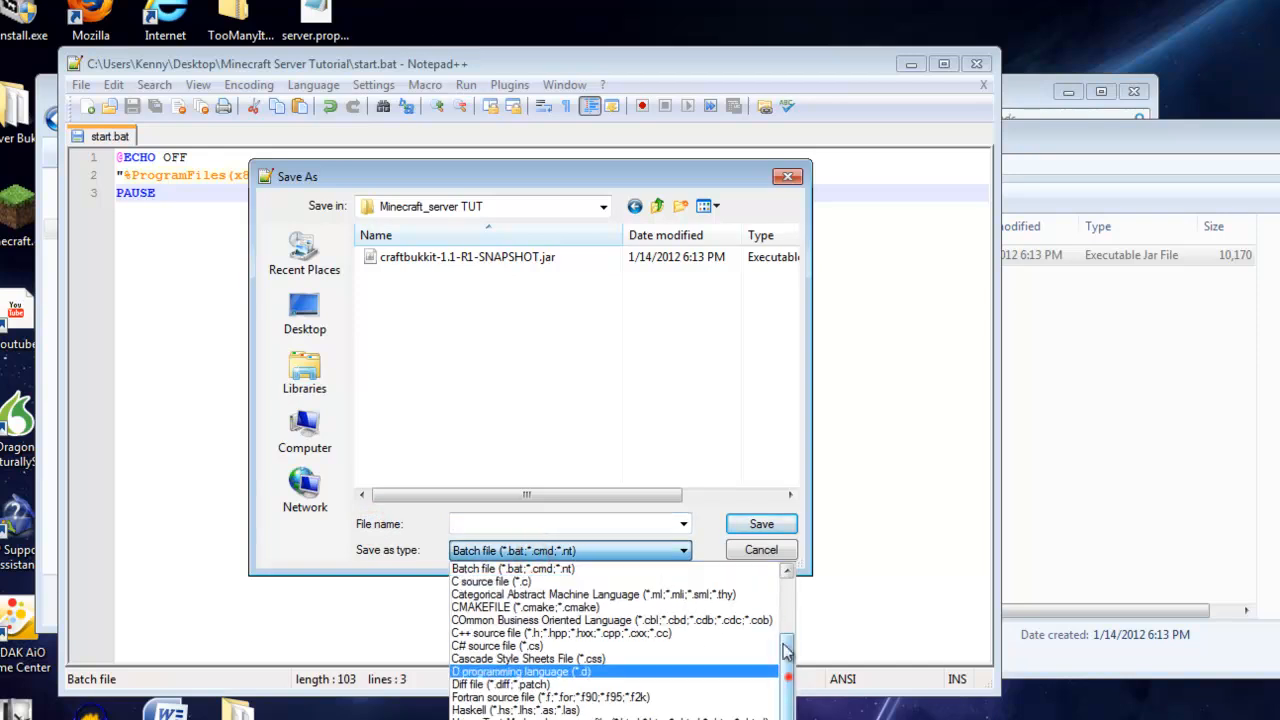
scroll(up, 3)
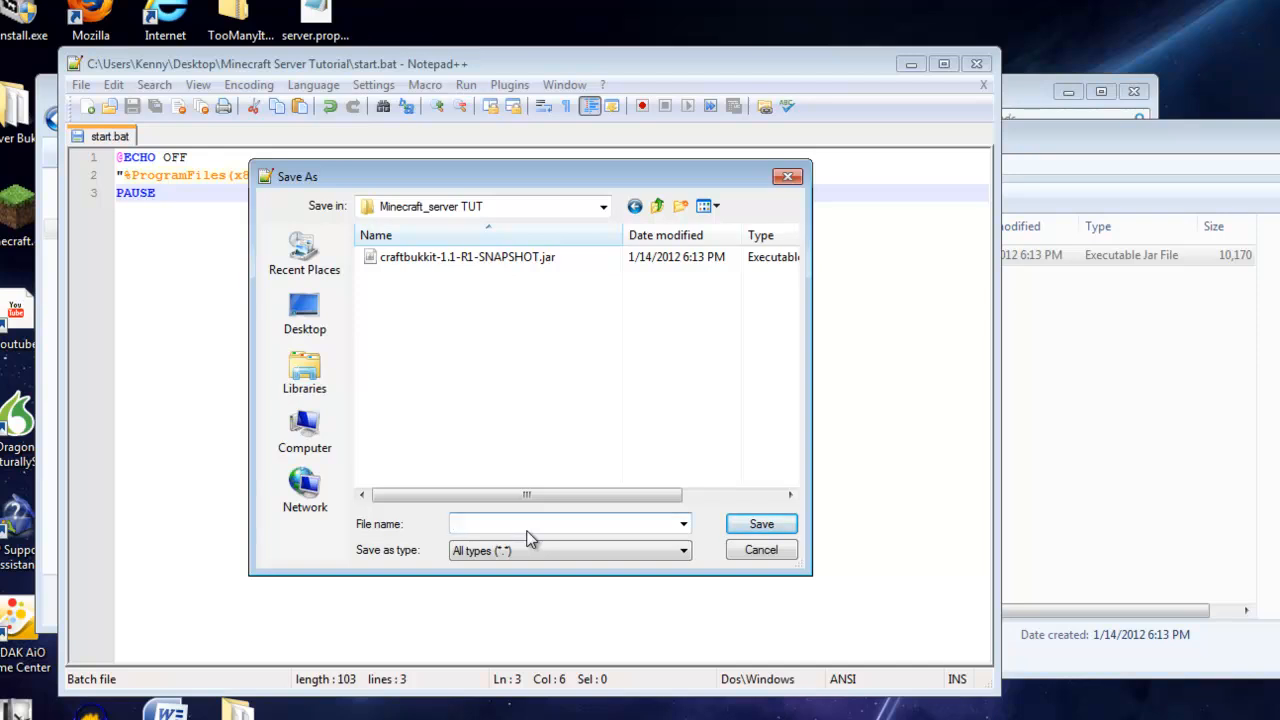
text(start.bat)
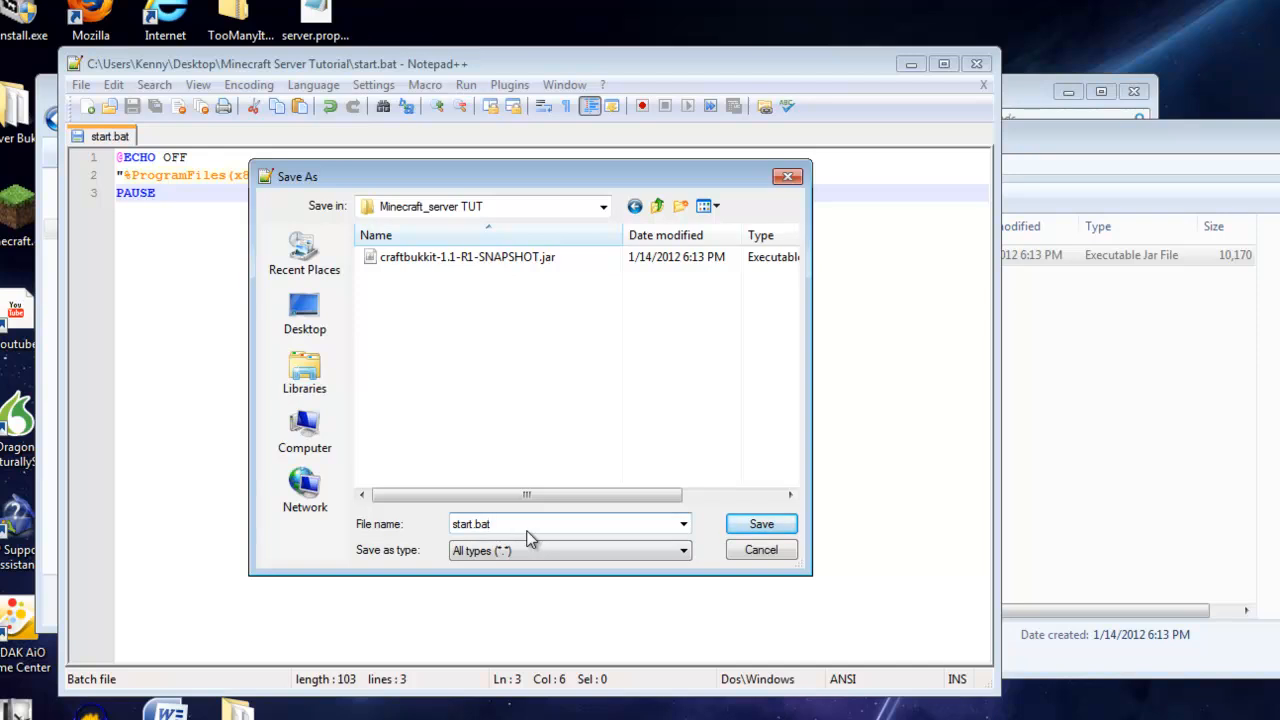
mouse_move(544, 518)
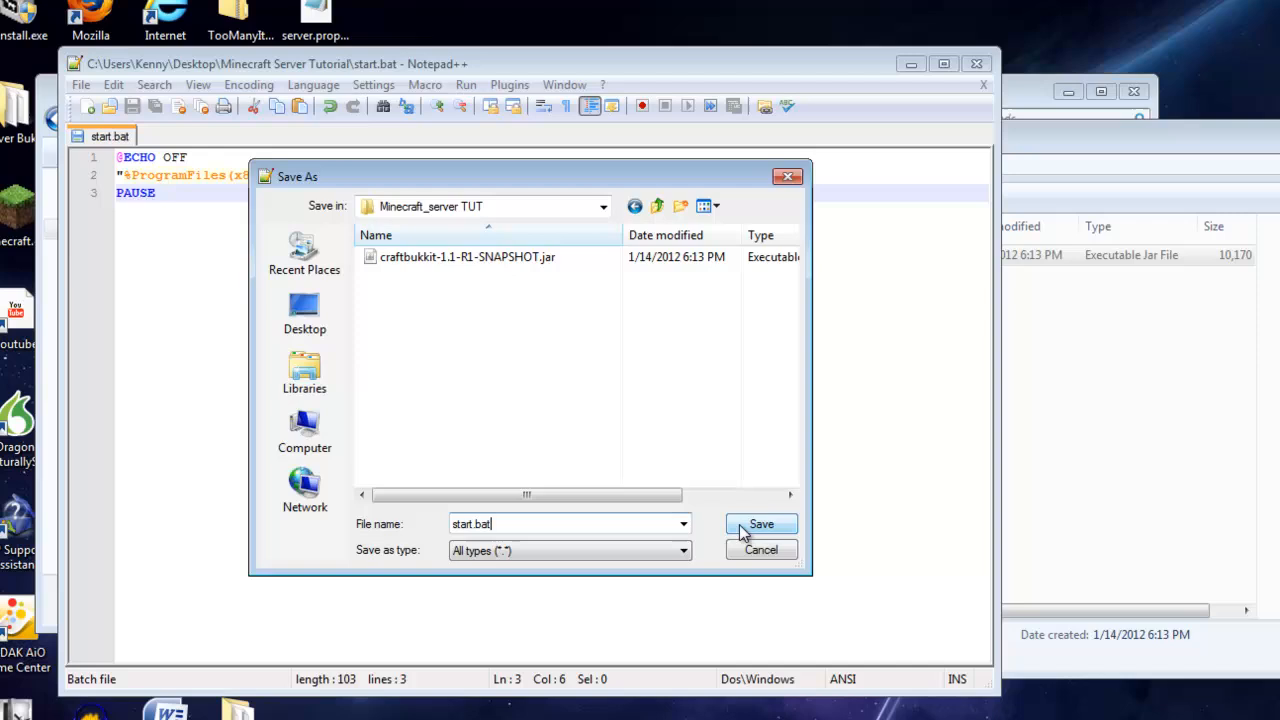
click(760, 524)
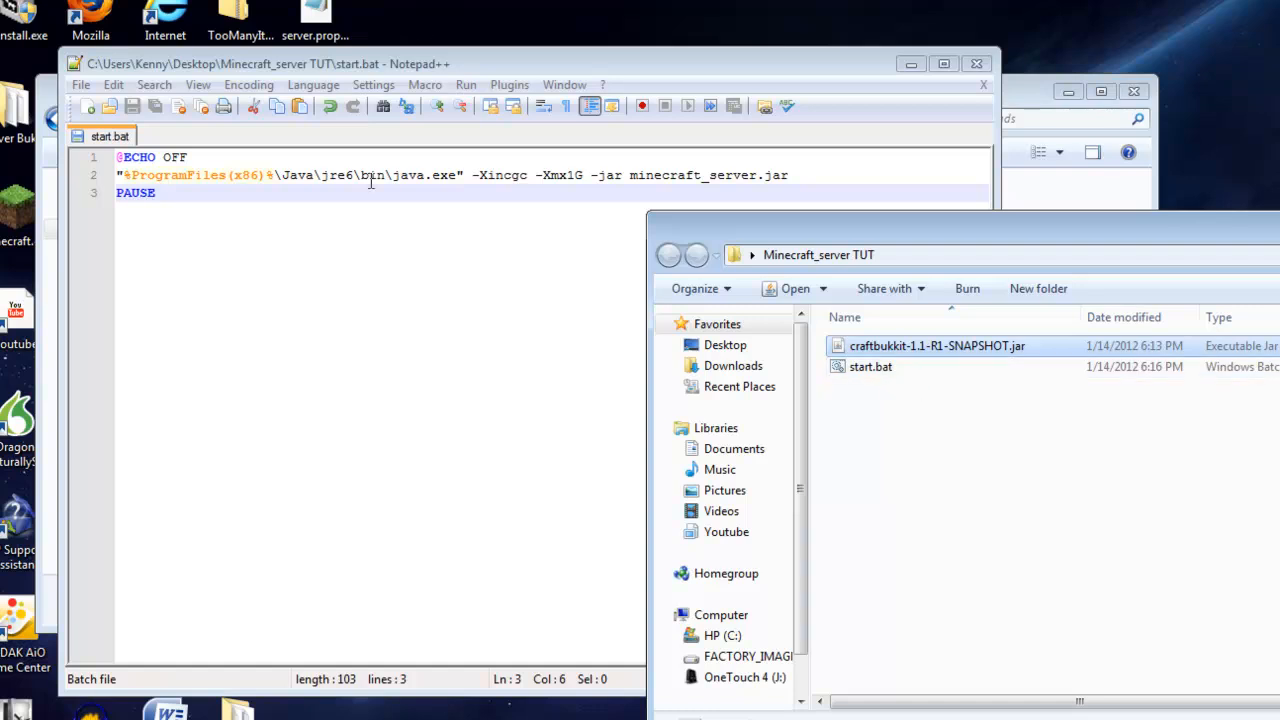
mouse_move(870, 366)
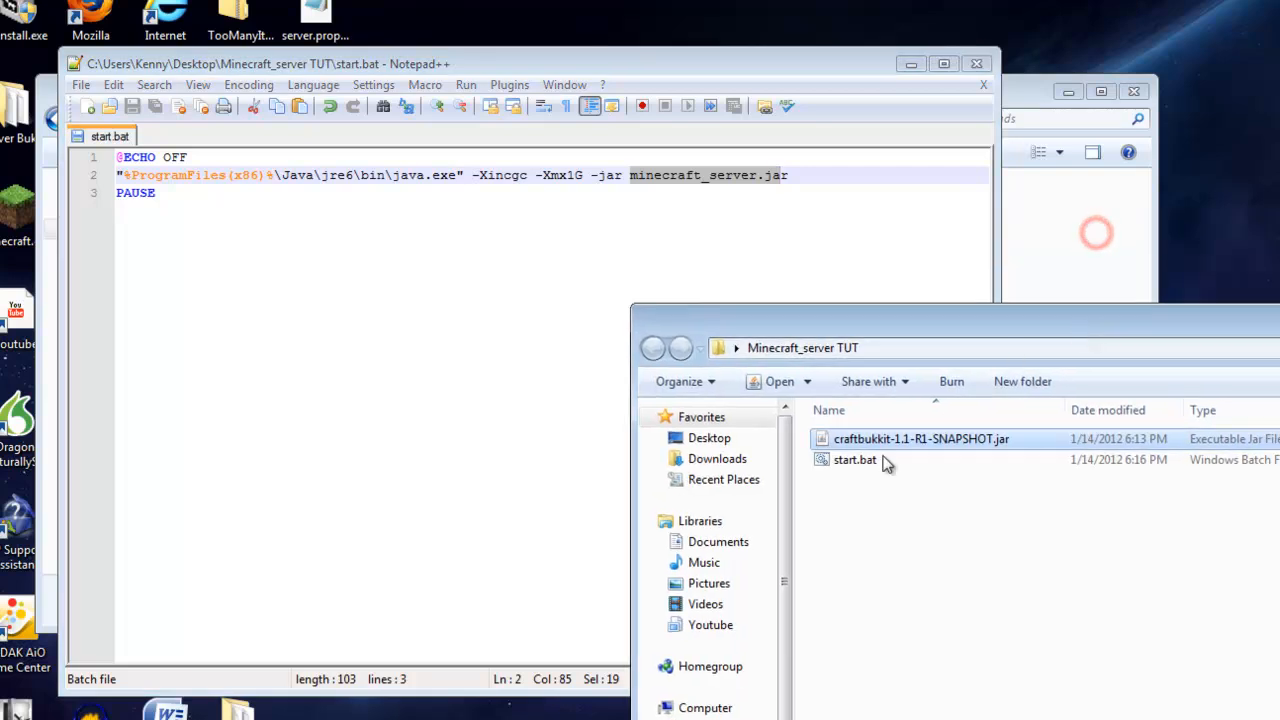
mouse_move(892, 448)
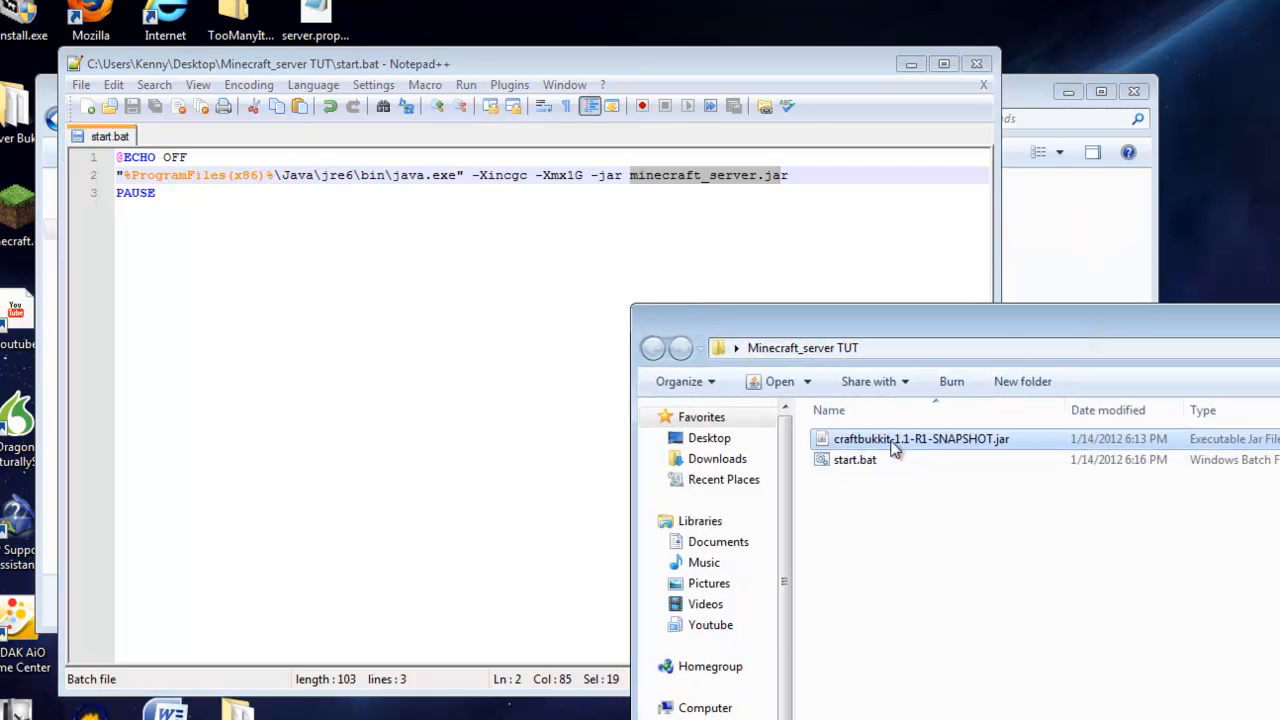
click(684, 244)
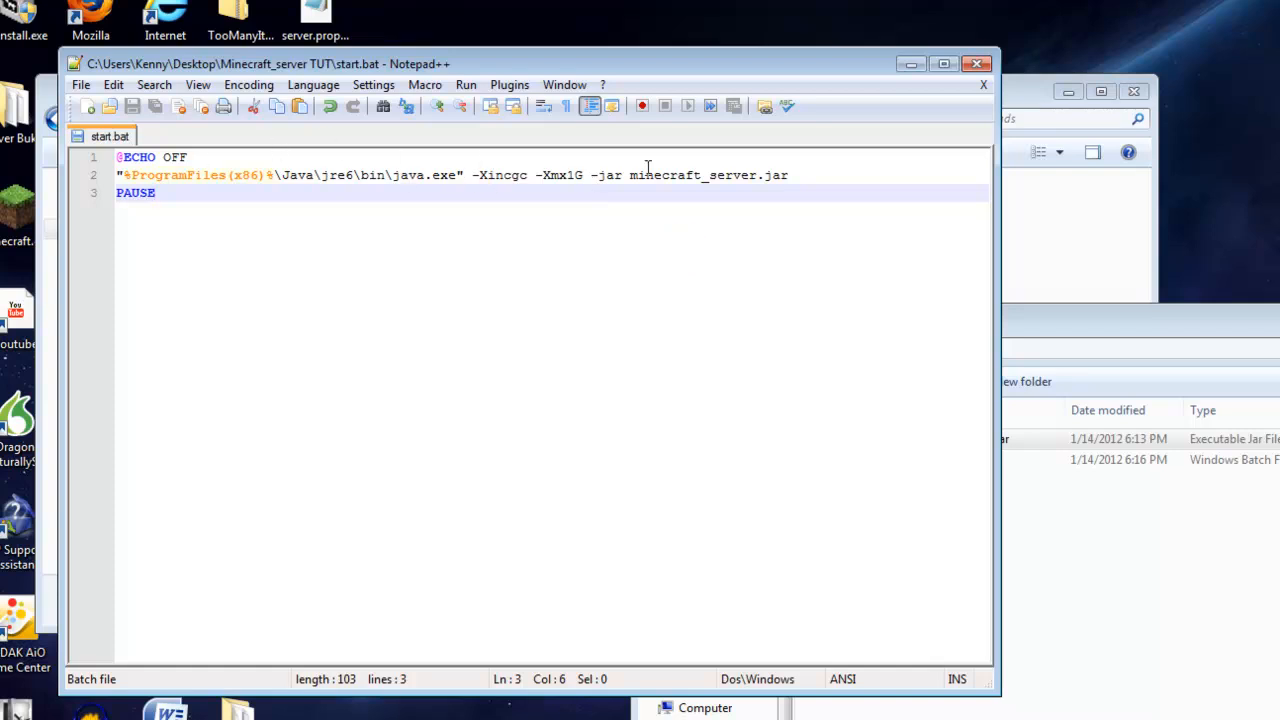
mouse_move(724, 178)
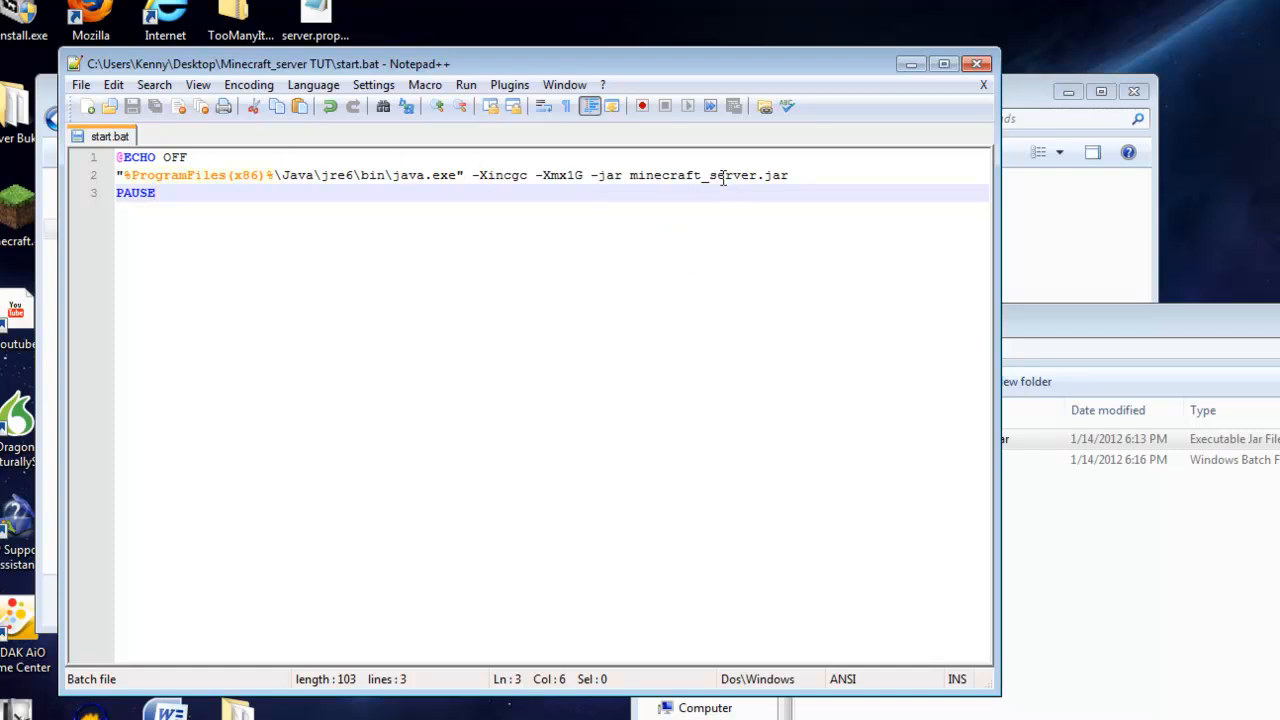
mouse_move(1140, 308)
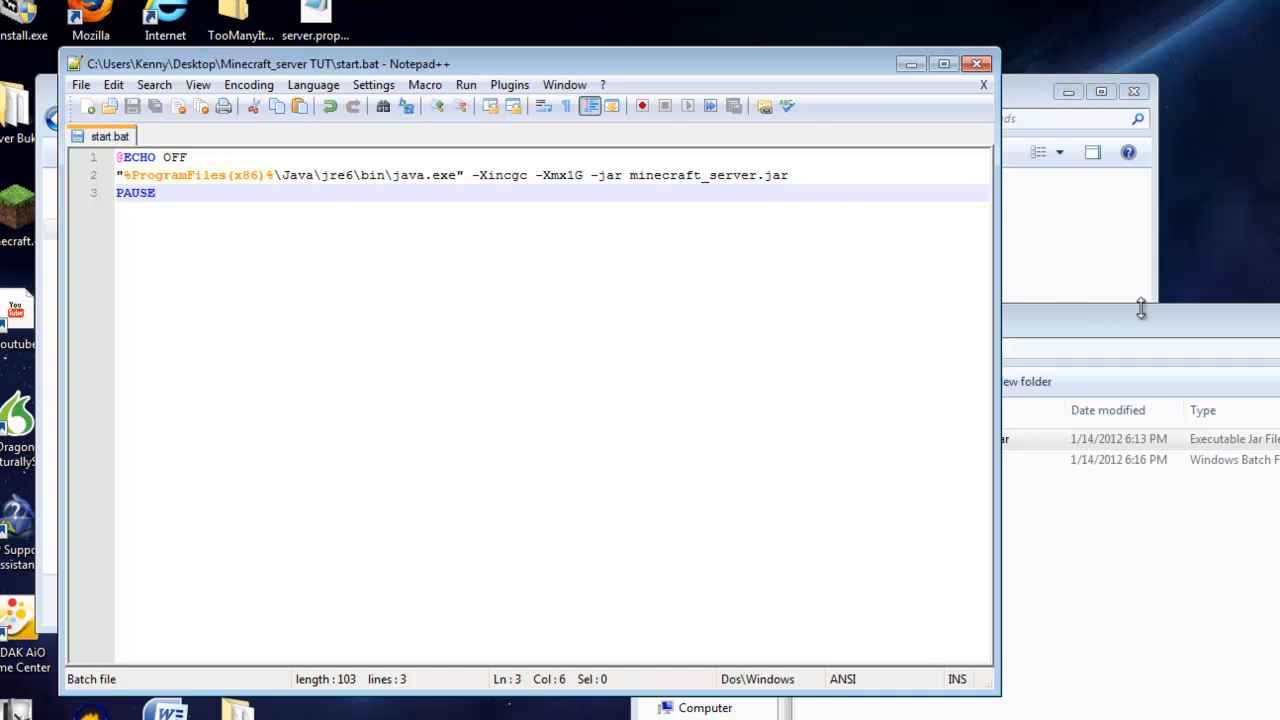
mouse_move(1180, 332)
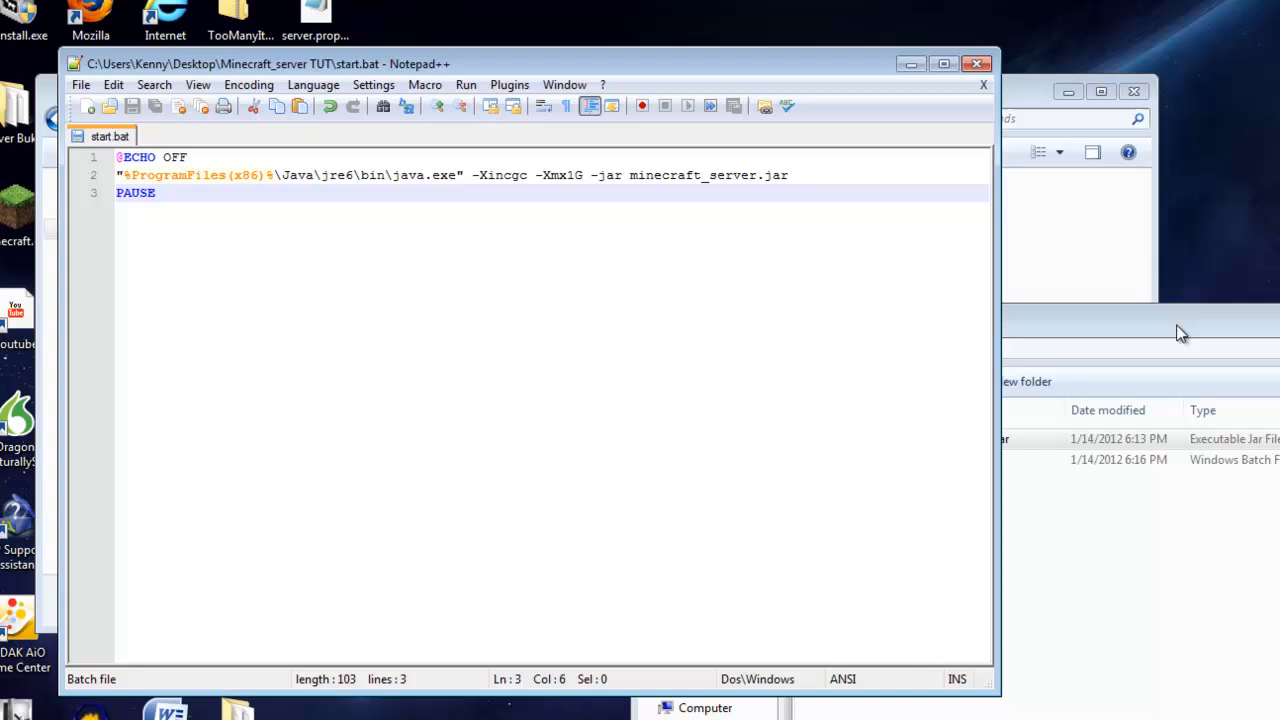
mouse_move(696, 164)
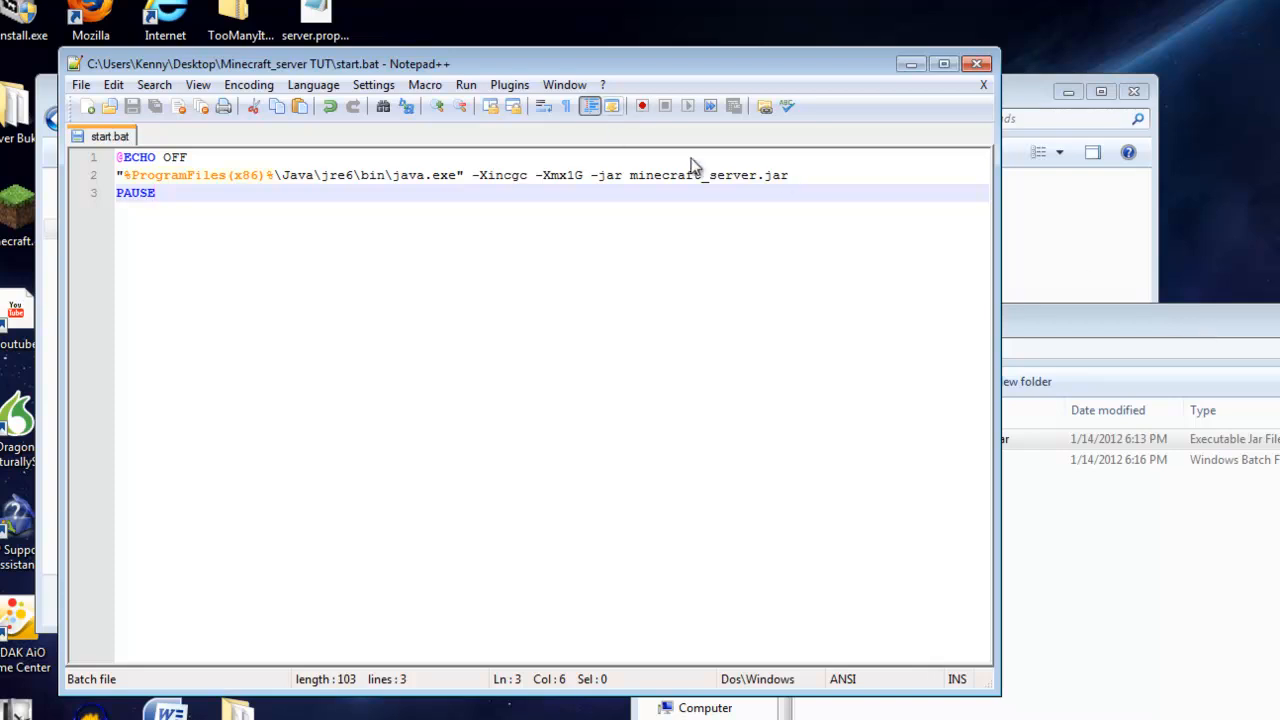
mouse_move(1190, 278)
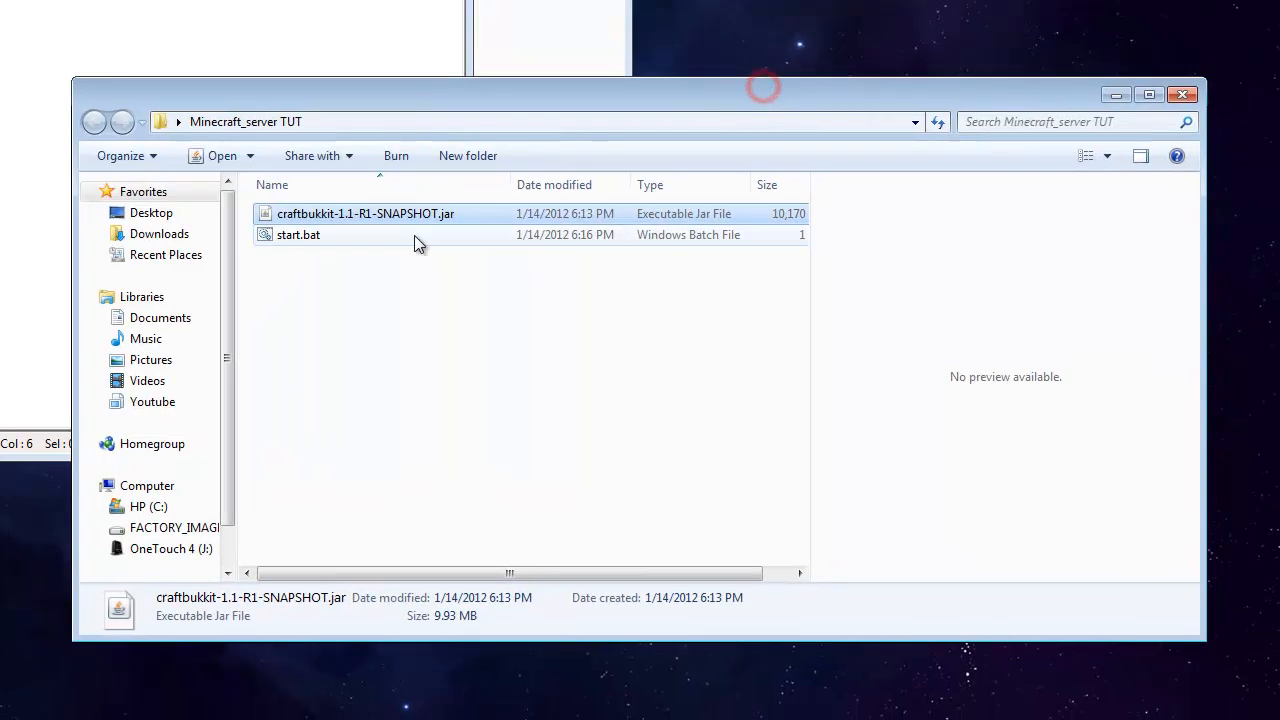
mouse_move(404, 218)
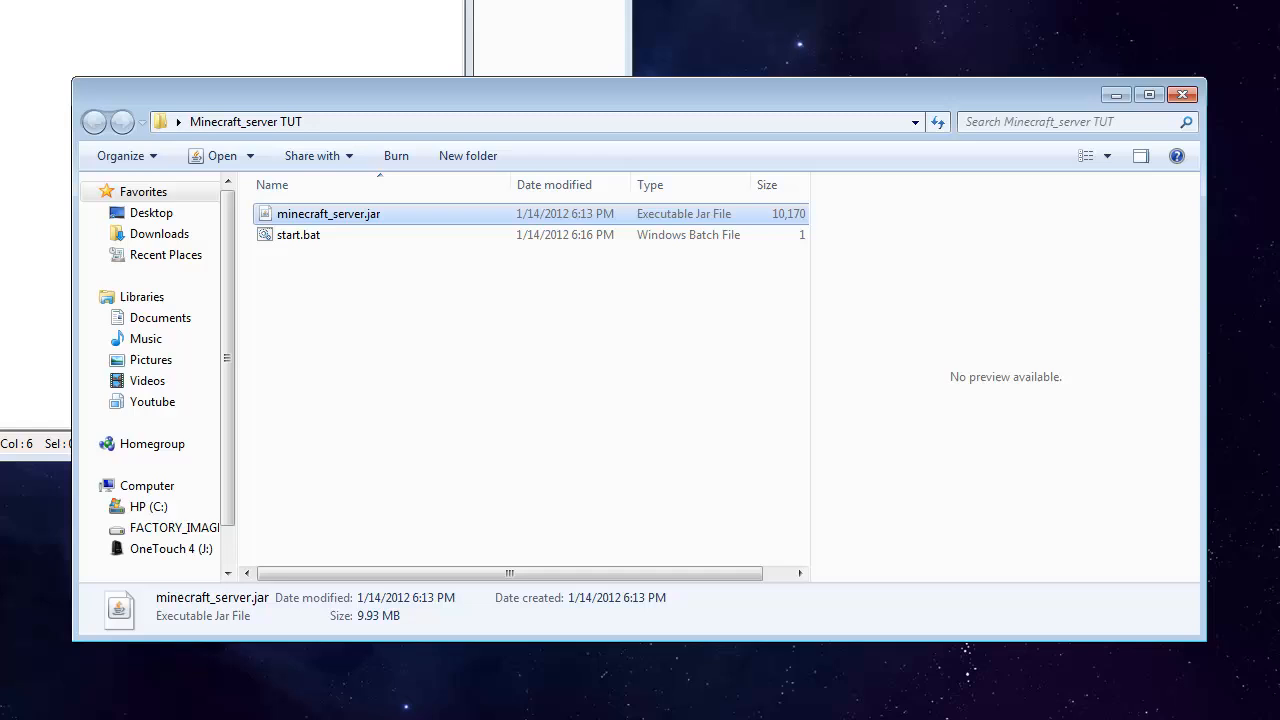
mouse_move(336, 264)
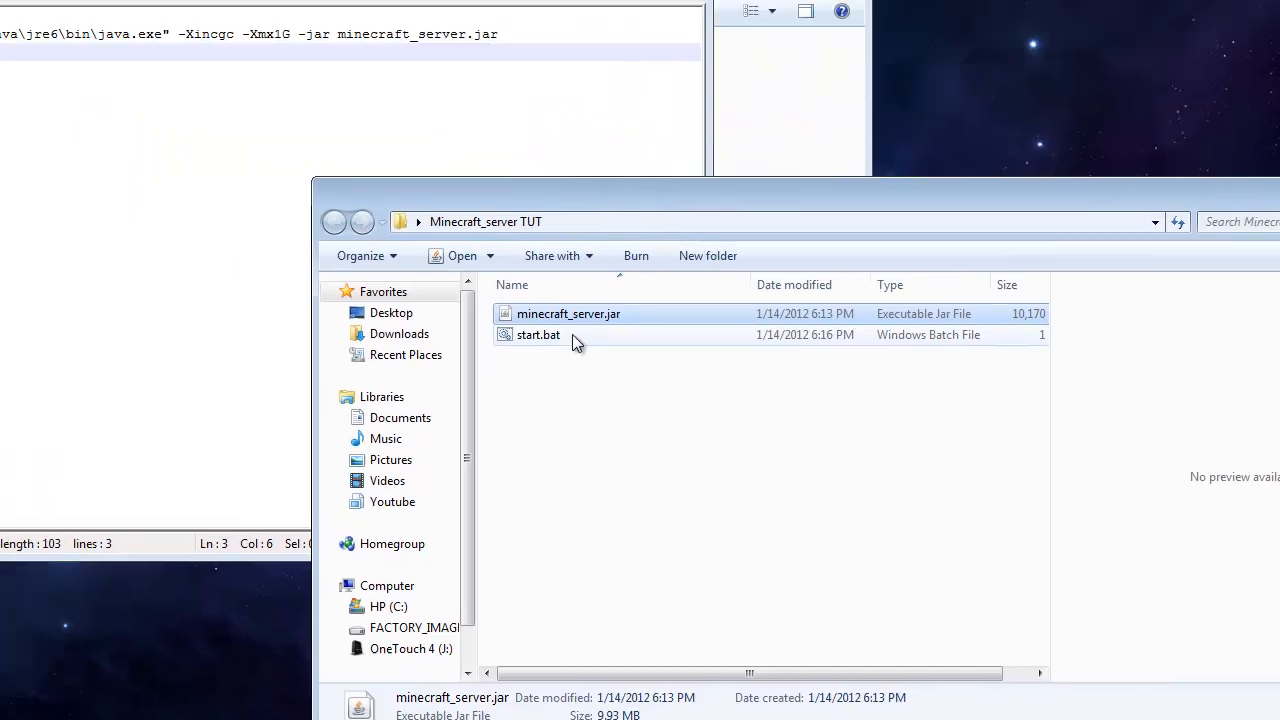
Launch the server via start.bat and move its console aside once it finishes loading.
double_click(538, 334)
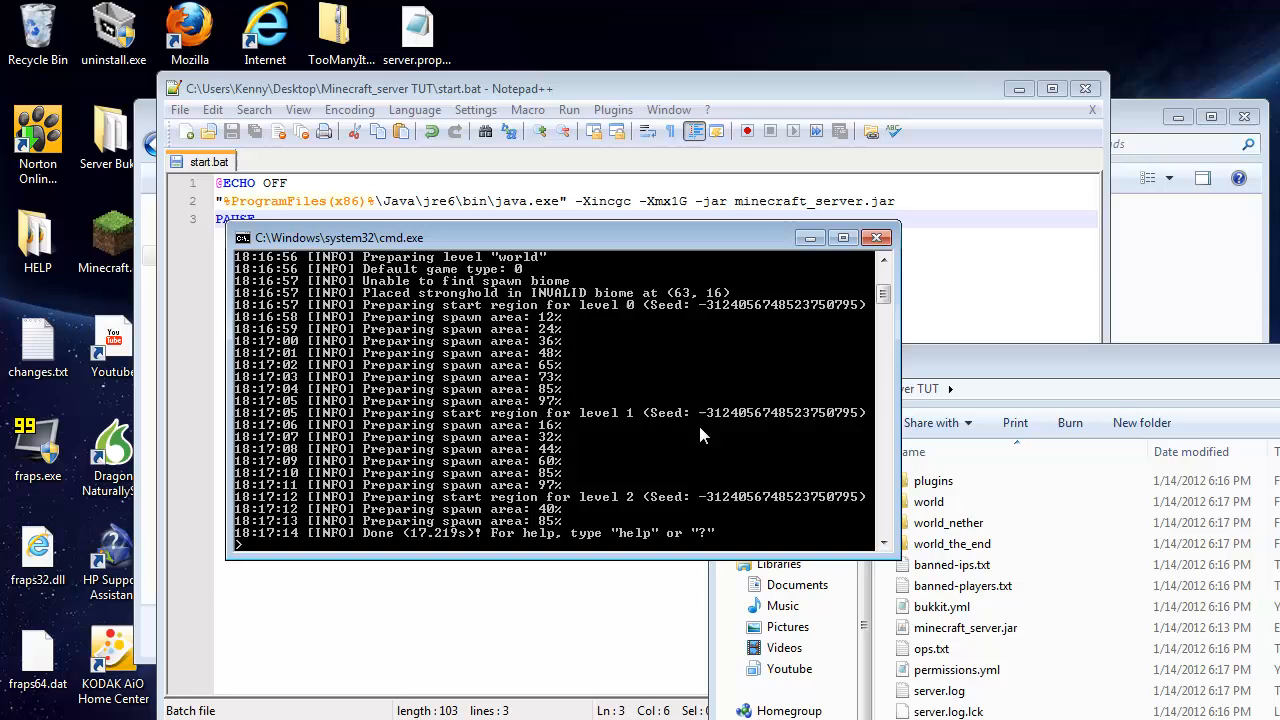
mouse_move(762, 510)
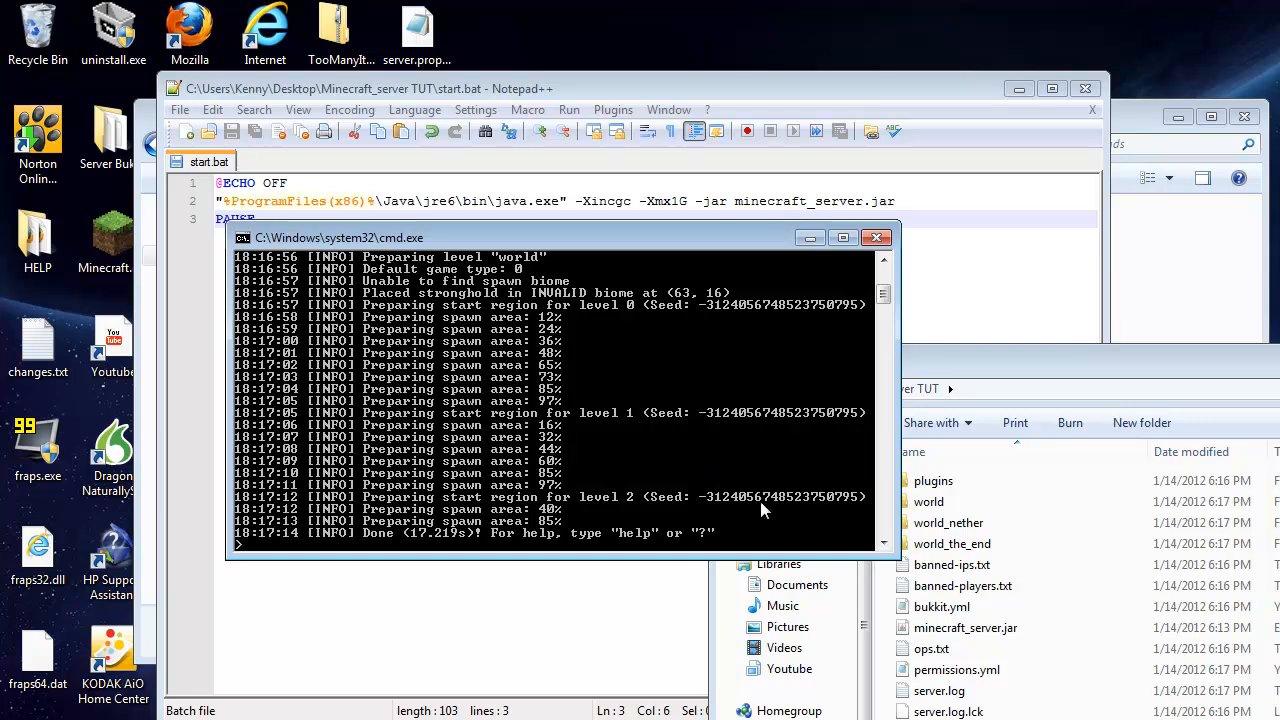
mouse_move(708, 428)
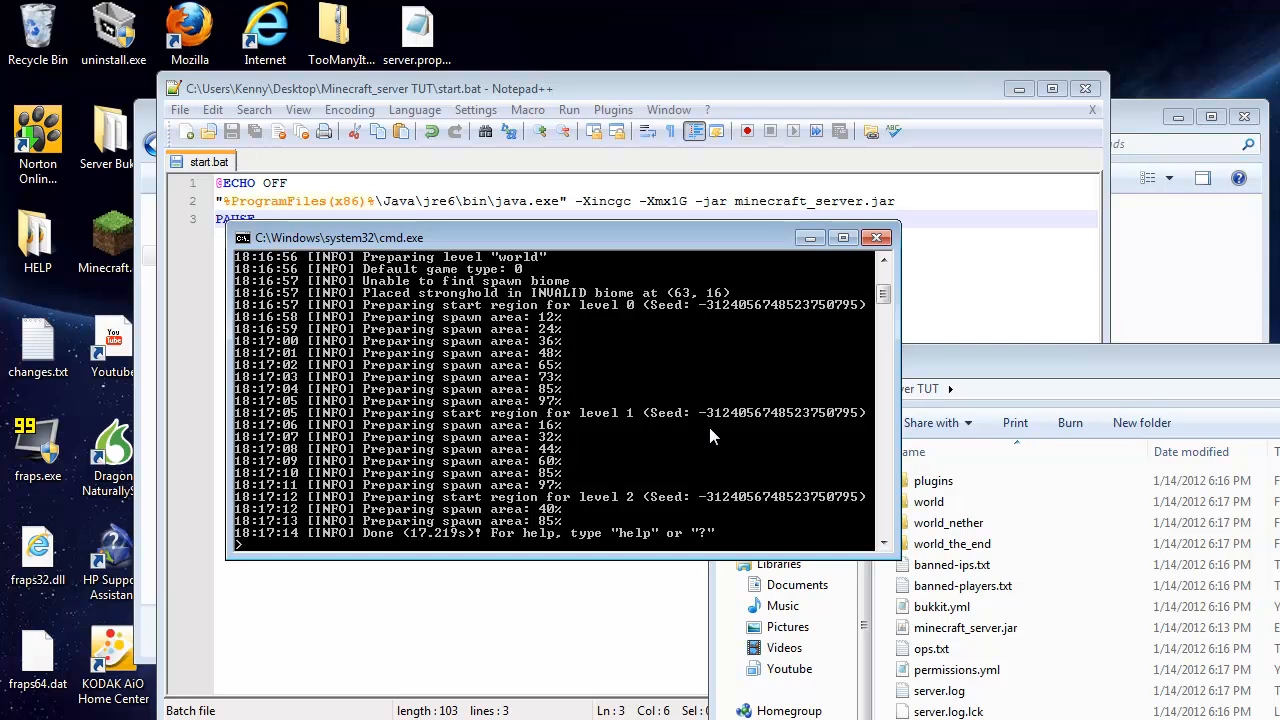
mouse_move(764, 442)
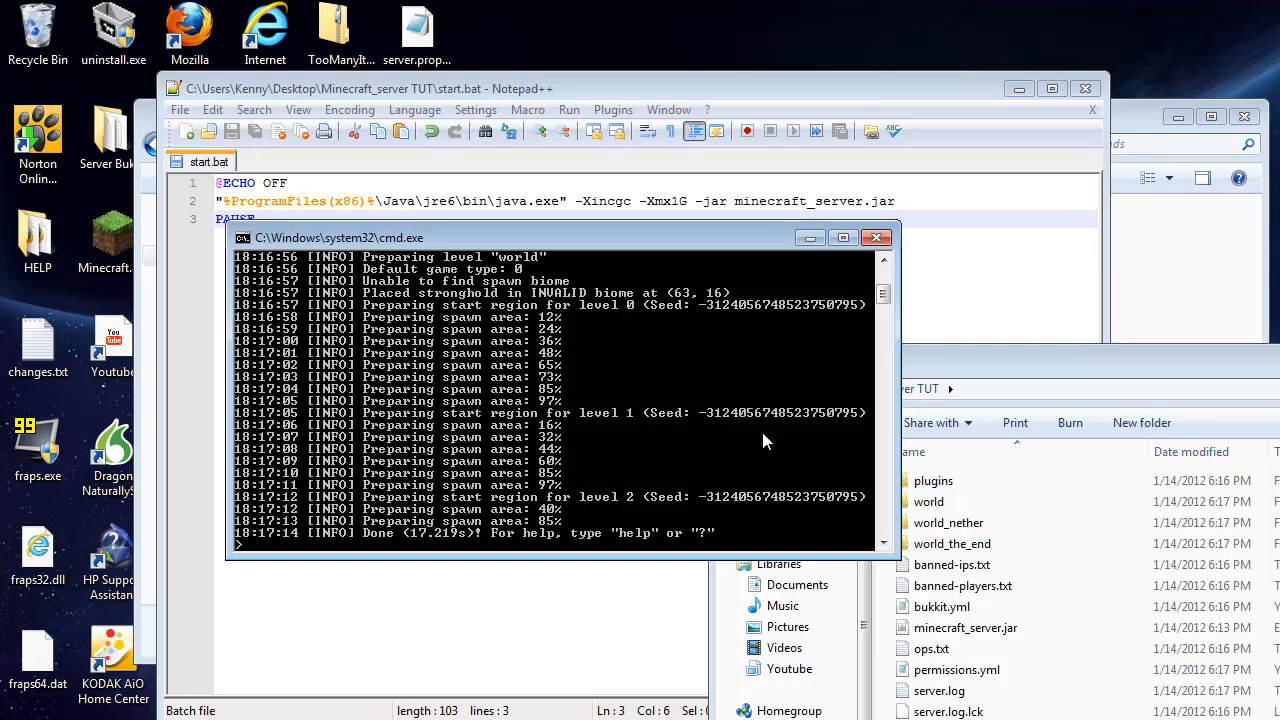
drag(560, 236, 504, 198)
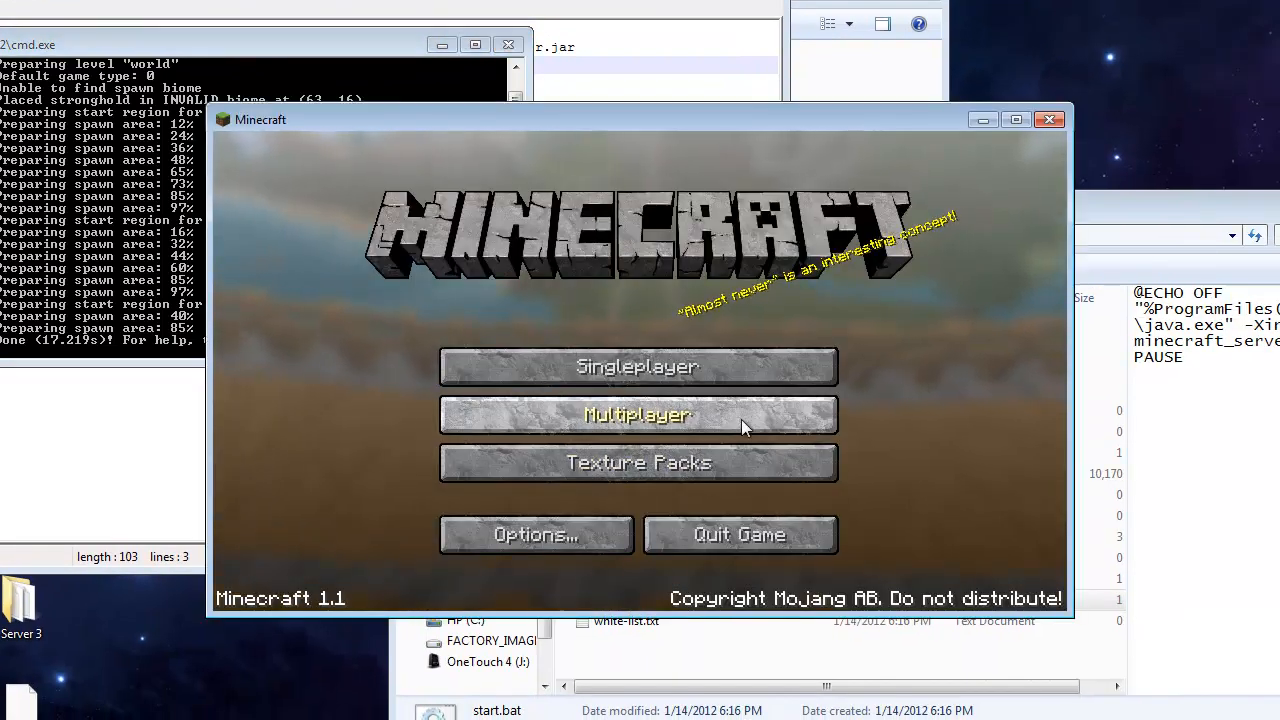
Join the server through Multiplayer > Direct Connect at address localhost, then bring up the game menu.
click(638, 414)
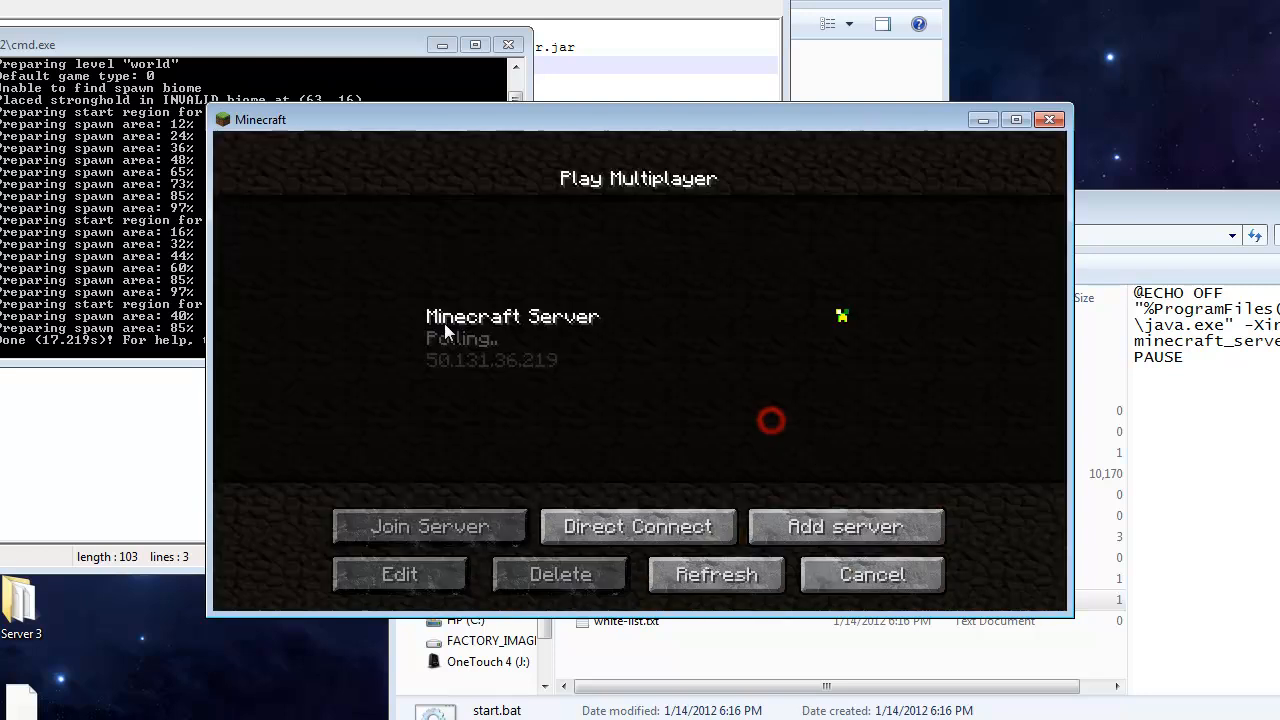
click(636, 526)
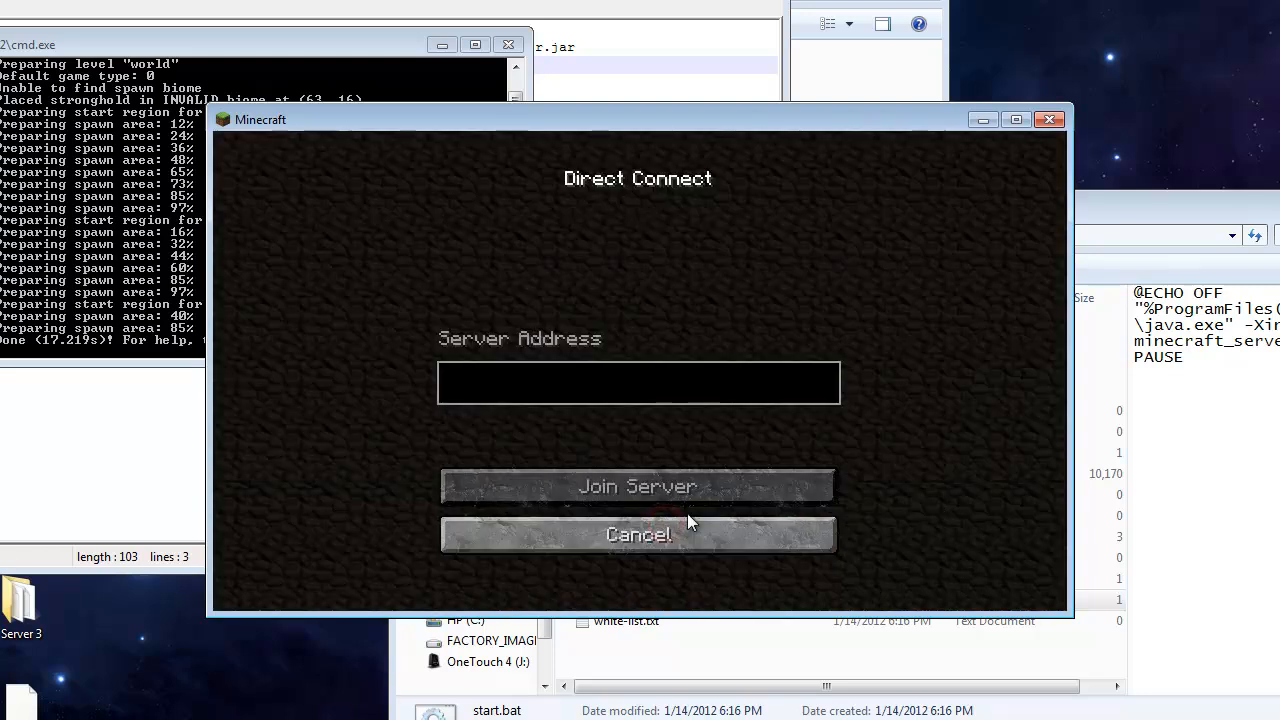
click(640, 382)
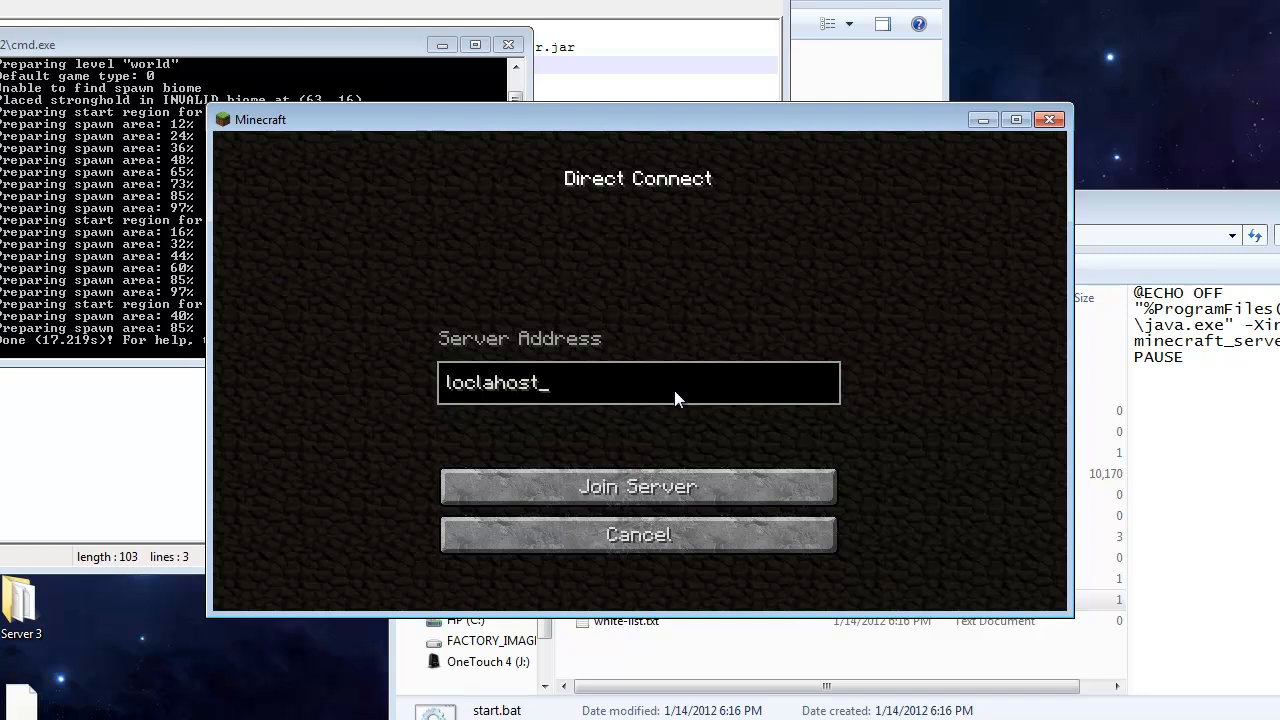
key(backspace)
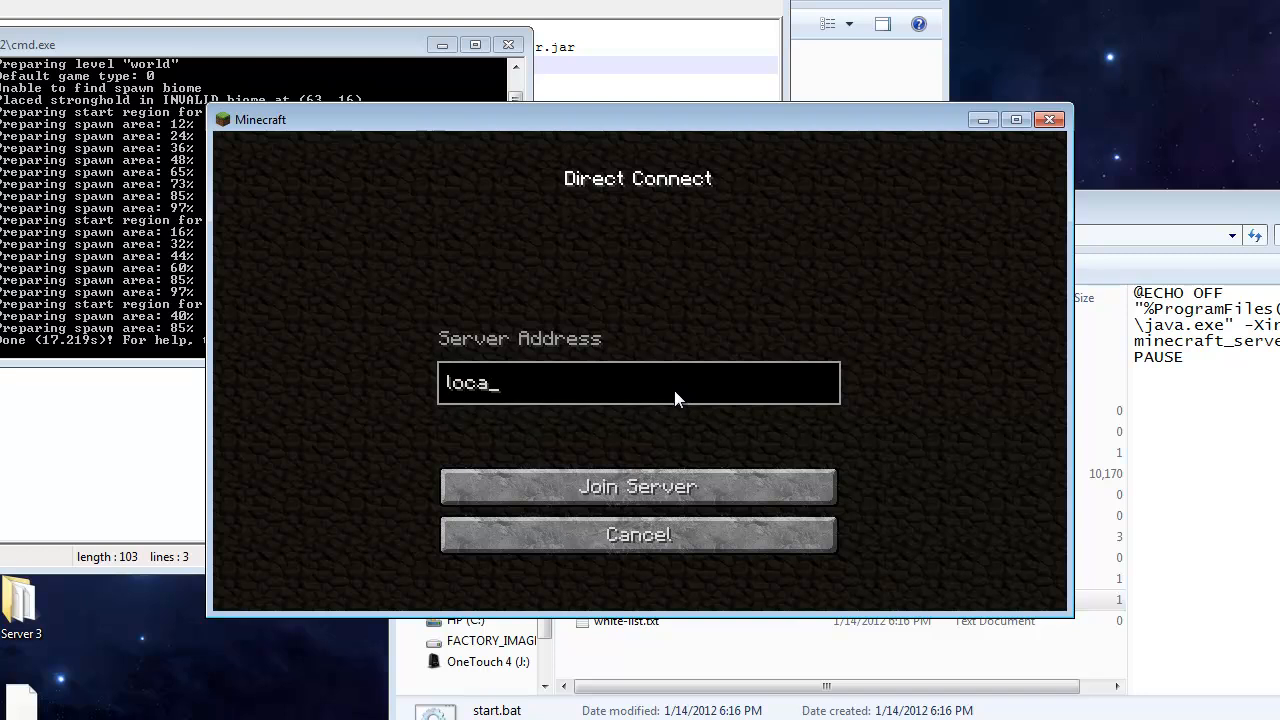
text(lhost)
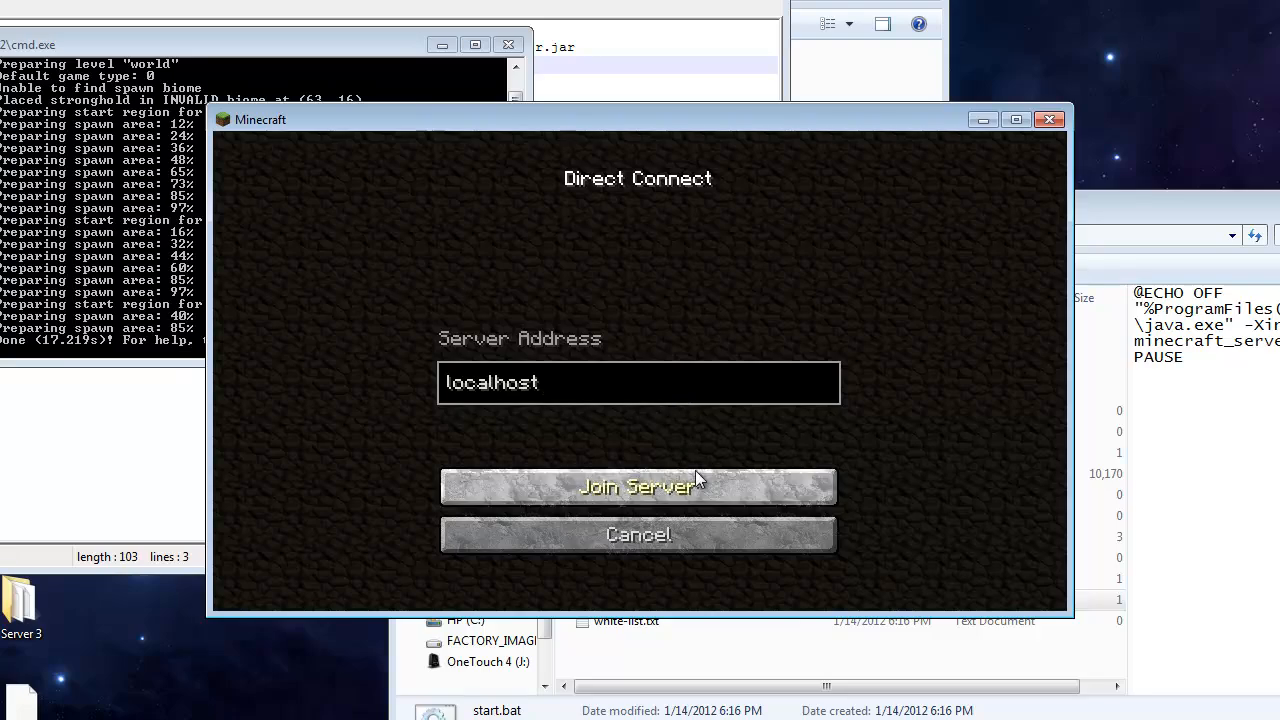
click(636, 486)
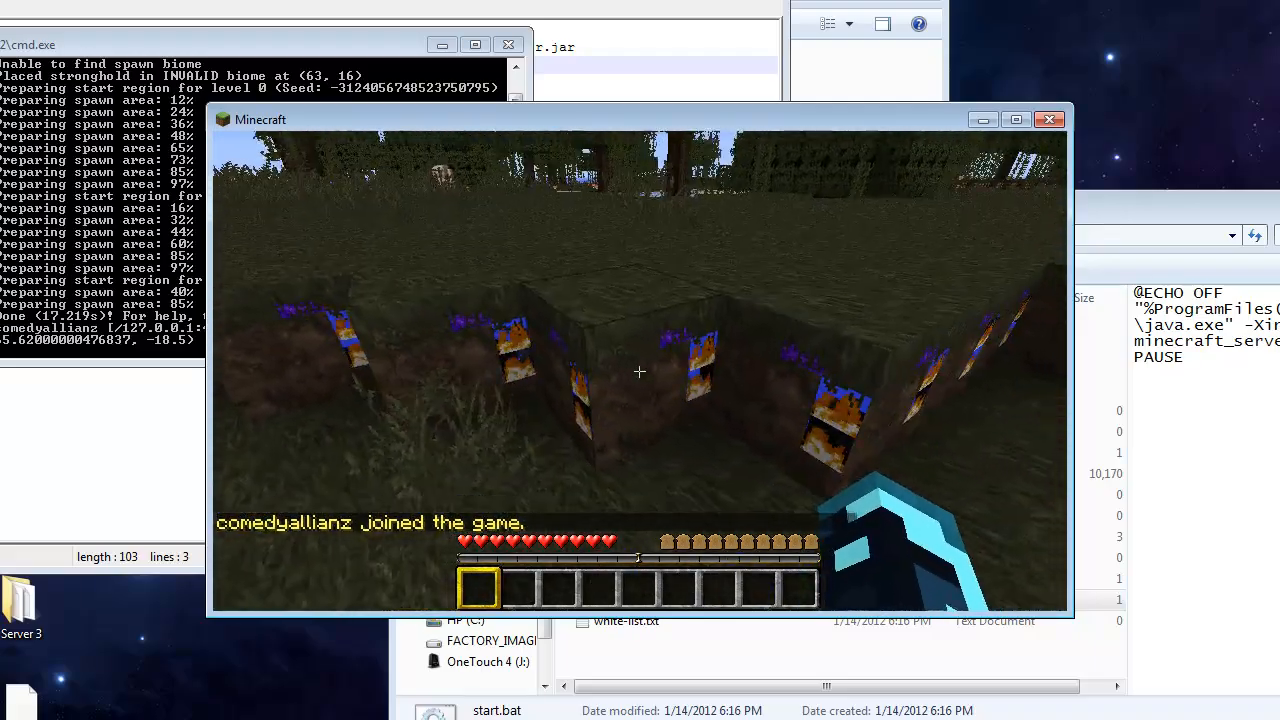
mouse_move(640, 372)
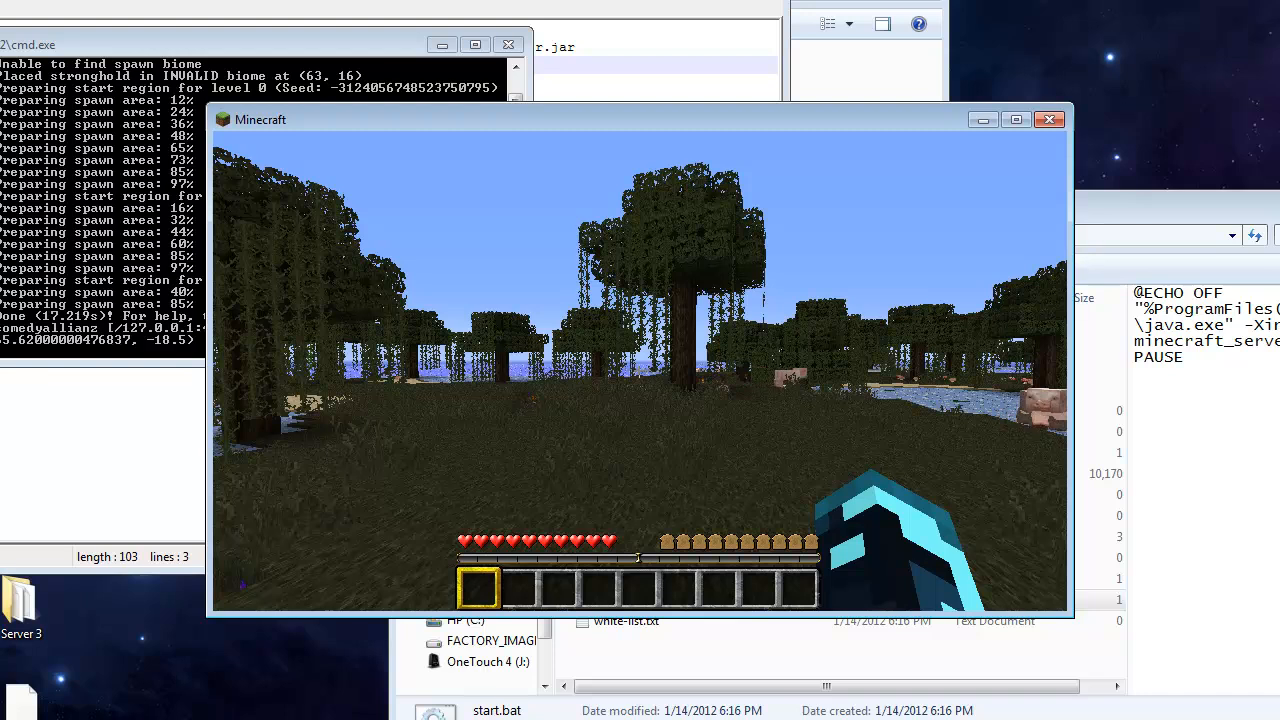
key(Escape)
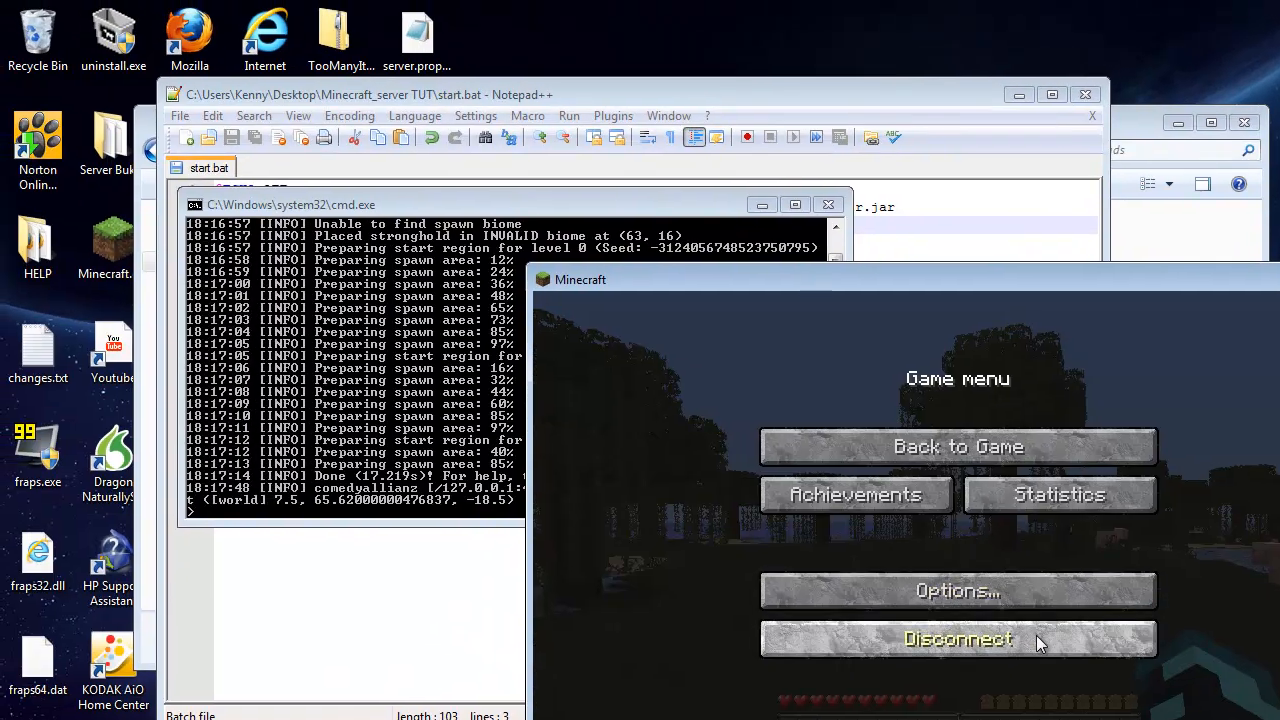
Disconnect from the server and run java -version in a new Command Prompt.
click(956, 640)
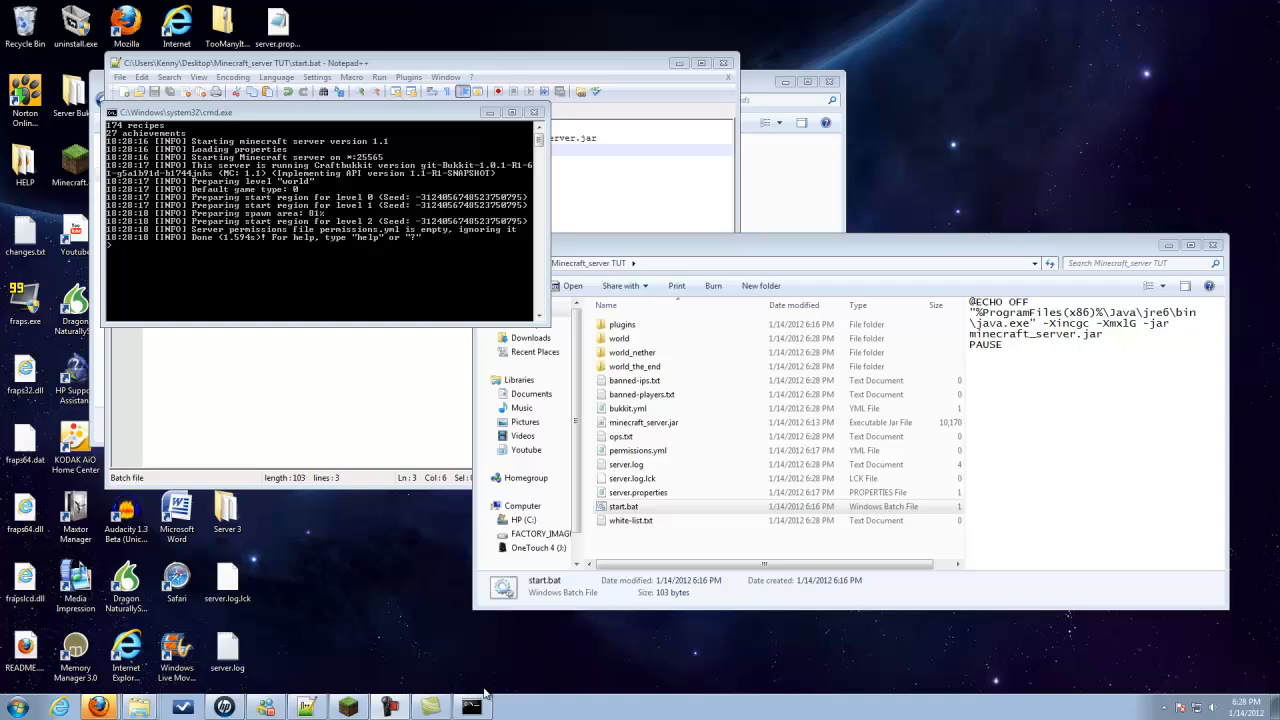
mouse_move(460, 658)
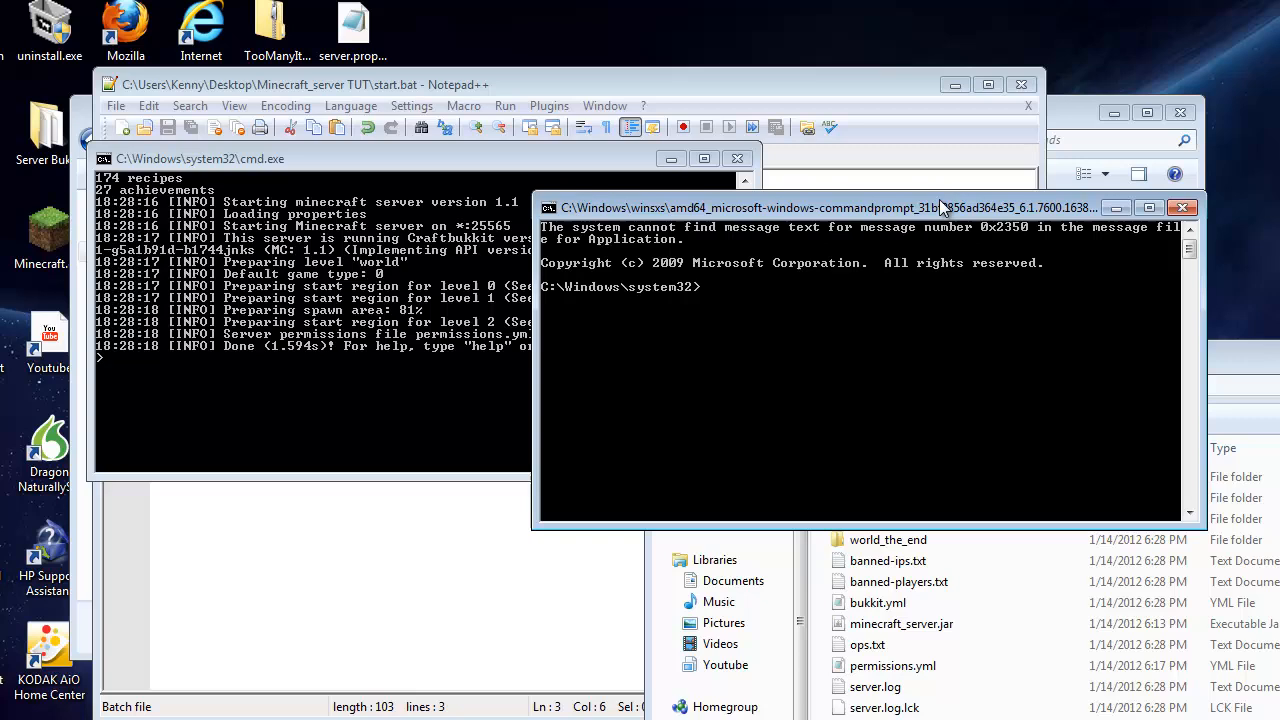
mouse_move(968, 196)
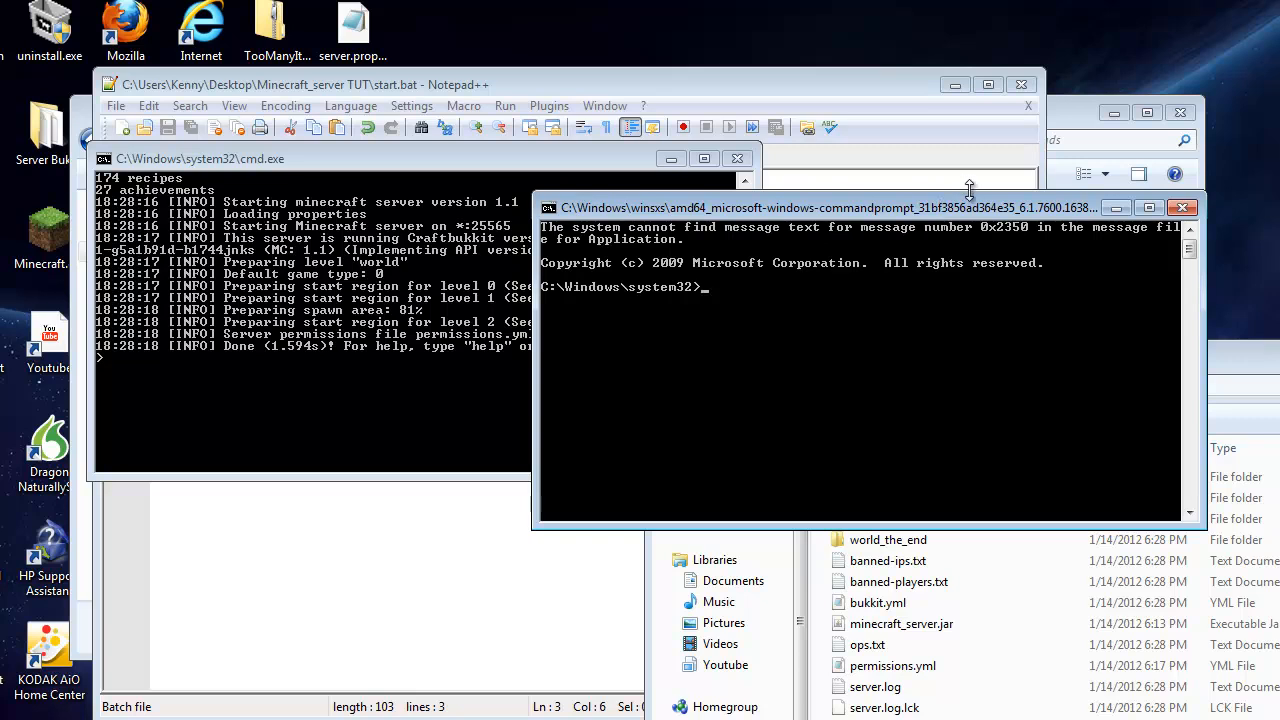
text(java -version)
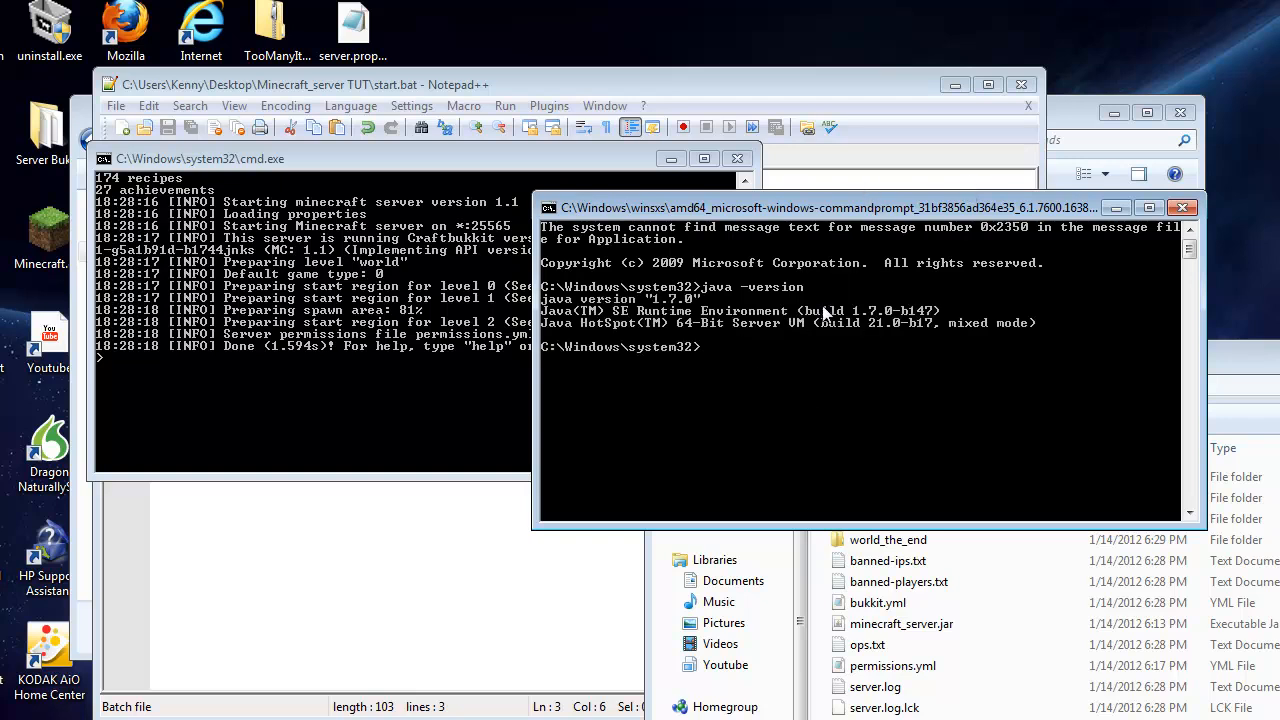
mouse_move(888, 372)
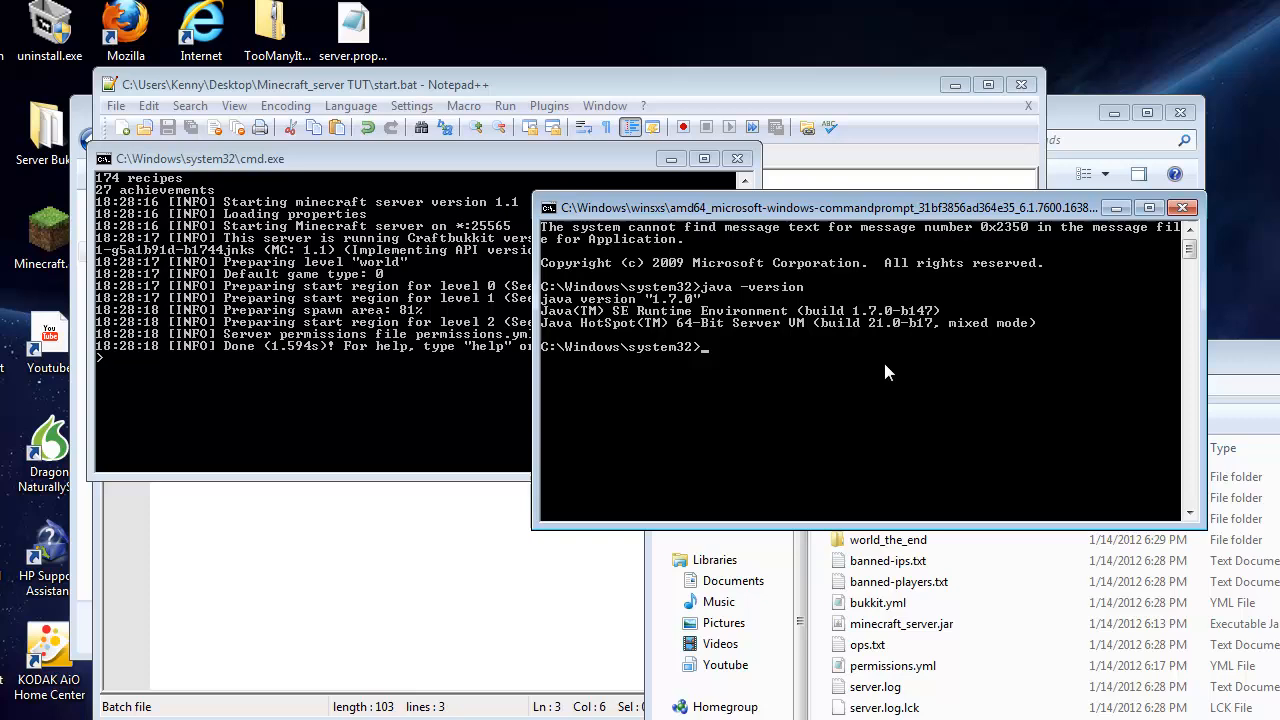
mouse_move(852, 398)
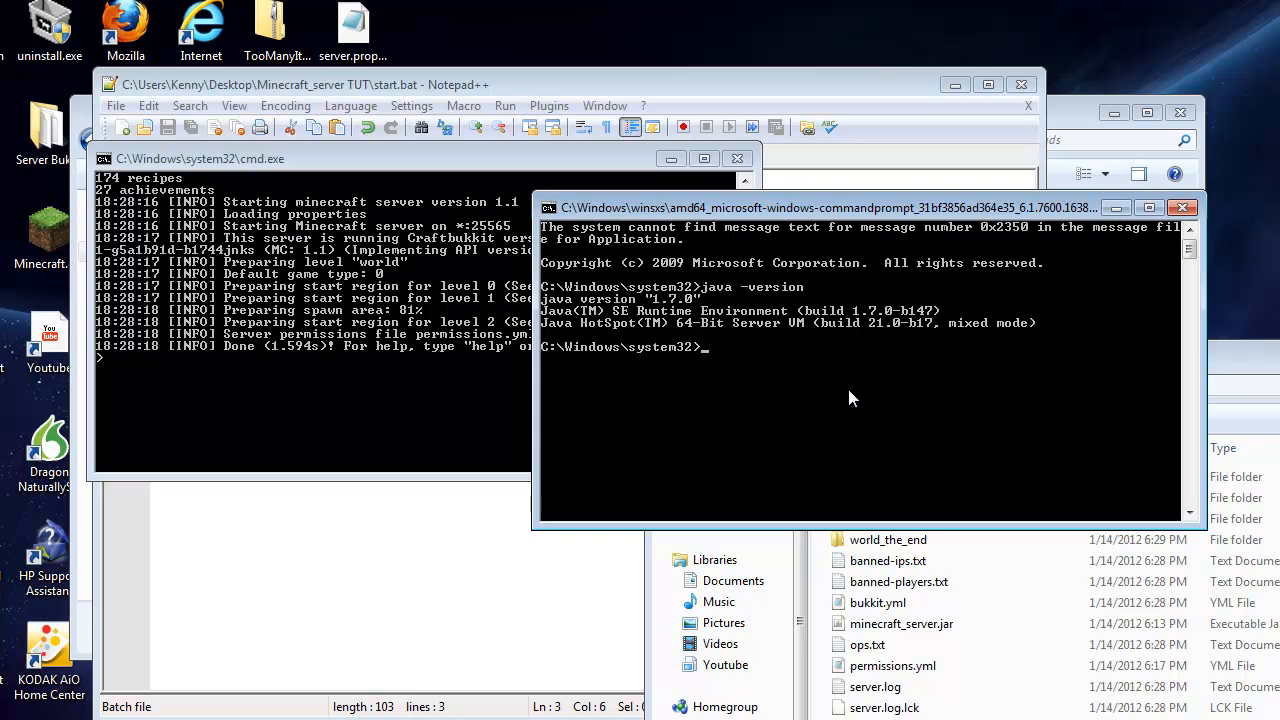
mouse_move(628, 324)
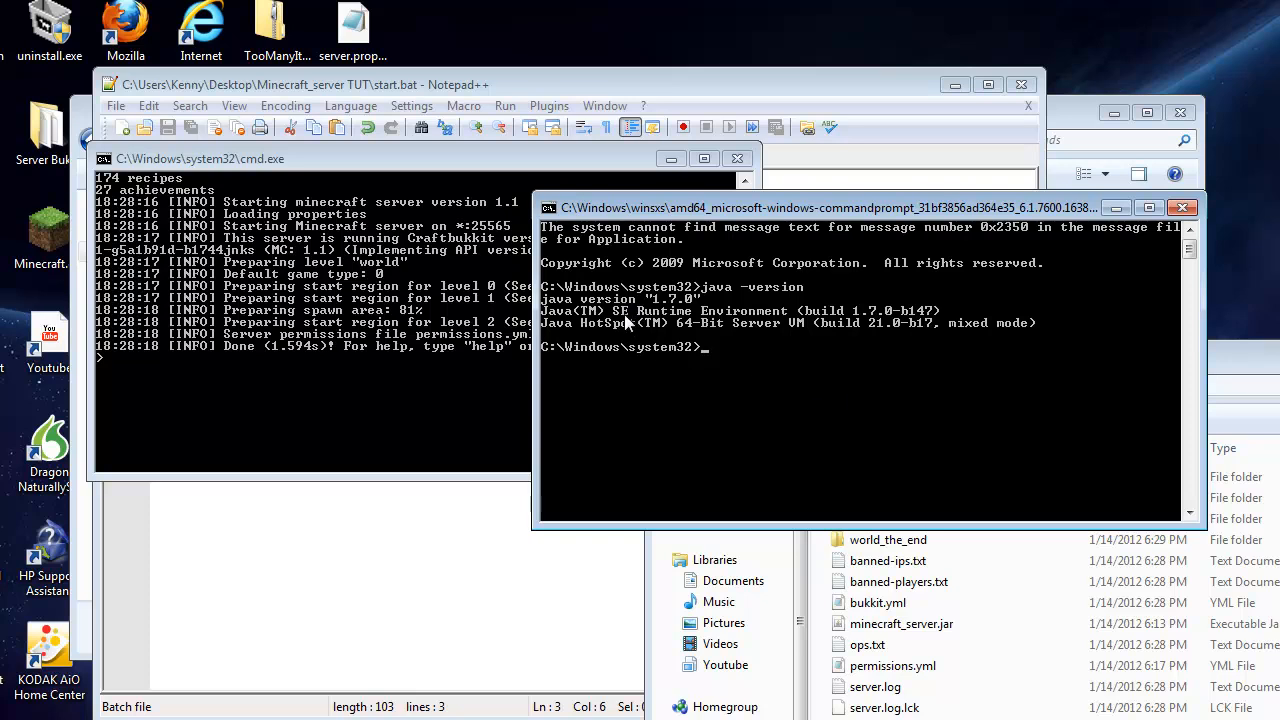
mouse_move(864, 348)
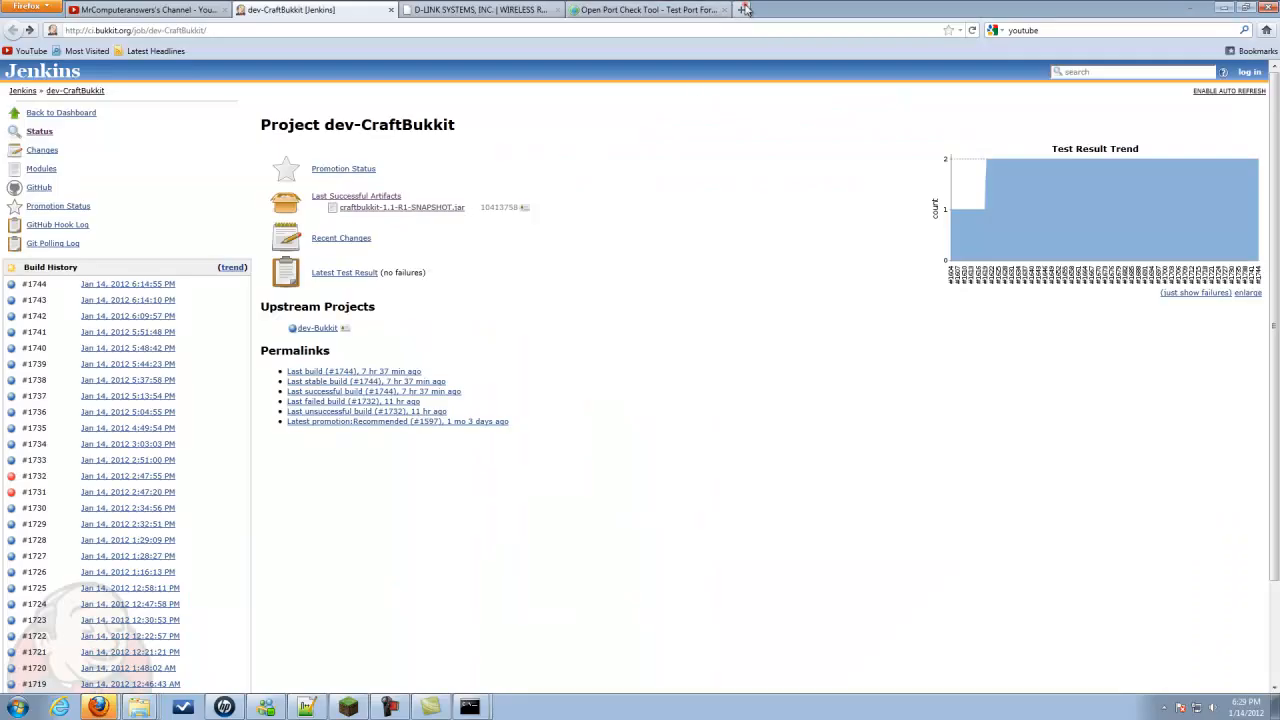
View java.com's Free Java Download page from the Google results, then close that tab.
click(744, 8)
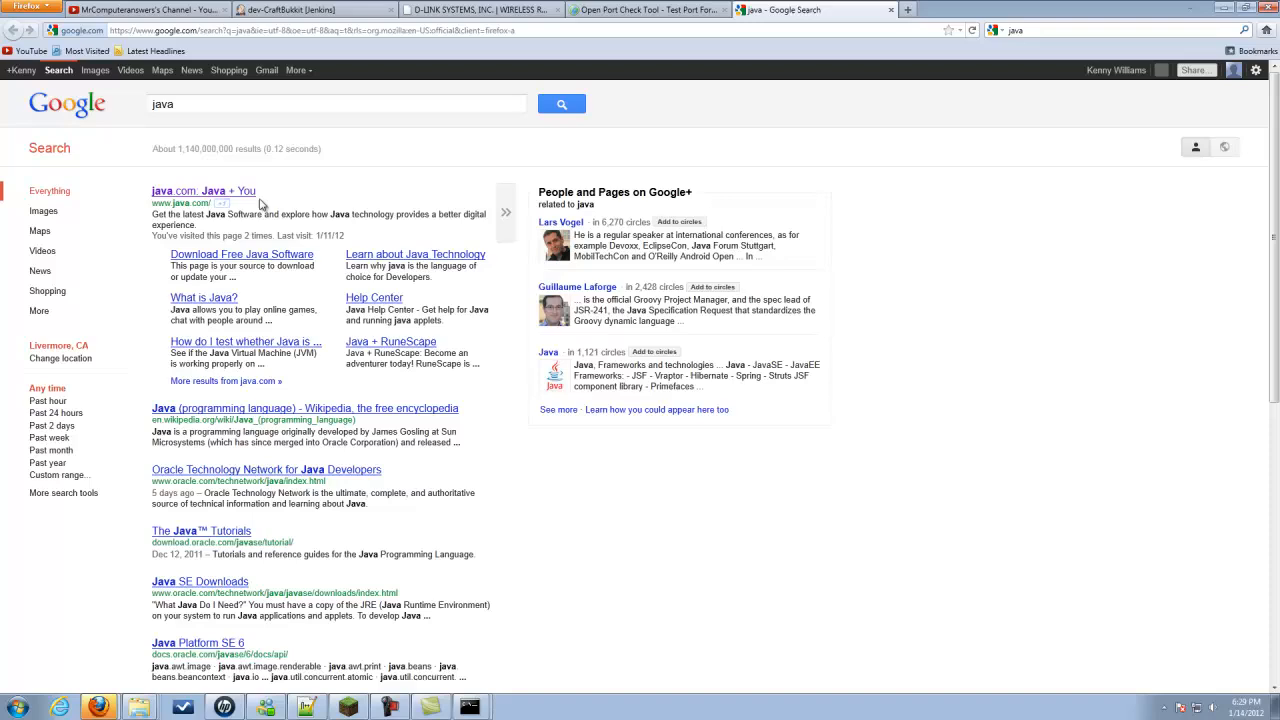
click(204, 192)
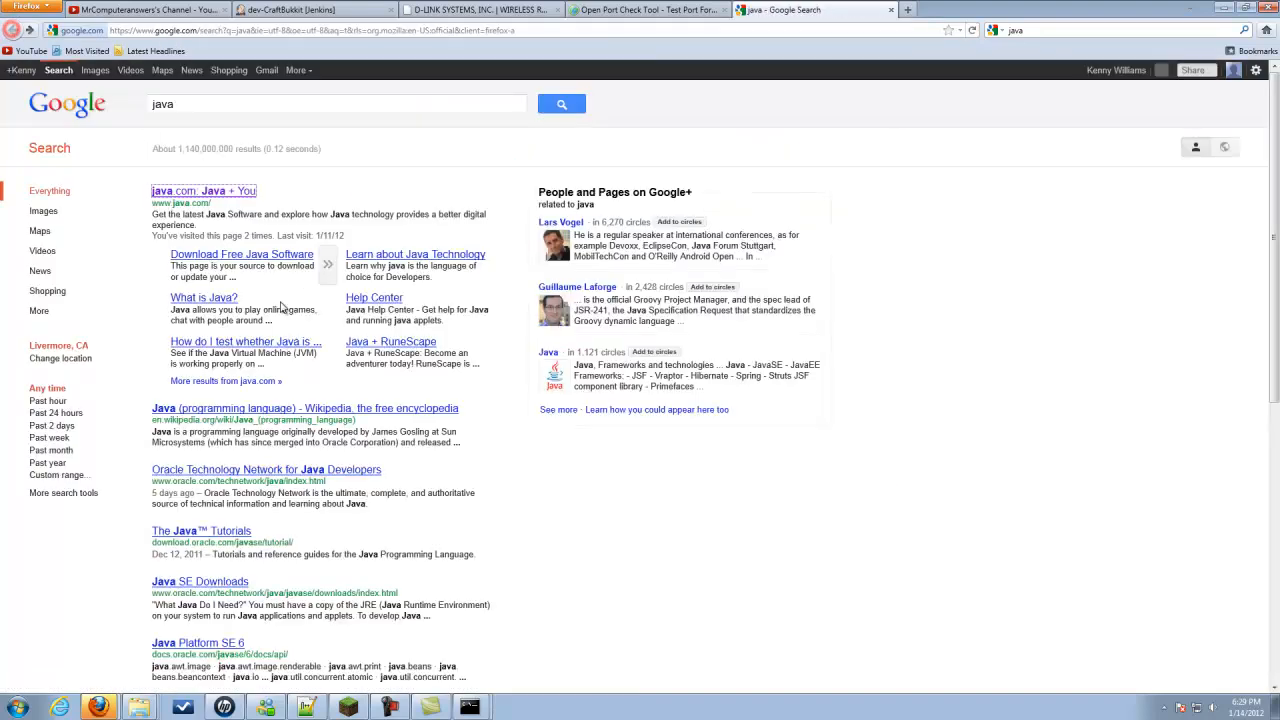
click(240, 254)
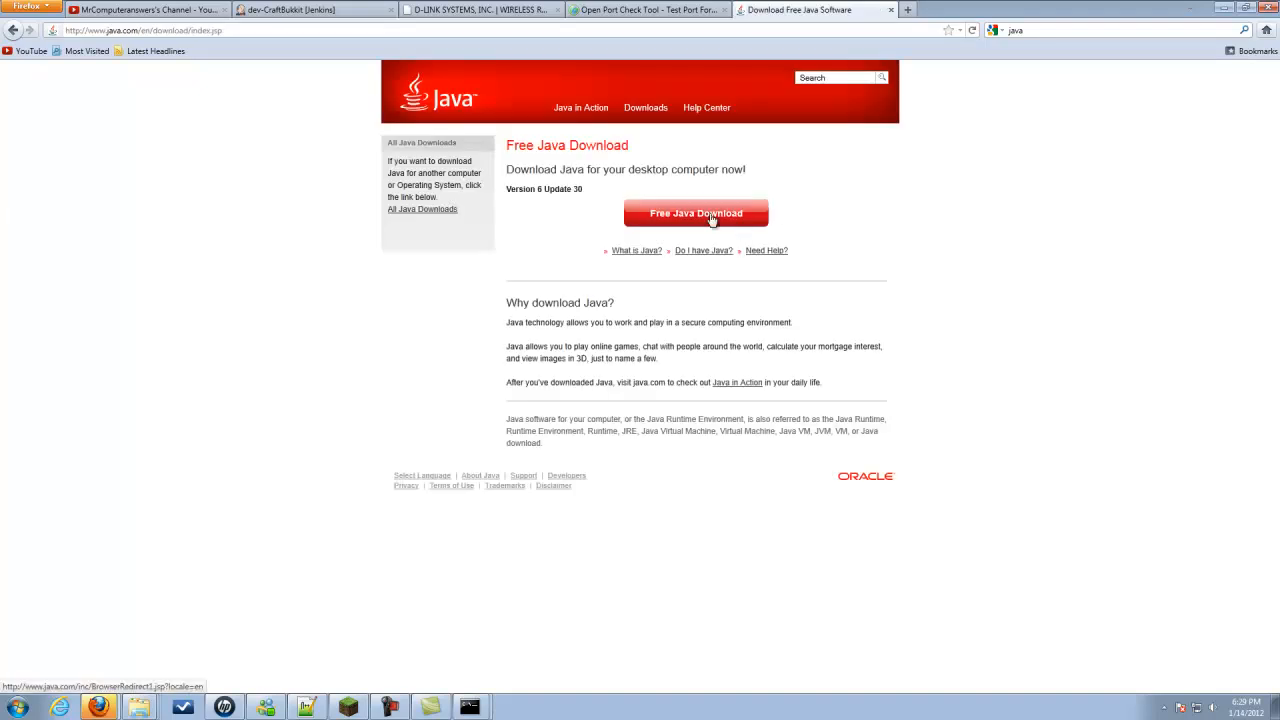
mouse_move(884, 24)
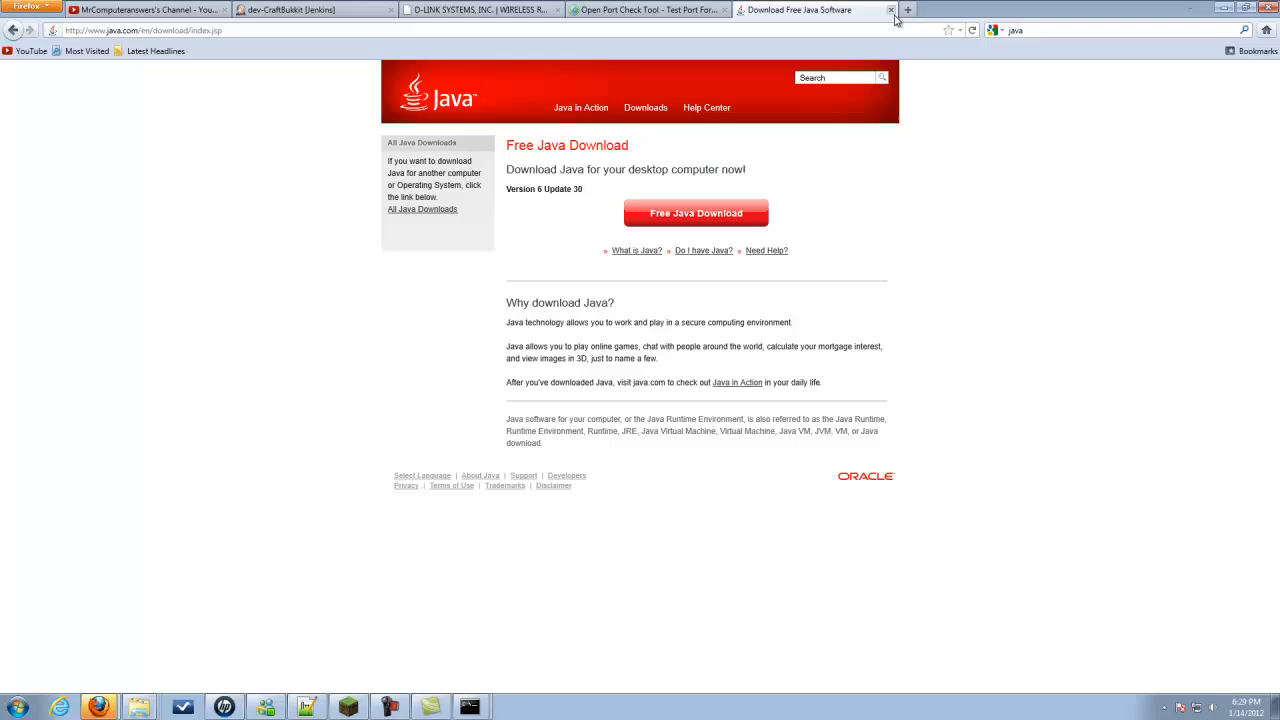
click(890, 8)
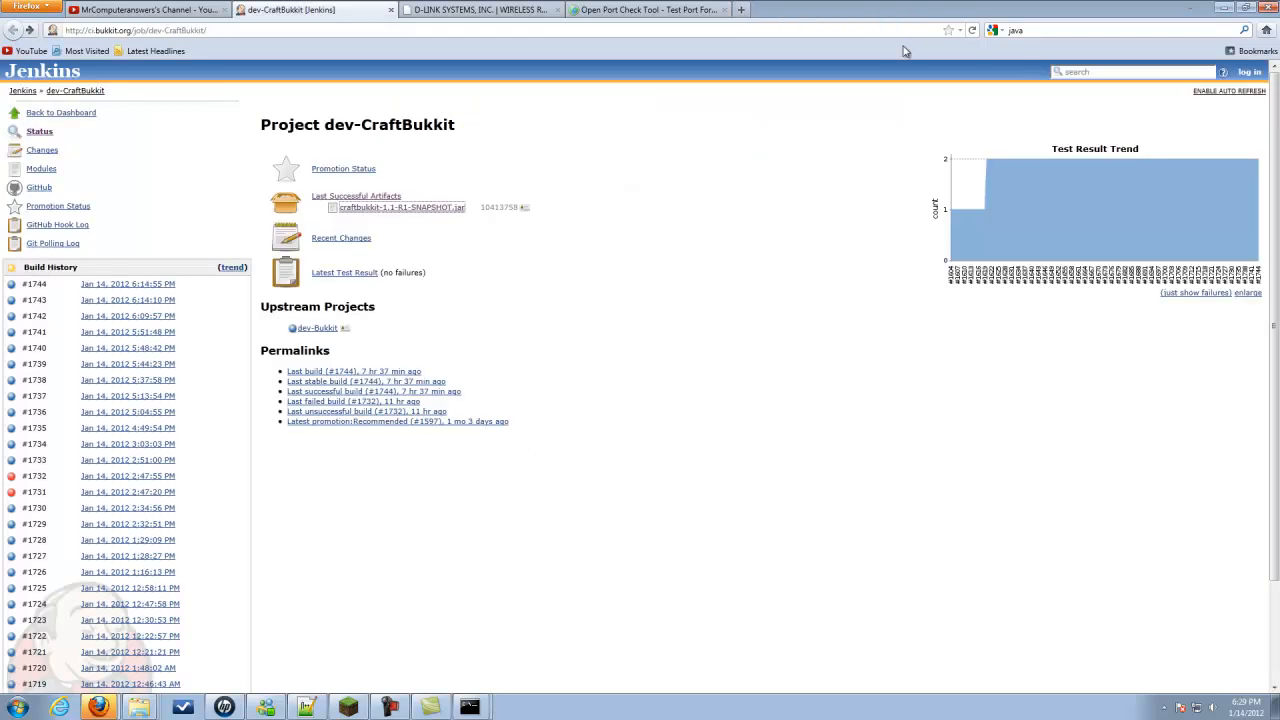
mouse_move(938, 24)
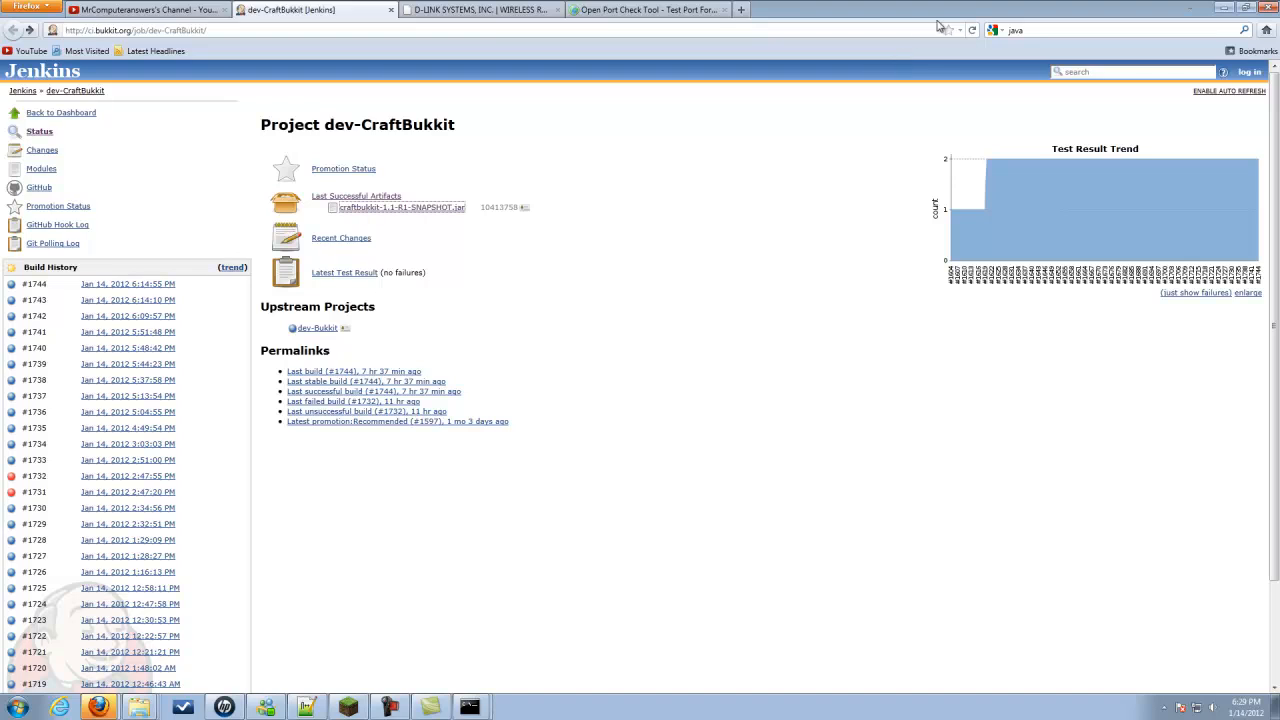
mouse_move(824, 106)
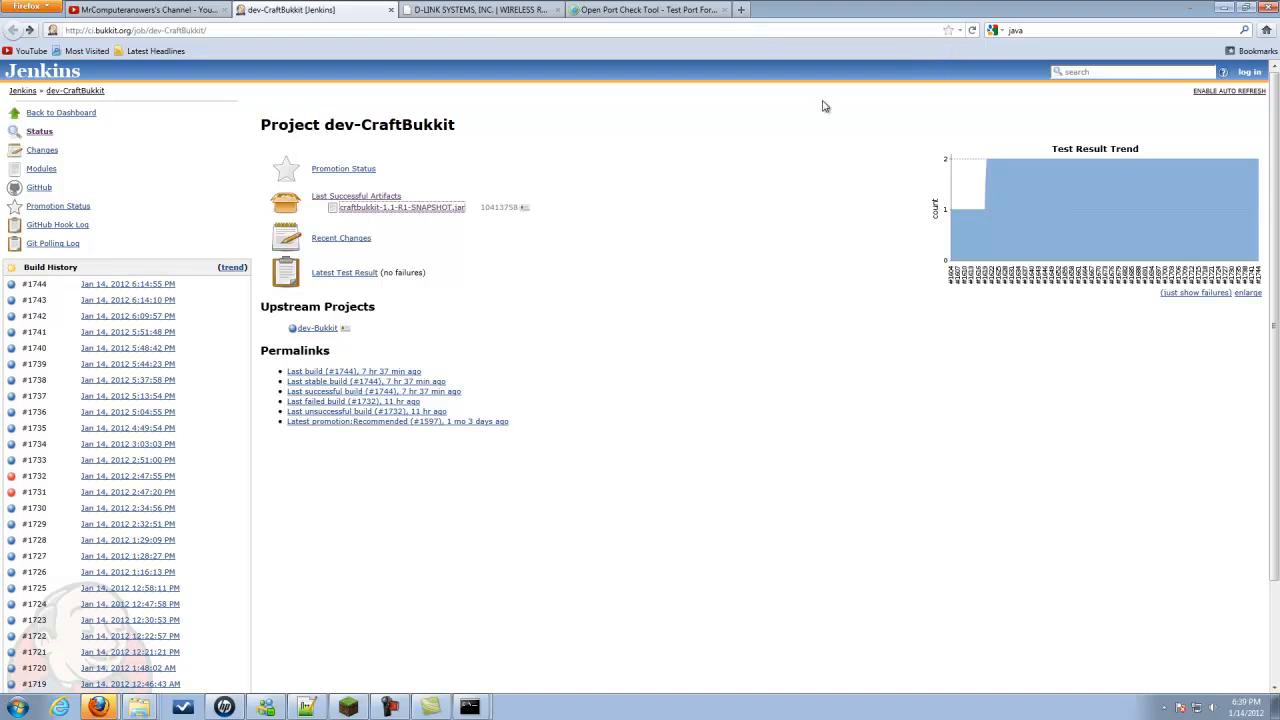
mouse_move(670, 32)
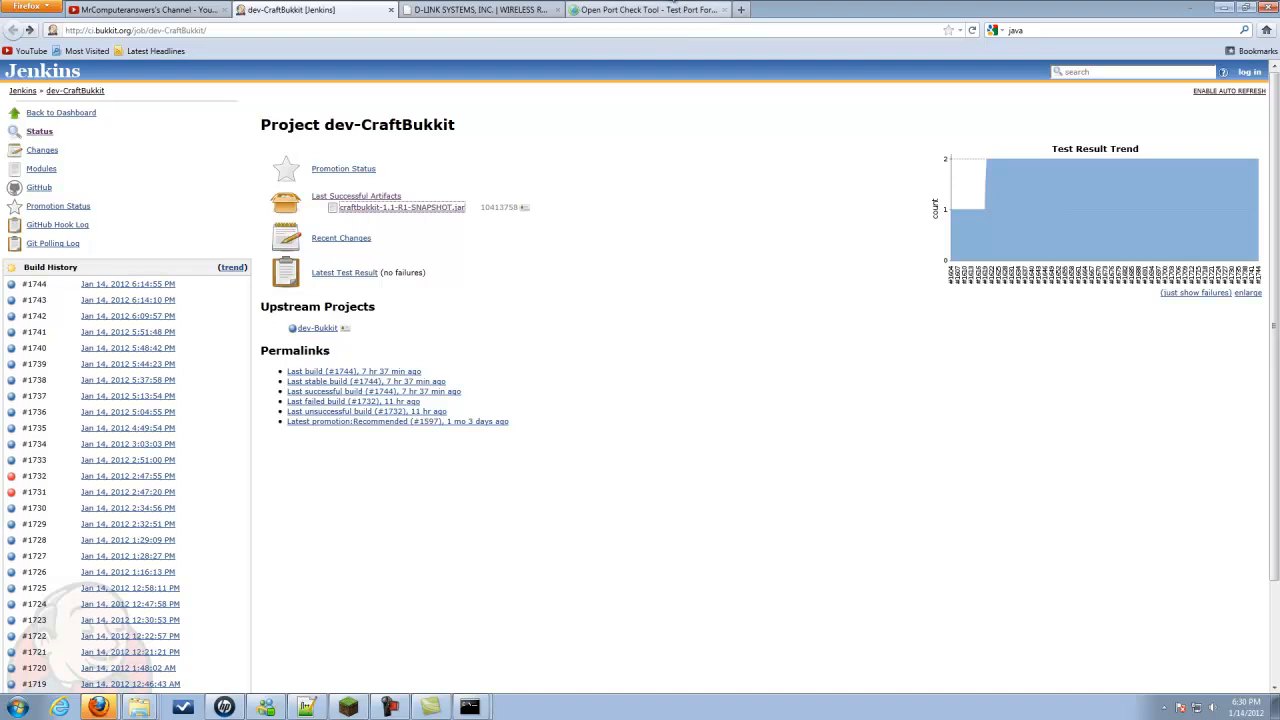
mouse_move(780, 24)
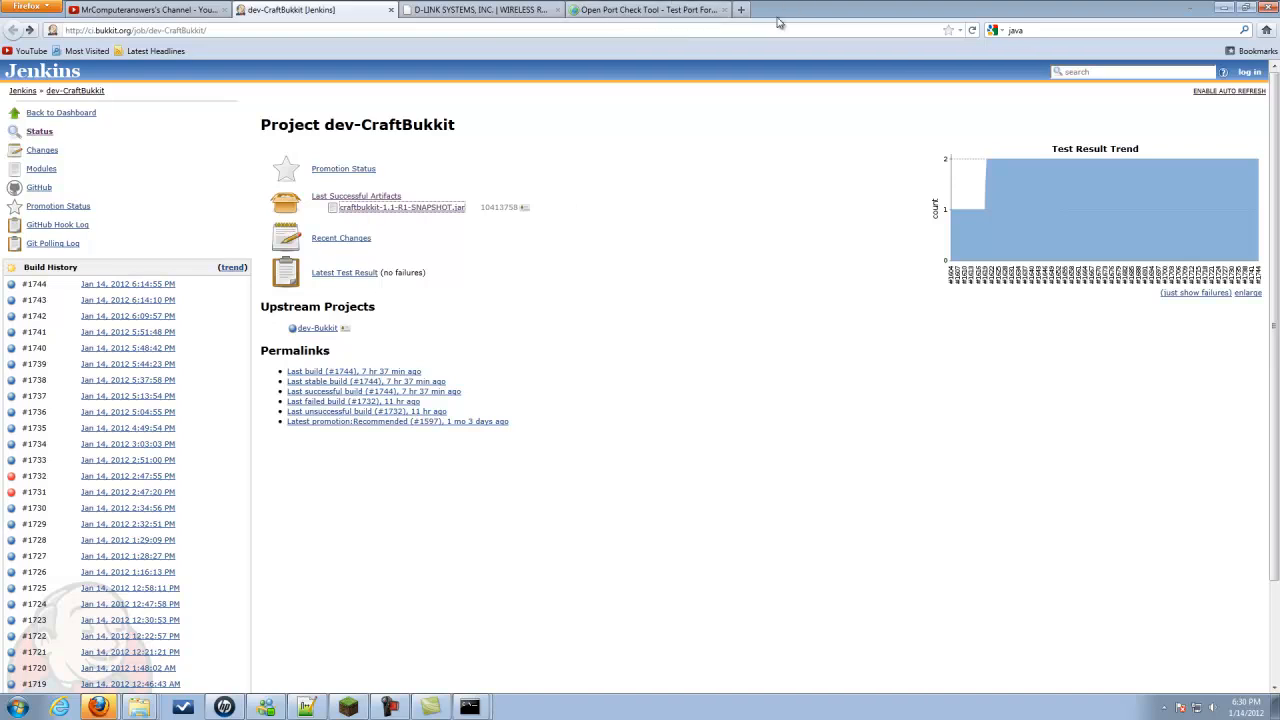
mouse_move(664, 204)
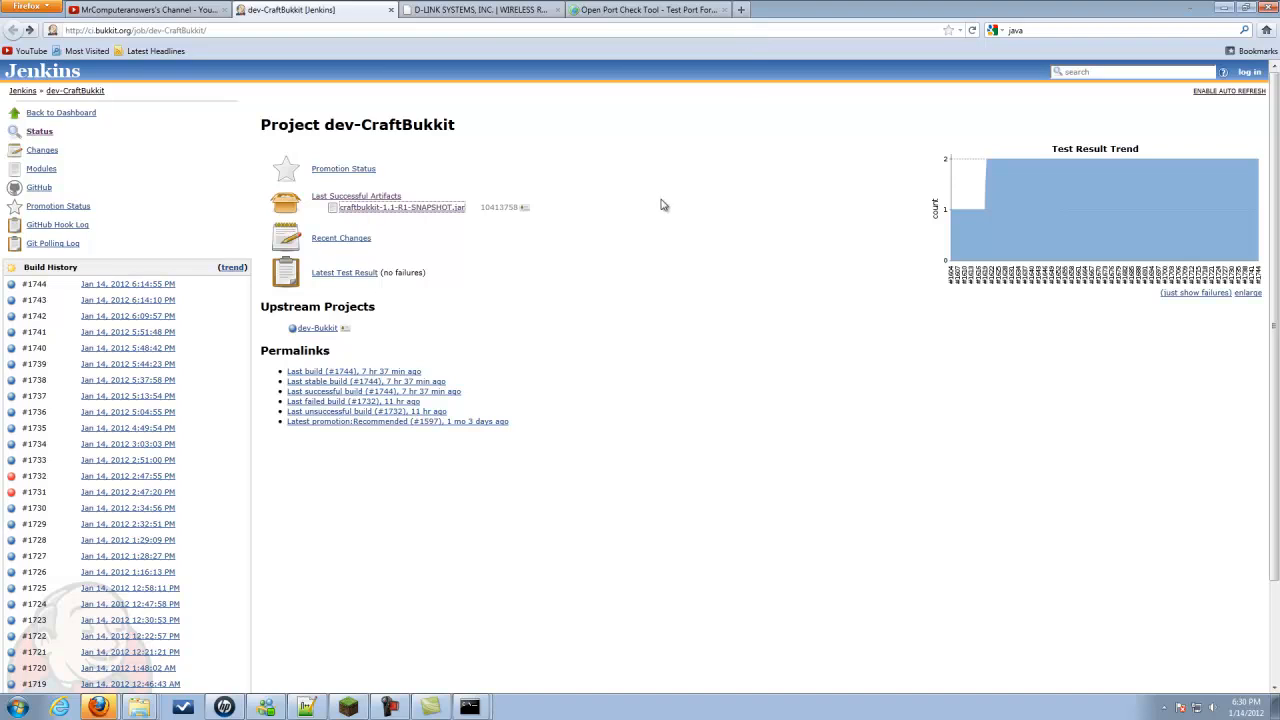
mouse_move(496, 648)
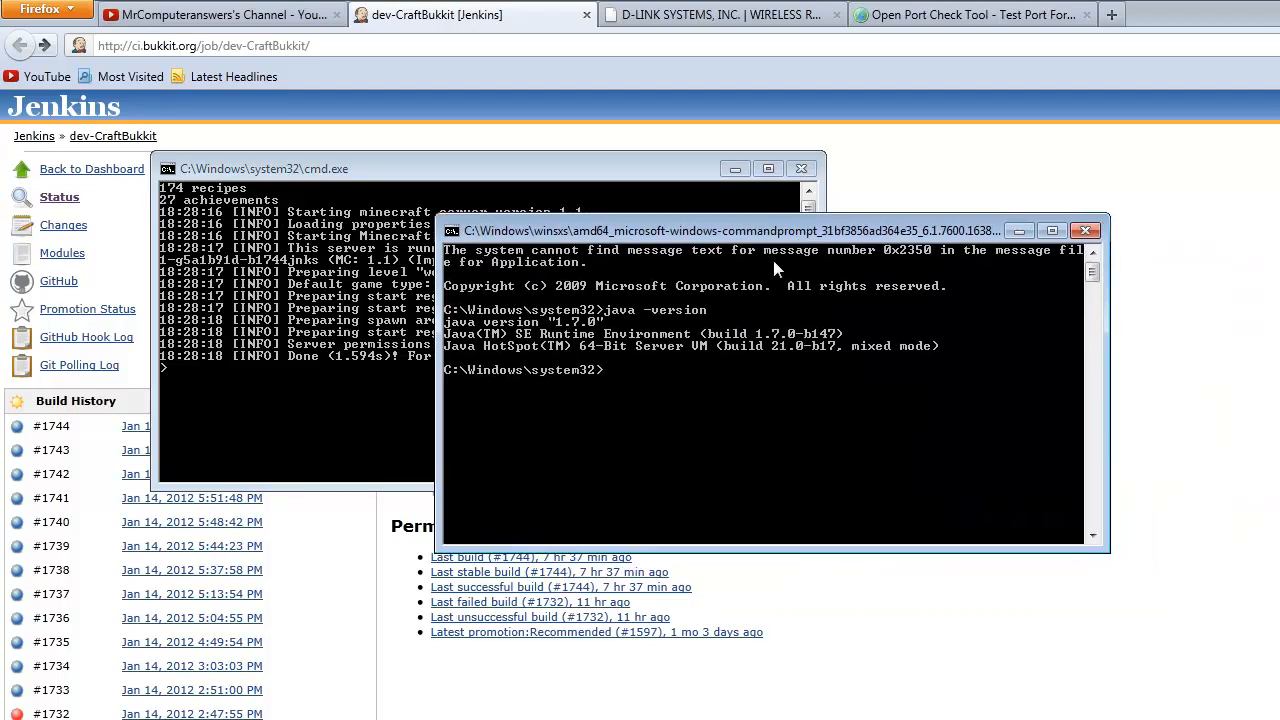
Run ipconfig to reveal IPv4 address 192.168.0.193 and gateway 192.168.0.1.
text(i)
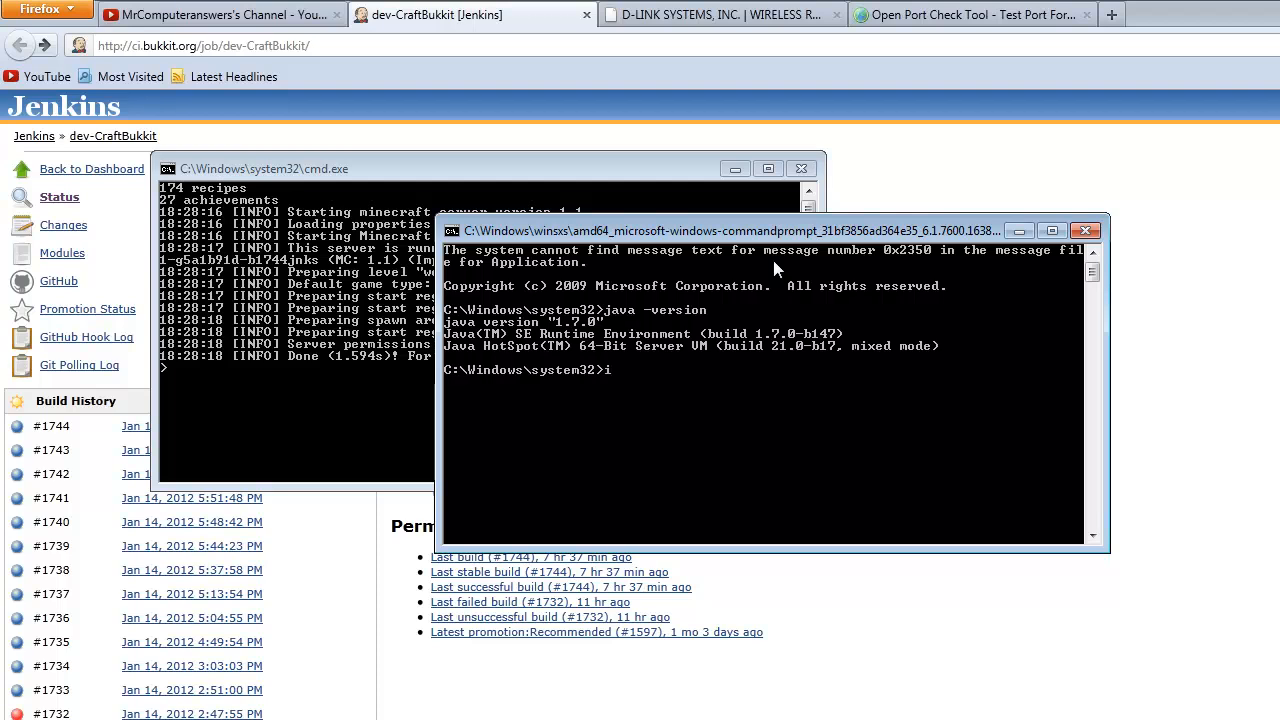
text(pconfig)
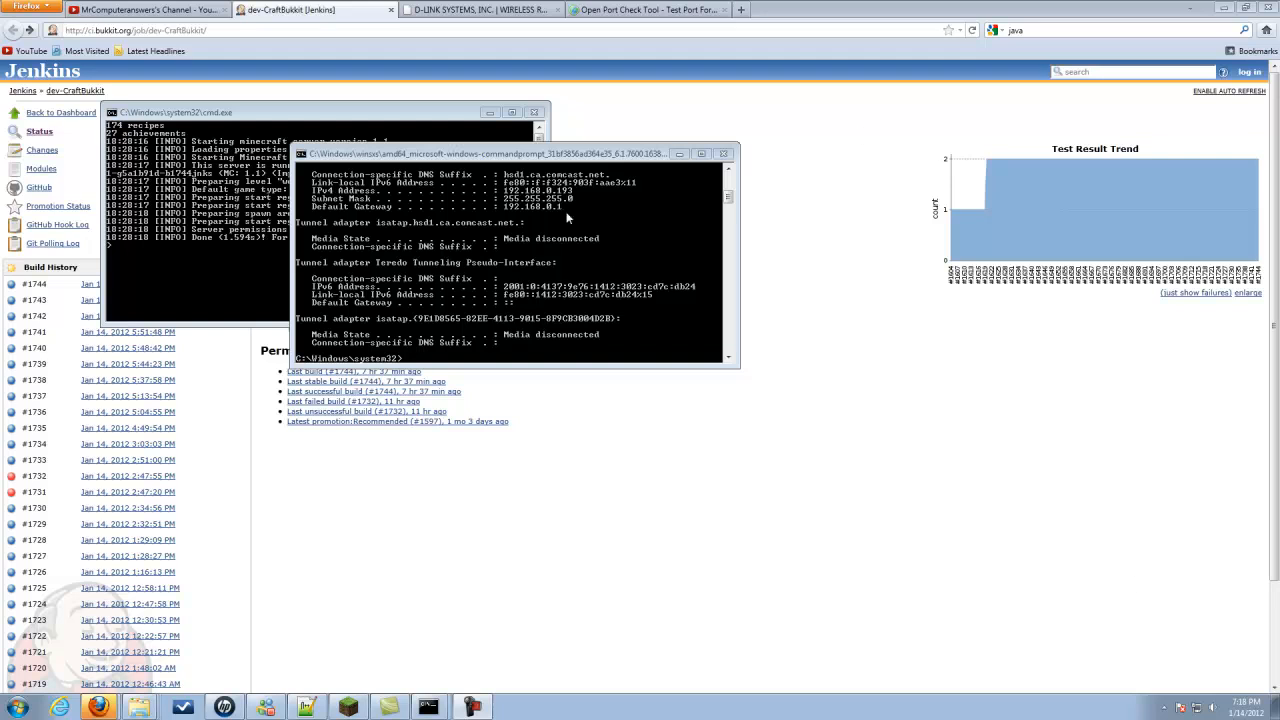
mouse_move(344, 244)
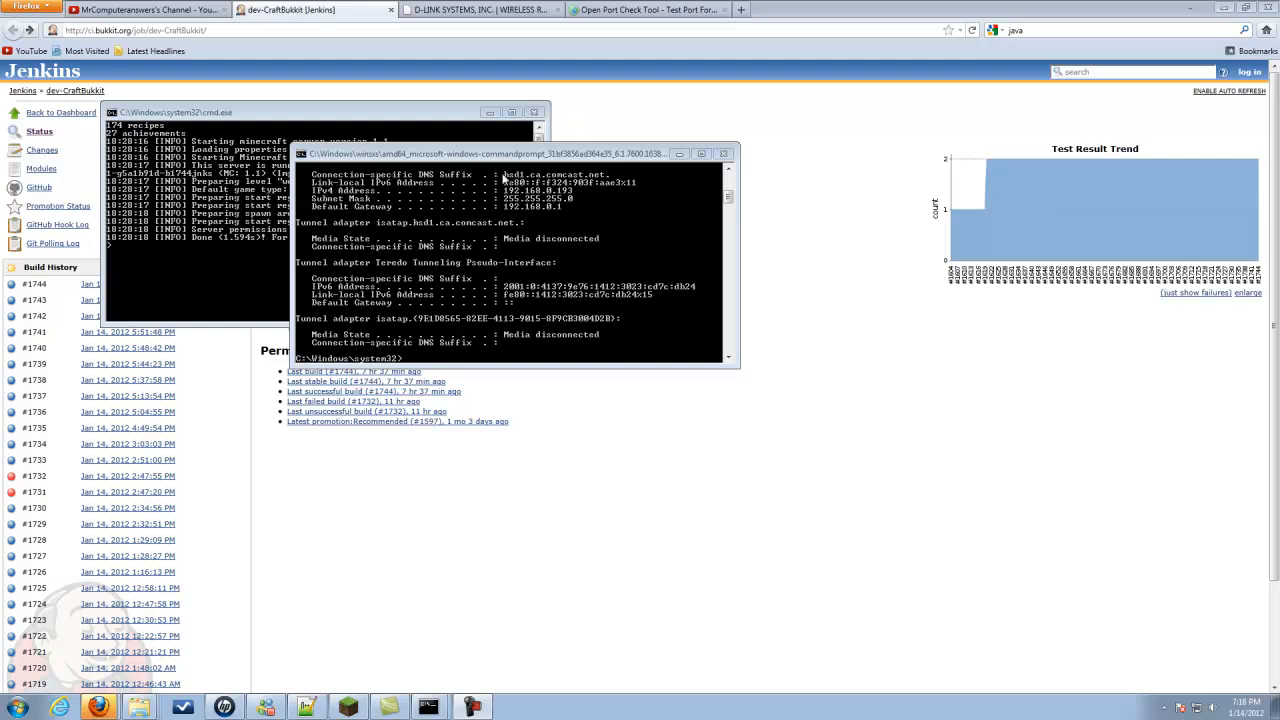
mouse_move(584, 252)
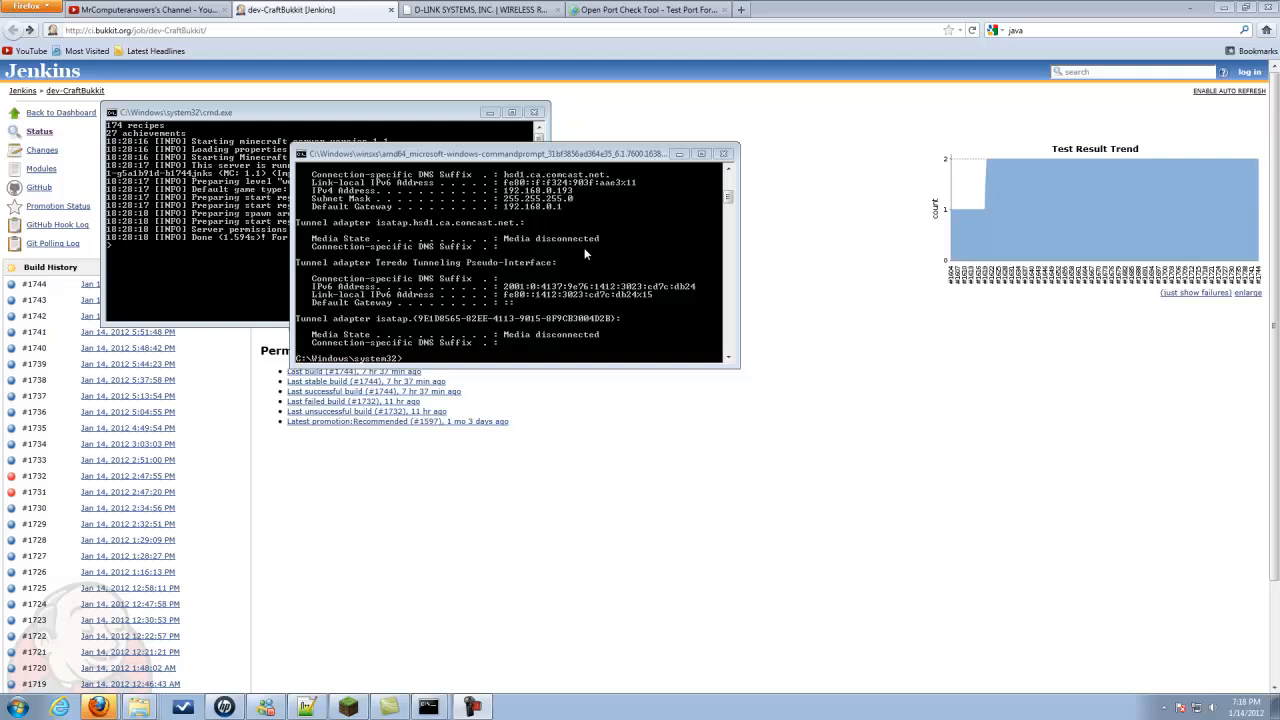
mouse_move(588, 304)
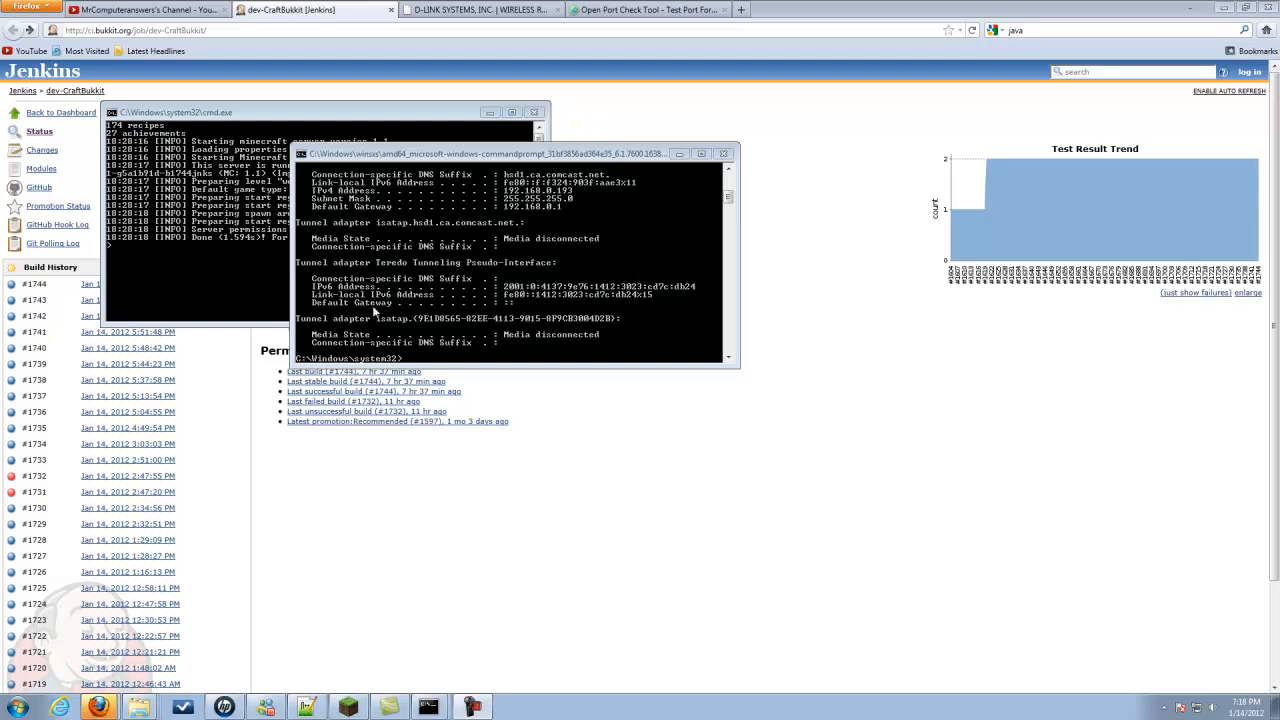
mouse_move(556, 308)
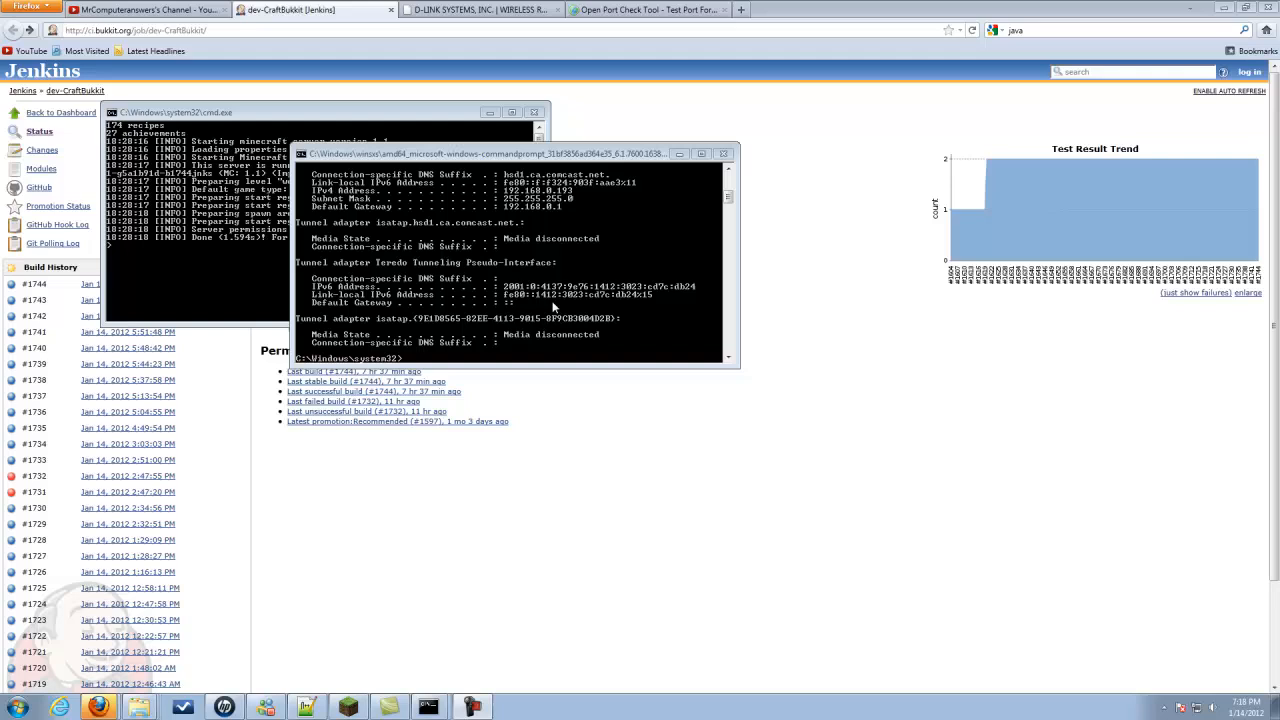
mouse_move(518, 308)
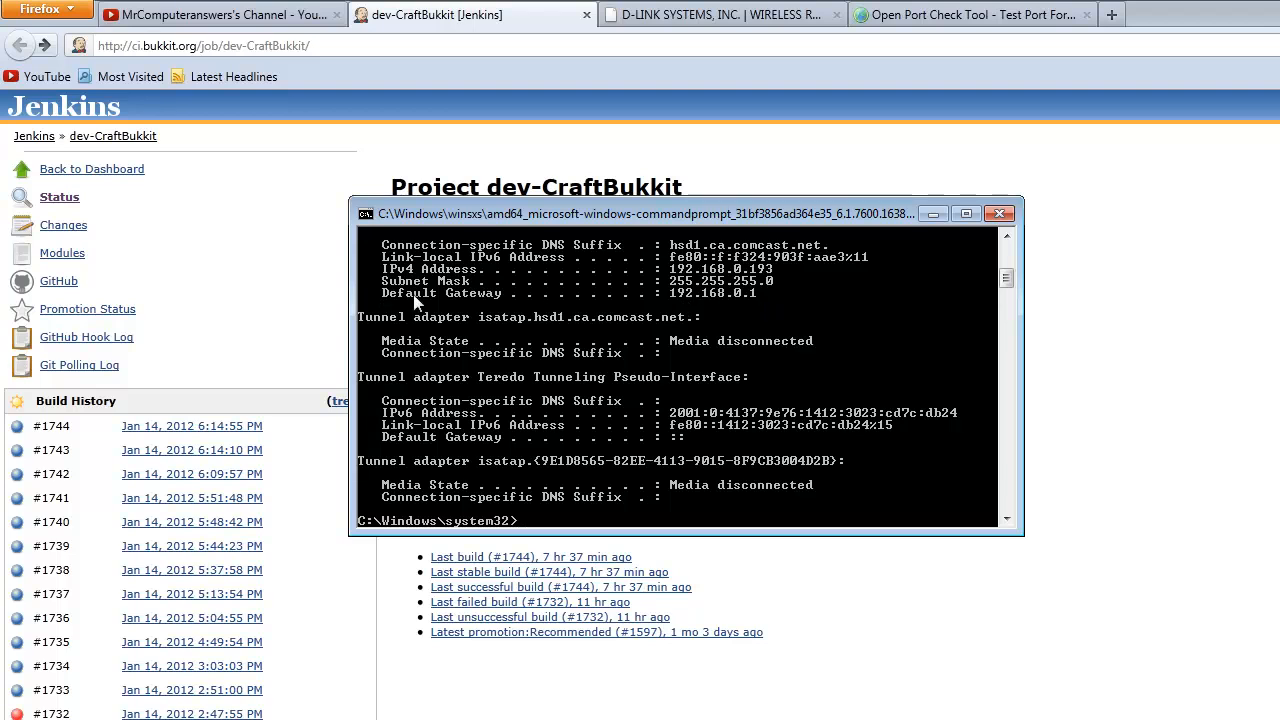
mouse_move(700, 278)
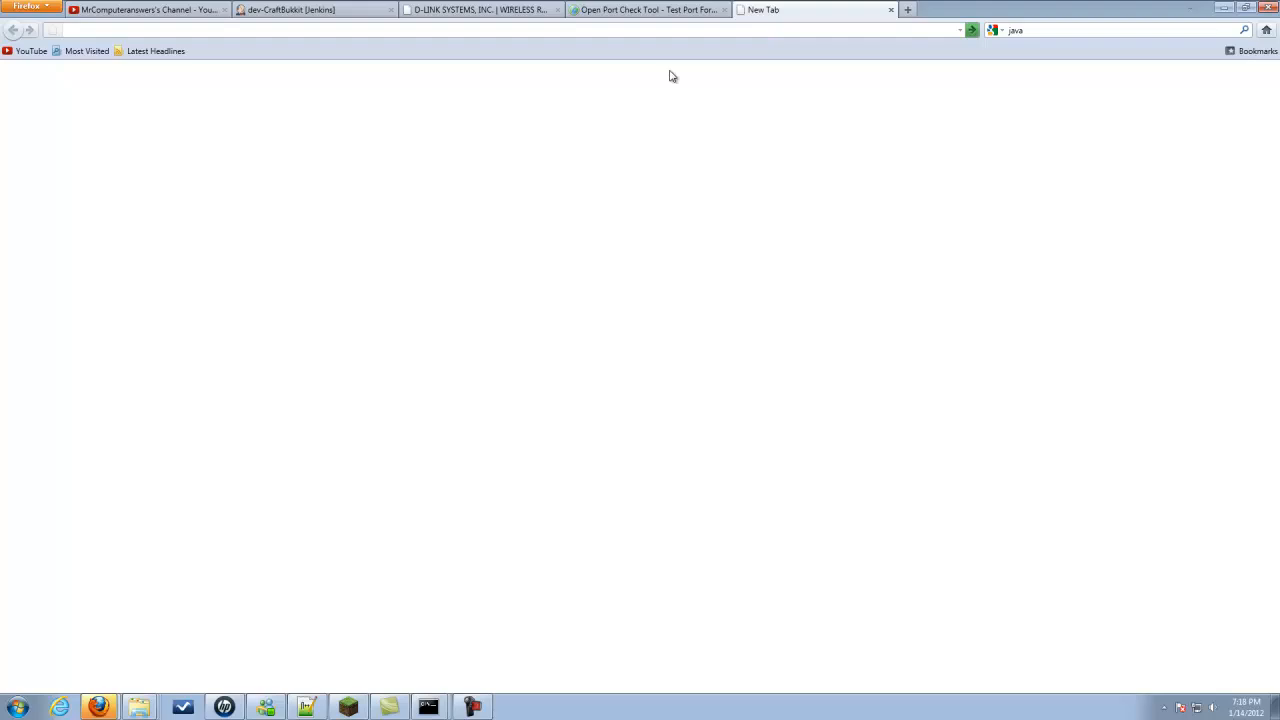
Load the D-Link router's login page at 192.168.0.1.
text(192.168.0.1)
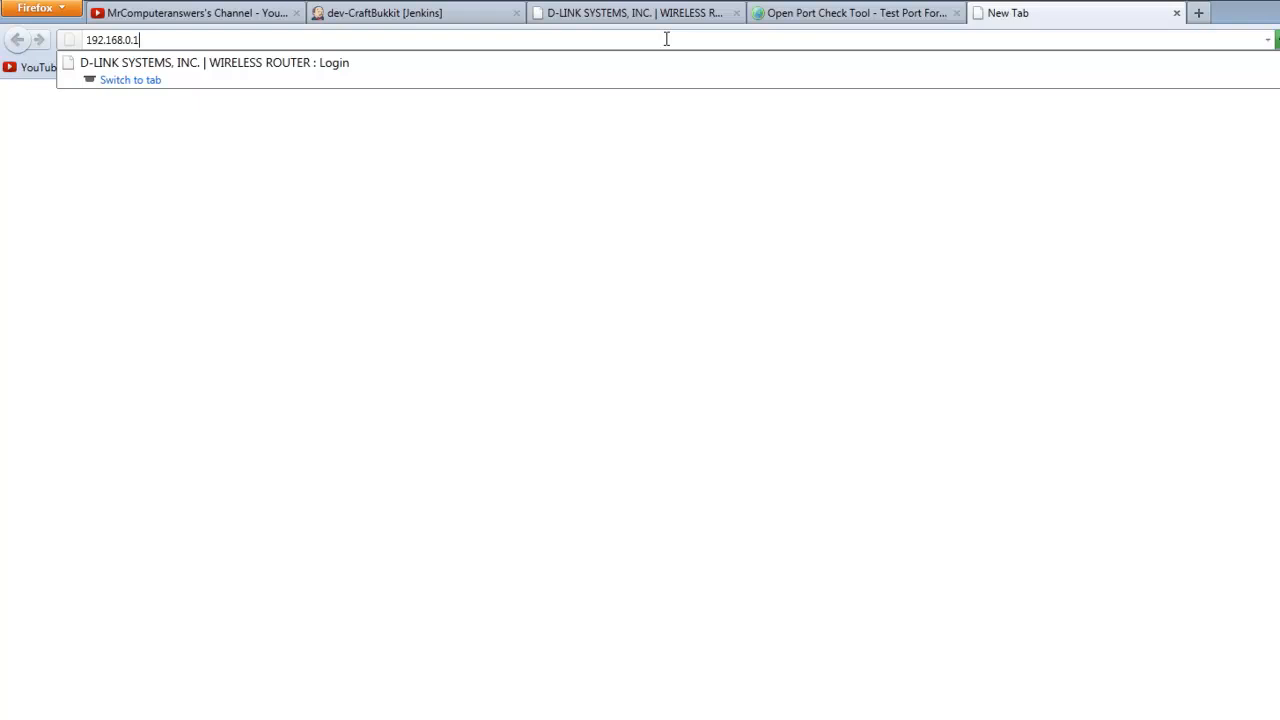
key(Return)
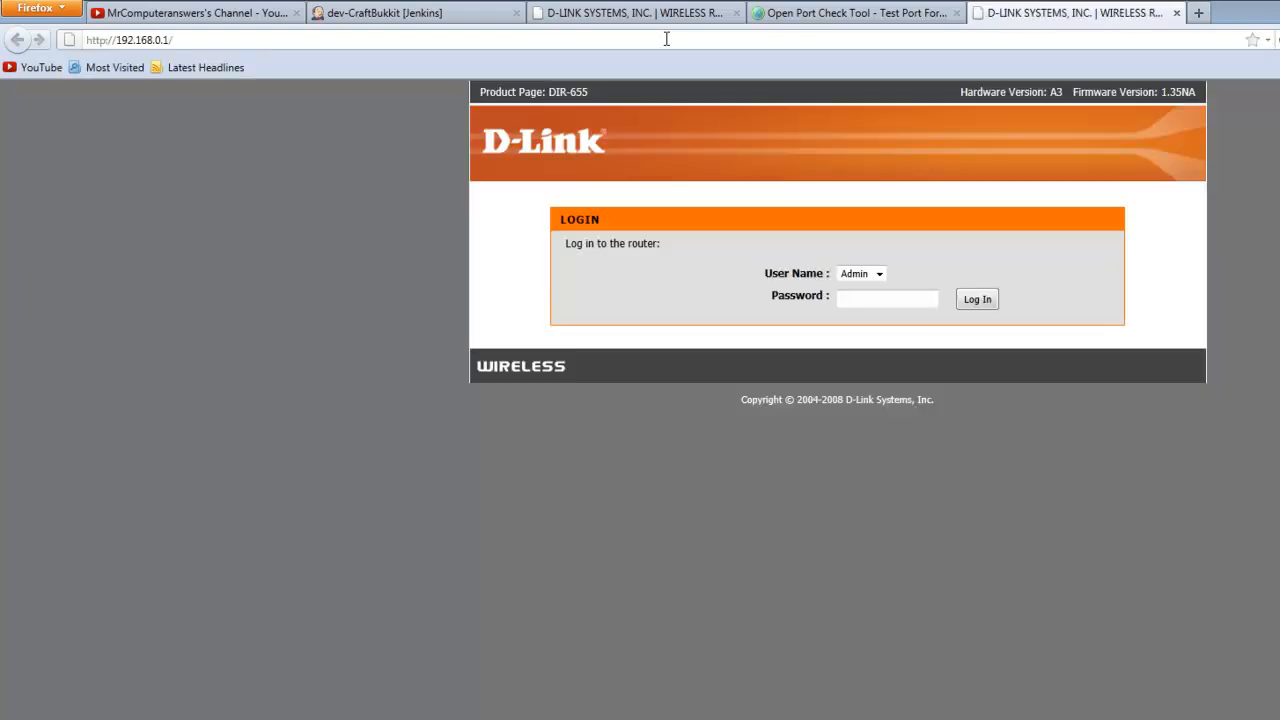
Switch from the router login to the PortForward.com router list.
click(888, 298)
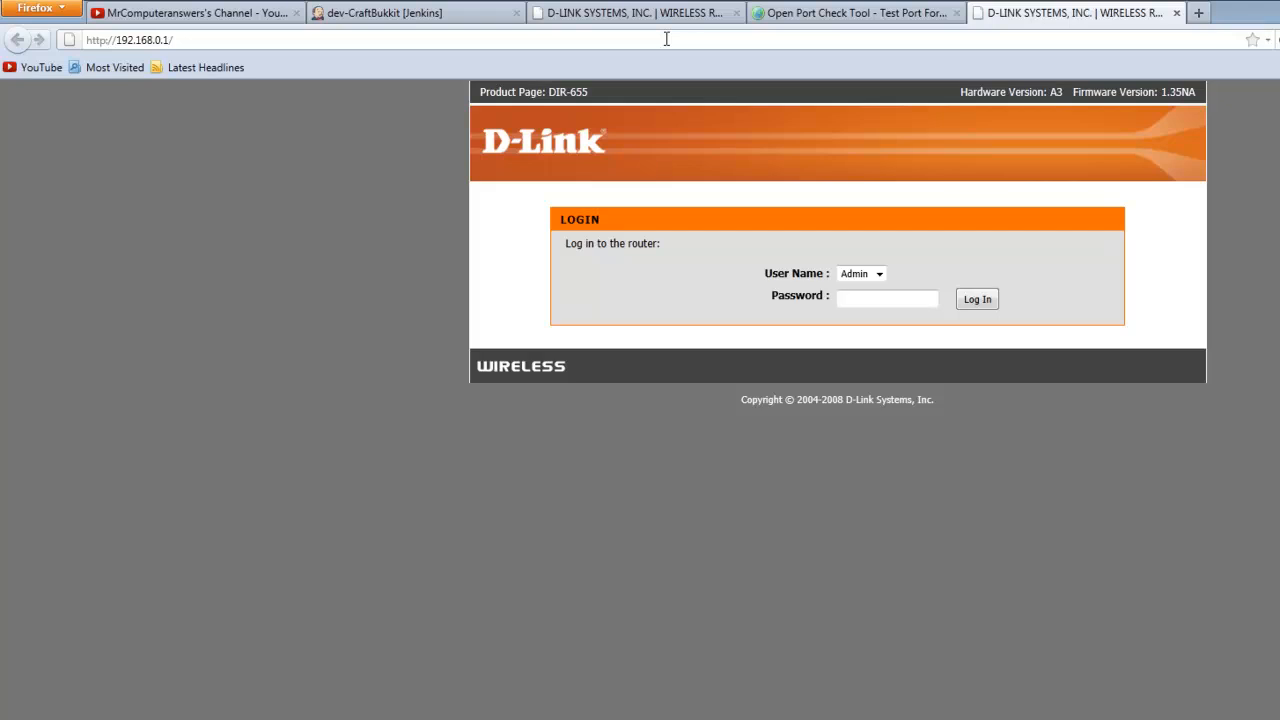
click(888, 298)
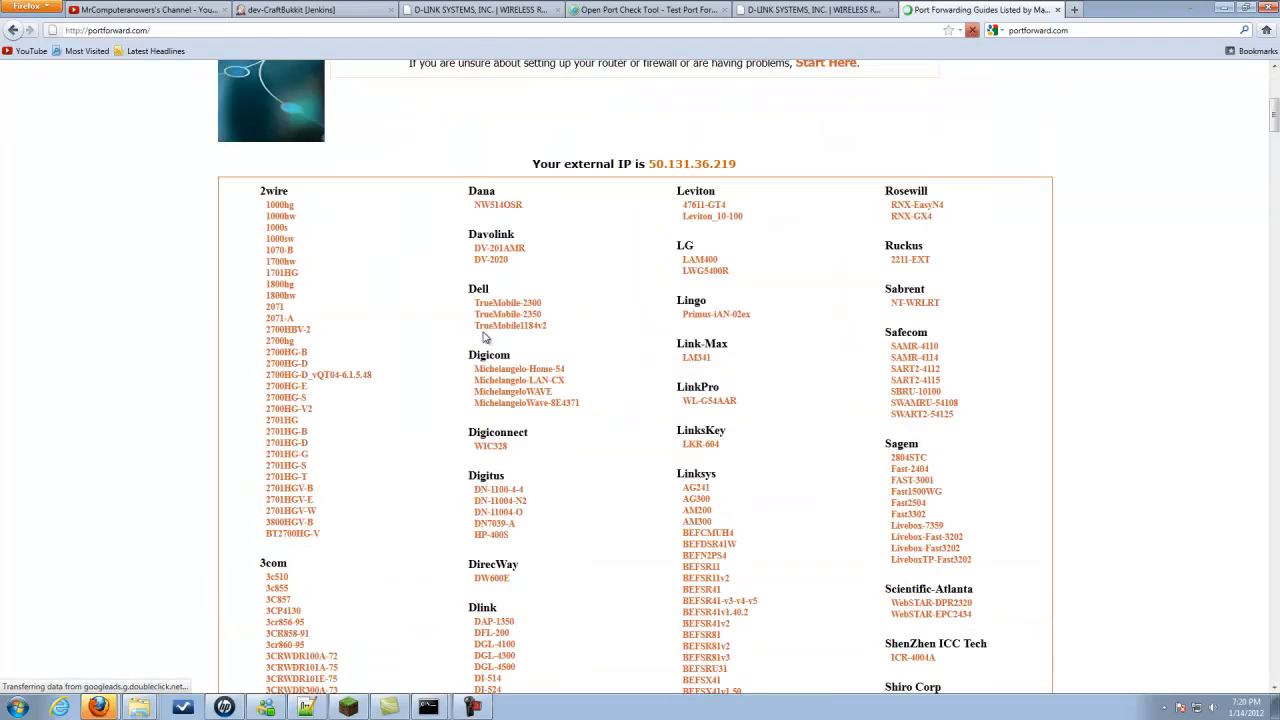
Reach the Minecraft Server guide for the D-Link router model, past the ad and game list.
scroll(down, 3)
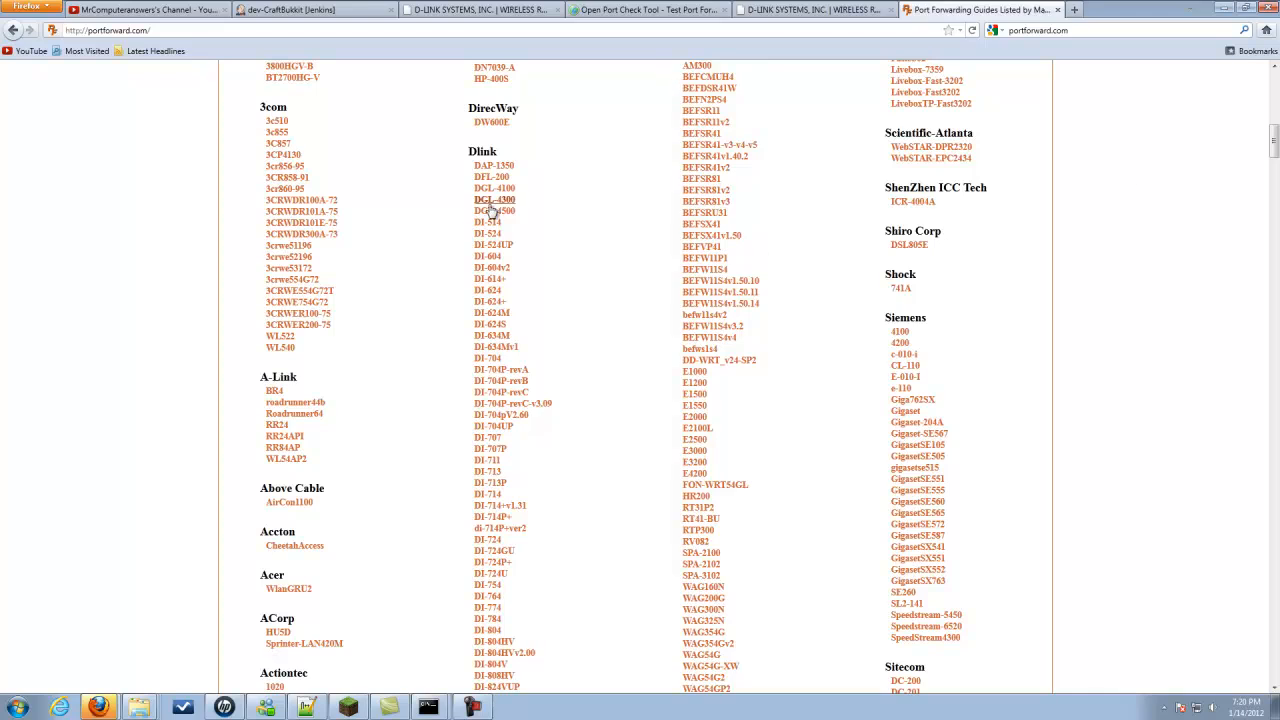
click(494, 200)
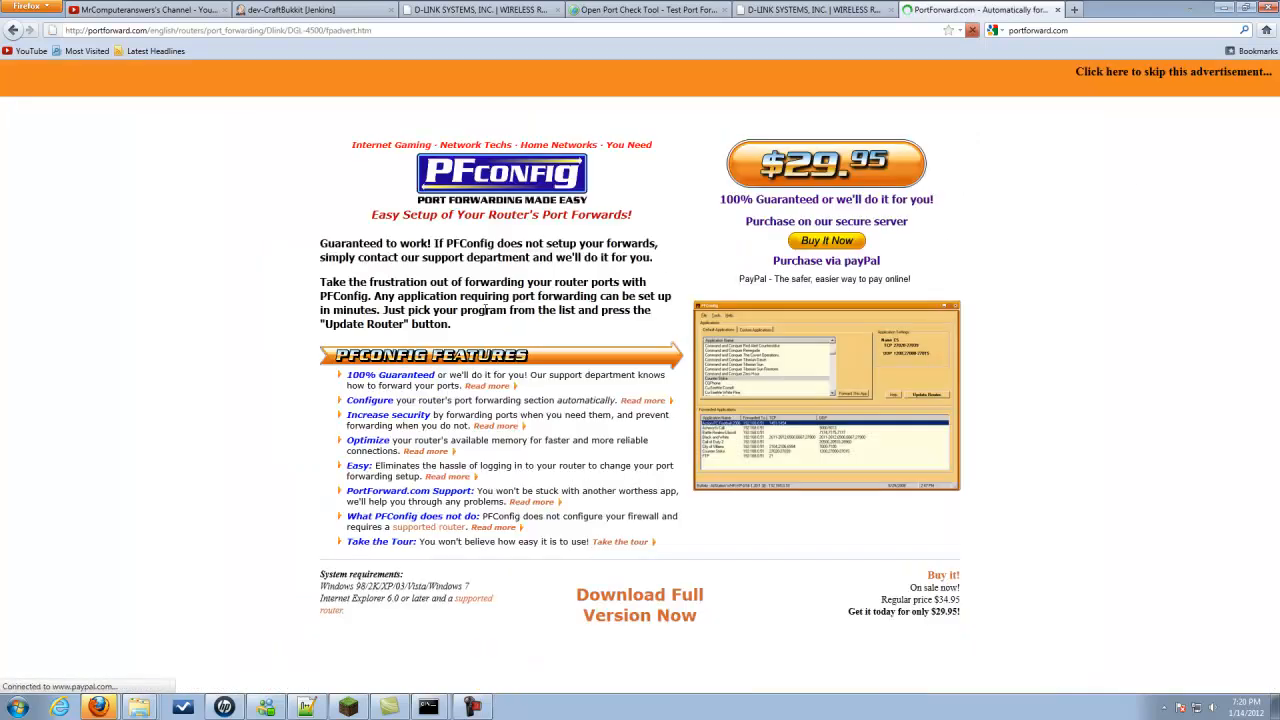
click(1170, 72)
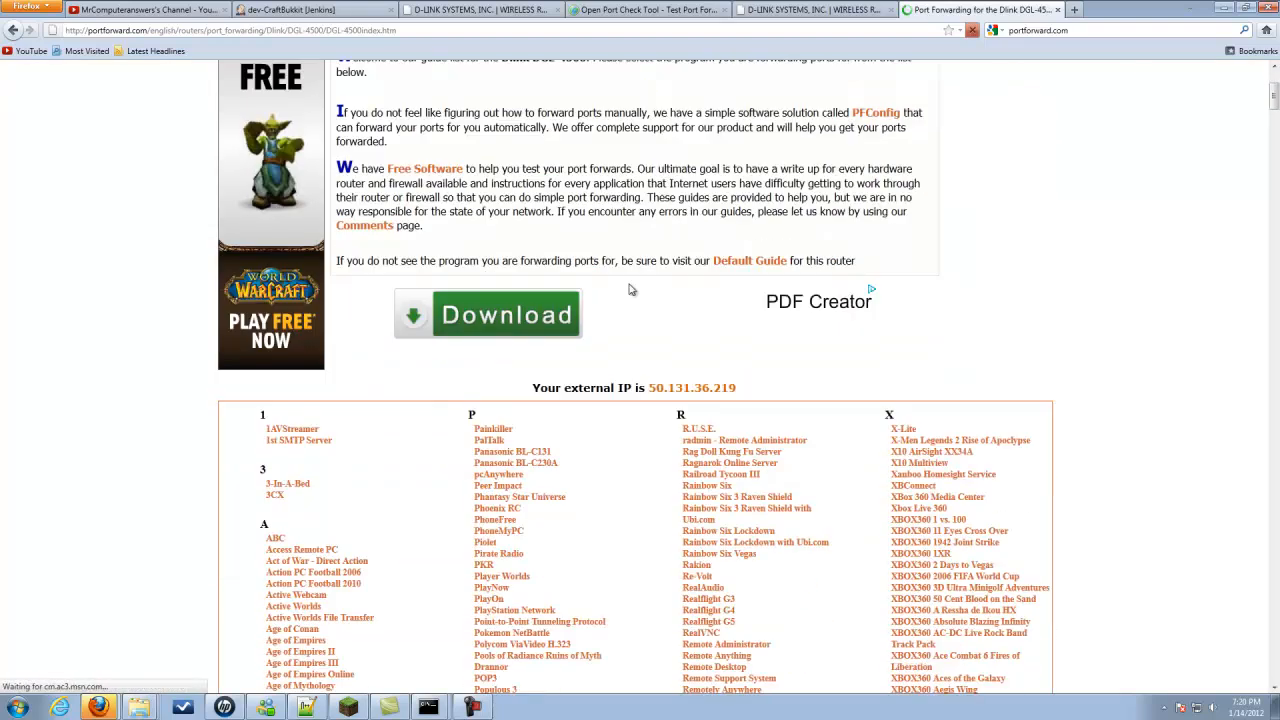
scroll(down, 3)
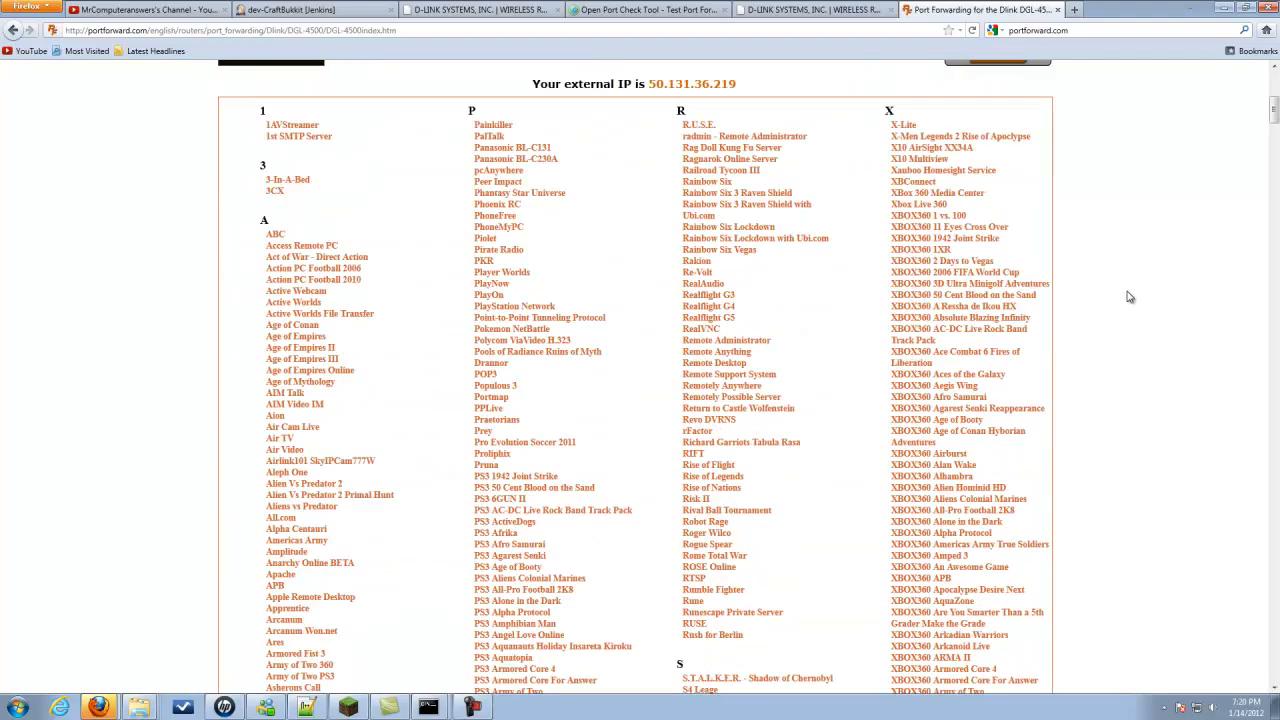
scroll(down, 3)
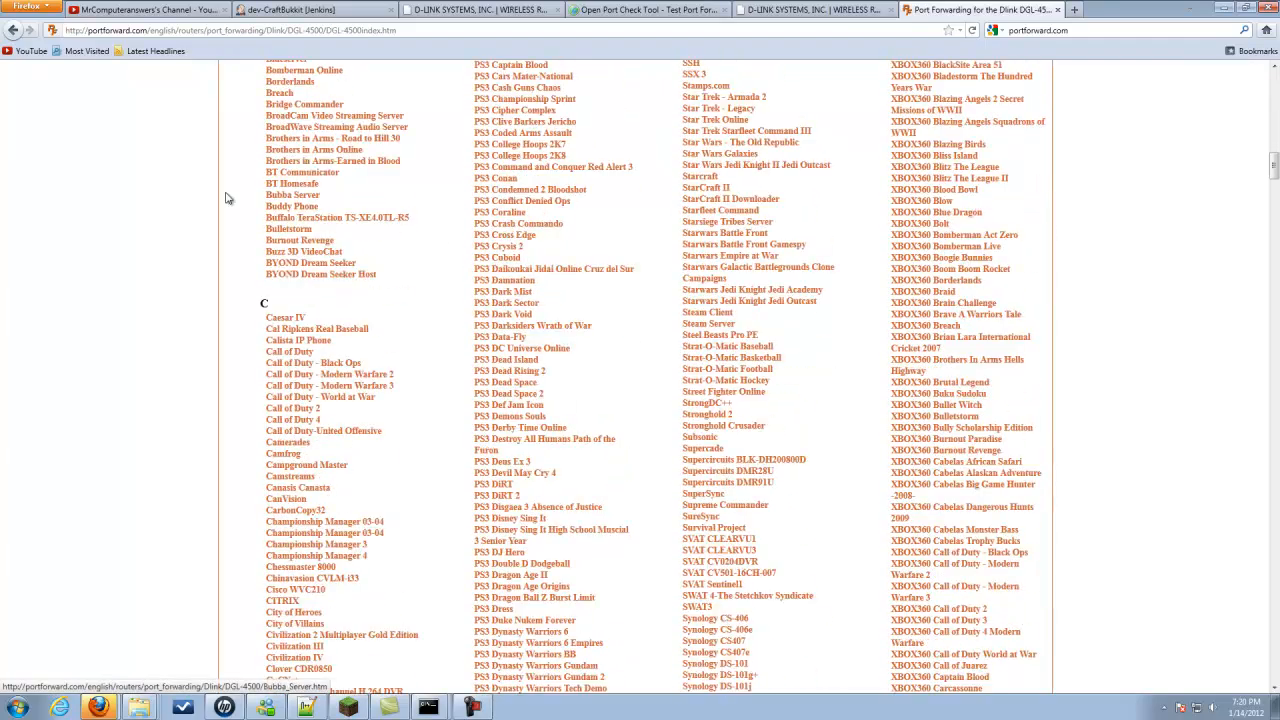
scroll(down, 3)
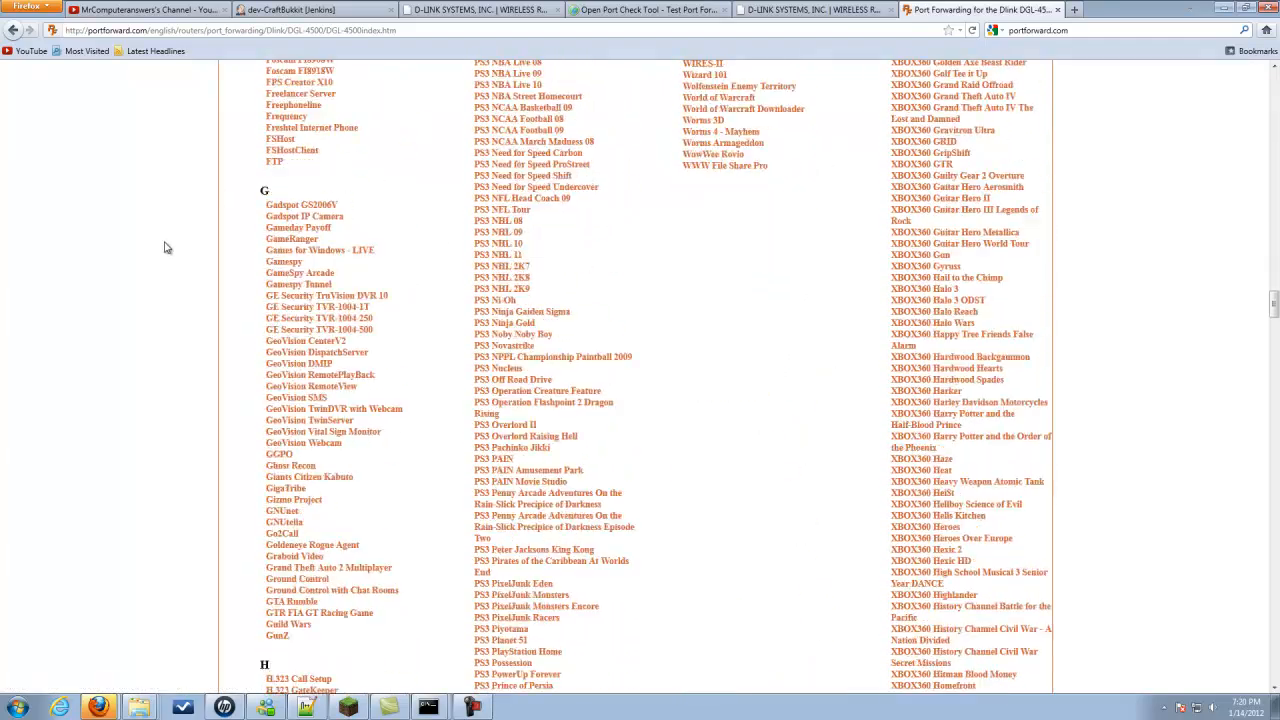
scroll(down, 3)
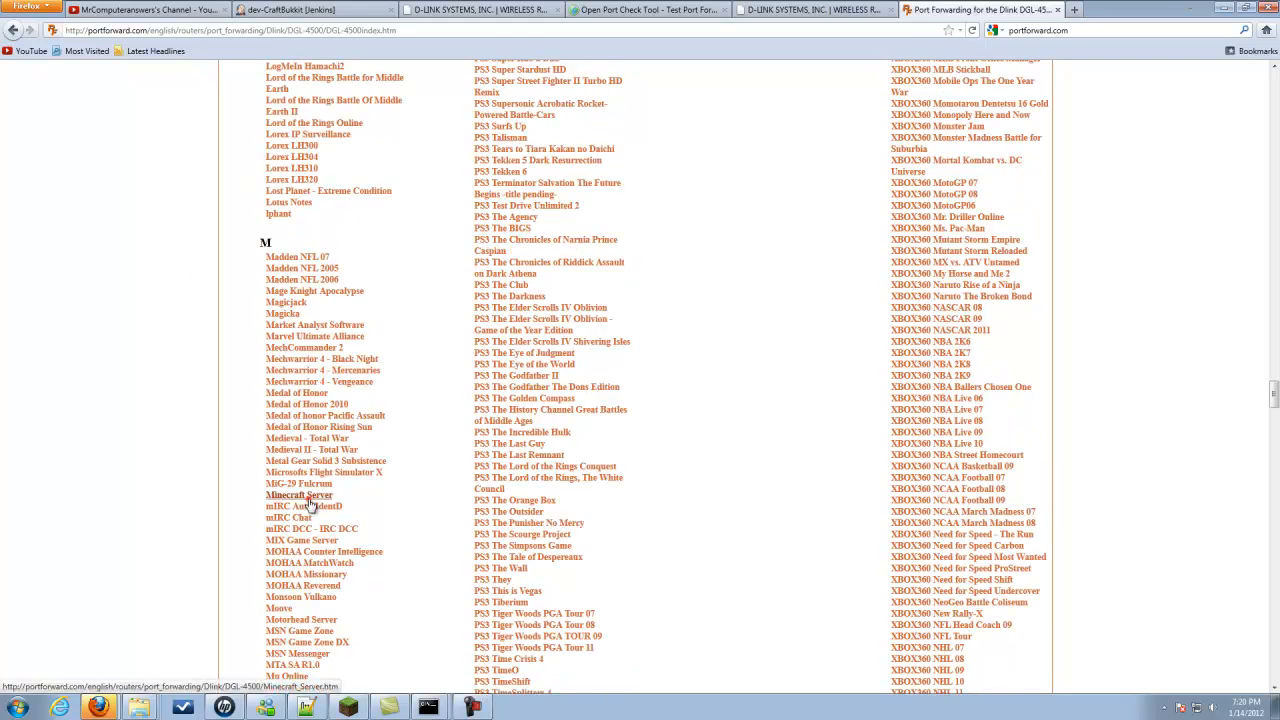
click(298, 496)
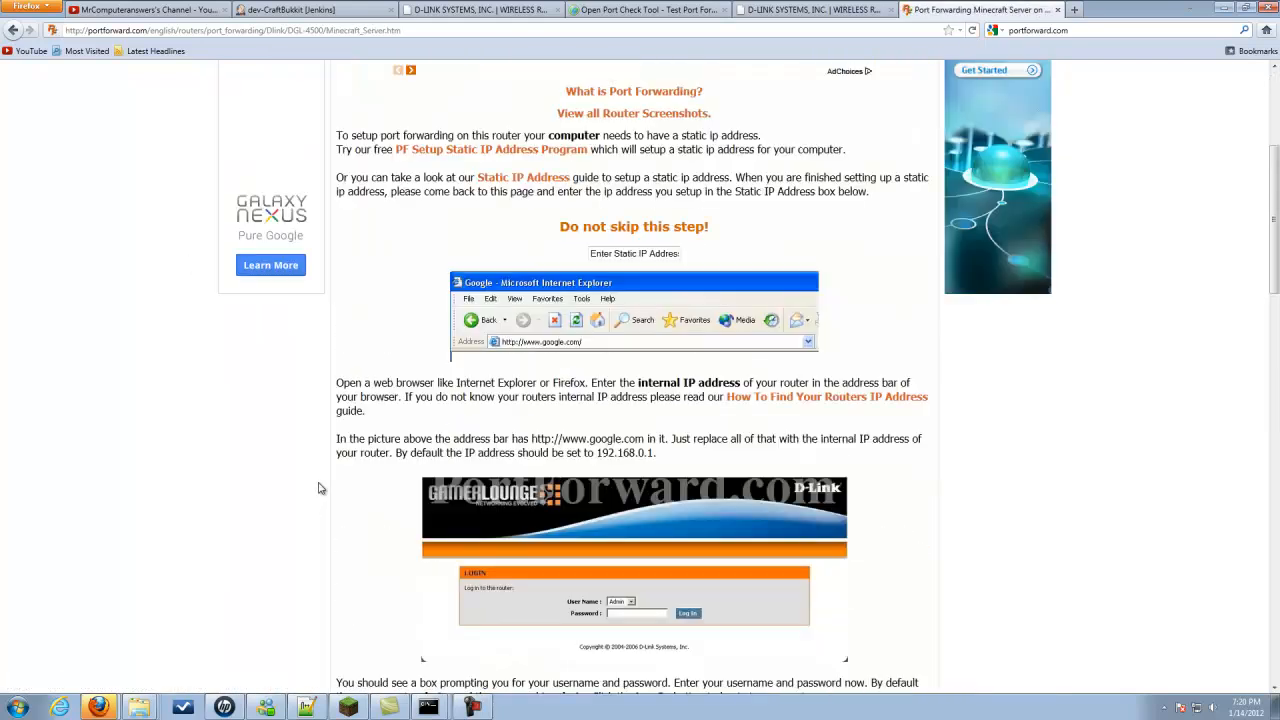
Read the guide's login steps, then close the PortForward.com guide.
scroll(down, 3)
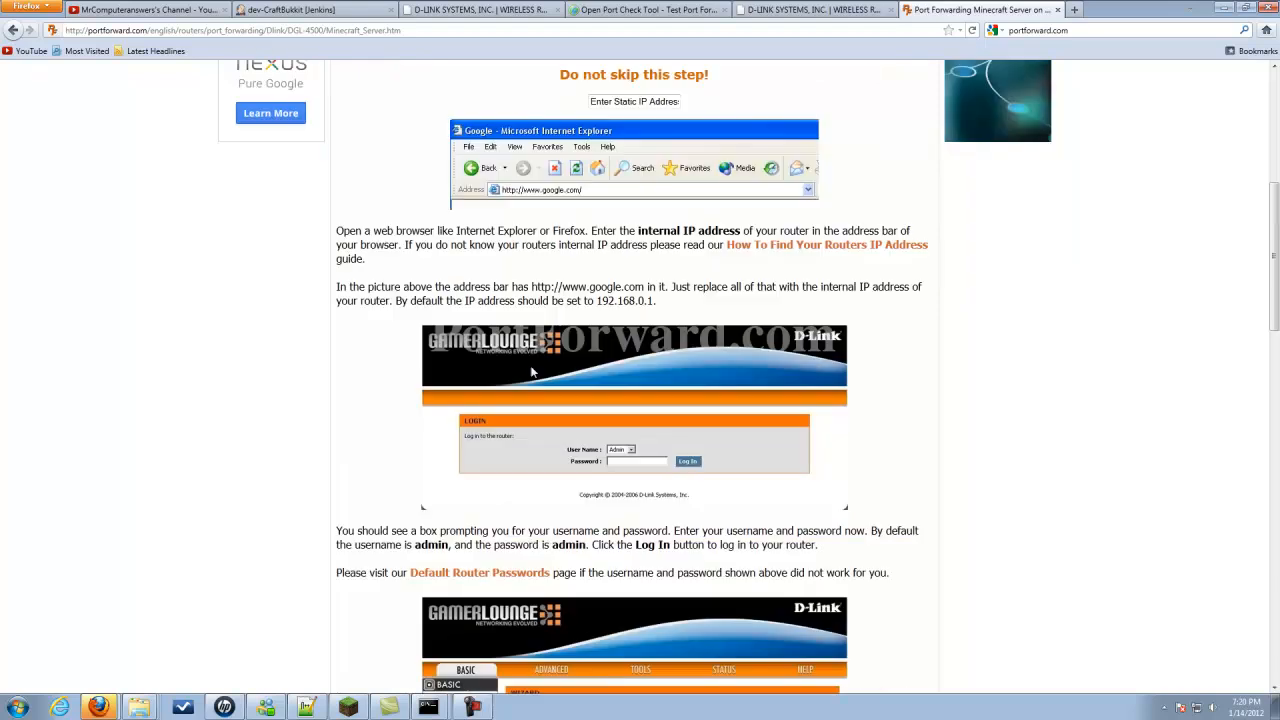
scroll(down, 3)
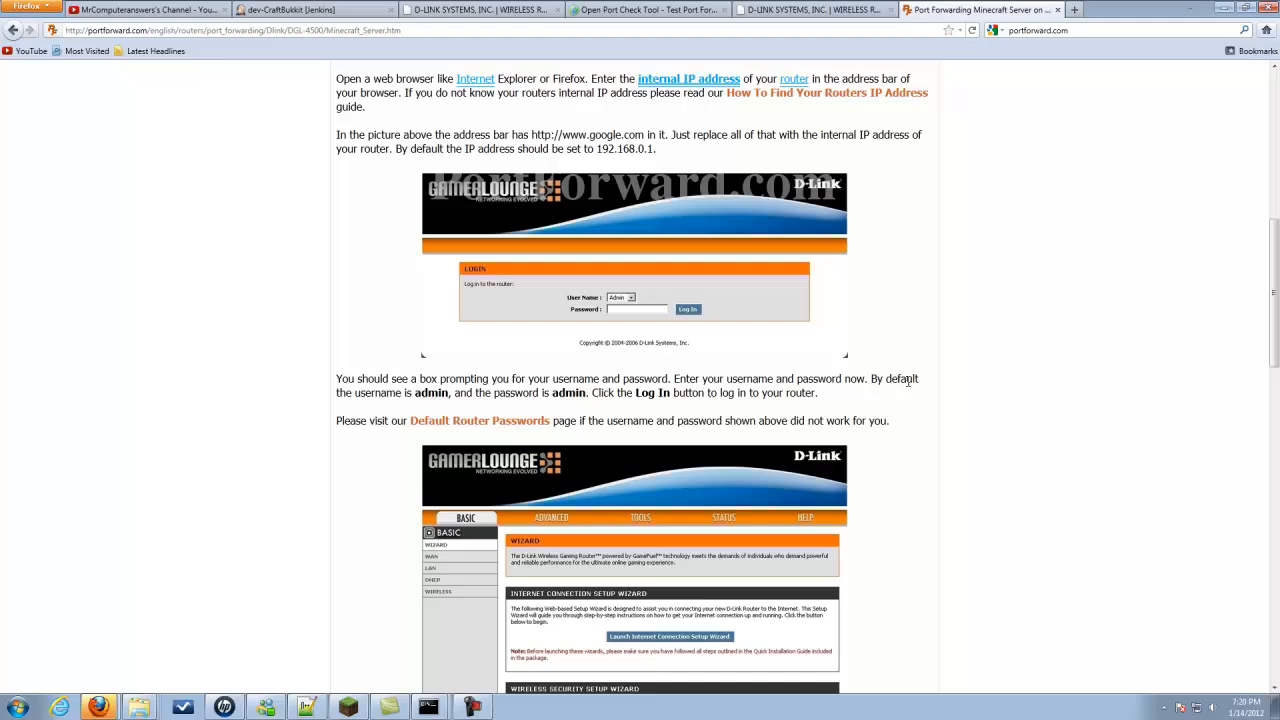
mouse_move(448, 404)
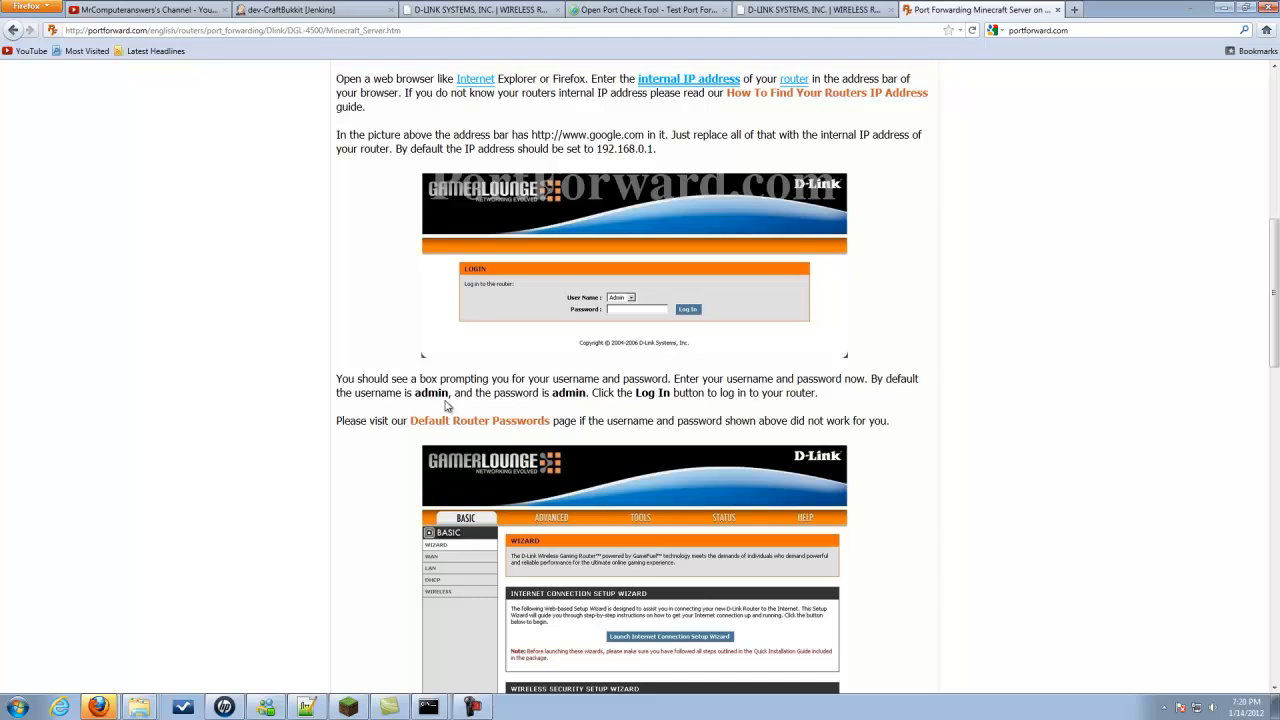
mouse_move(576, 412)
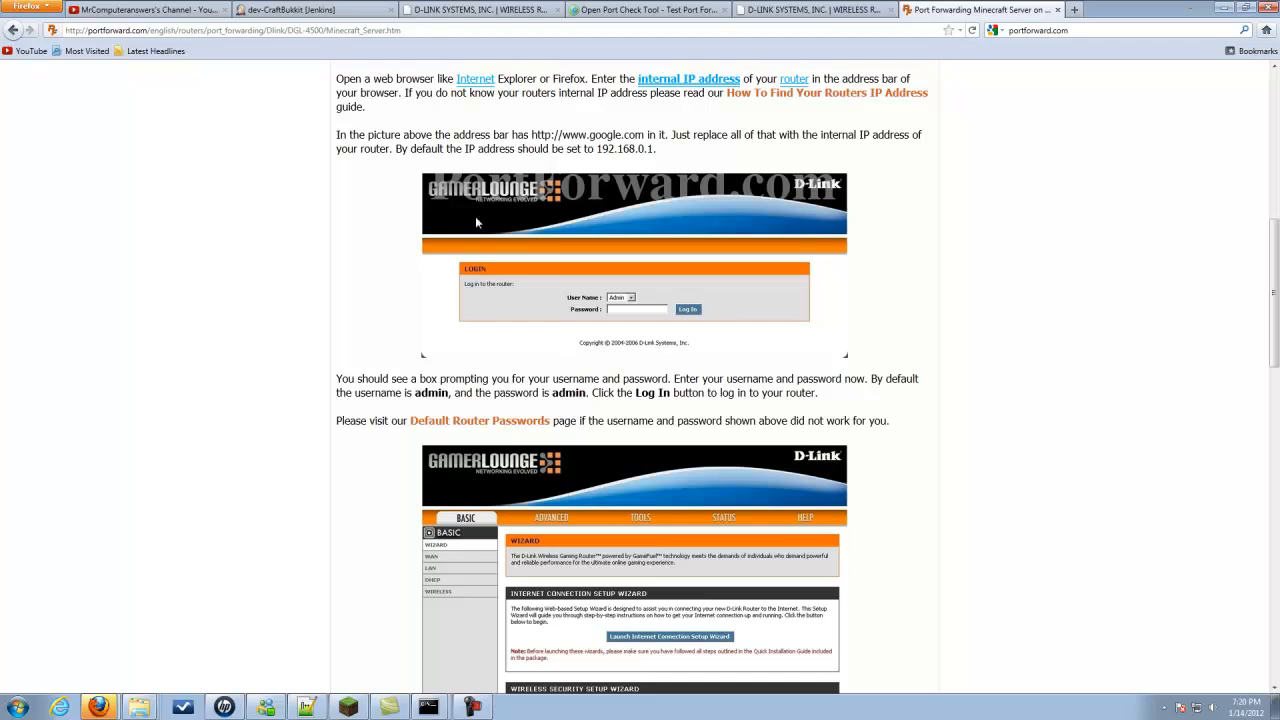
mouse_move(976, 156)
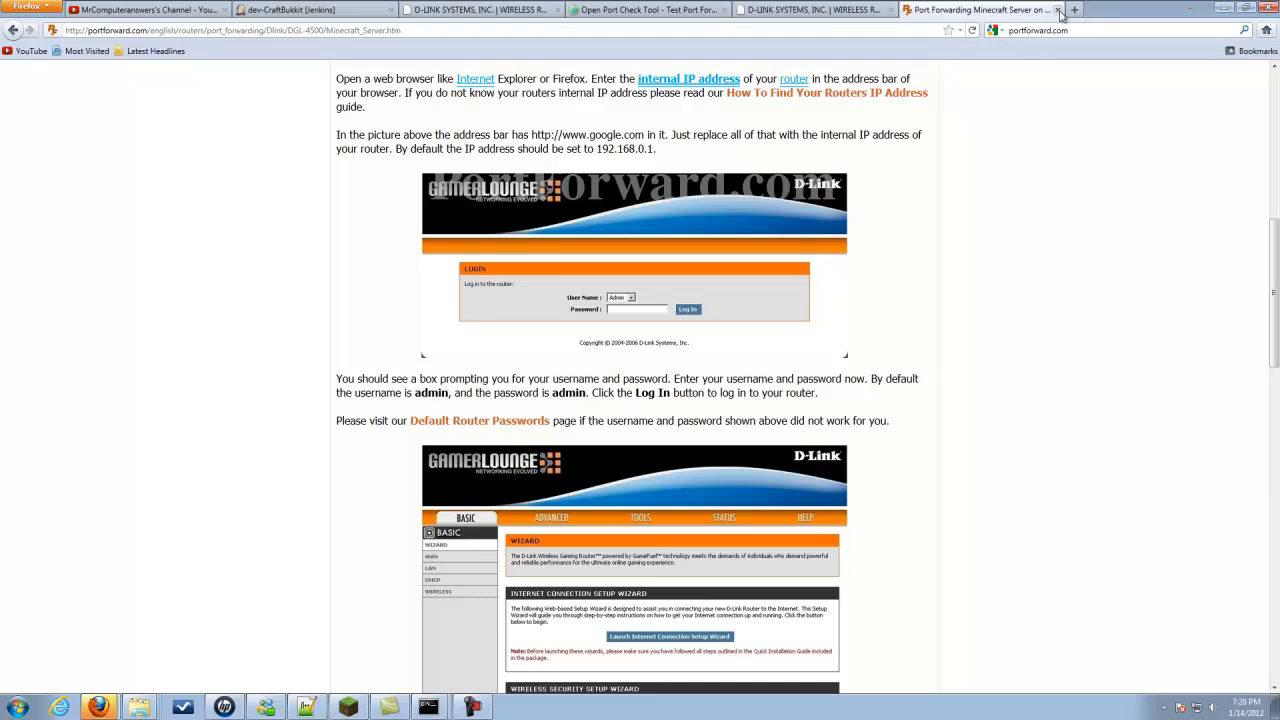
click(1056, 8)
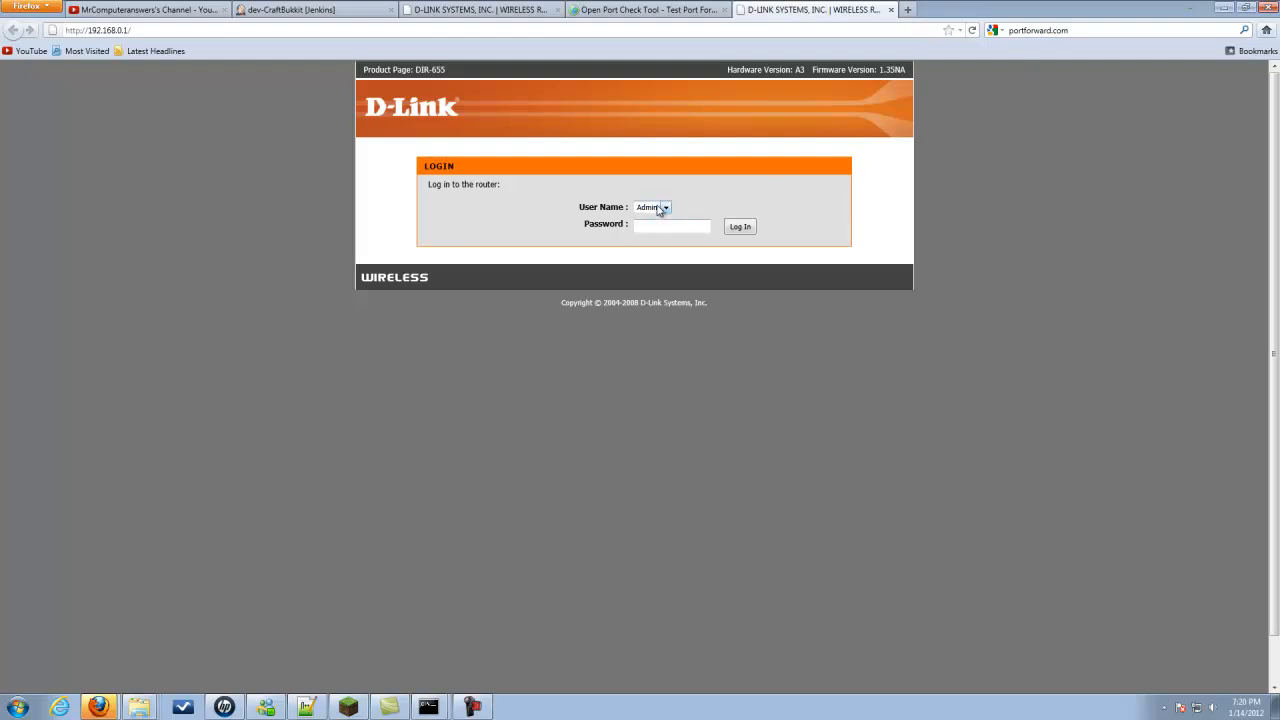
Log in as Admin and head to the router's Advanced section from Device Information.
click(740, 226)
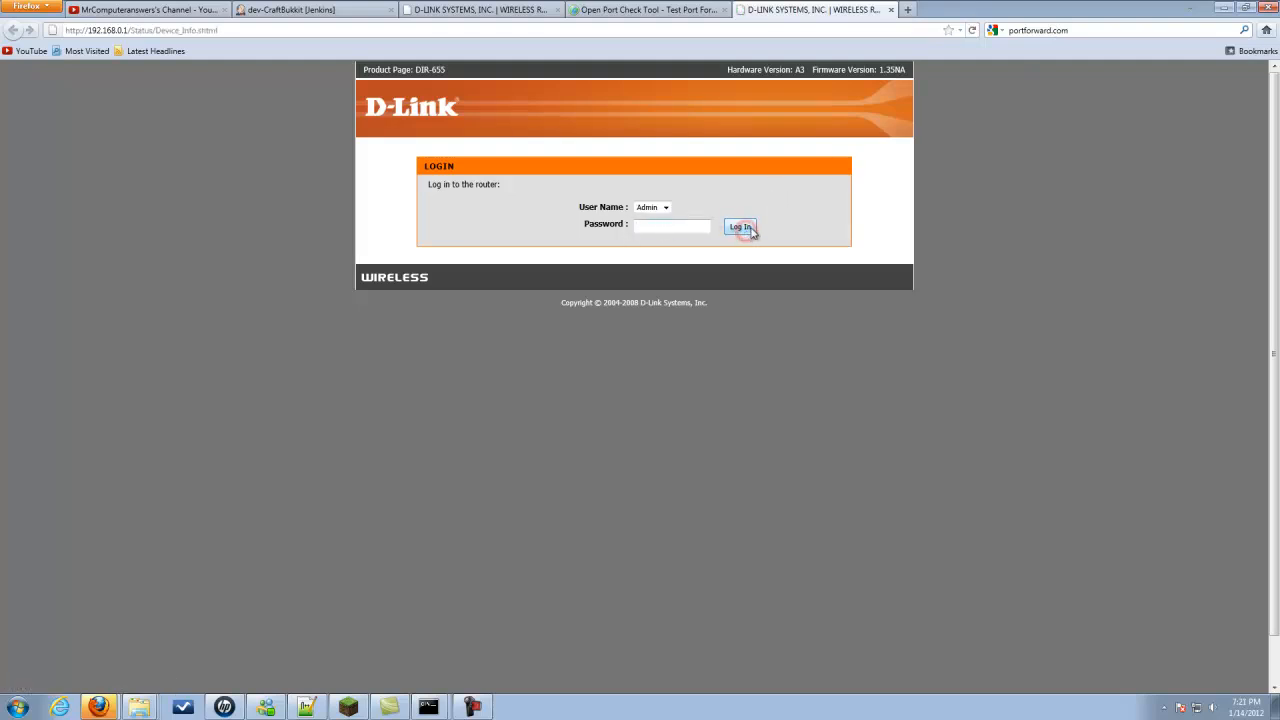
click(740, 228)
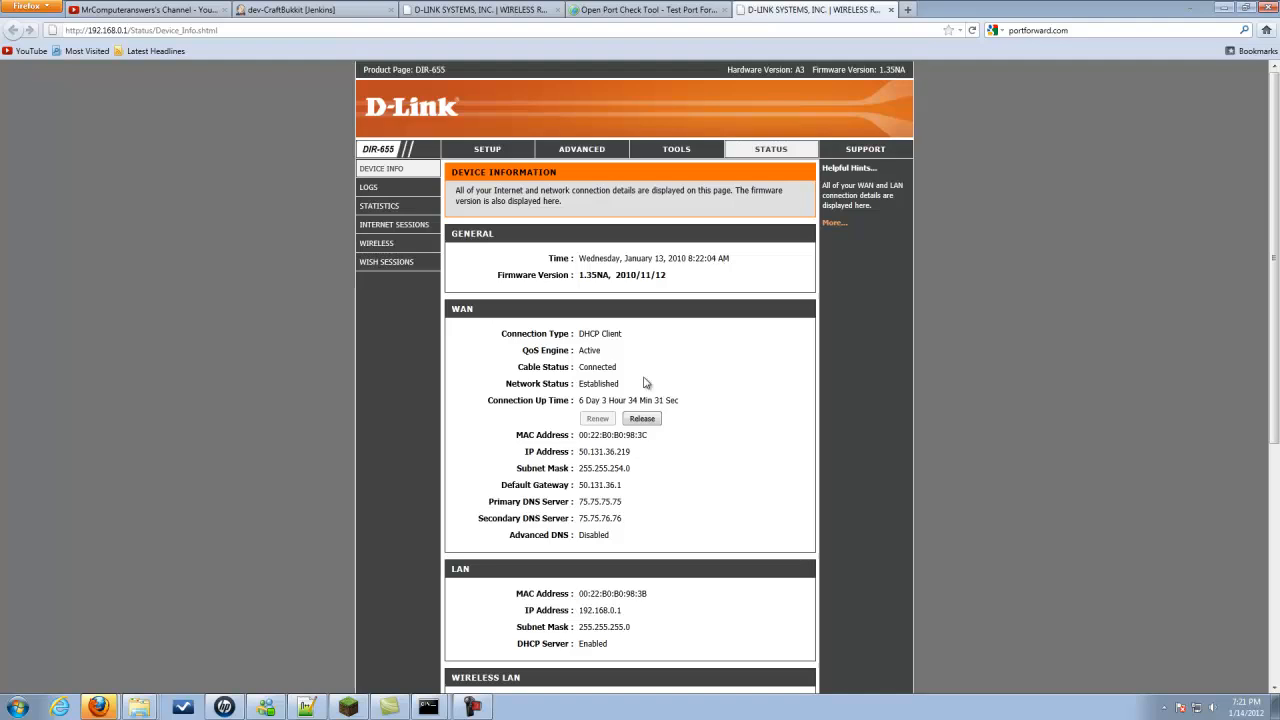
mouse_move(588, 168)
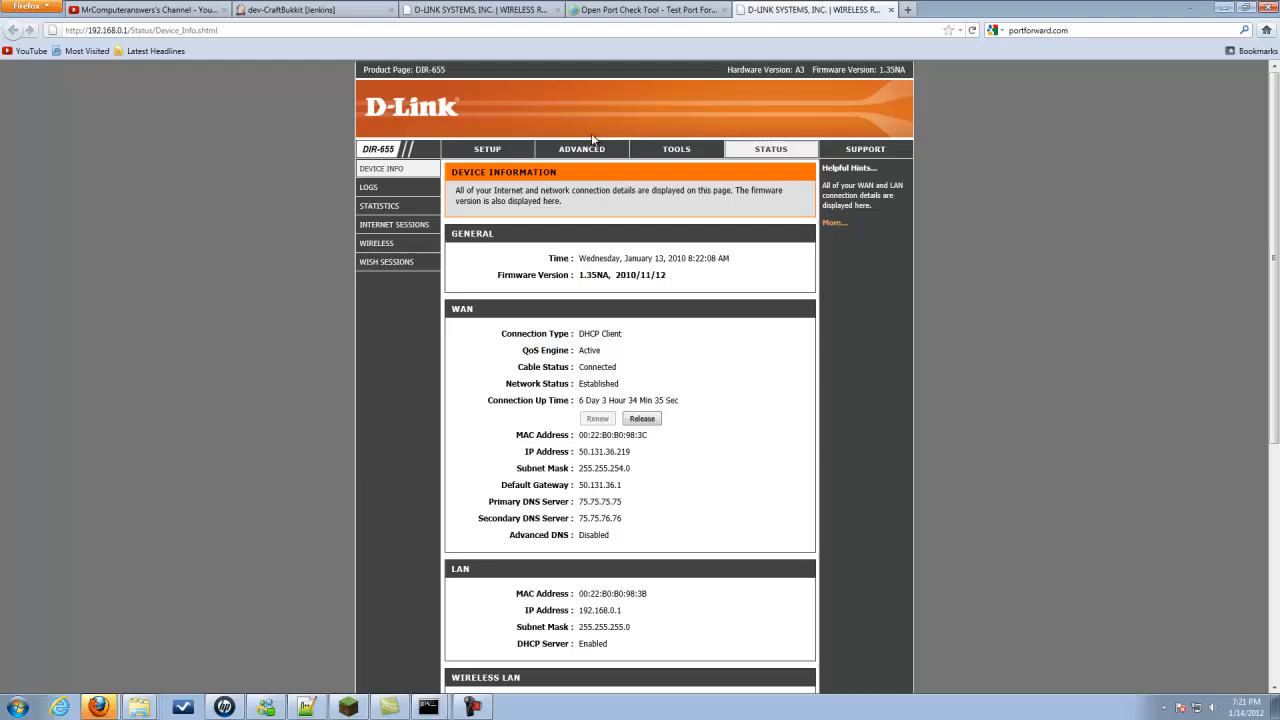
mouse_move(582, 148)
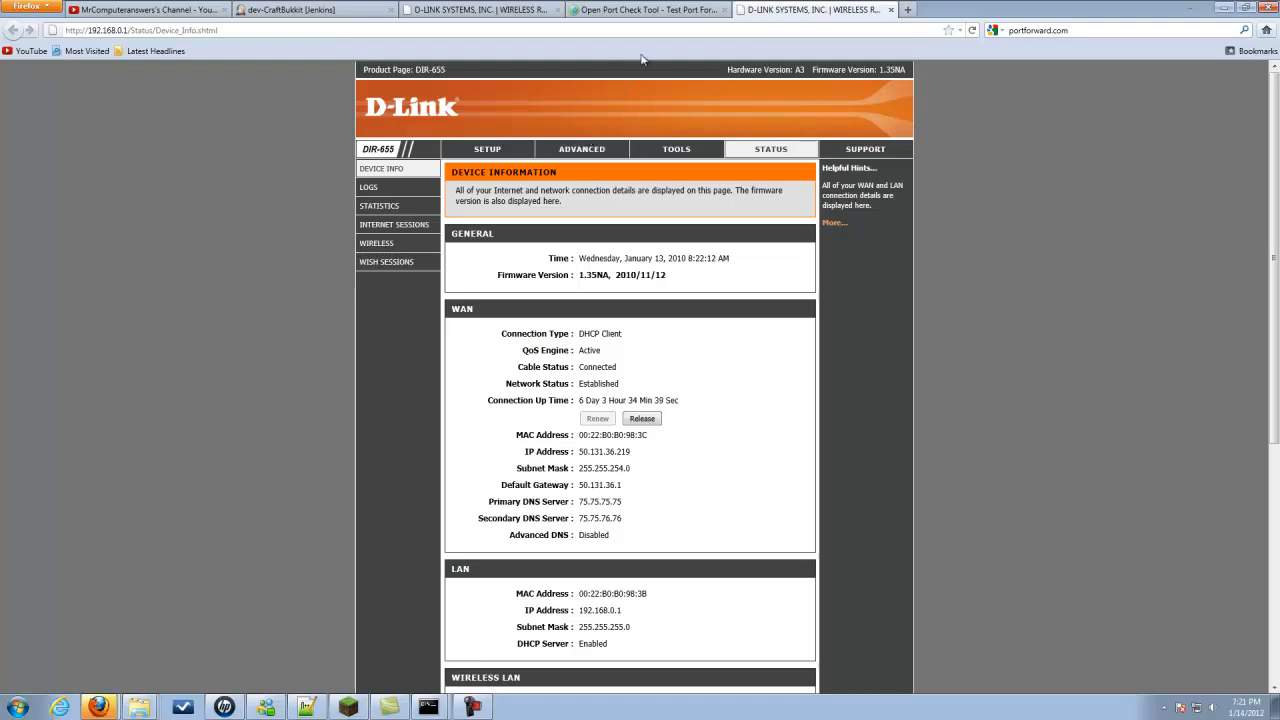
mouse_move(610, 204)
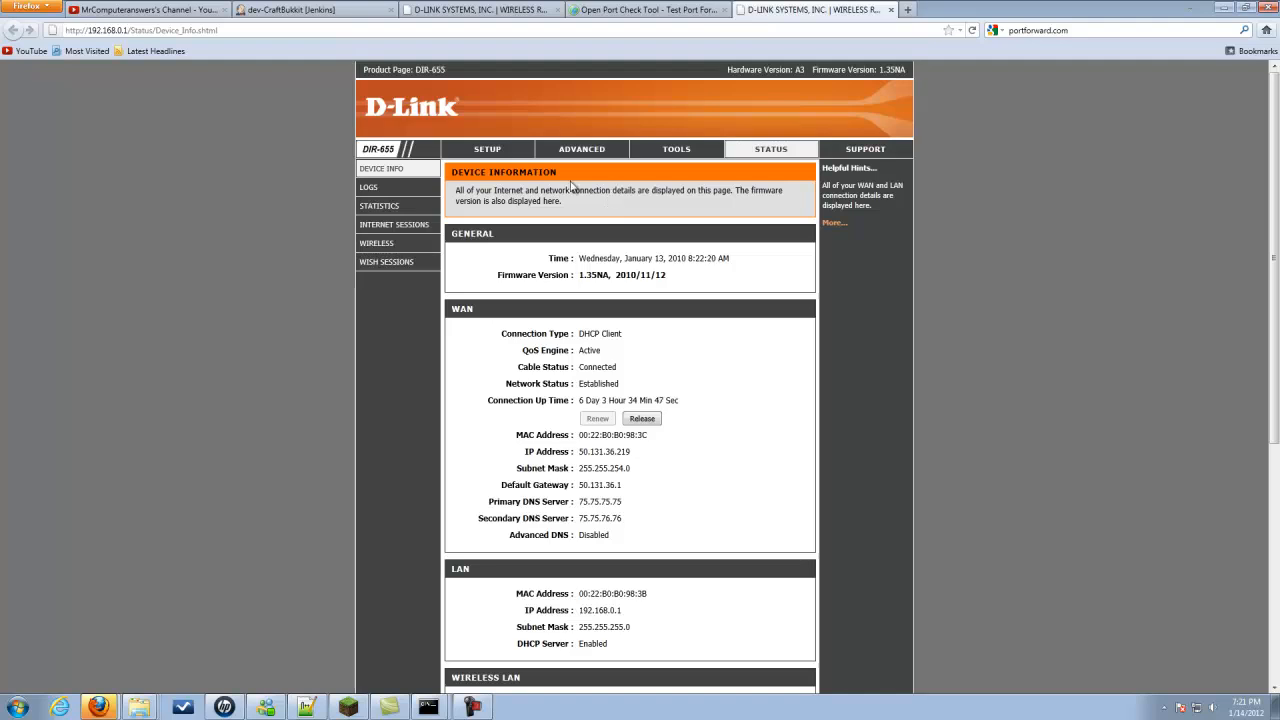
click(582, 148)
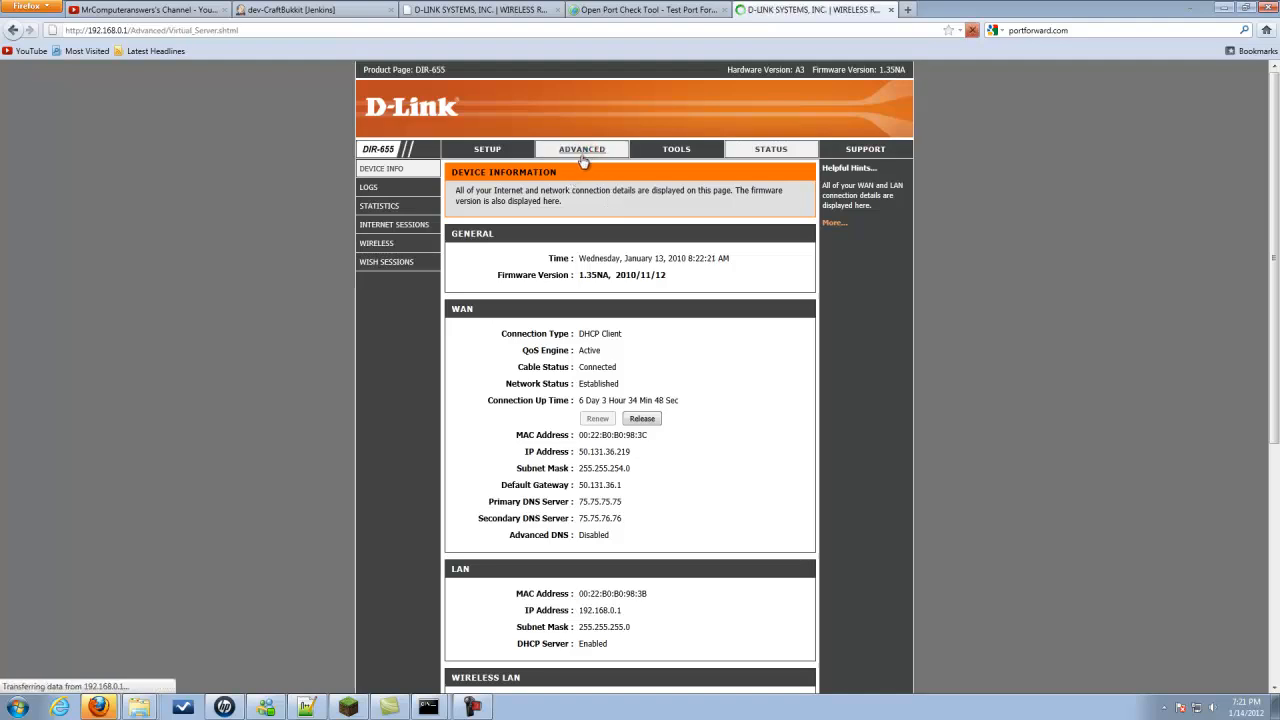
In Advanced > Port Forwarding, name a new rule row for the Minecraft server.
click(580, 148)
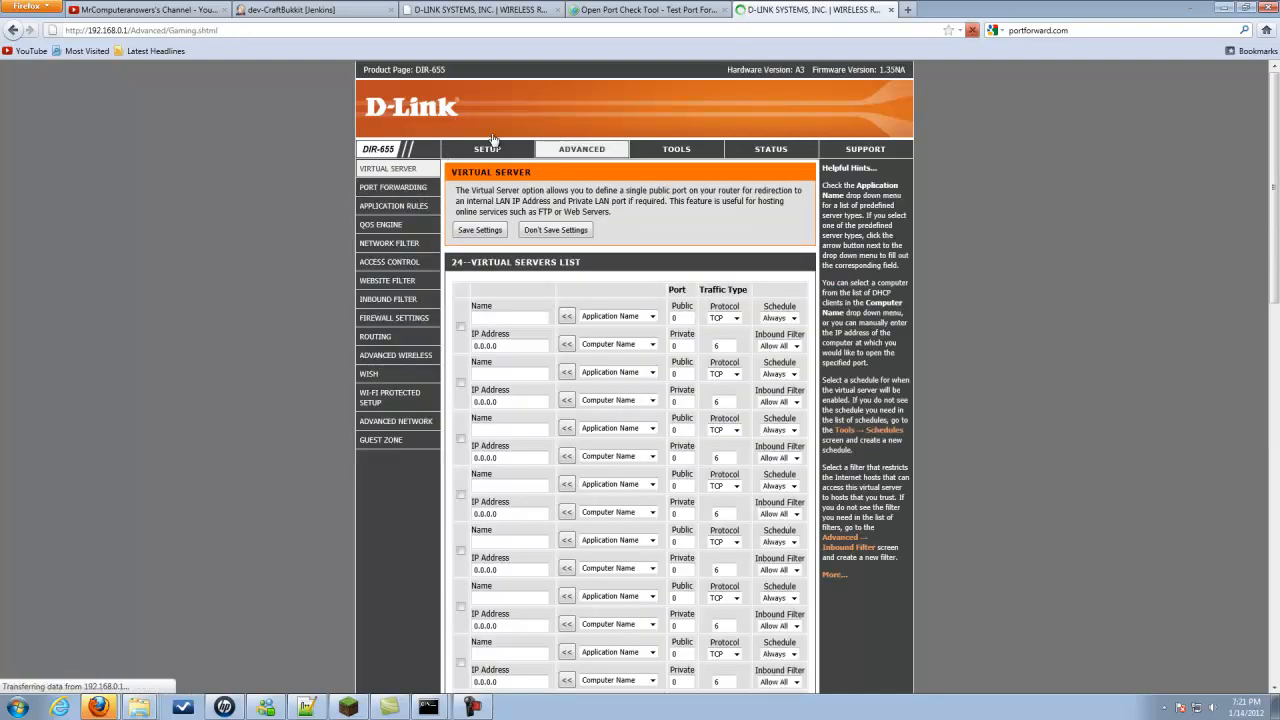
click(392, 188)
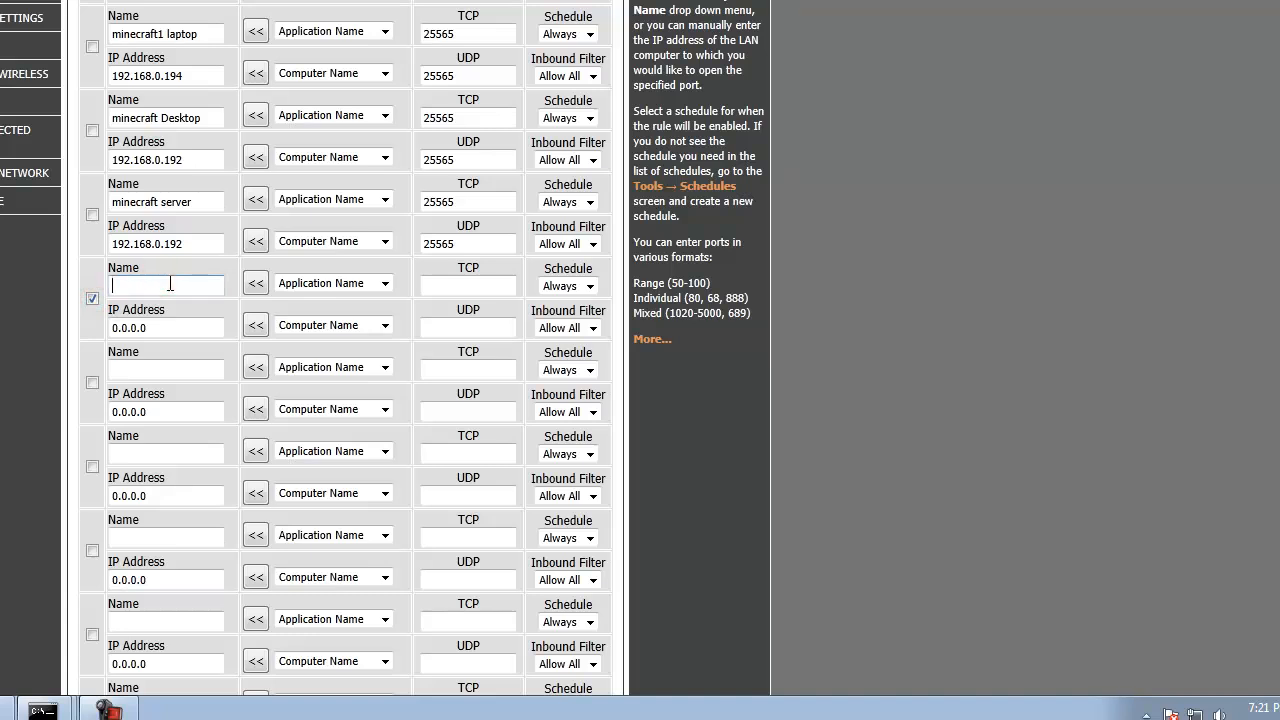
text(minecraft_)
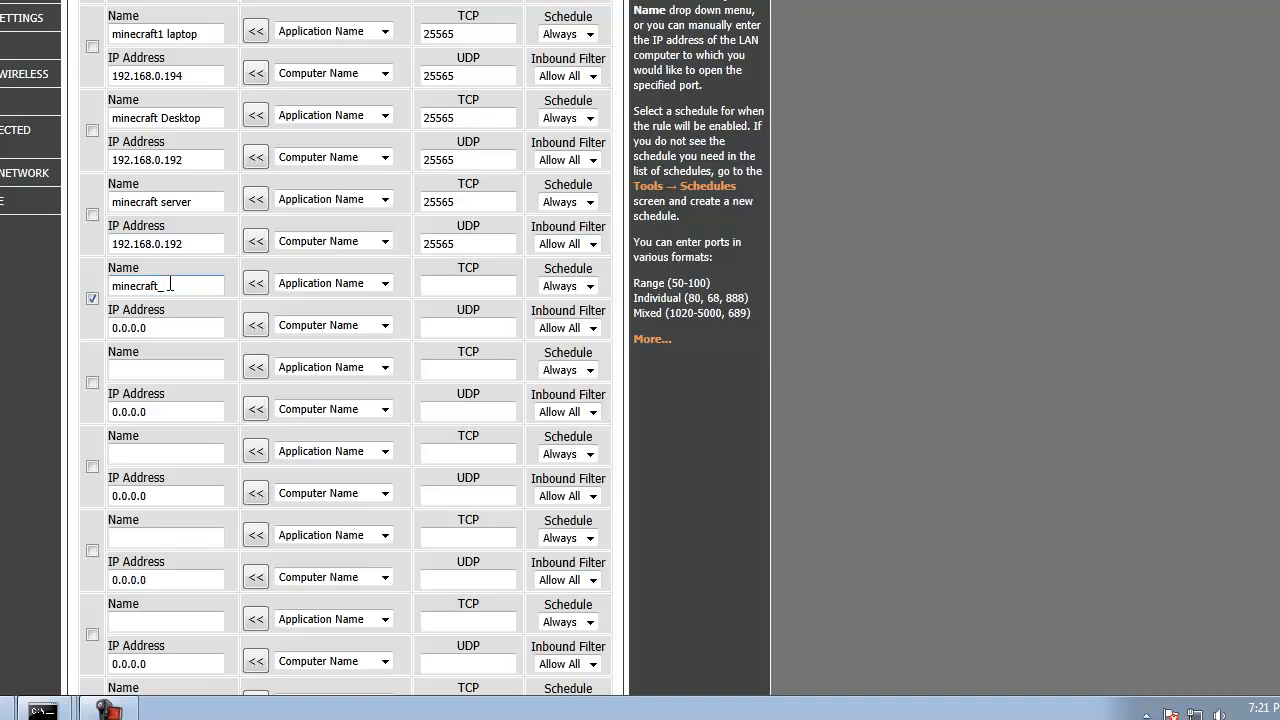
text(txt)
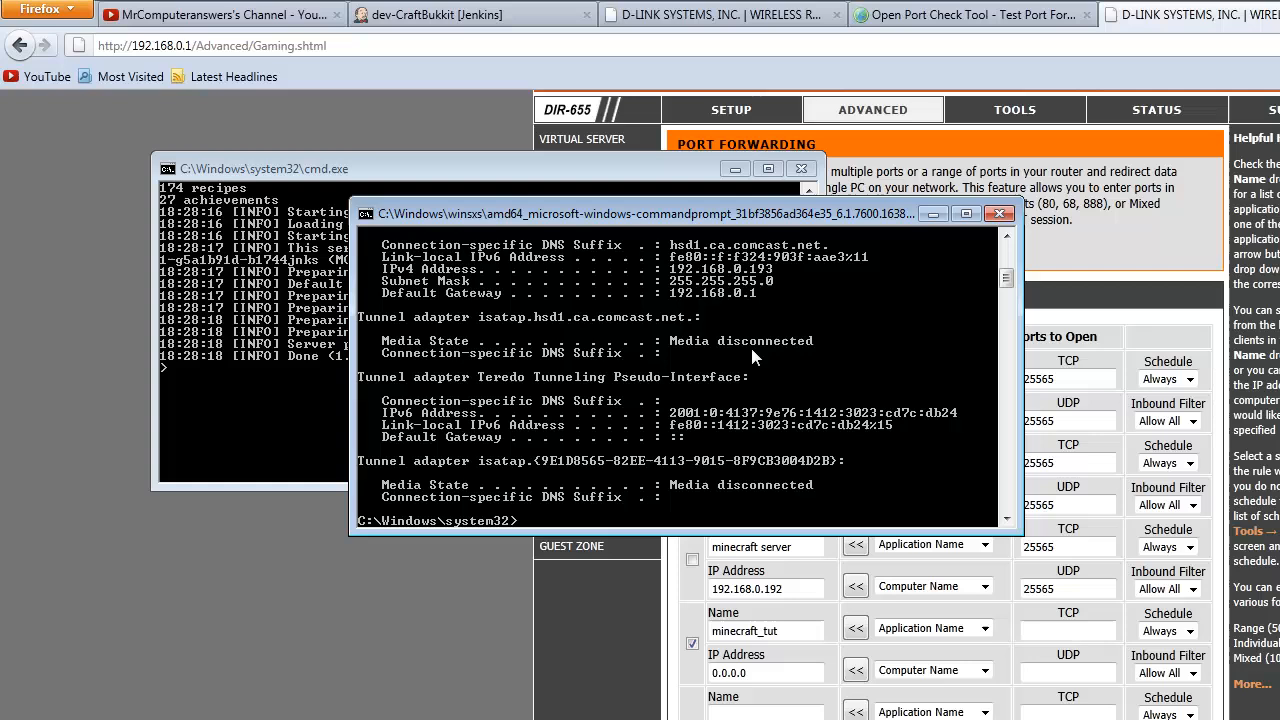
mouse_move(708, 442)
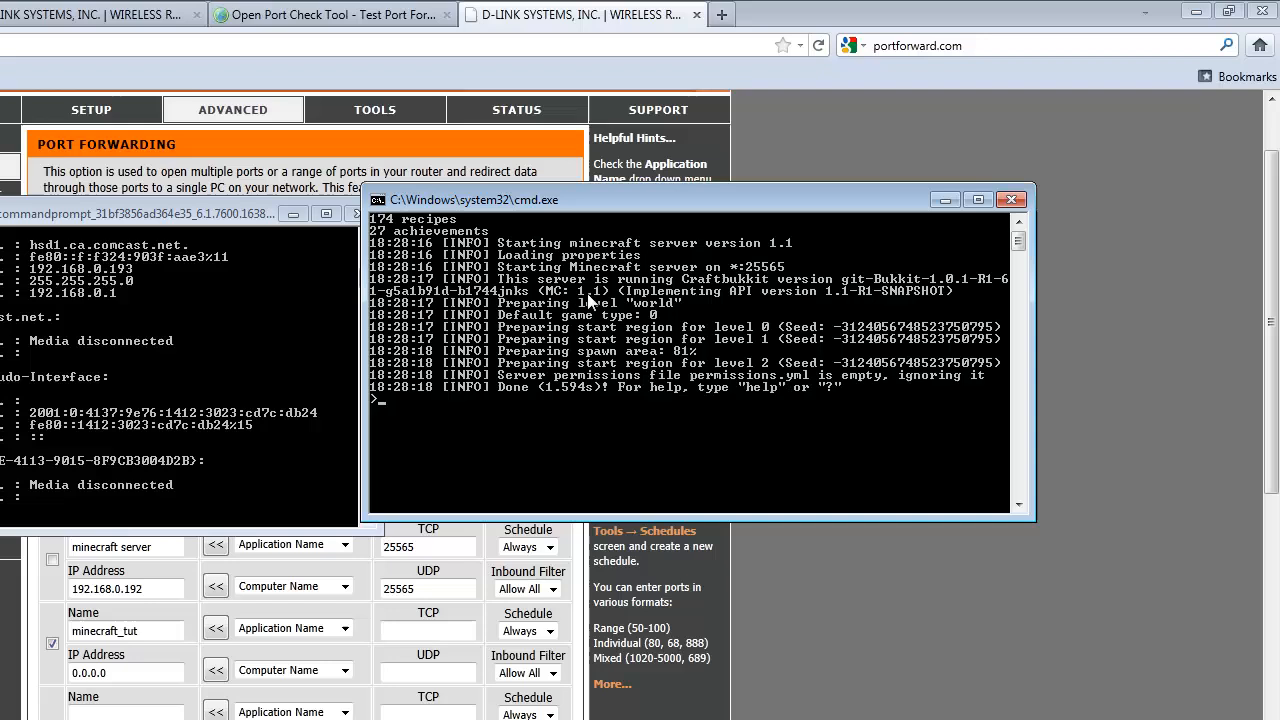
Stop the running server and read the local IPv4 address 192.168.0.193 from ipconfig.
text(stop)
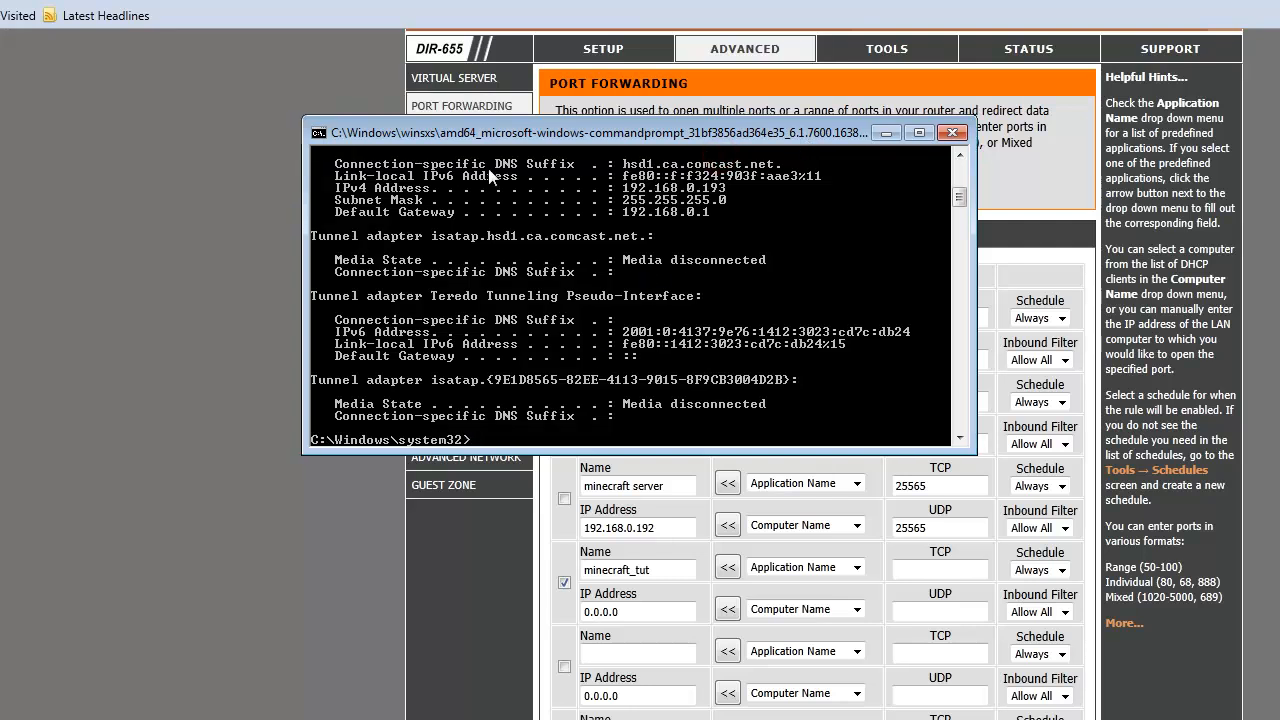
mouse_move(420, 200)
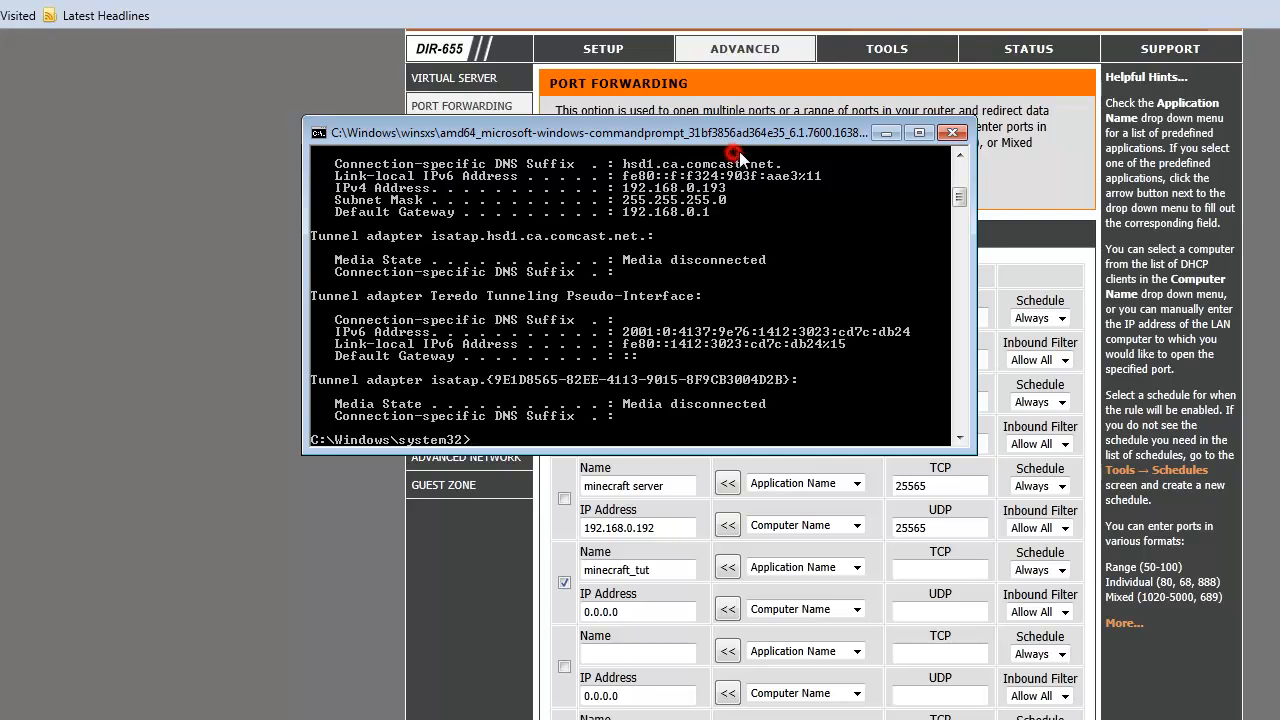
mouse_move(650, 260)
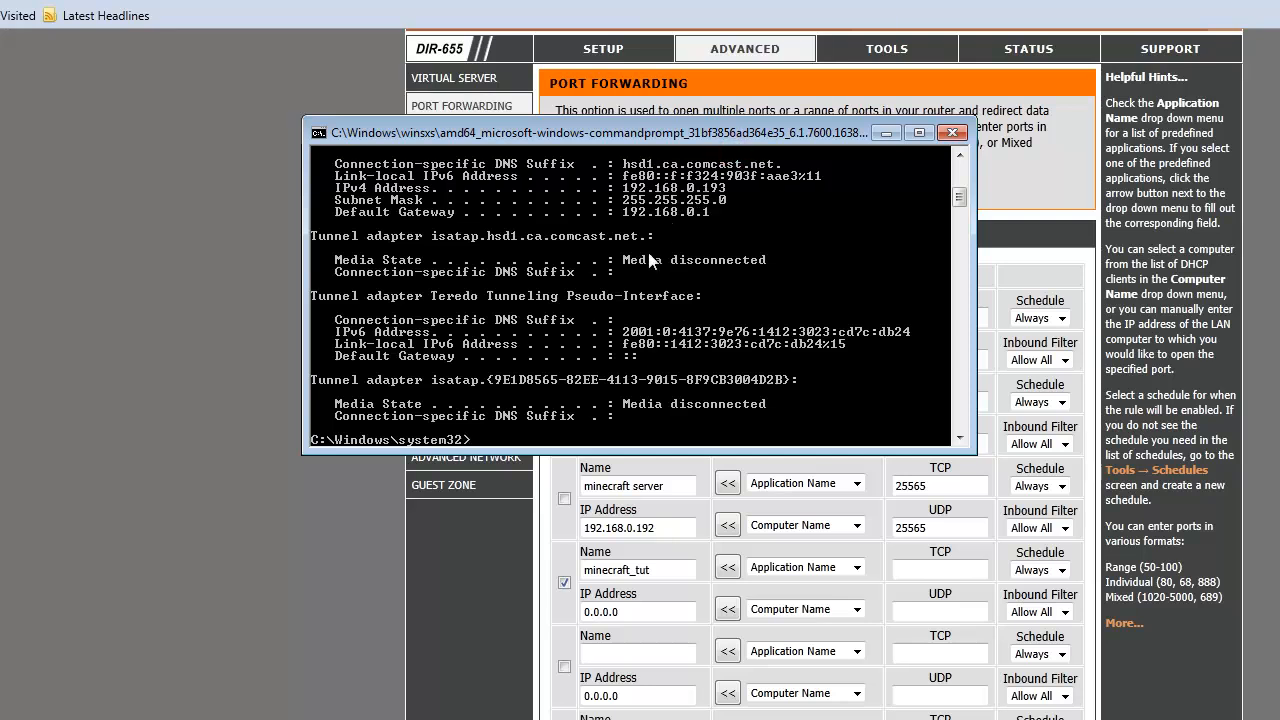
mouse_move(700, 140)
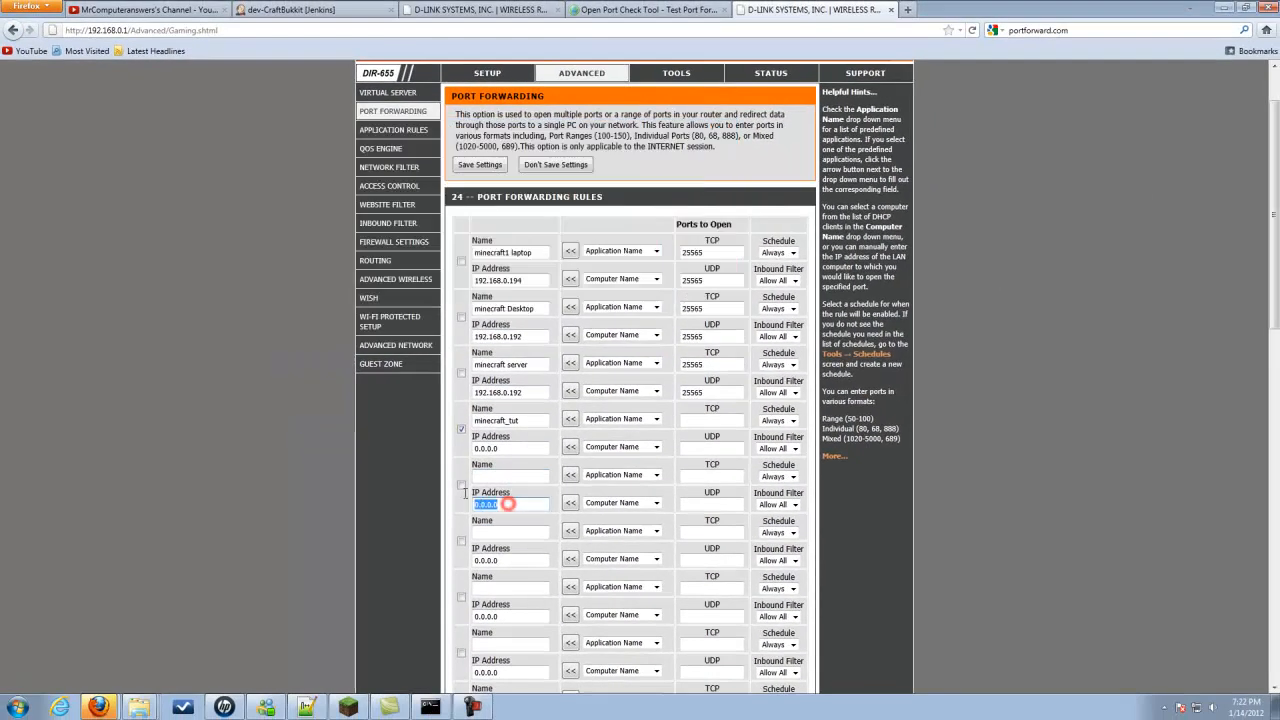
Give the minecraft_tut rule IP 192.168.0.193 and port 25565 for TCP and UDP.
text(192)
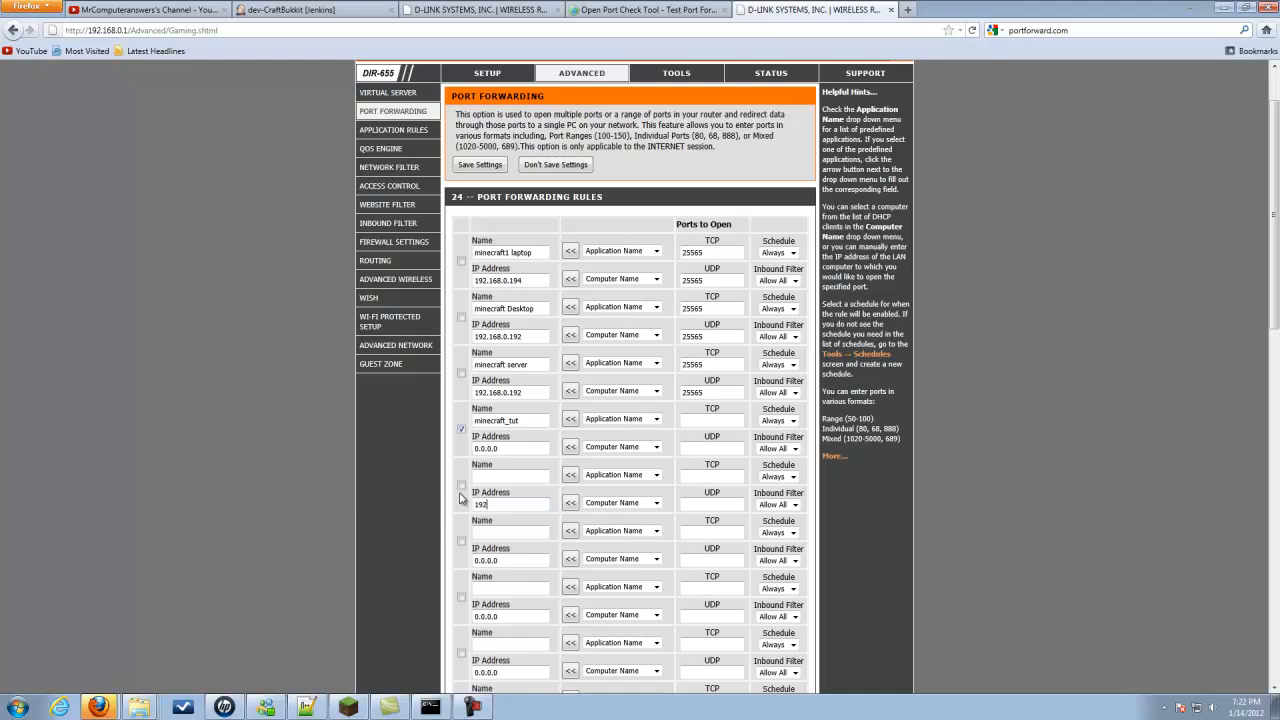
text(.168.0)
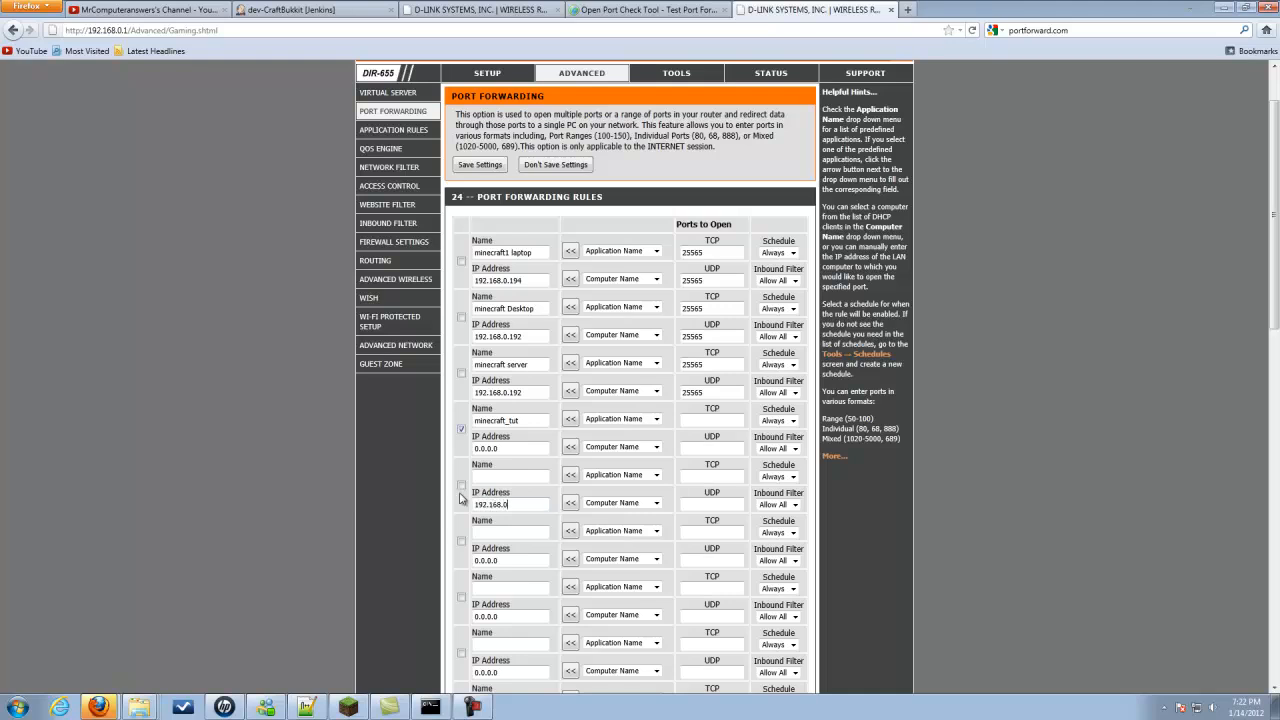
text(193)
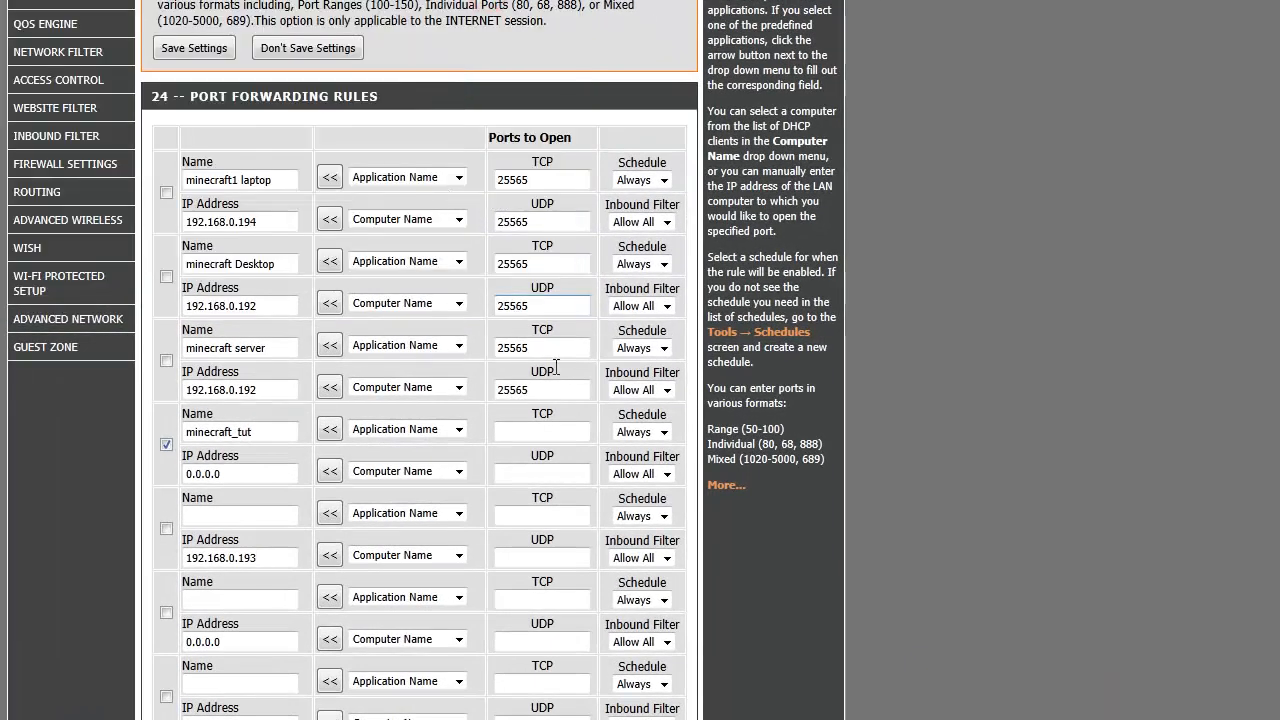
click(240, 514)
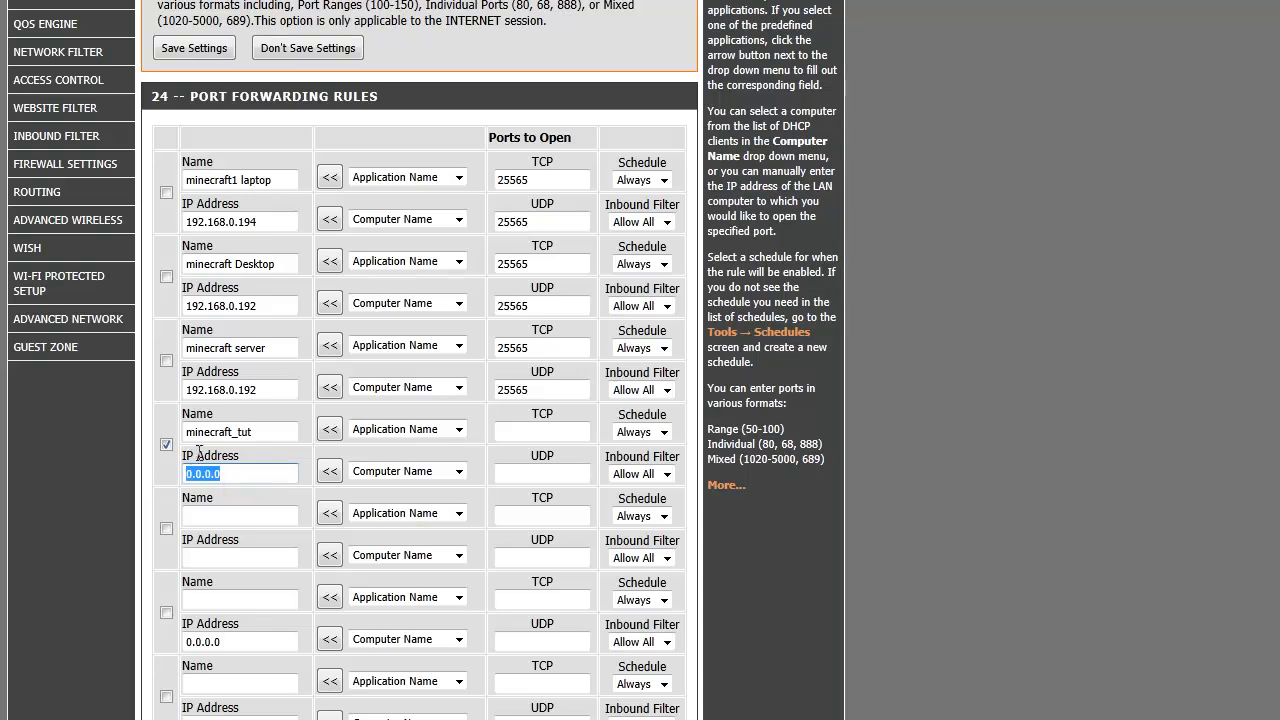
text(192.168.0.193)
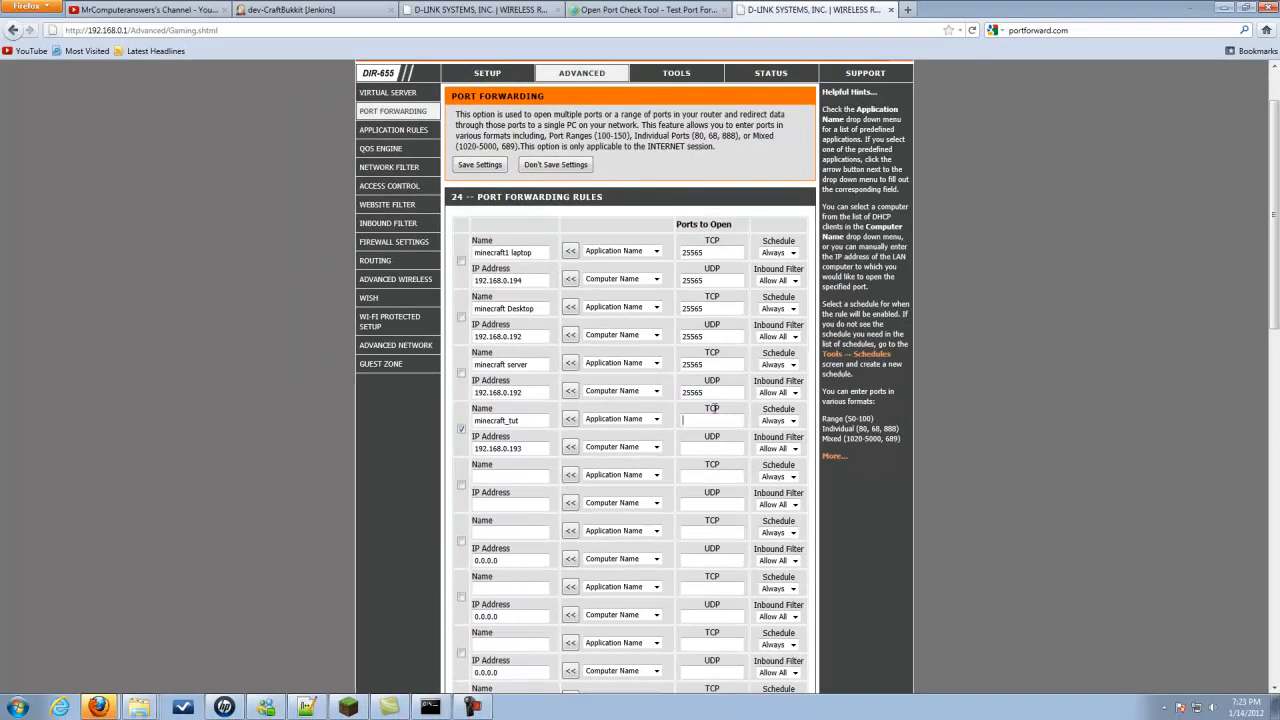
mouse_move(732, 412)
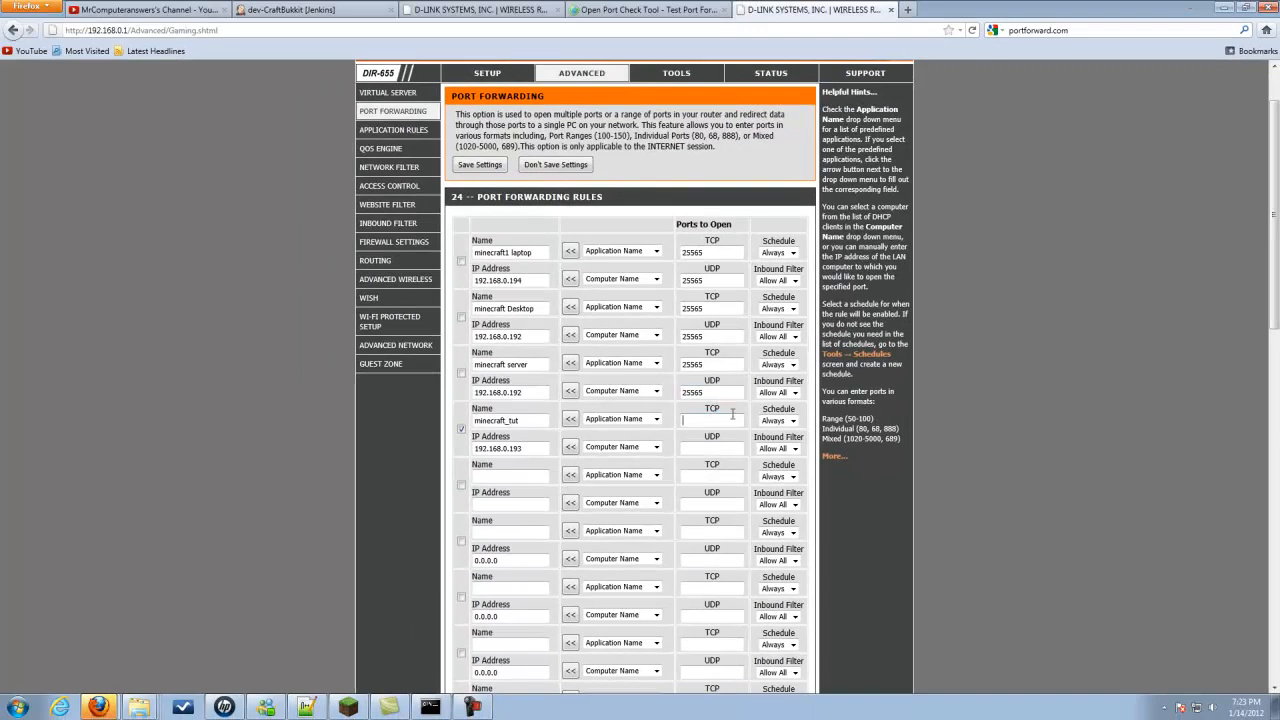
mouse_move(704, 432)
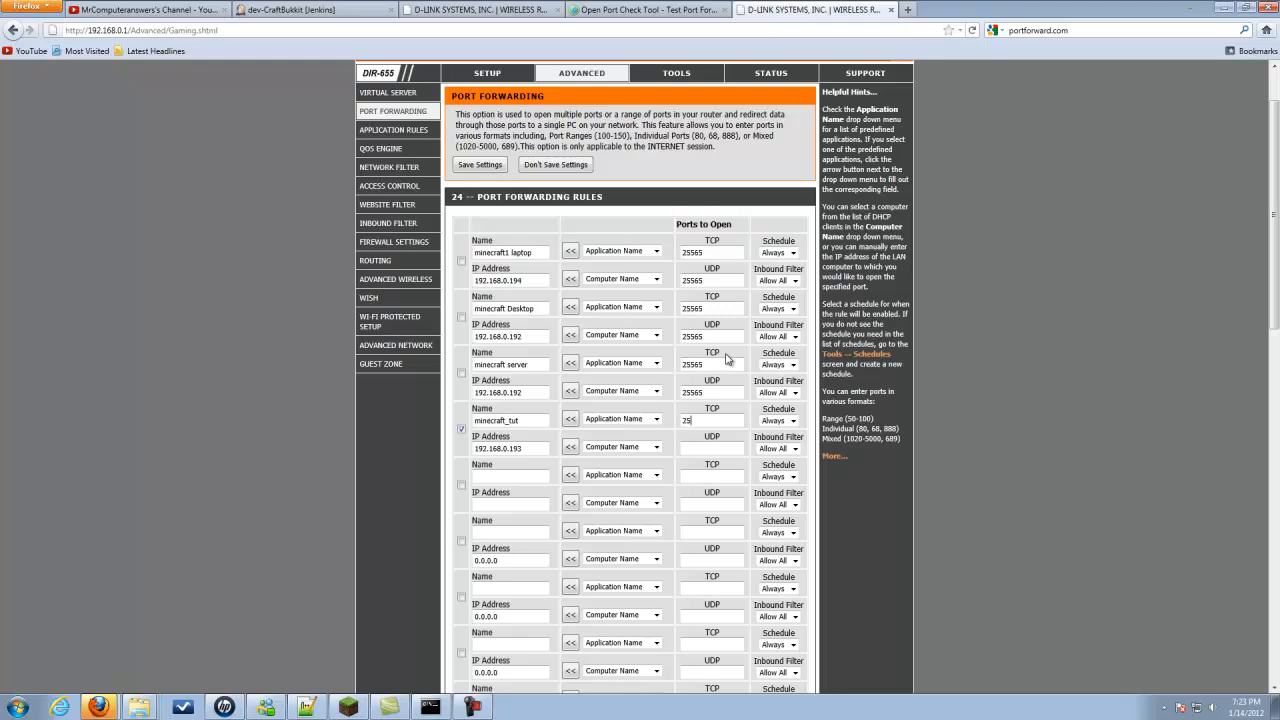
click(710, 448)
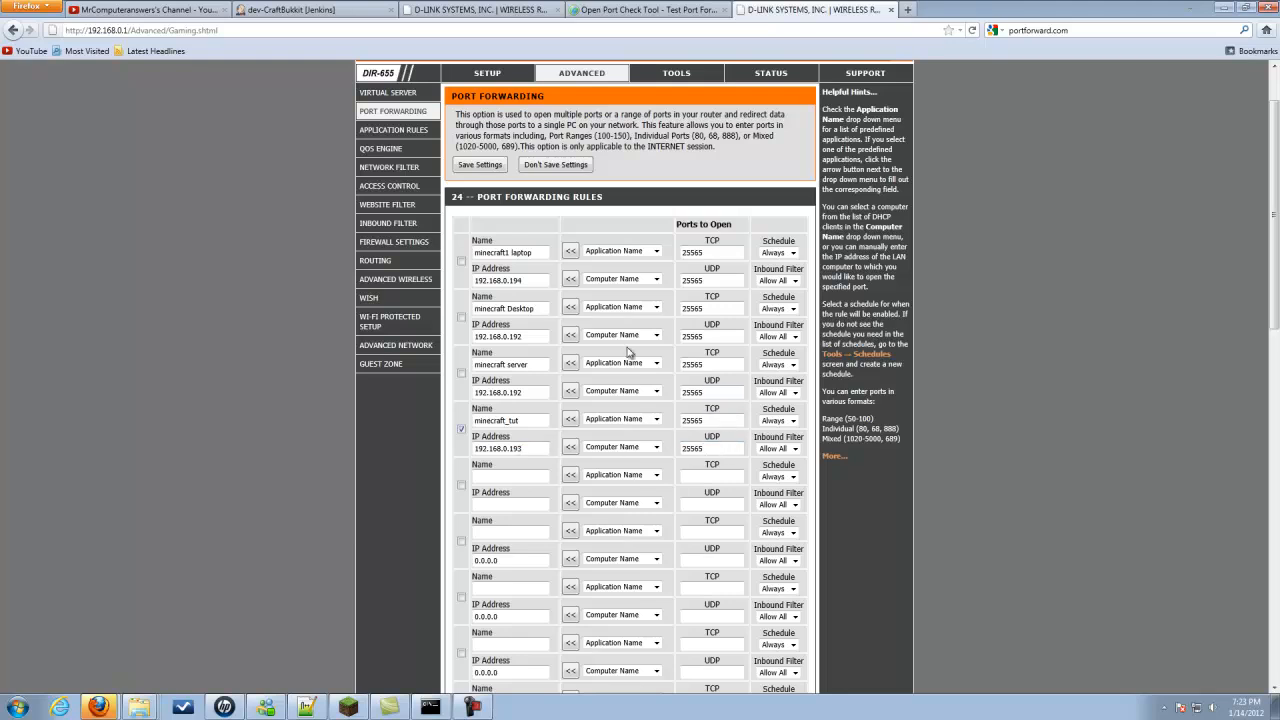
Save the port-forwarding rules, reboot the router and reload its admin page.
click(480, 164)
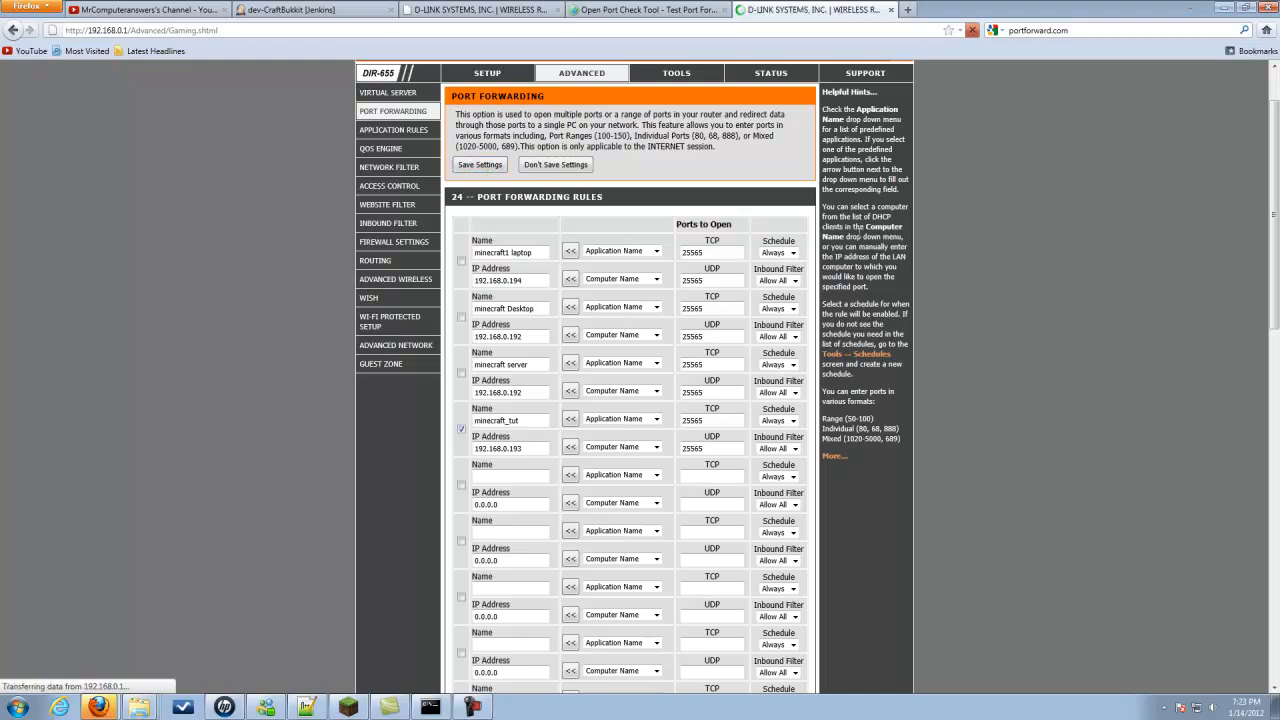
click(480, 164)
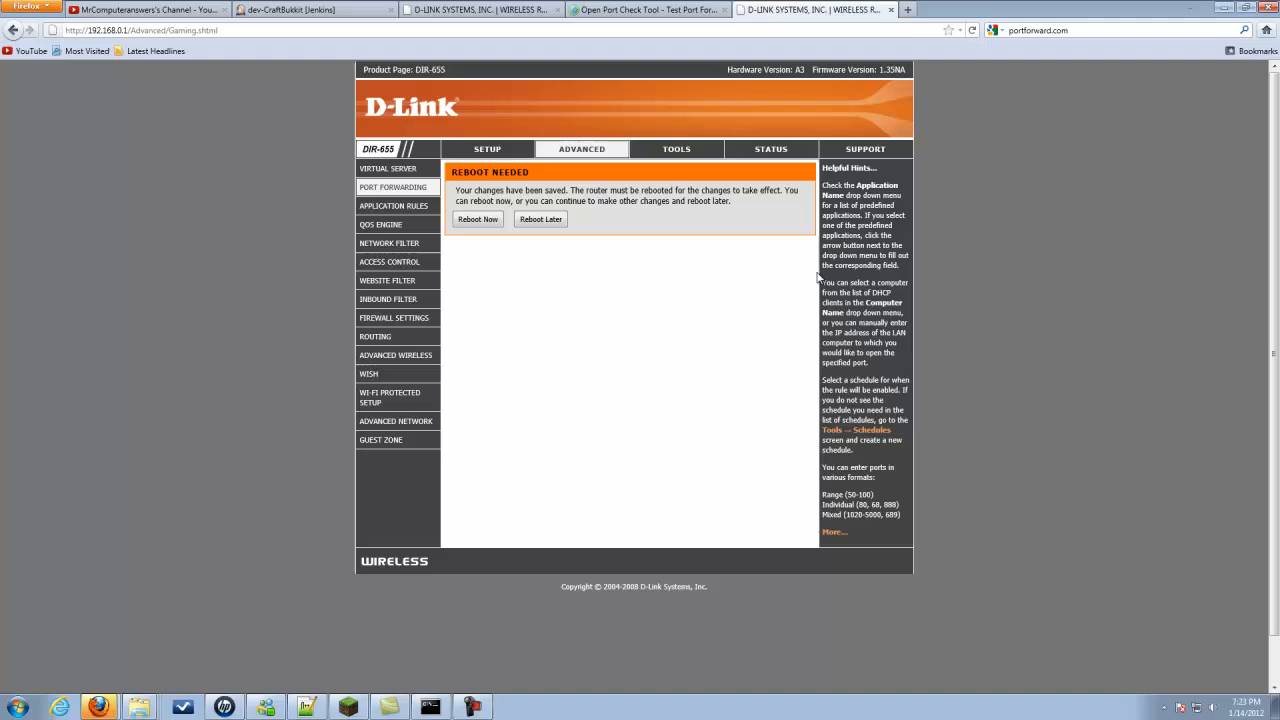
mouse_move(498, 260)
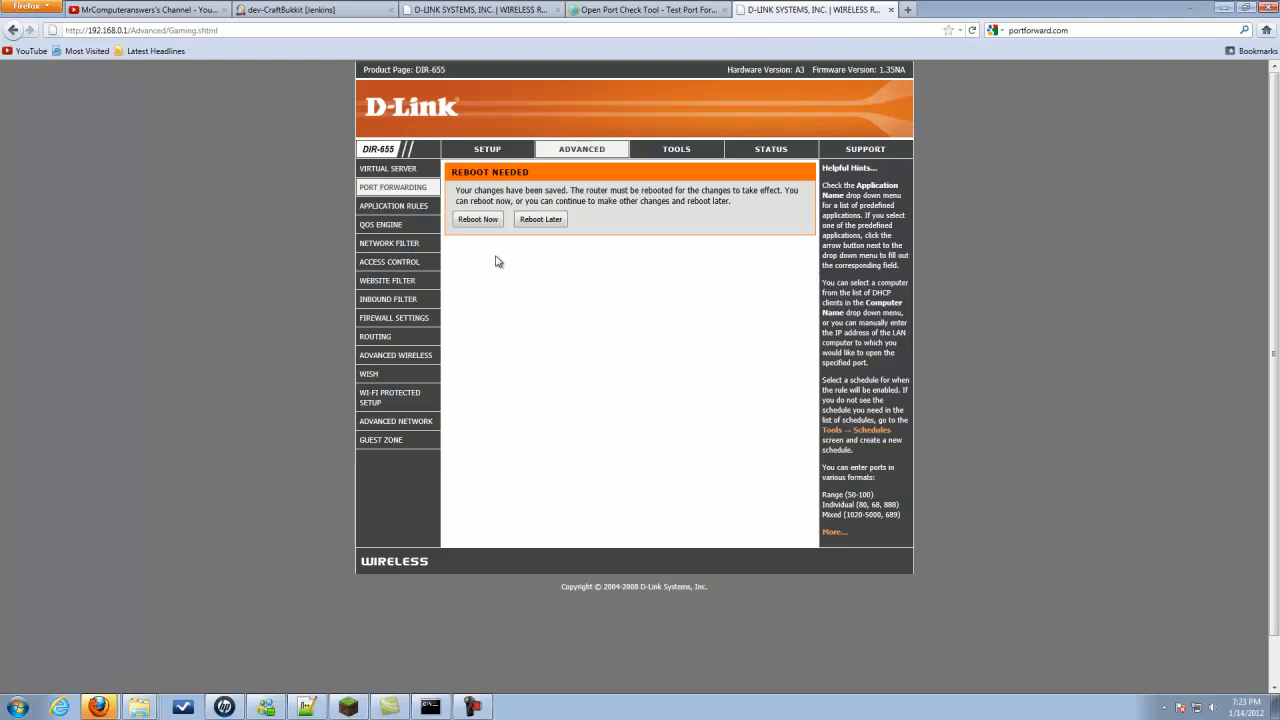
click(476, 218)
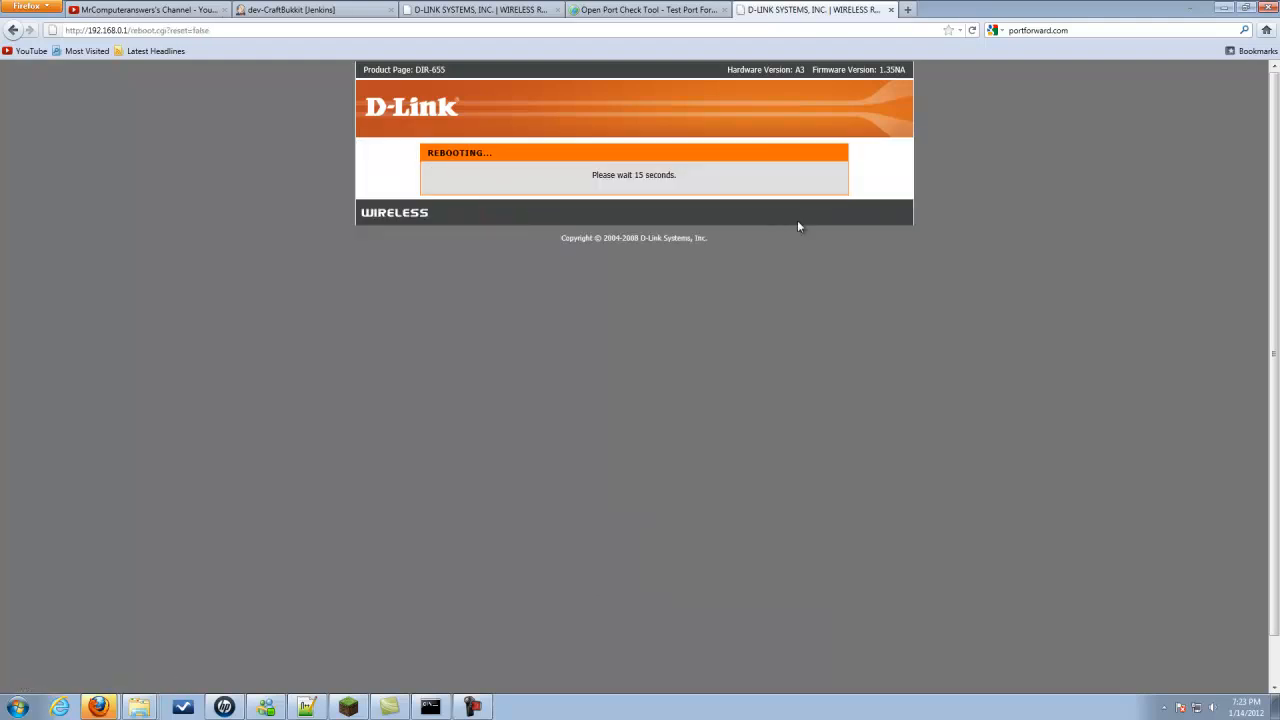
mouse_move(664, 192)
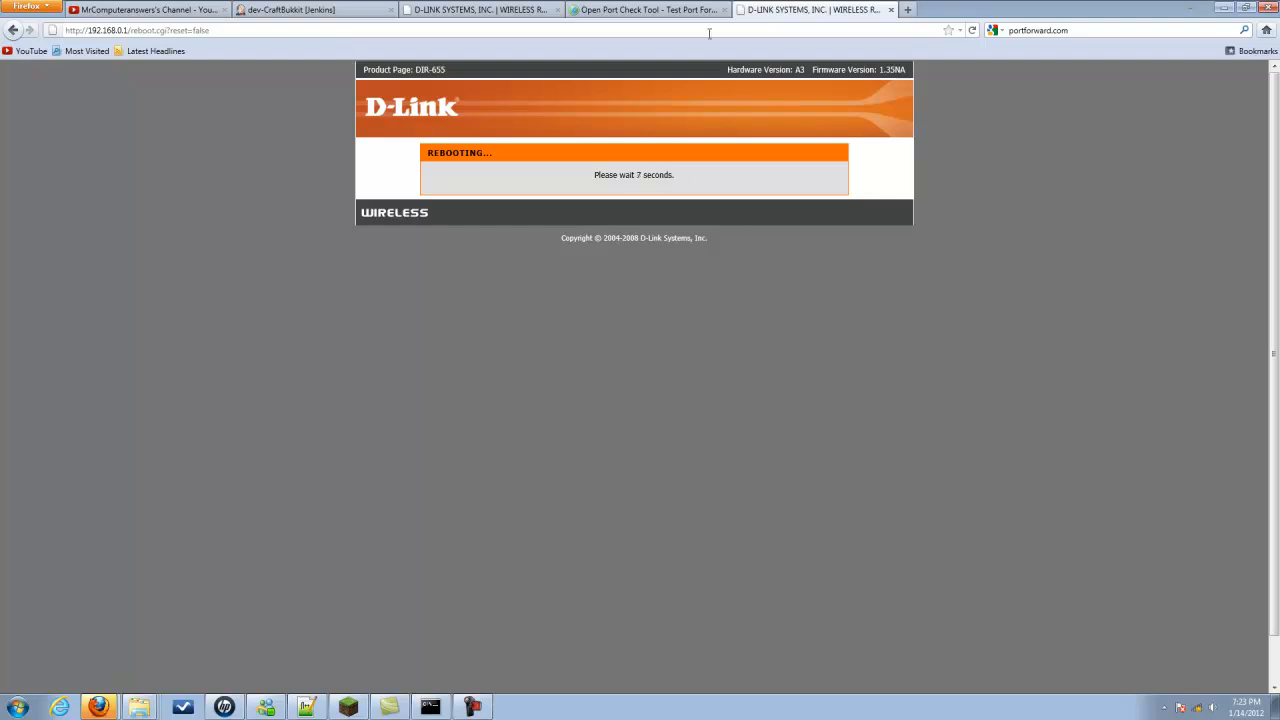
click(644, 8)
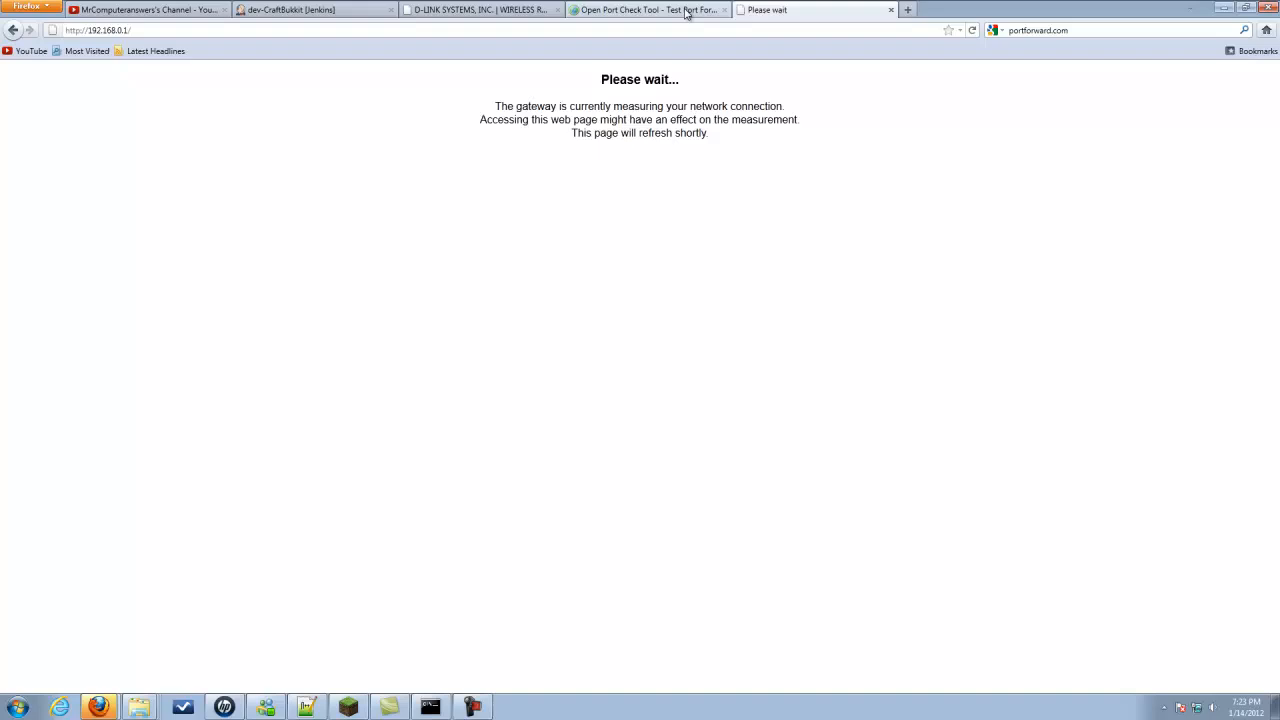
mouse_move(680, 42)
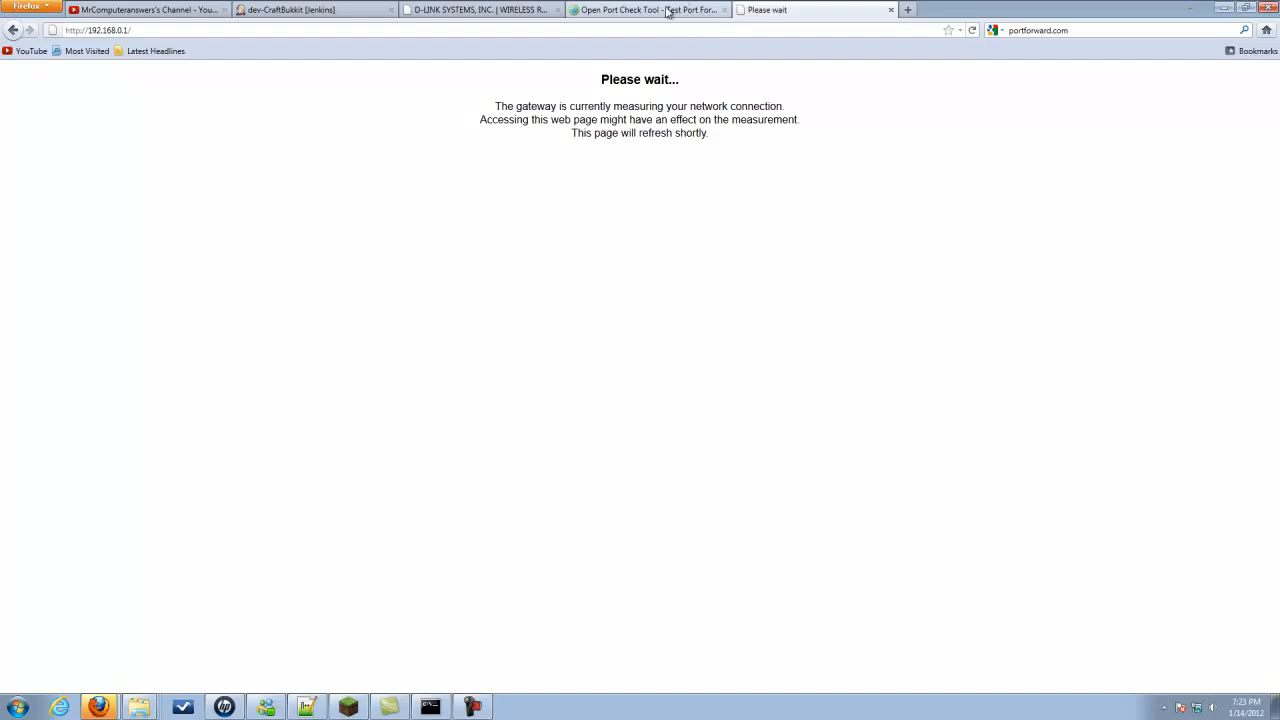
mouse_move(1056, 300)
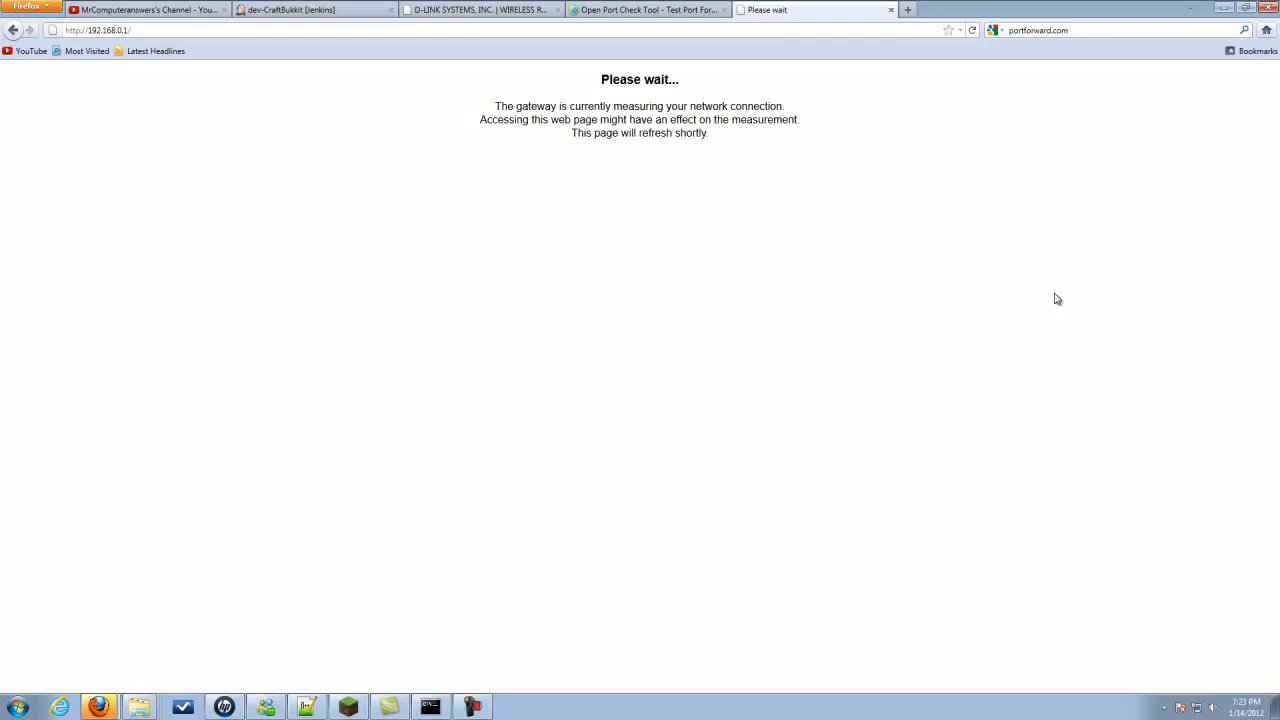
mouse_move(872, 256)
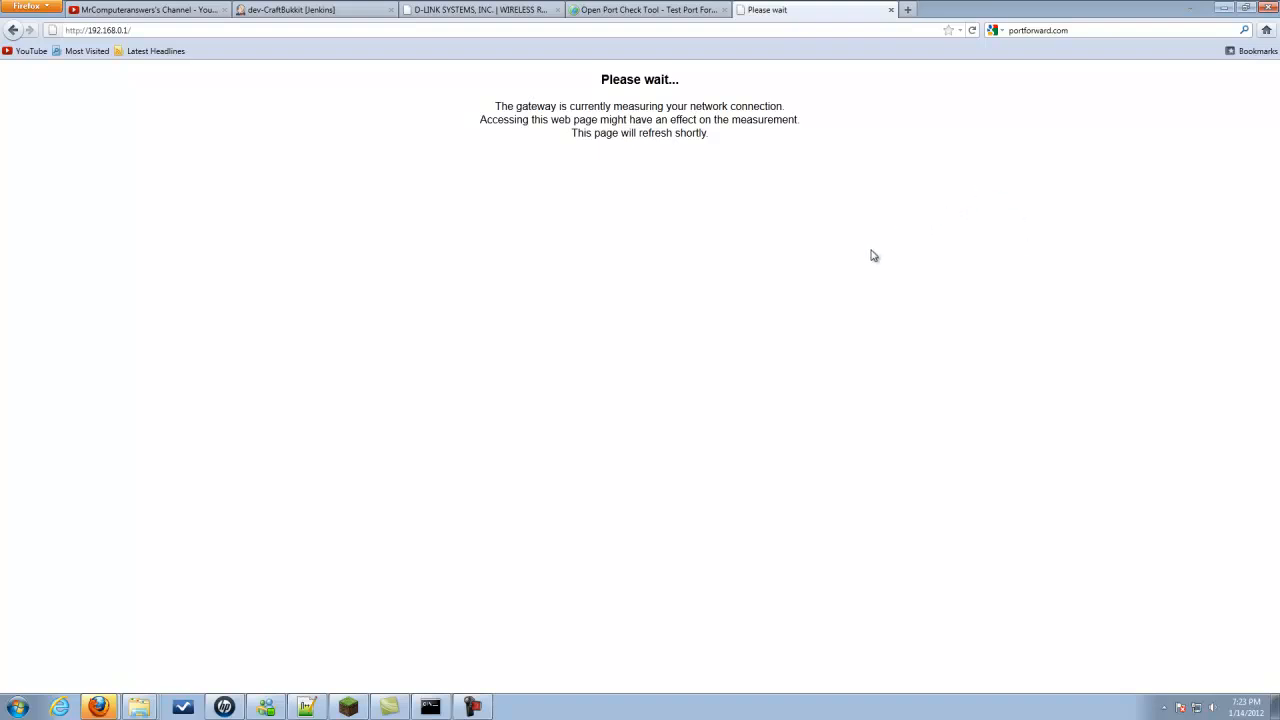
mouse_move(828, 308)
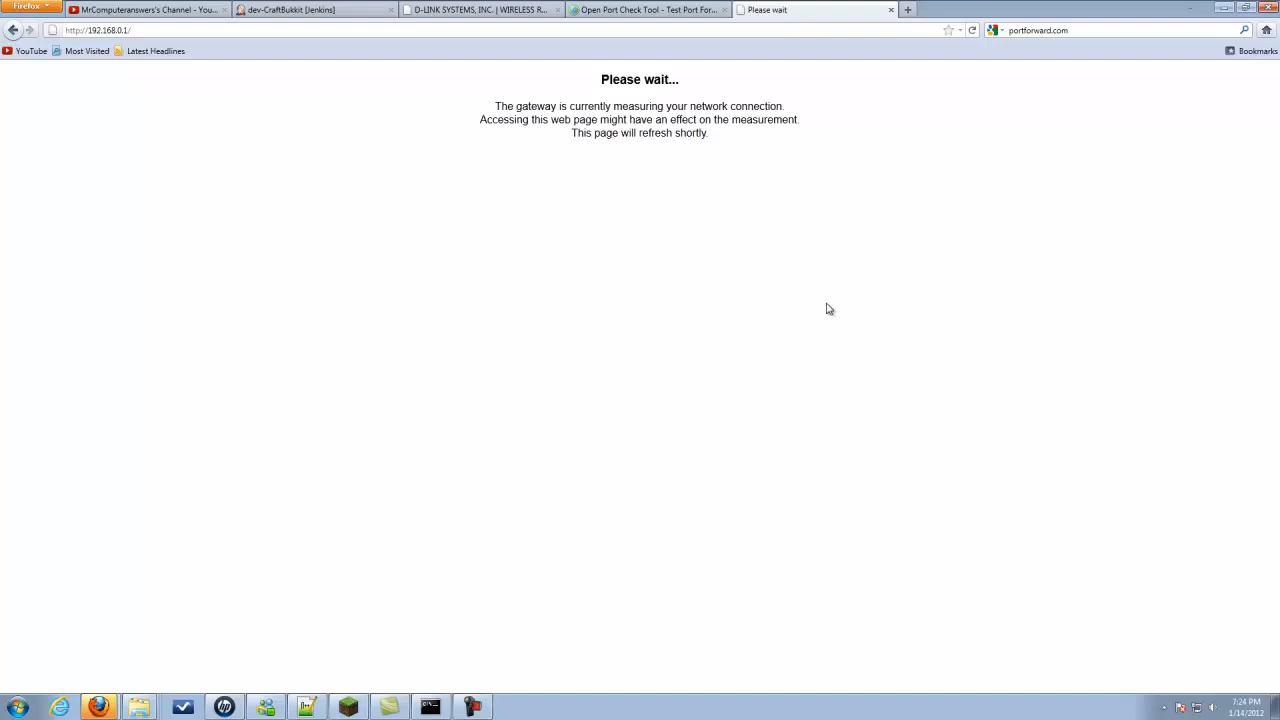
mouse_move(578, 392)
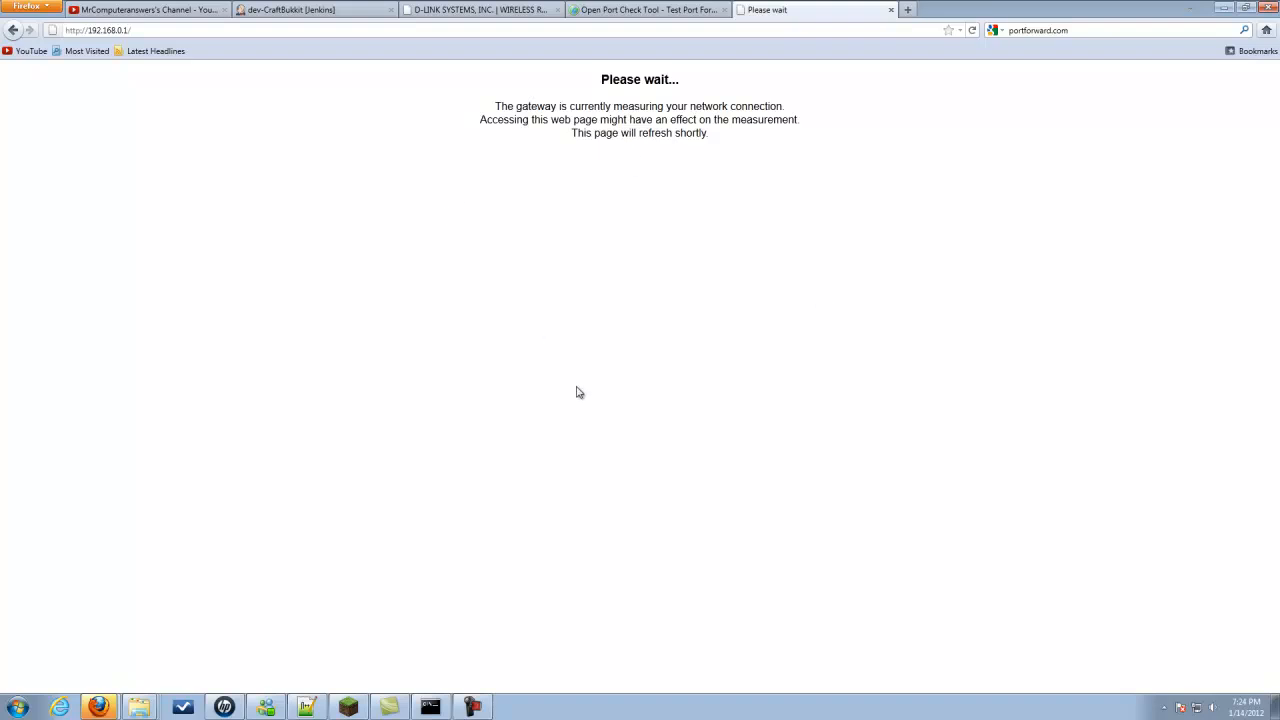
mouse_move(160, 604)
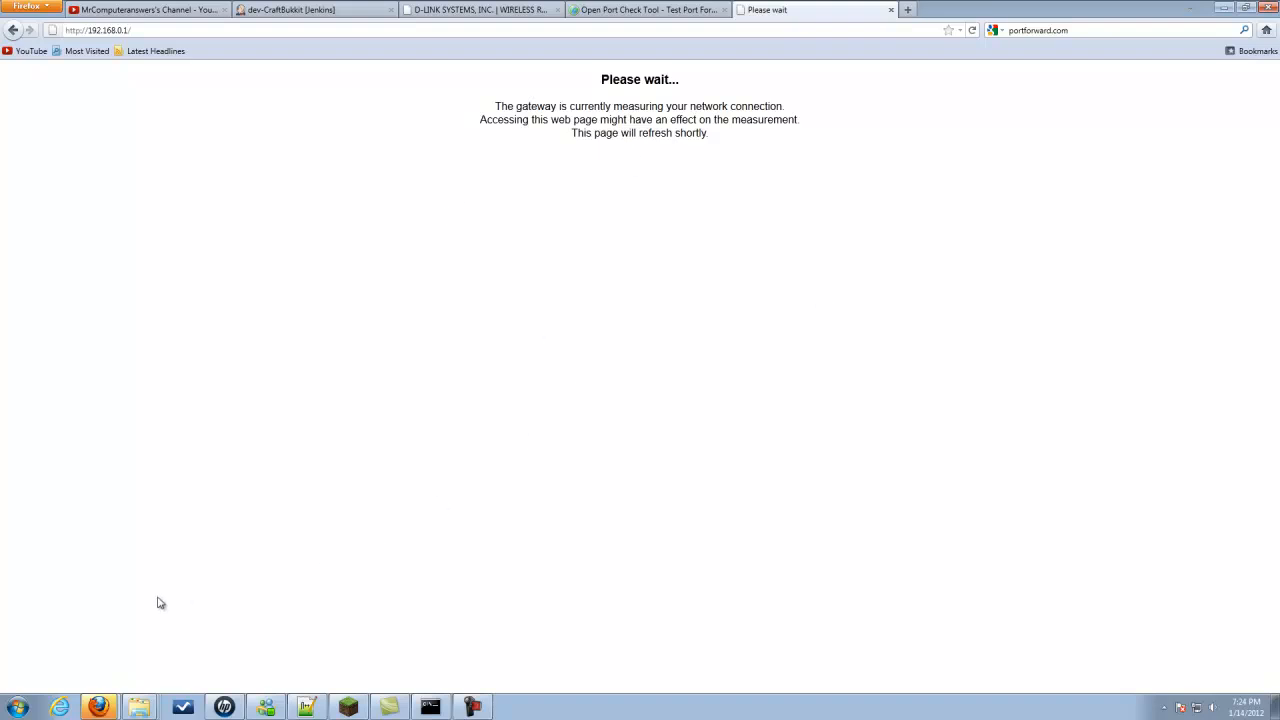
mouse_move(180, 628)
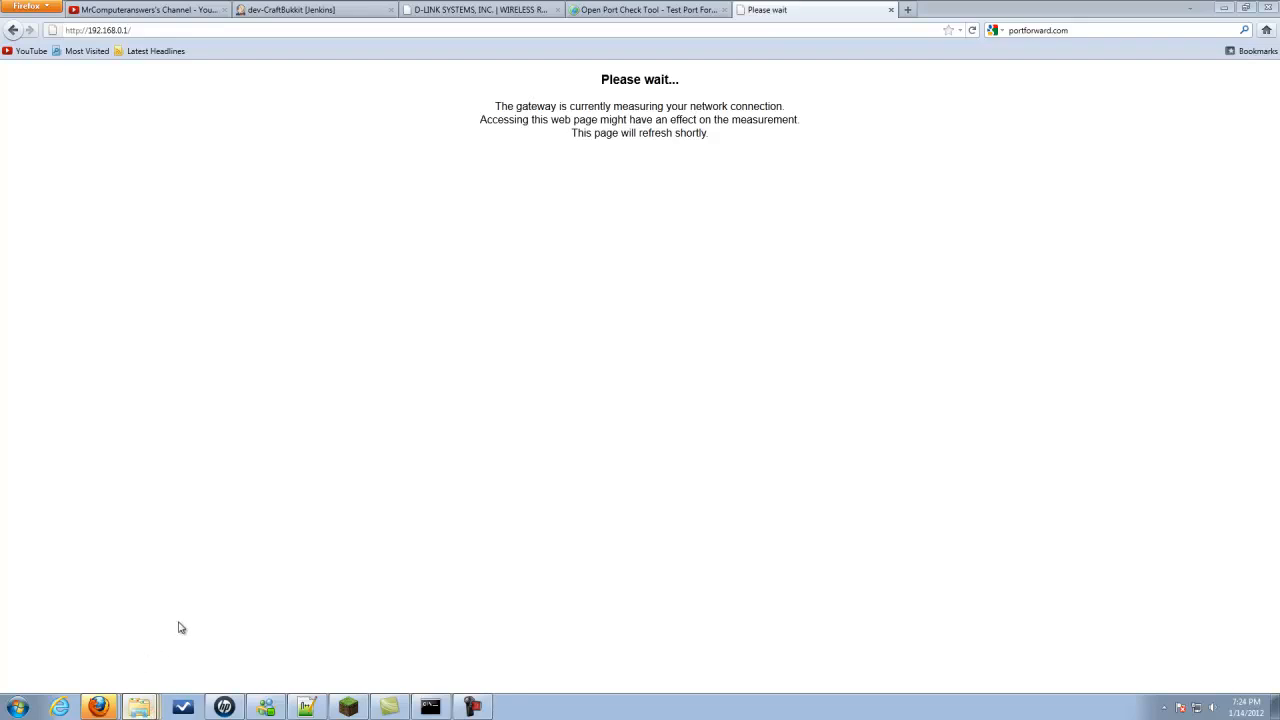
Launch start.bat from the Minecraft_server TUT folder and close the folder.
click(138, 706)
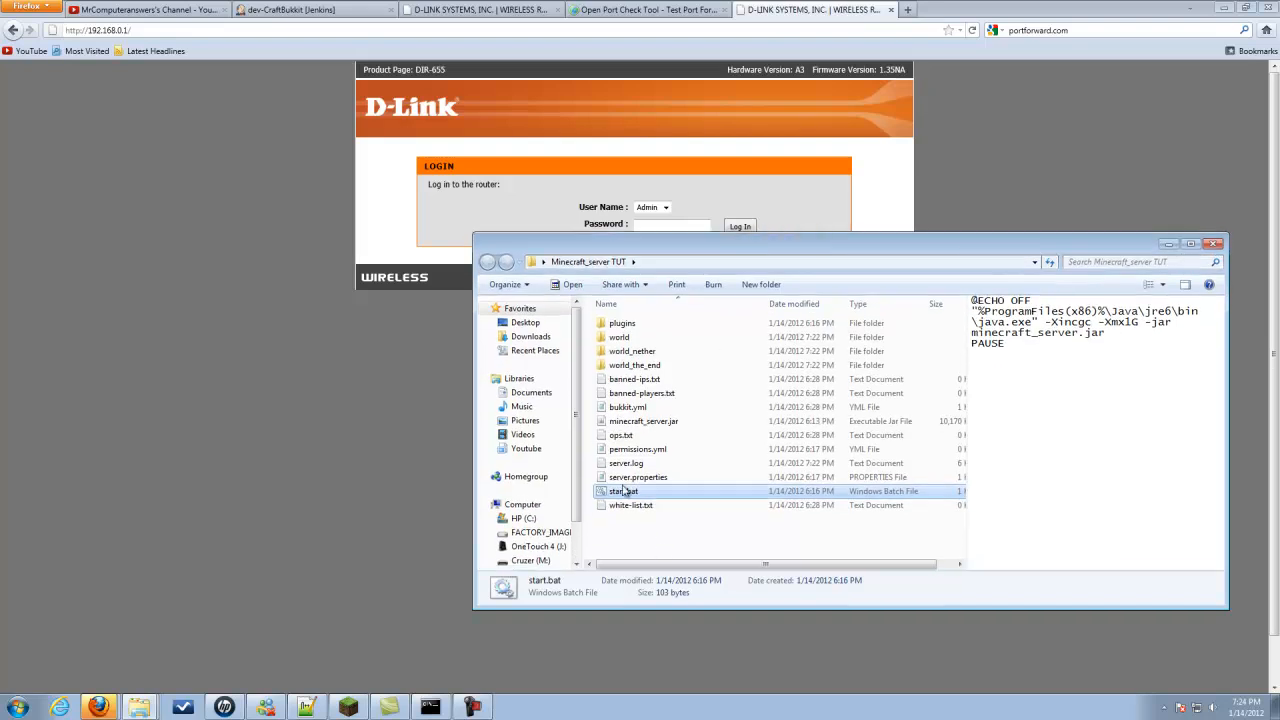
double_click(624, 492)
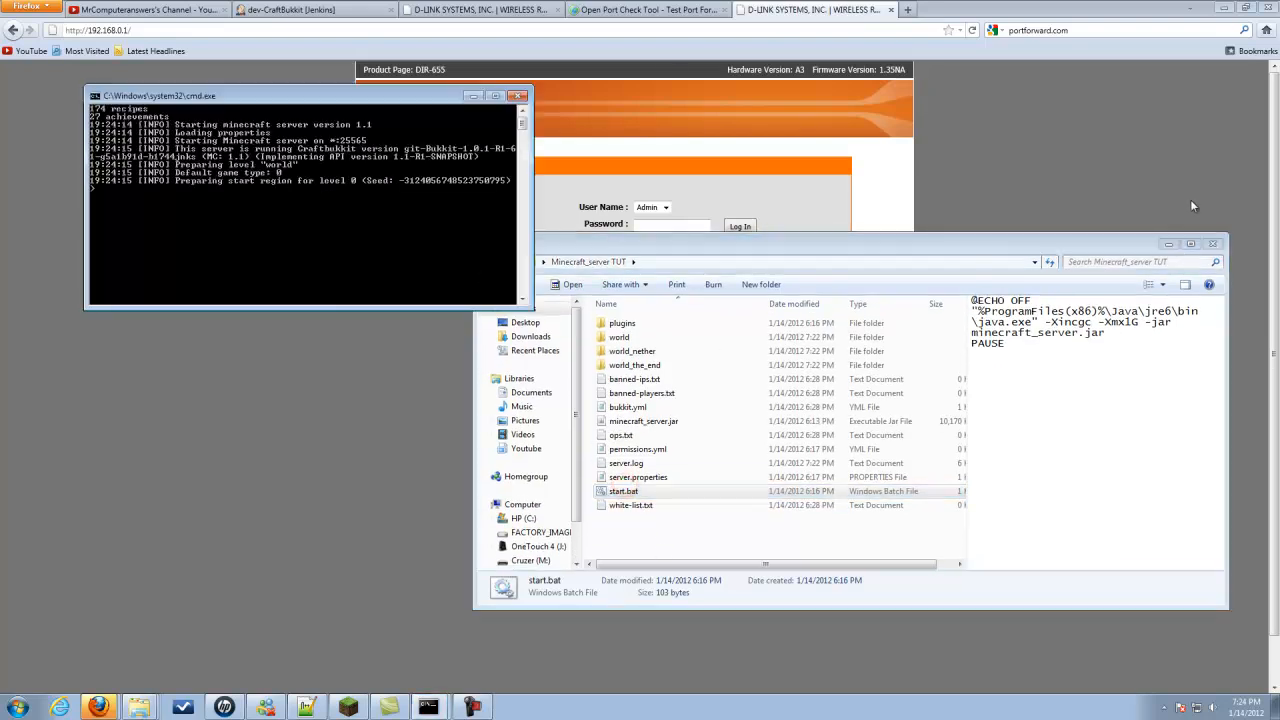
click(1212, 250)
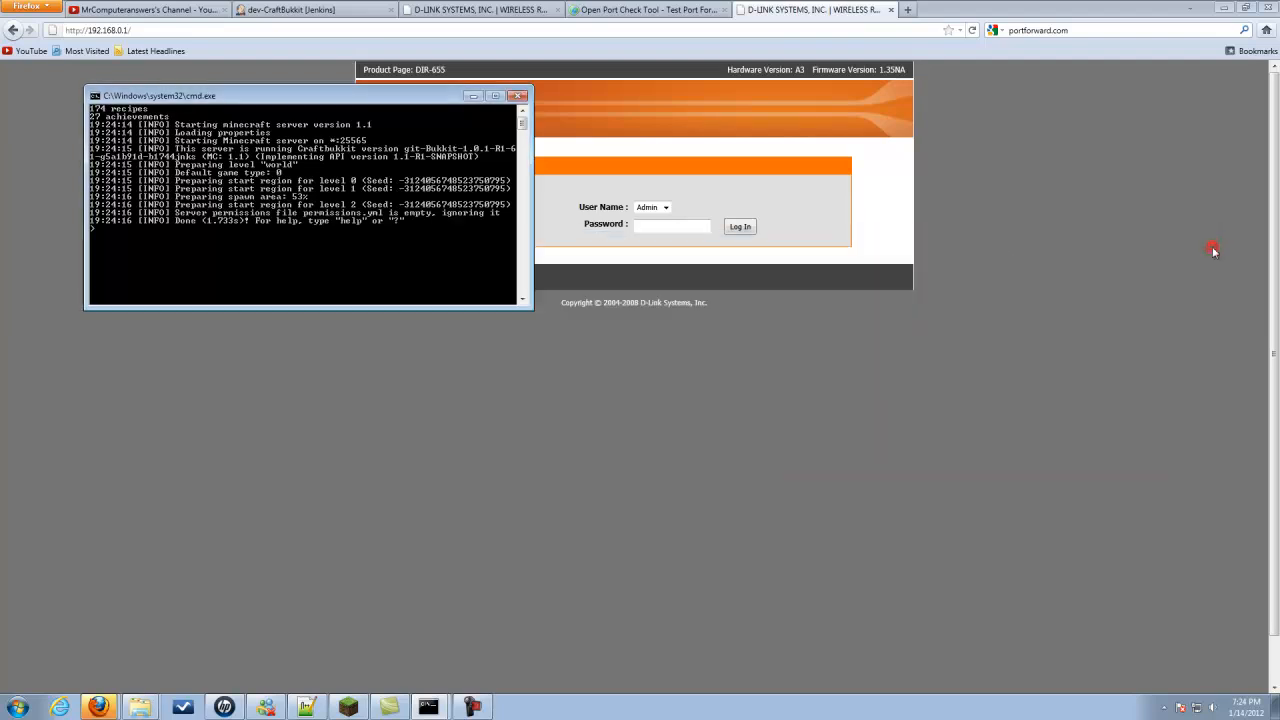
mouse_move(232, 168)
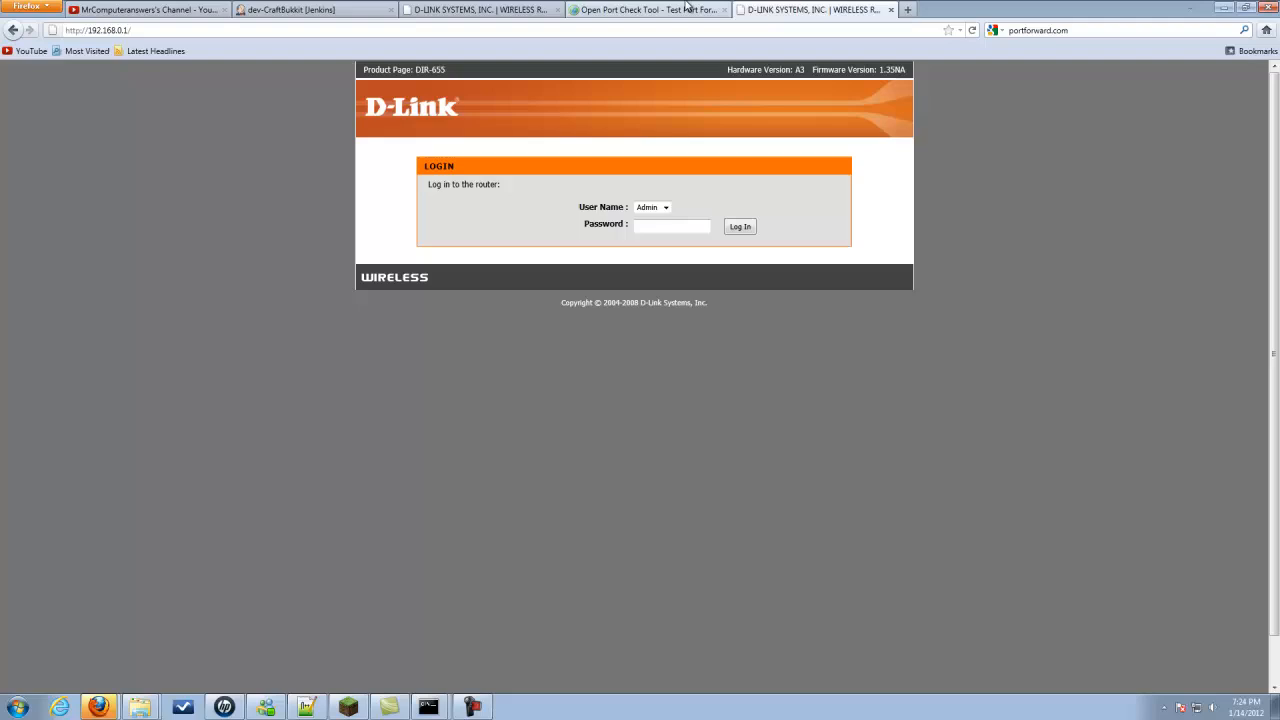
Check port 25565 on the tester and select the external address 50.131.36.219.
click(648, 8)
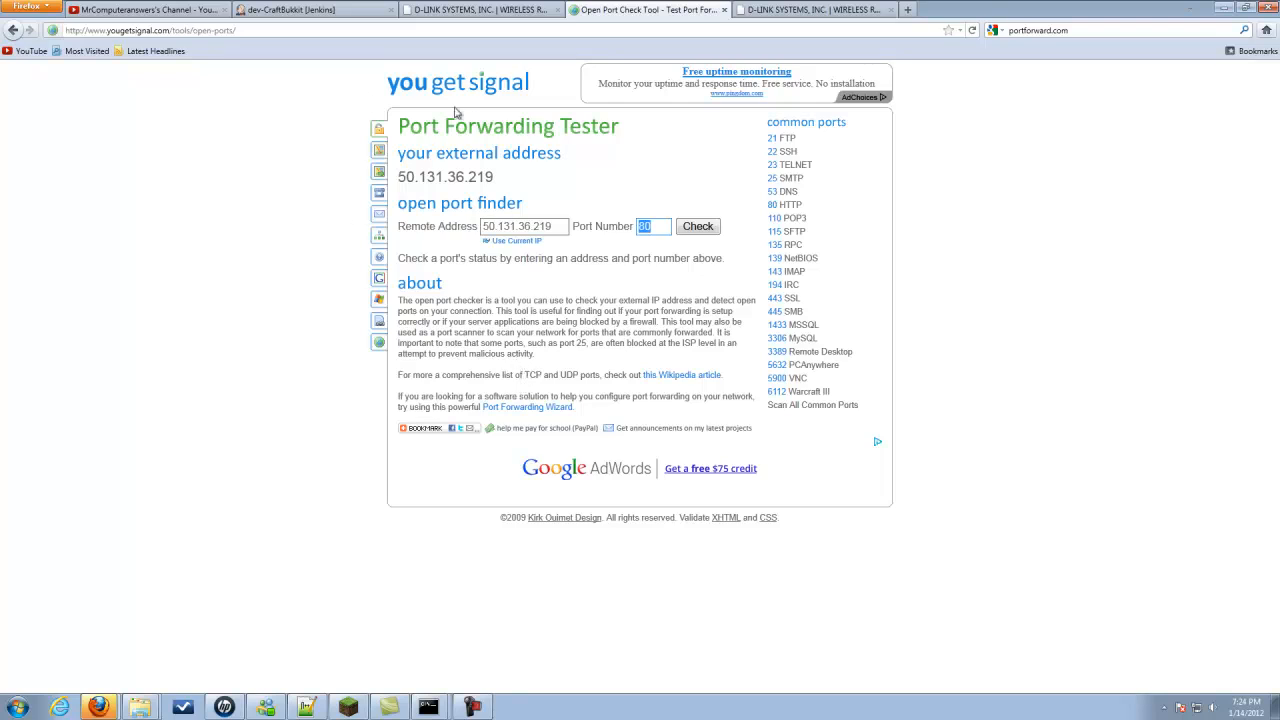
mouse_move(528, 176)
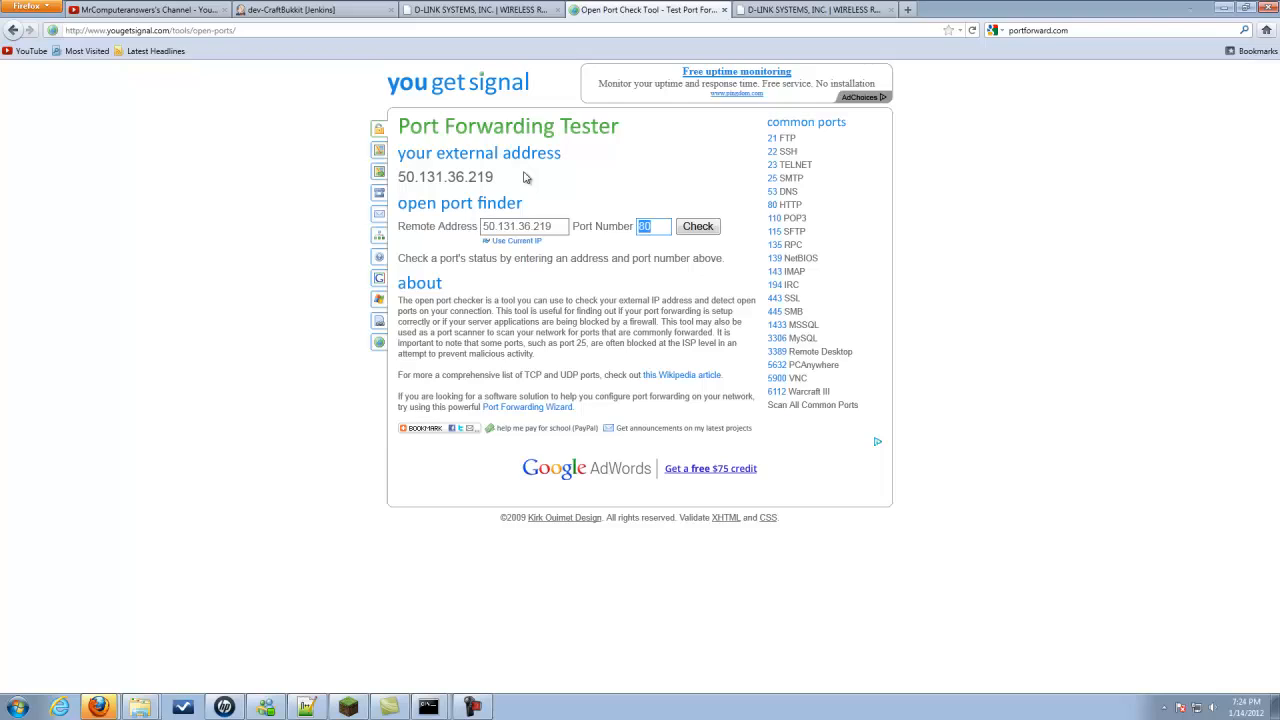
text(2556+)
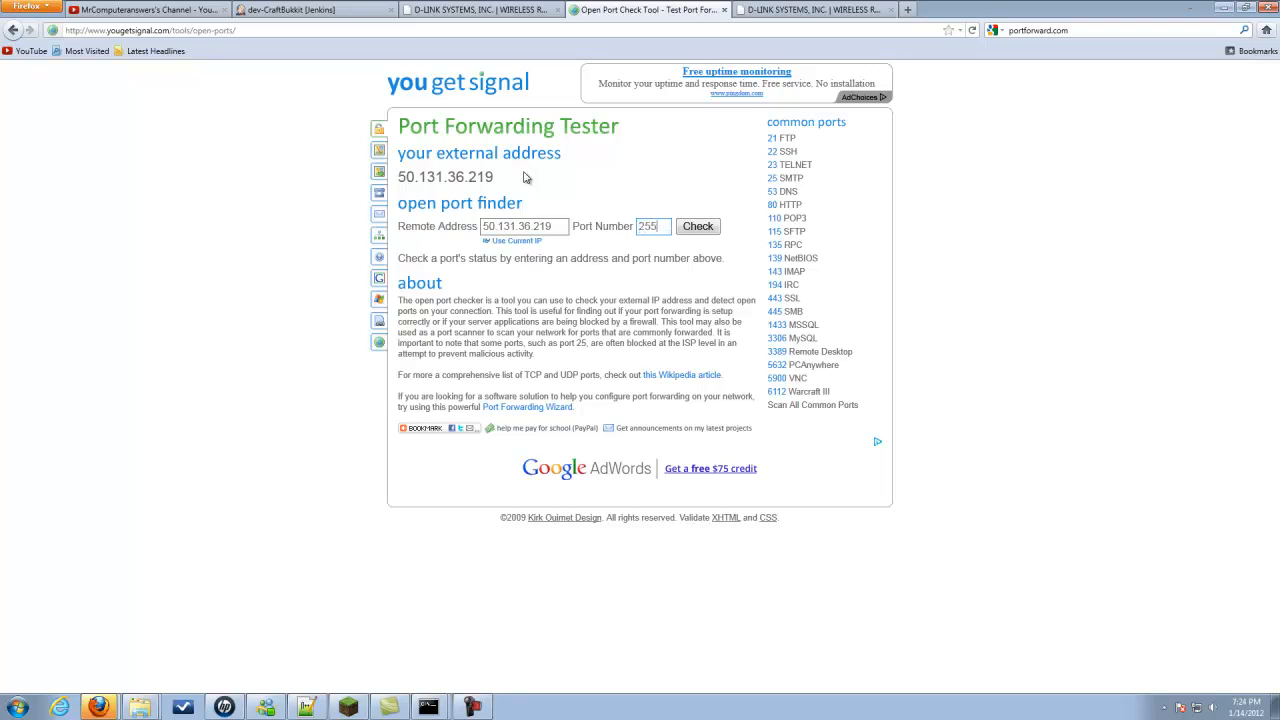
click(698, 226)
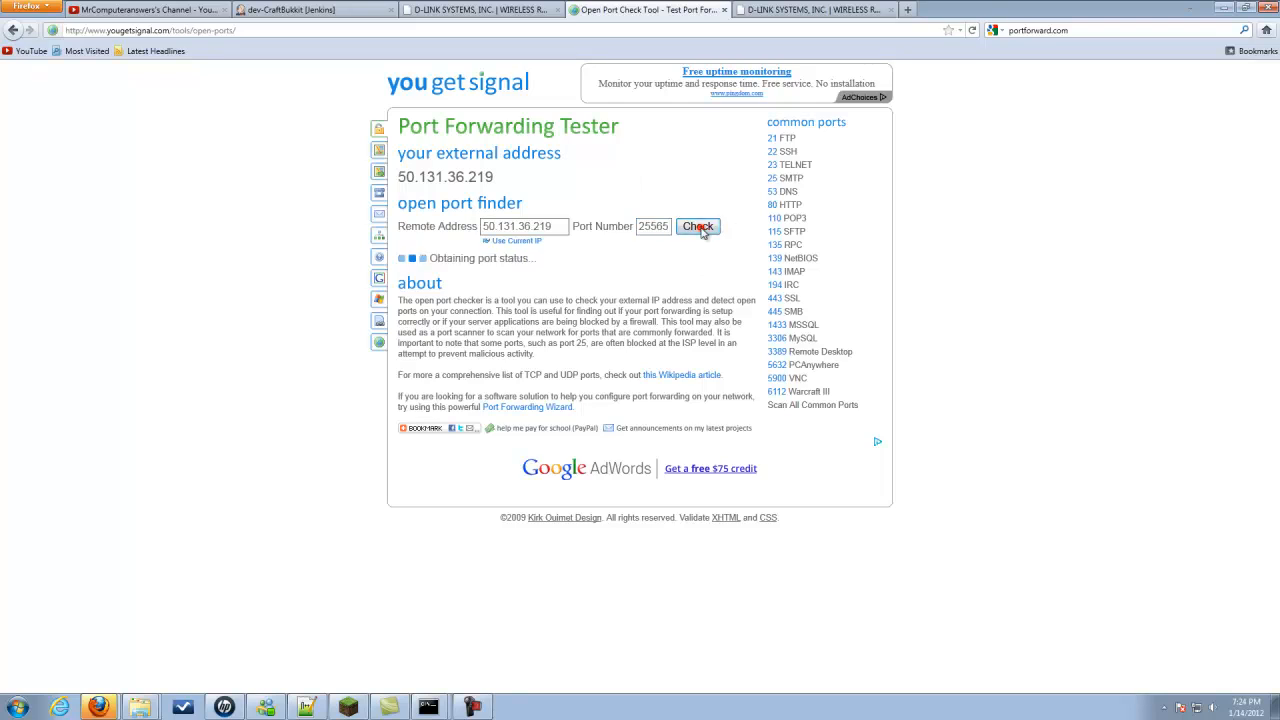
click(698, 226)
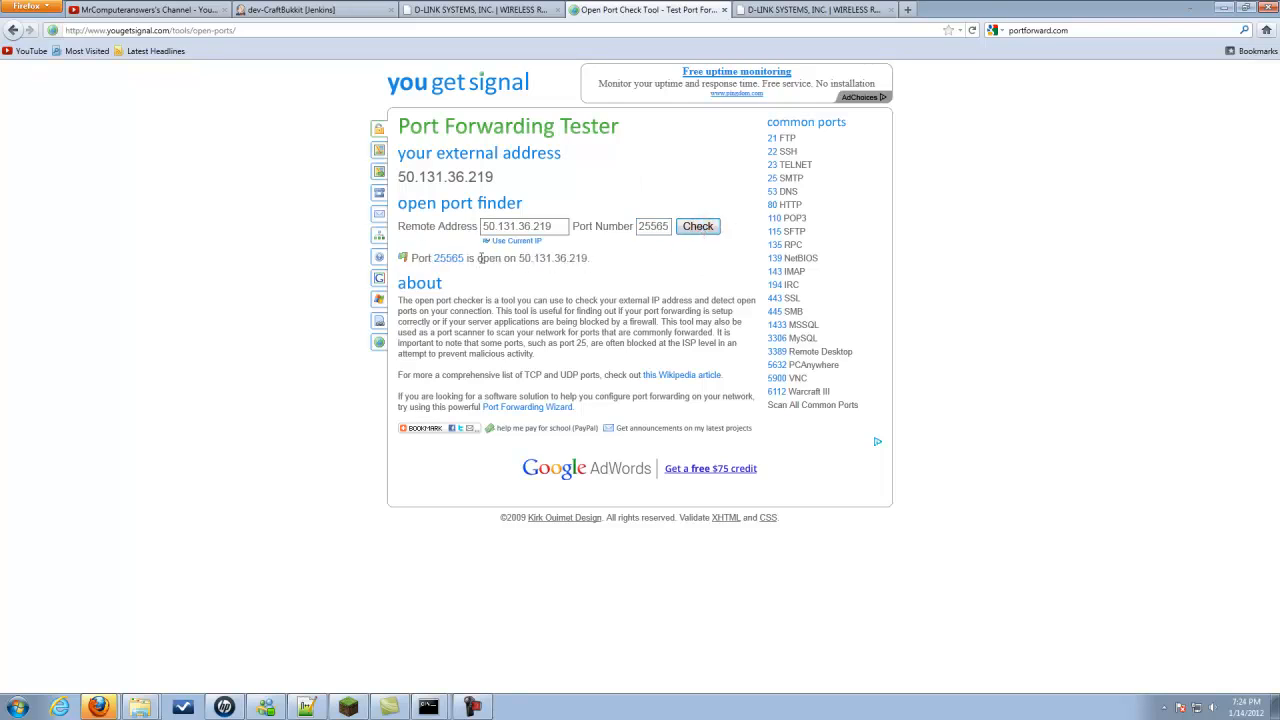
double_click(488, 258)
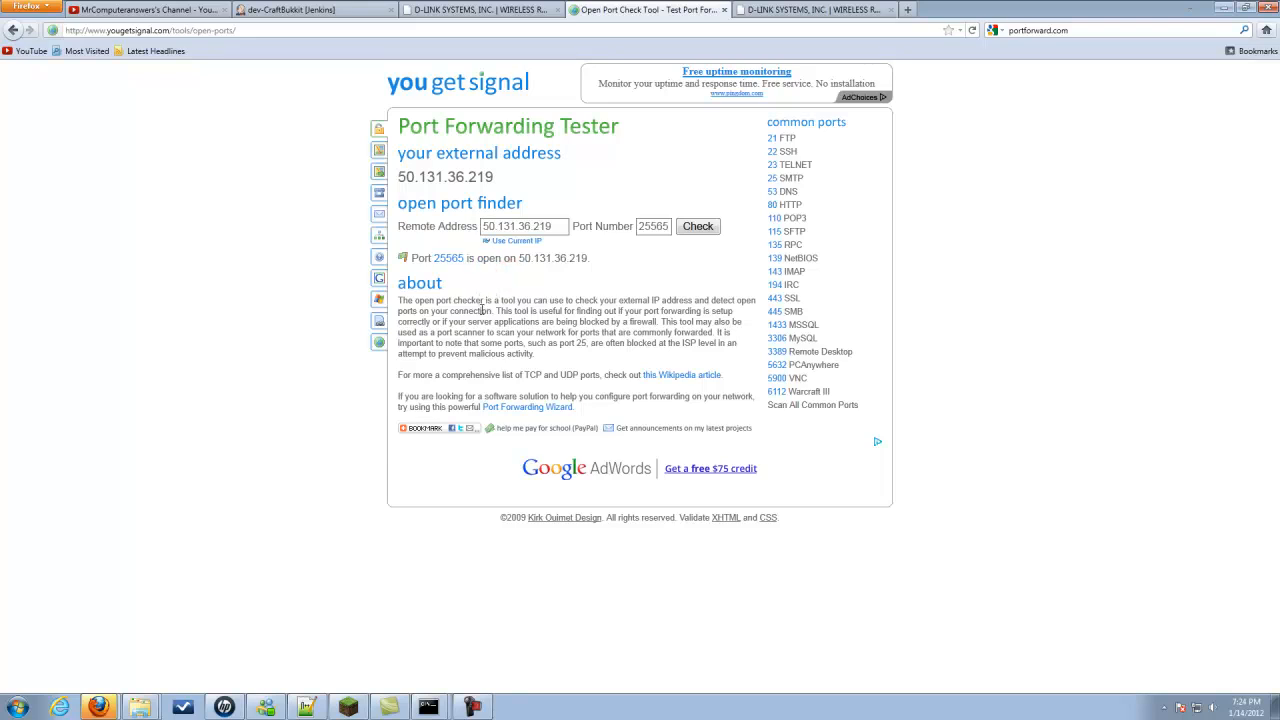
mouse_move(492, 306)
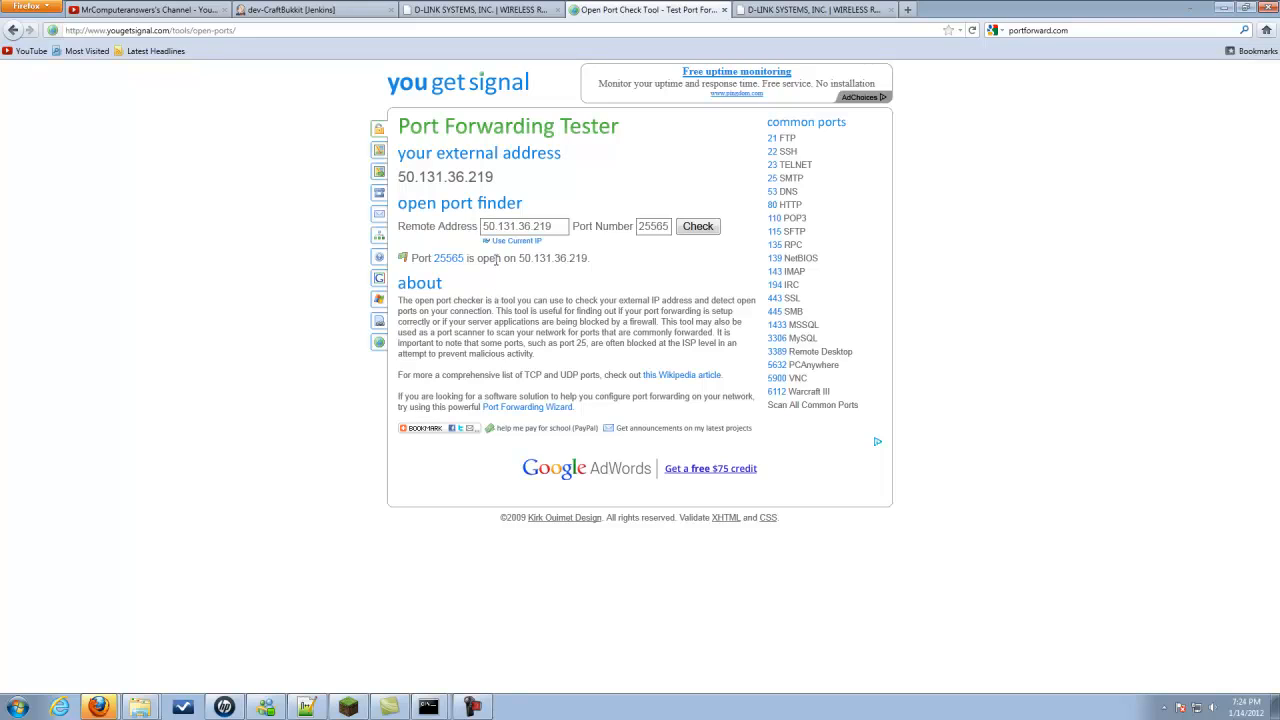
mouse_move(510, 116)
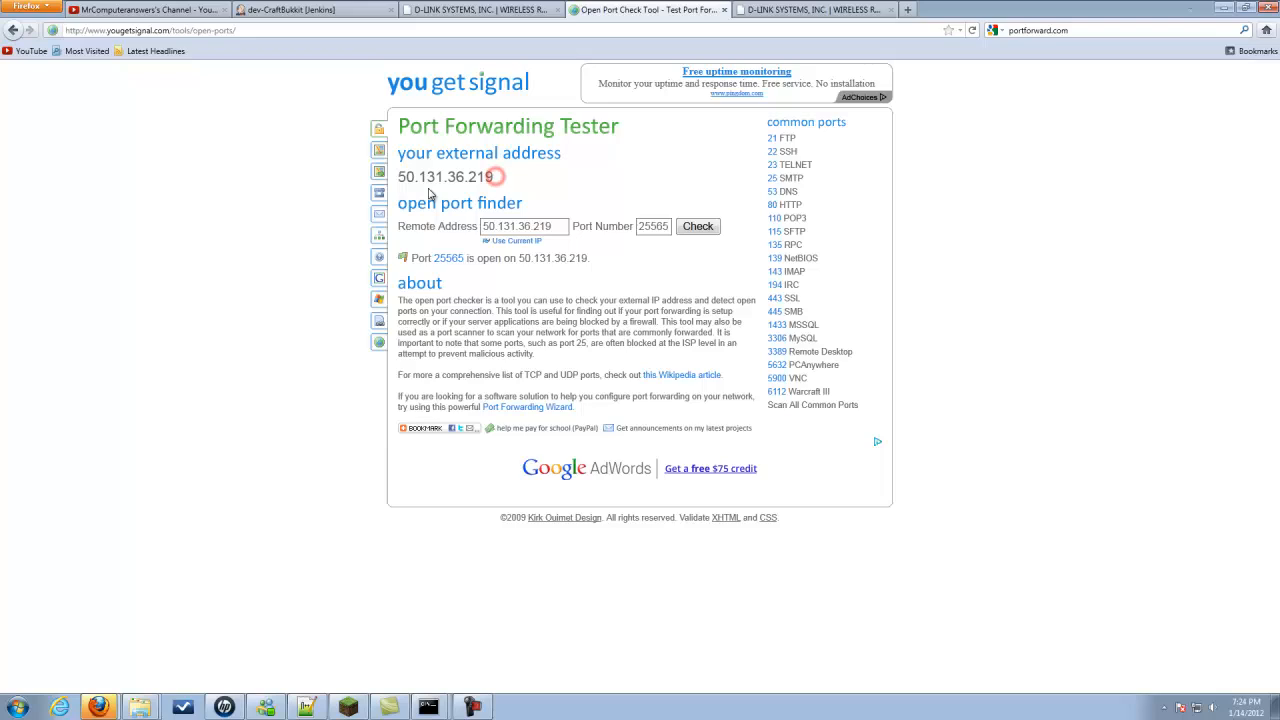
double_click(444, 176)
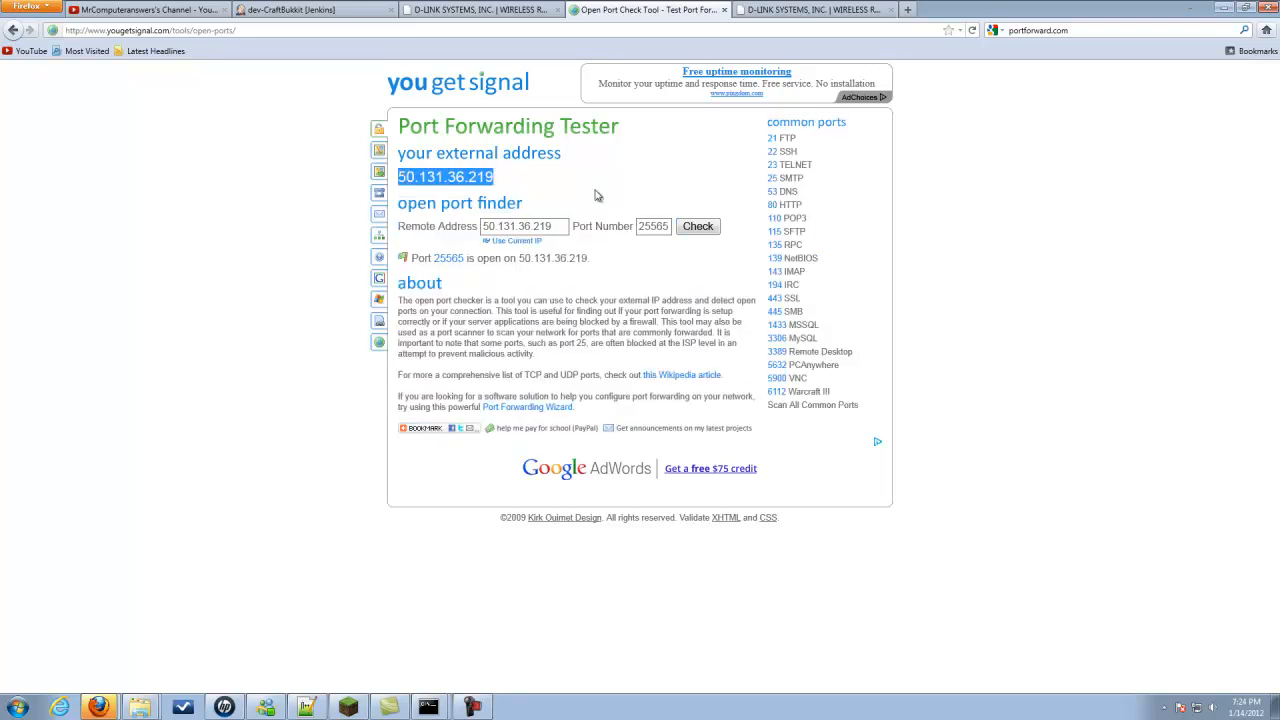
mouse_move(560, 204)
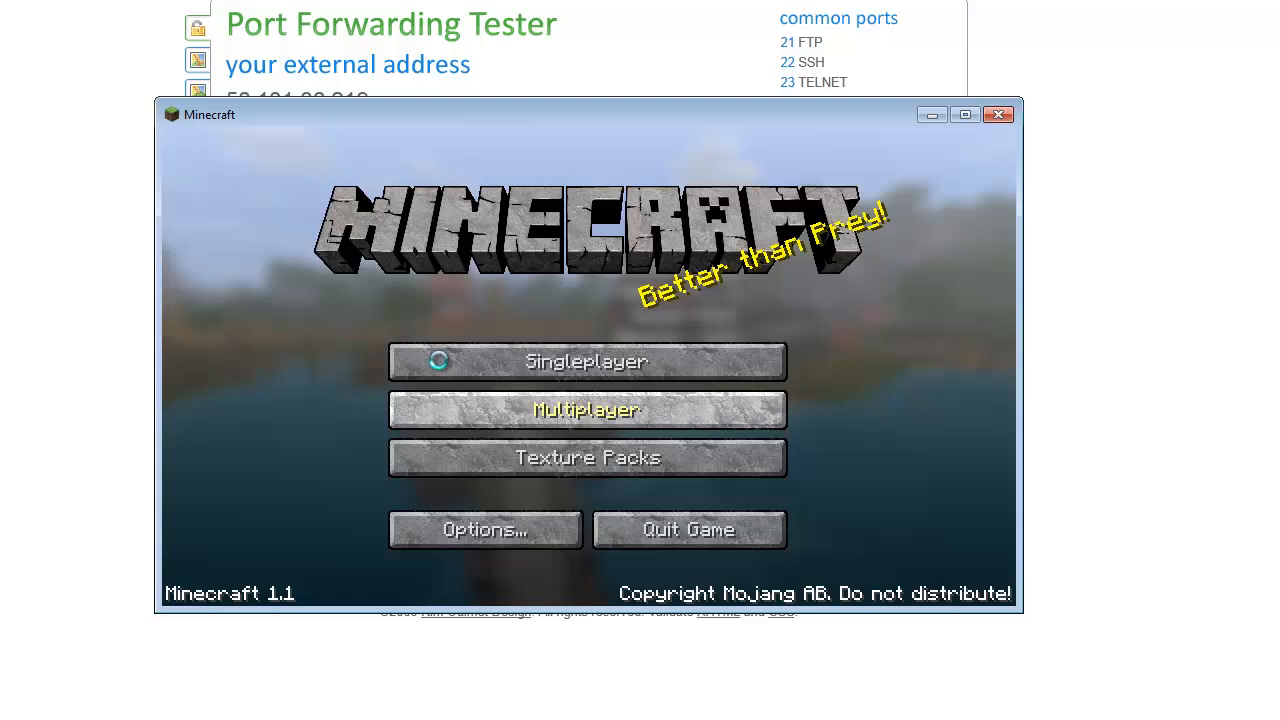
Join the saved Minecraft Server entry at 50.131.36.219 from the Multiplayer list.
click(588, 410)
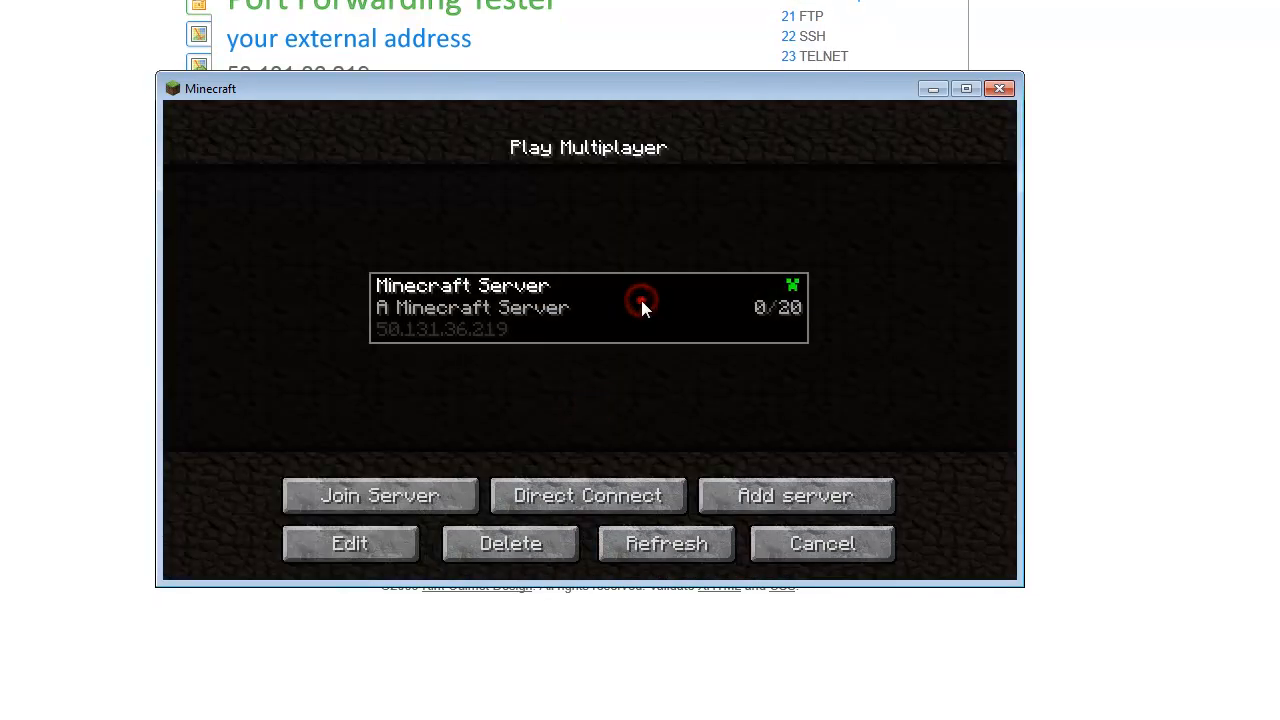
double_click(588, 308)
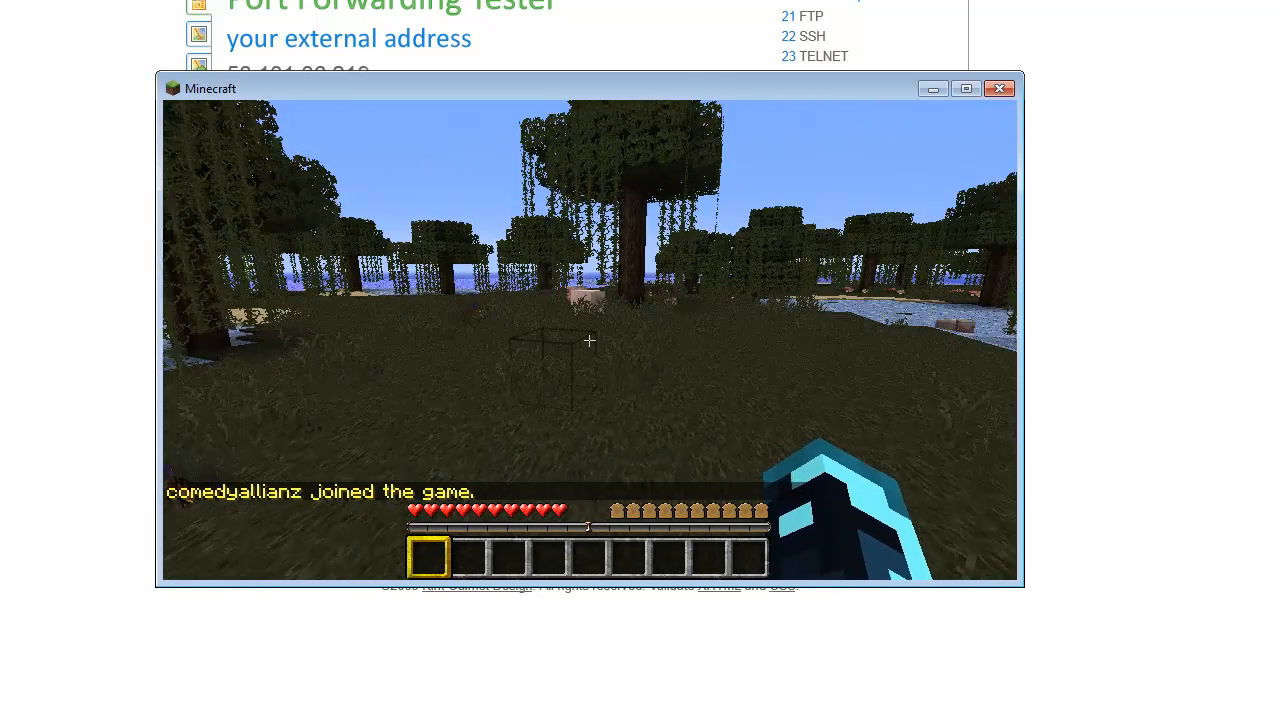
mouse_move(588, 340)
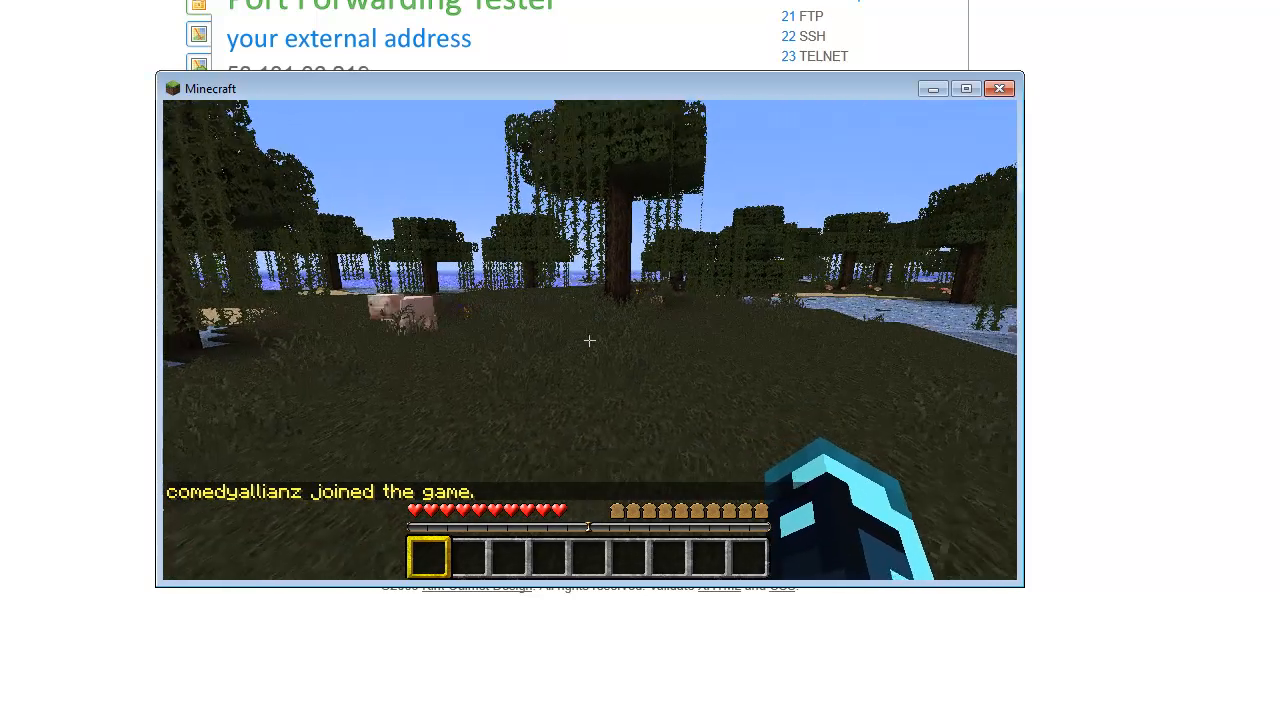
mouse_move(590, 340)
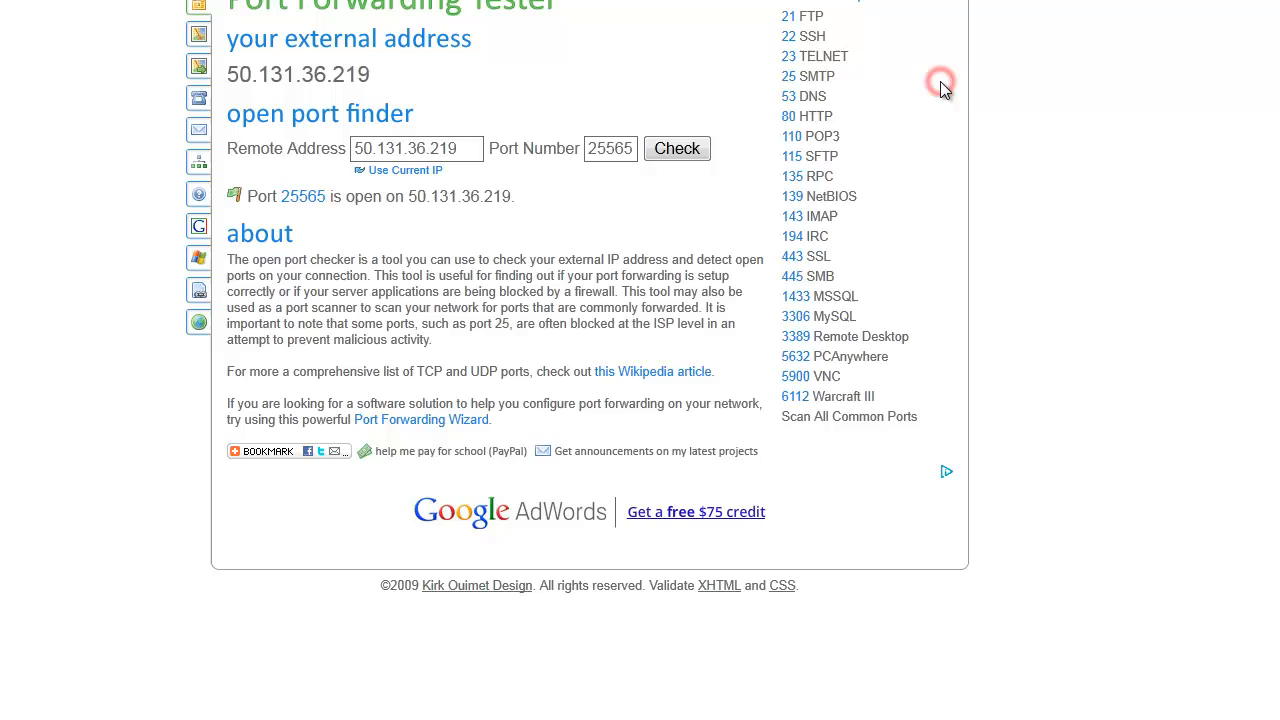
scroll(up, 3)
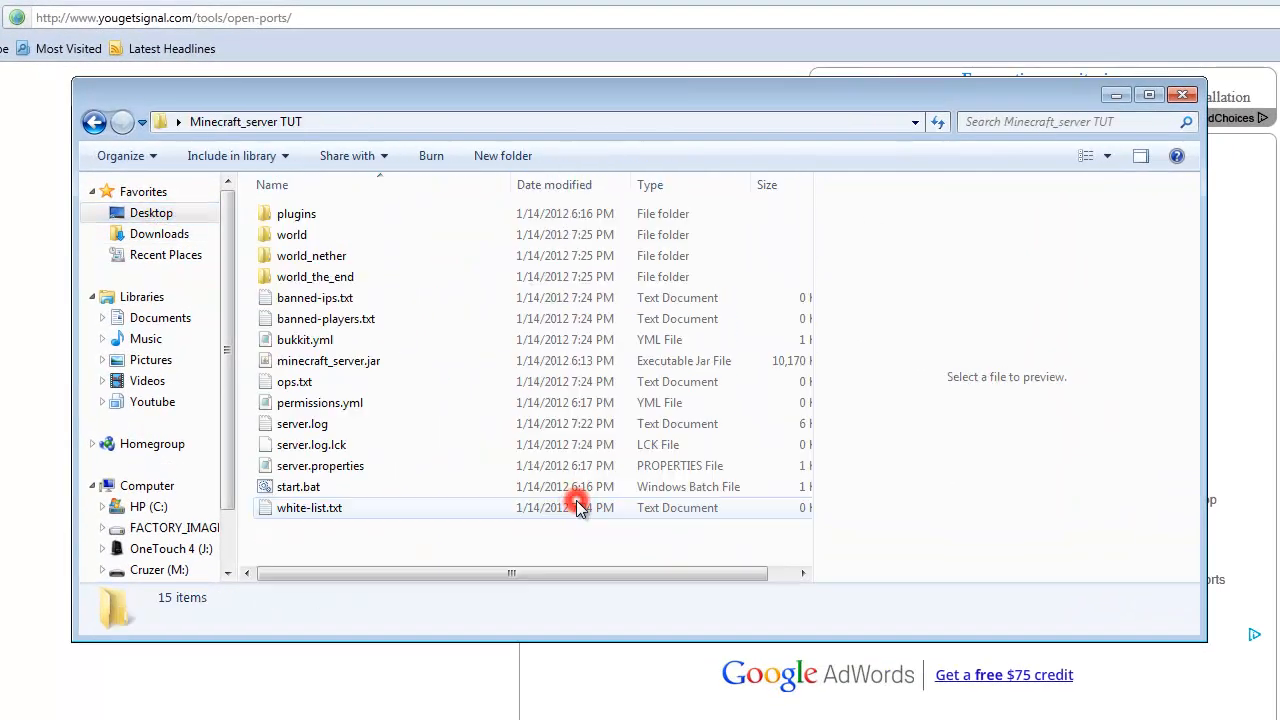
Edit ops.txt in Notepad to hold the player name comedyallianz.
click(294, 380)
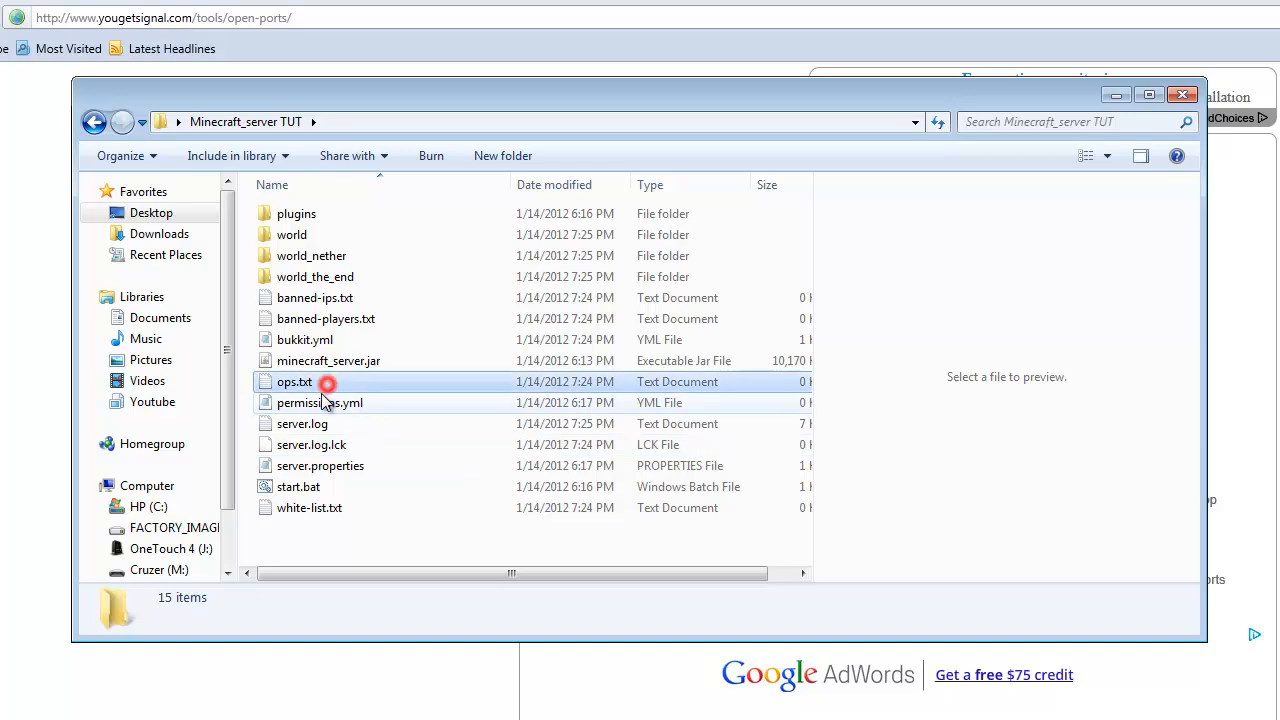
double_click(292, 380)
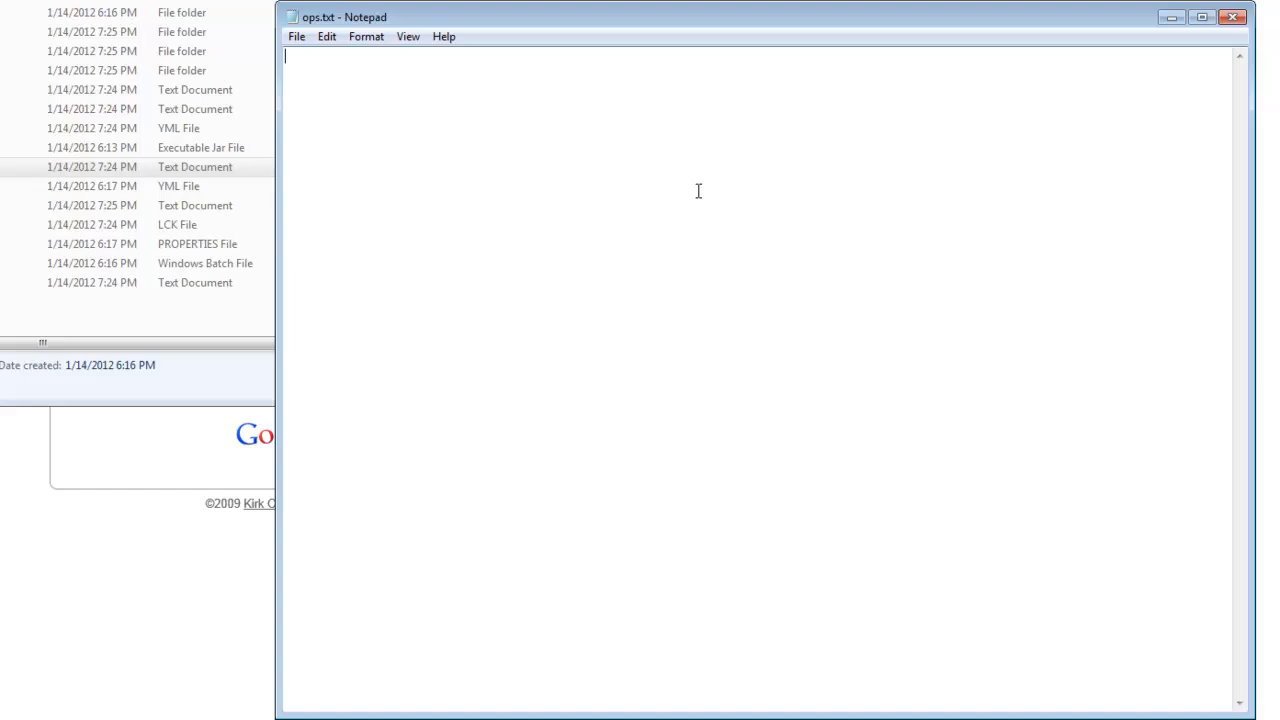
text(coma)
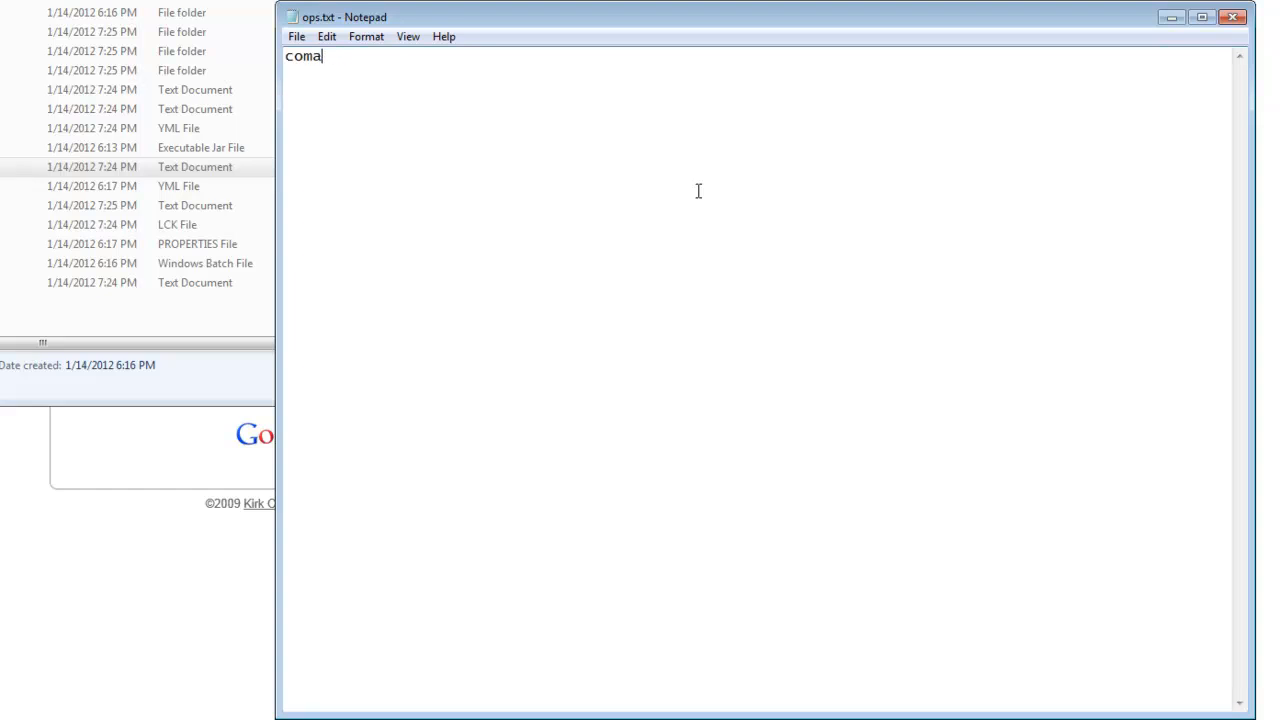
text(edya11)
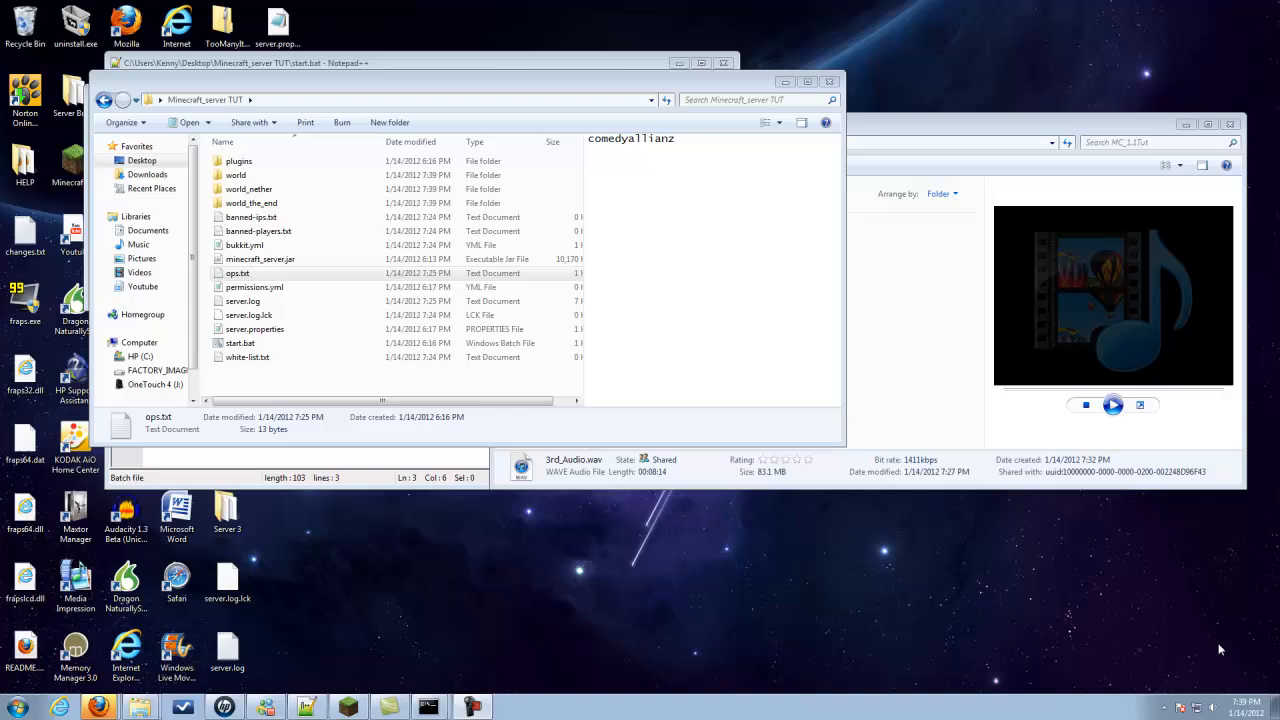
mouse_move(576, 152)
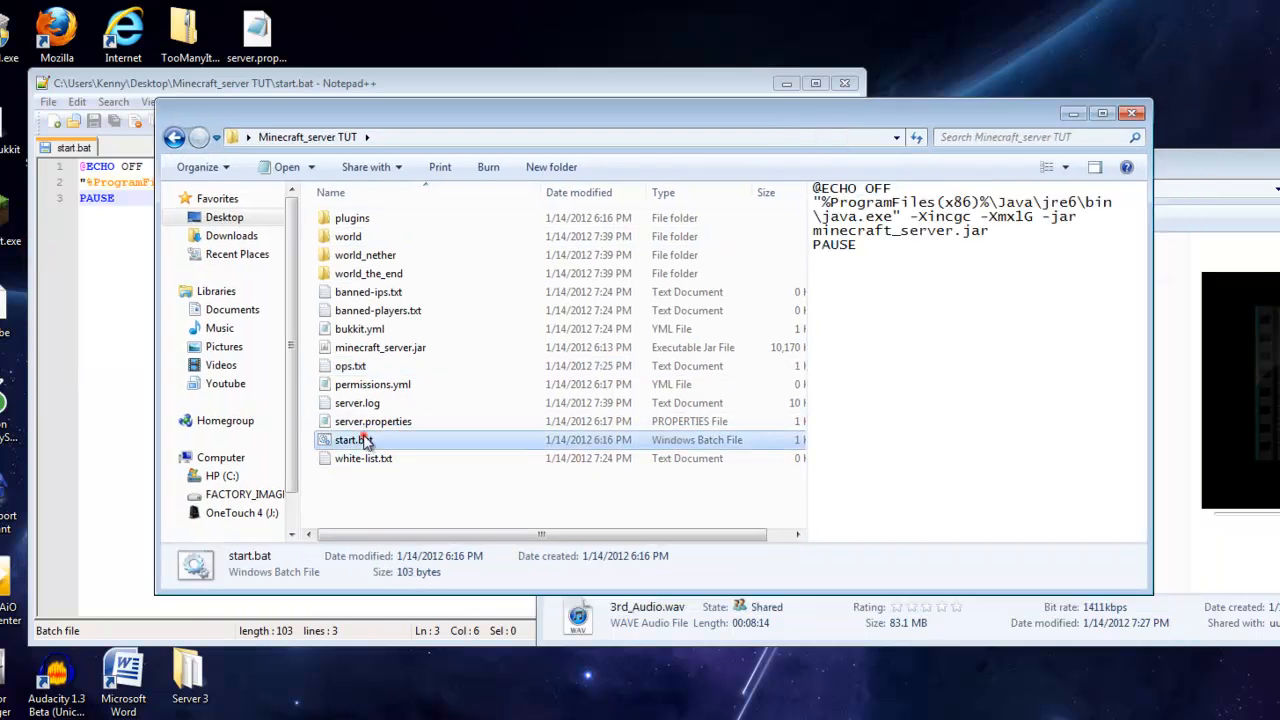
Relaunch the CraftBukkit server with start.bat in the Minecraft_server TUT folder.
double_click(344, 440)
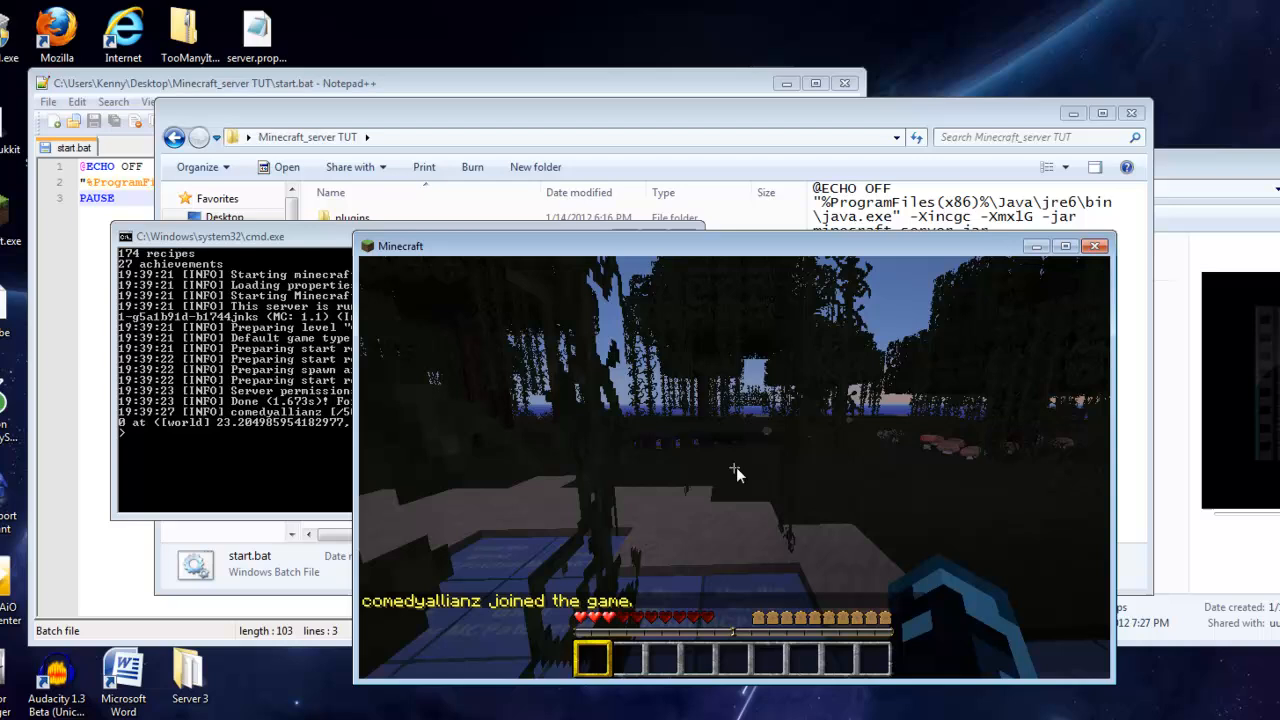
Enter the /gamemode command for comedyallianz in chat, getting its usage message.
text(/g)
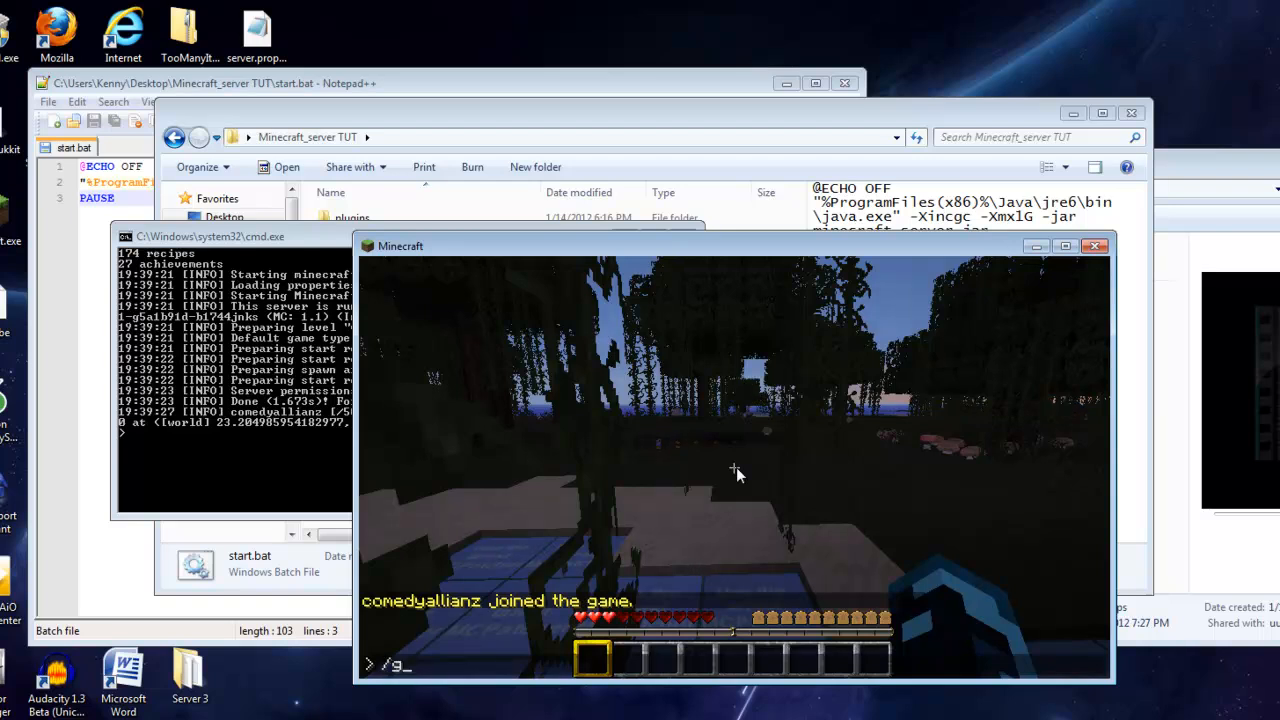
text(amemode com)
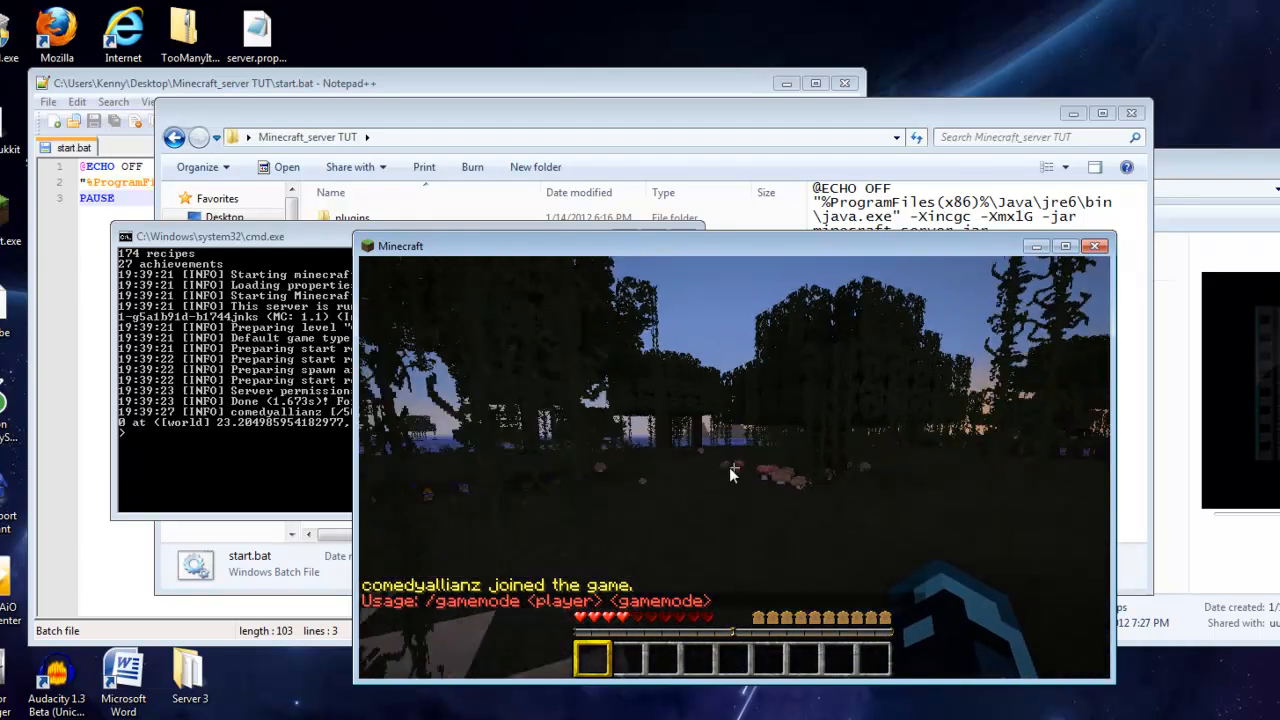
text(/gamemo)
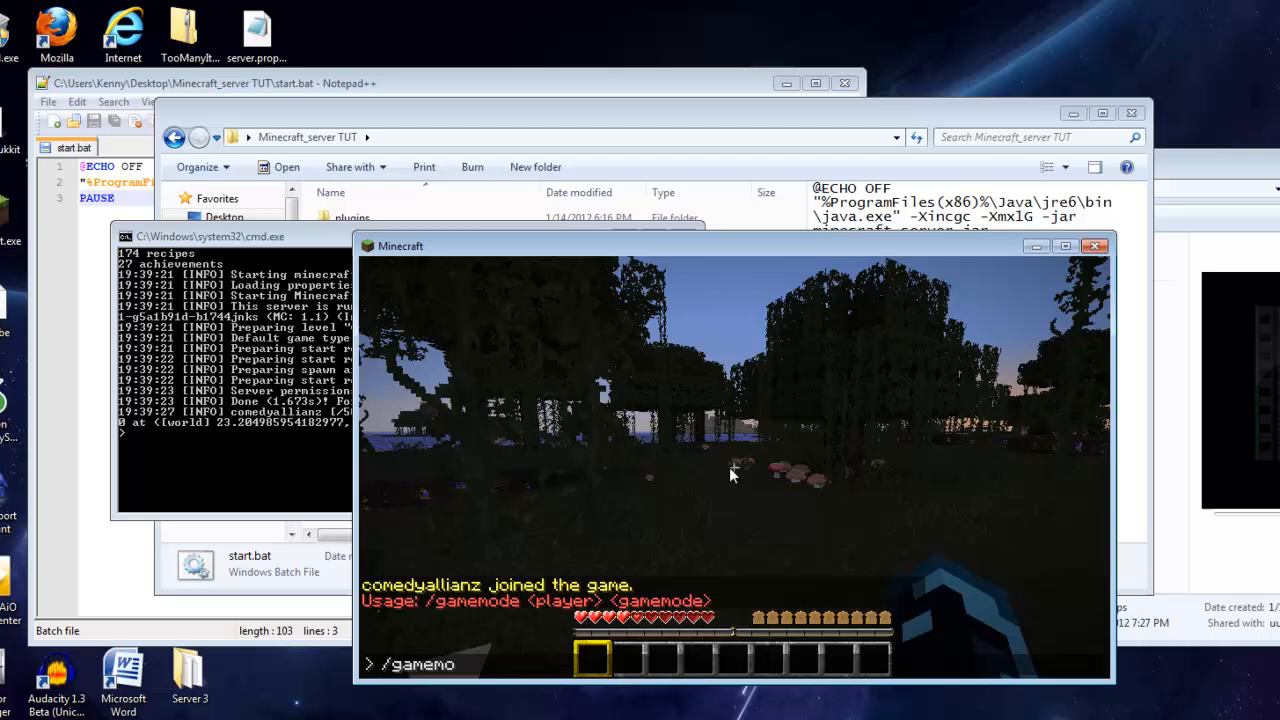
text(de)
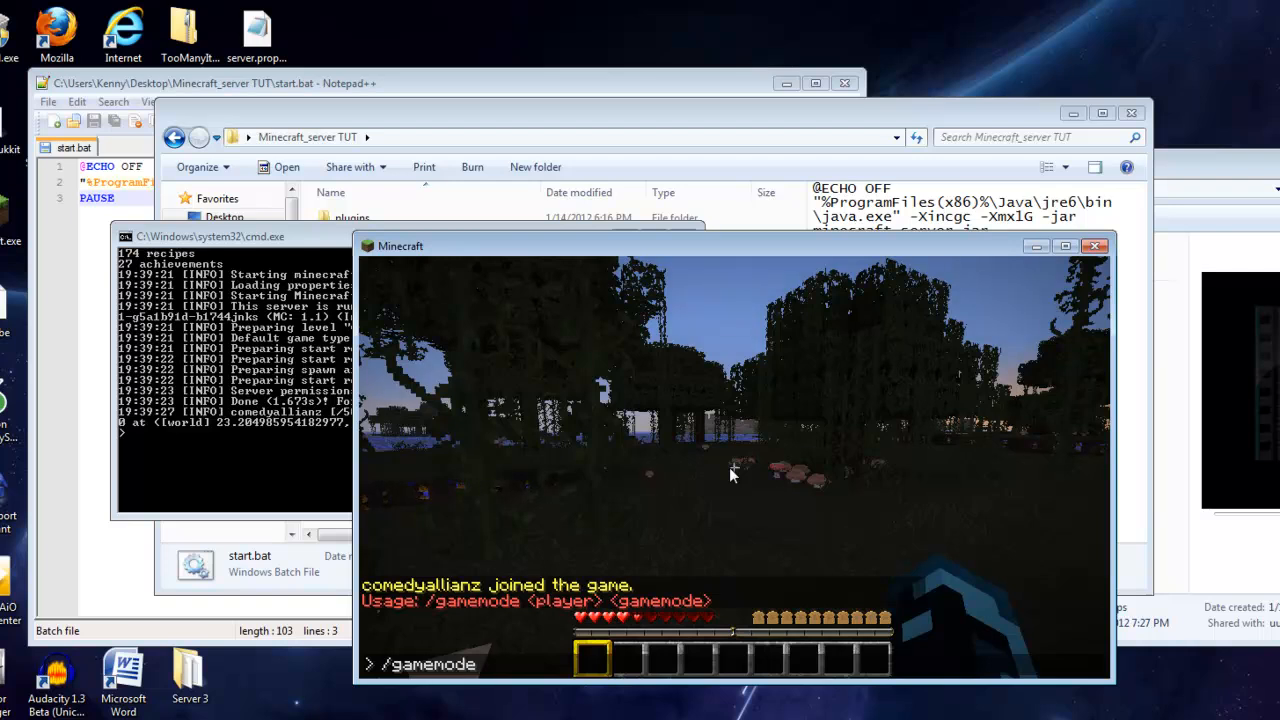
text(comedyallia)
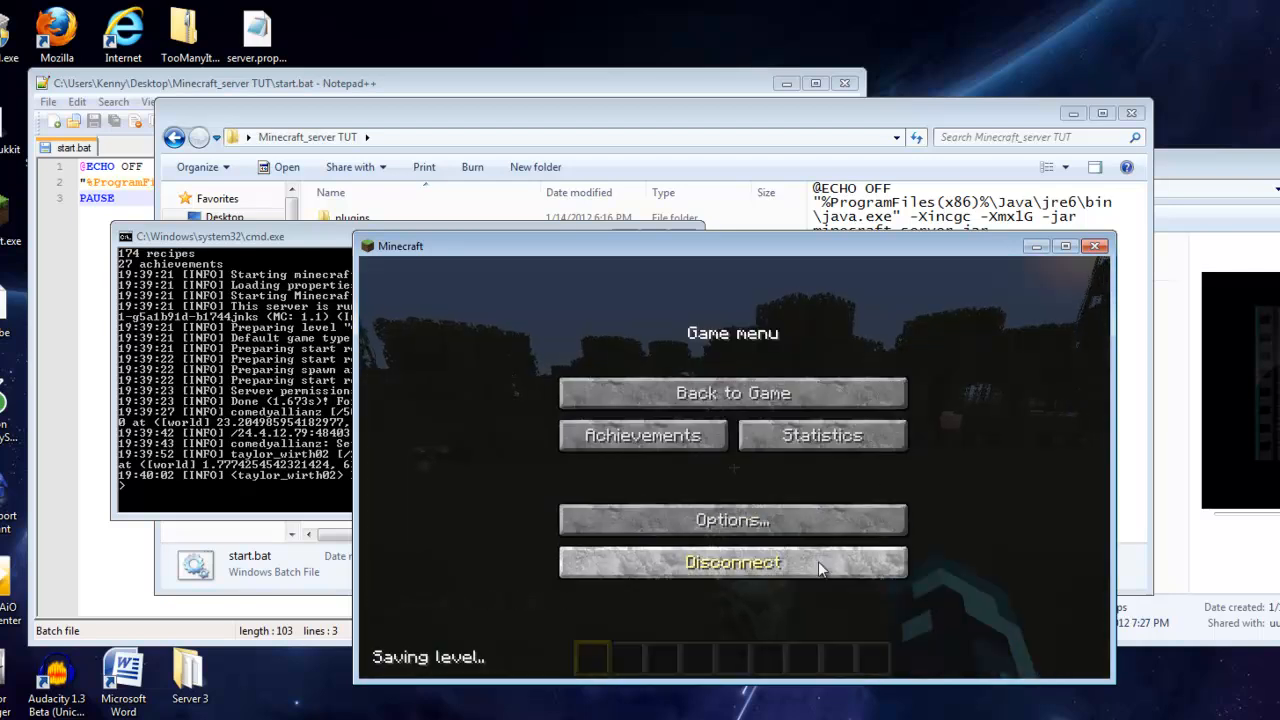
Disconnect from the server and return to the Minecraft_server TUT folder.
click(732, 562)
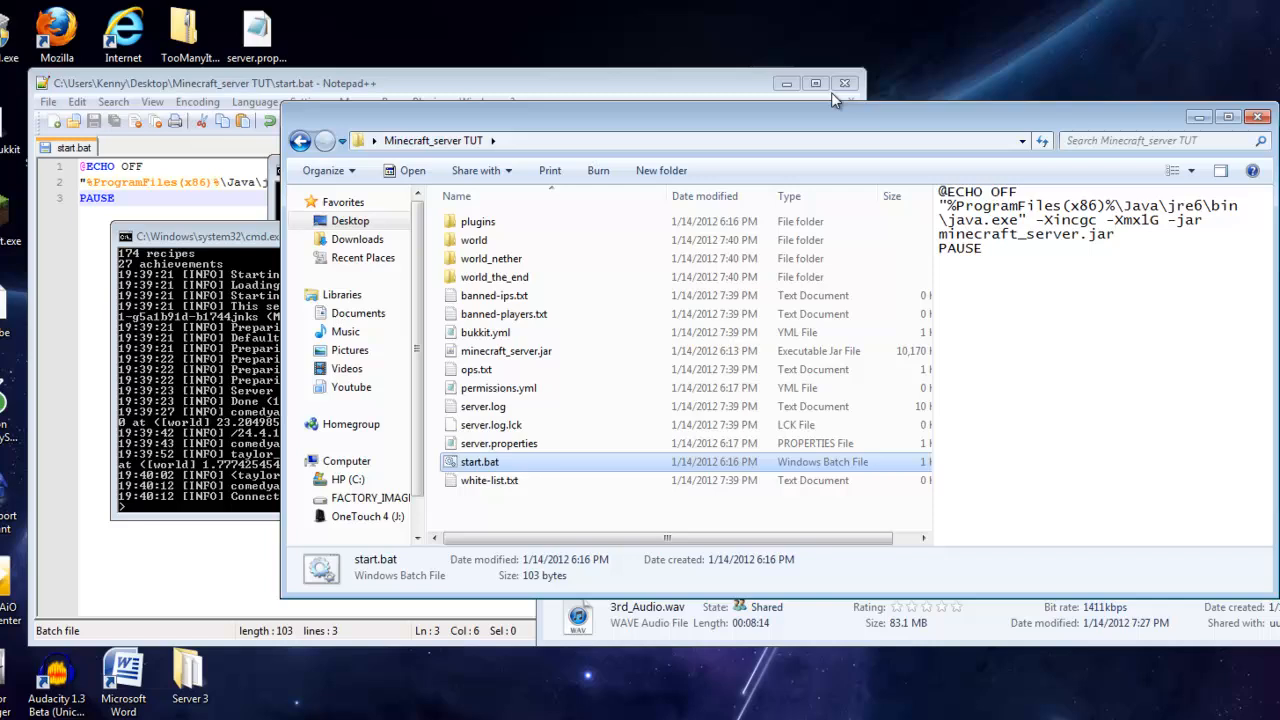
mouse_move(876, 118)
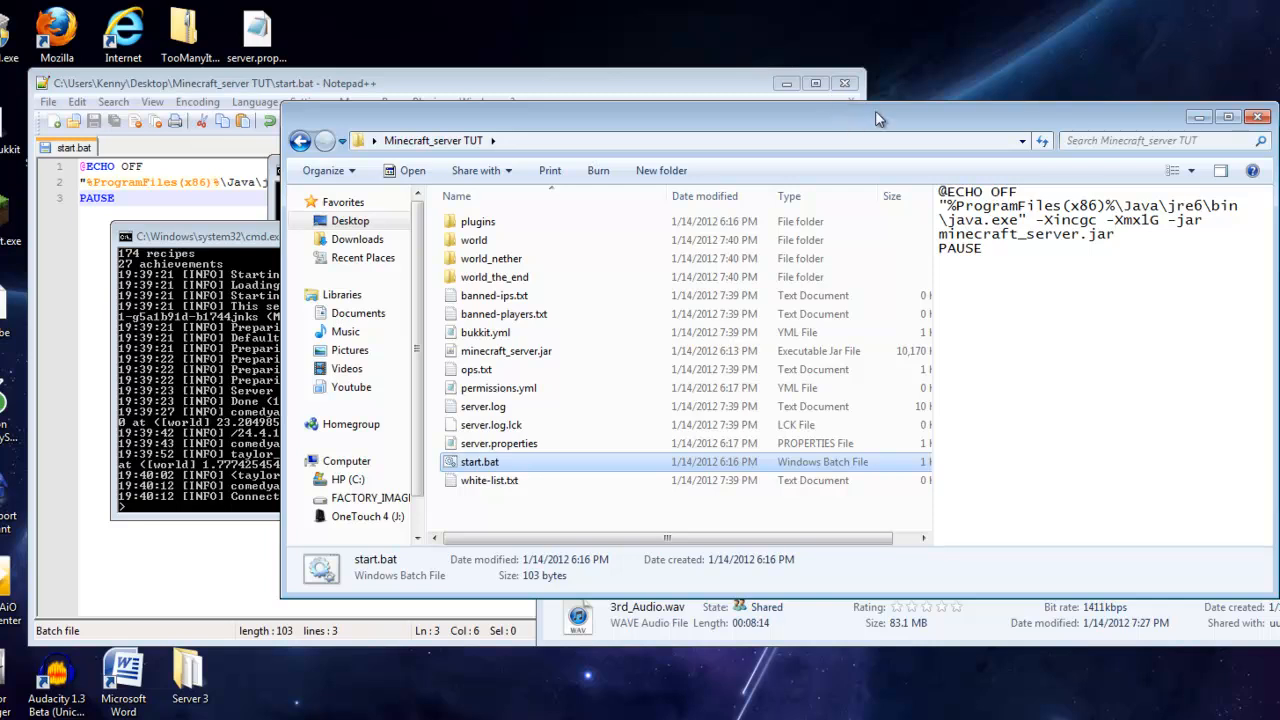
mouse_move(800, 196)
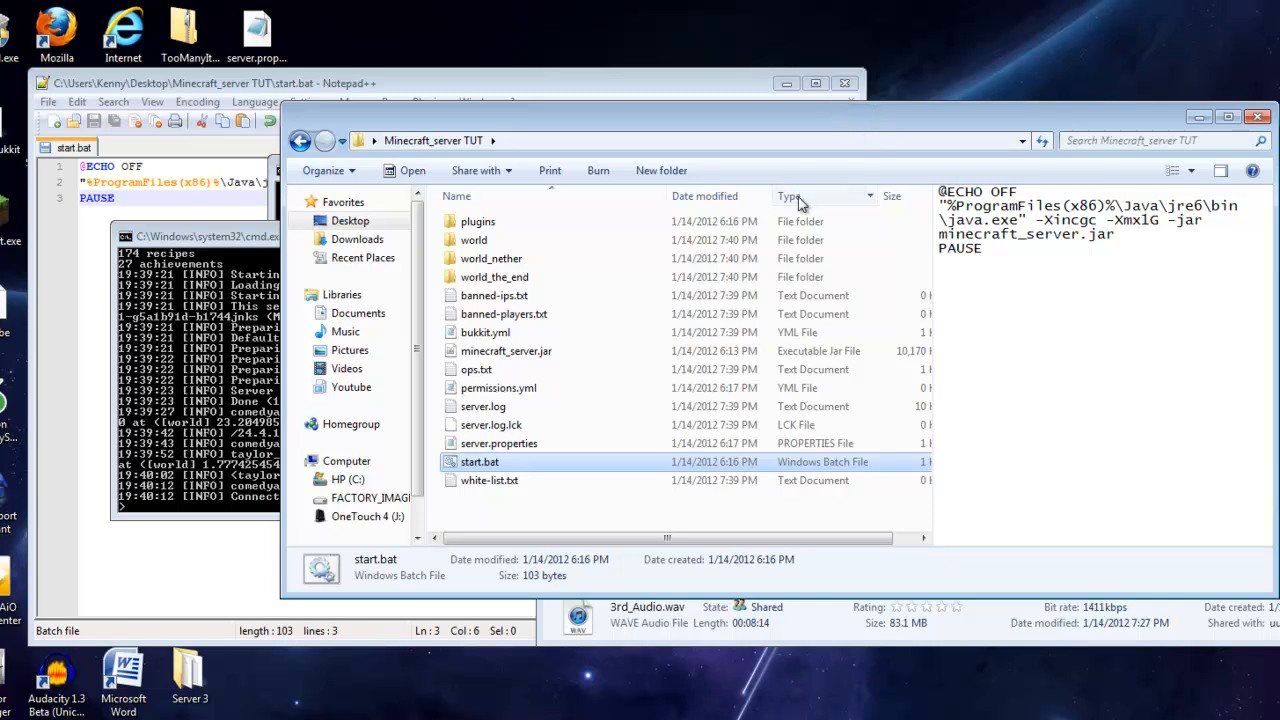
mouse_move(744, 182)
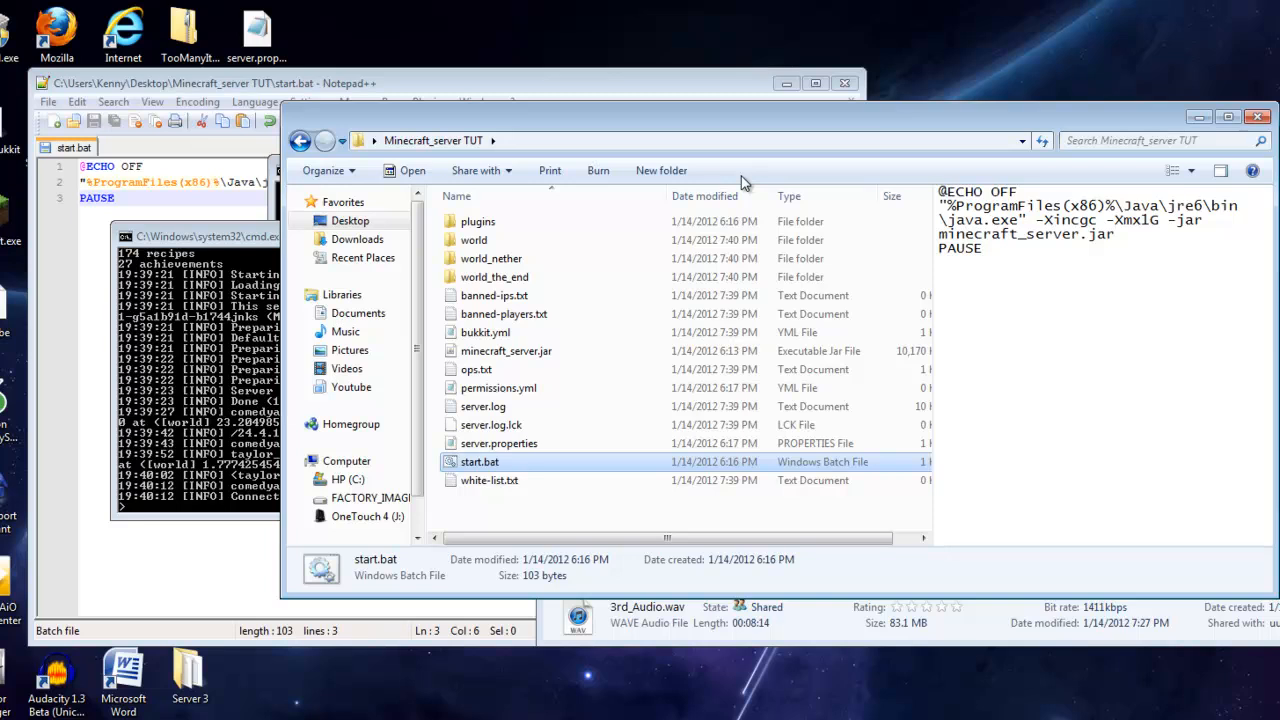